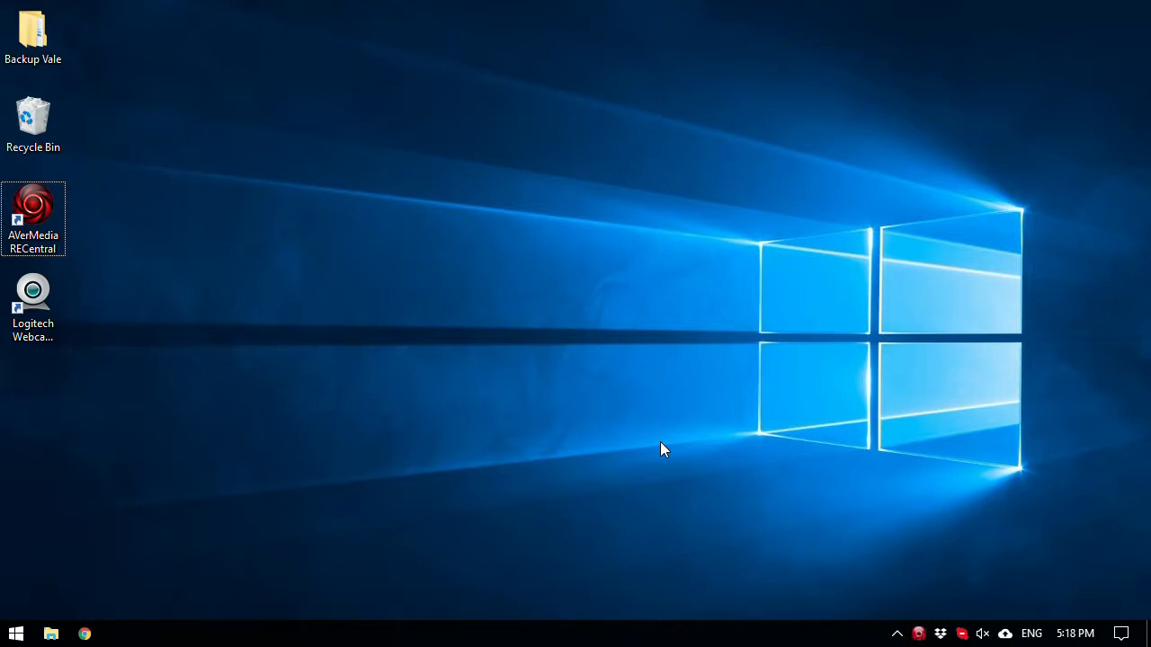
{"action": "mouse_move", "coordinate": [646, 449]}
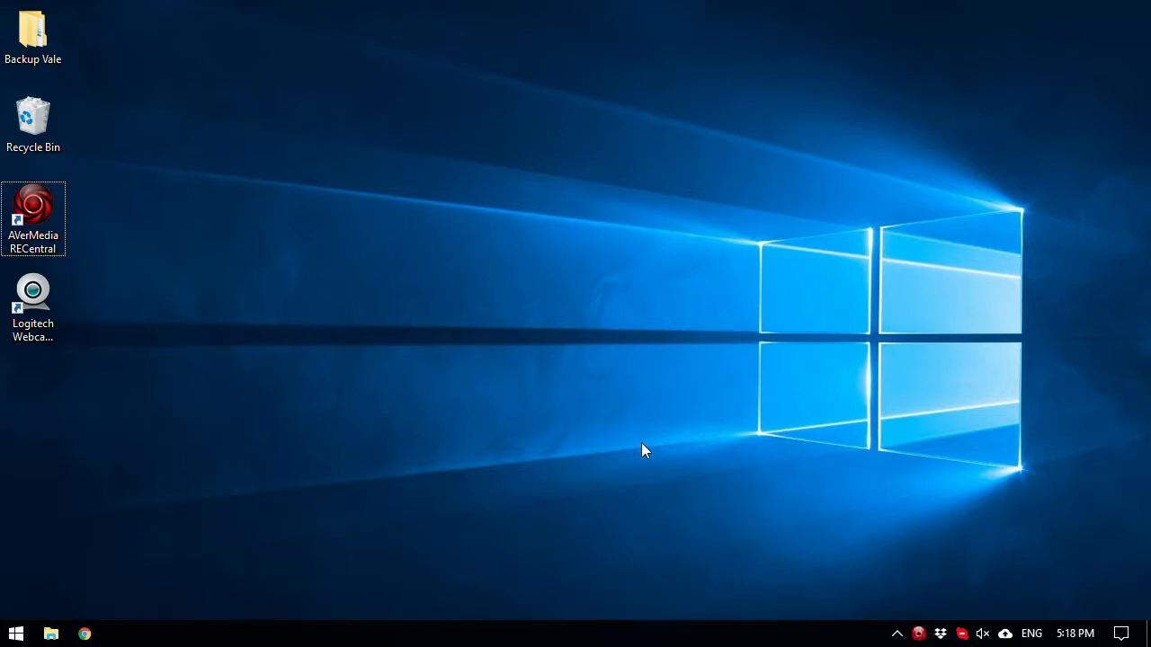
{"action": "mouse_move", "coordinate": [630, 451]}
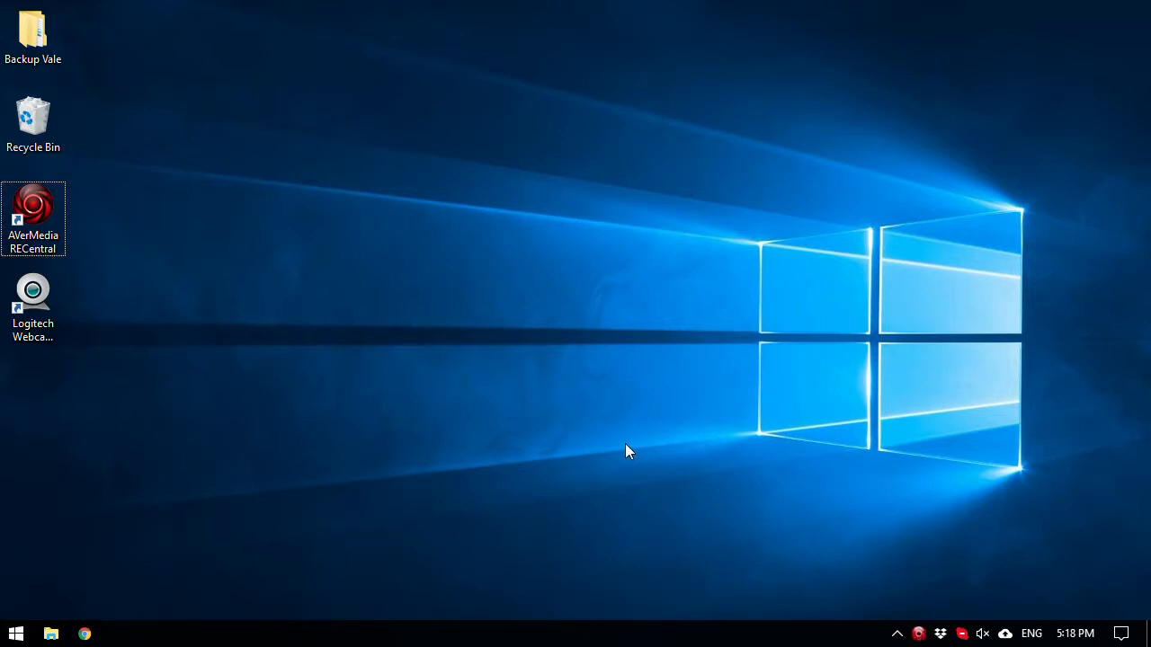
{"action": "mouse_move", "coordinate": [656, 429]}
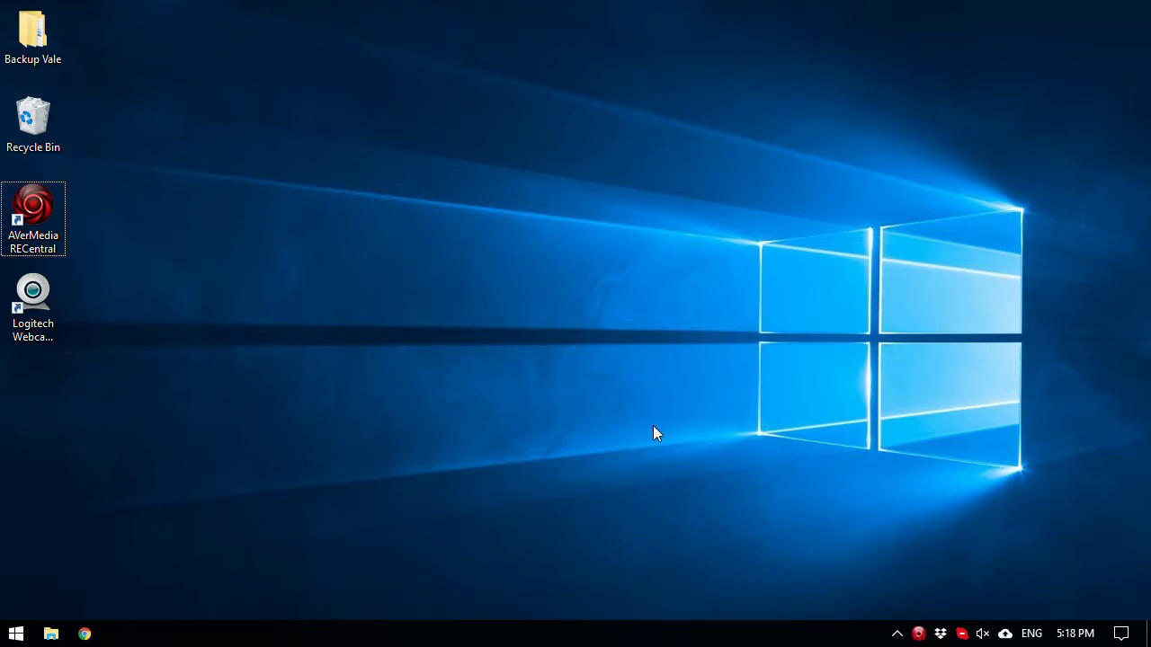
{"action": "mouse_move", "coordinate": [655, 430]}
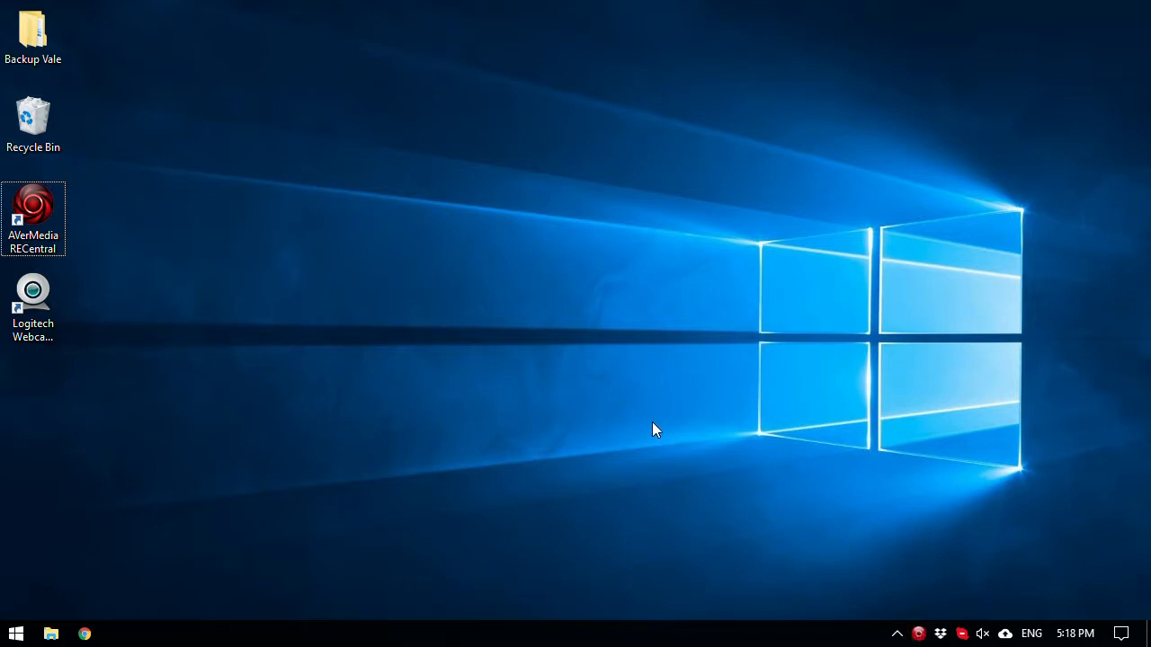
{"action": "mouse_move", "coordinate": [212, 445]}
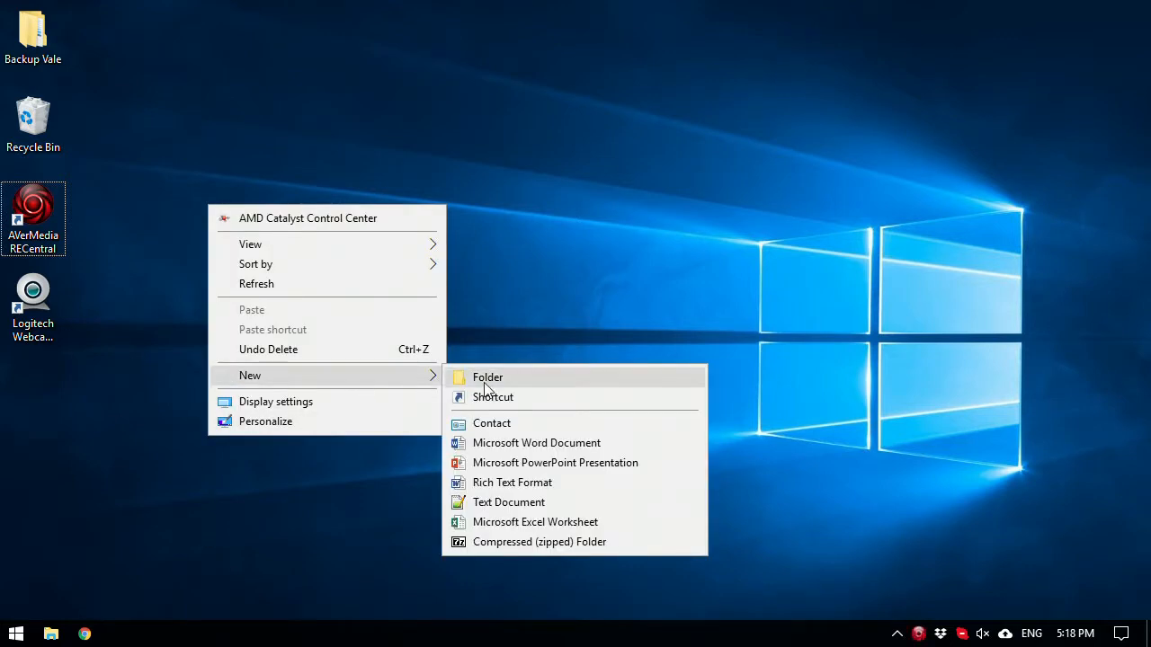
- Create a desktop folder named 'YouTube tutorial' via New > Folder
{"action": "left_click", "coordinate": [488, 377]}
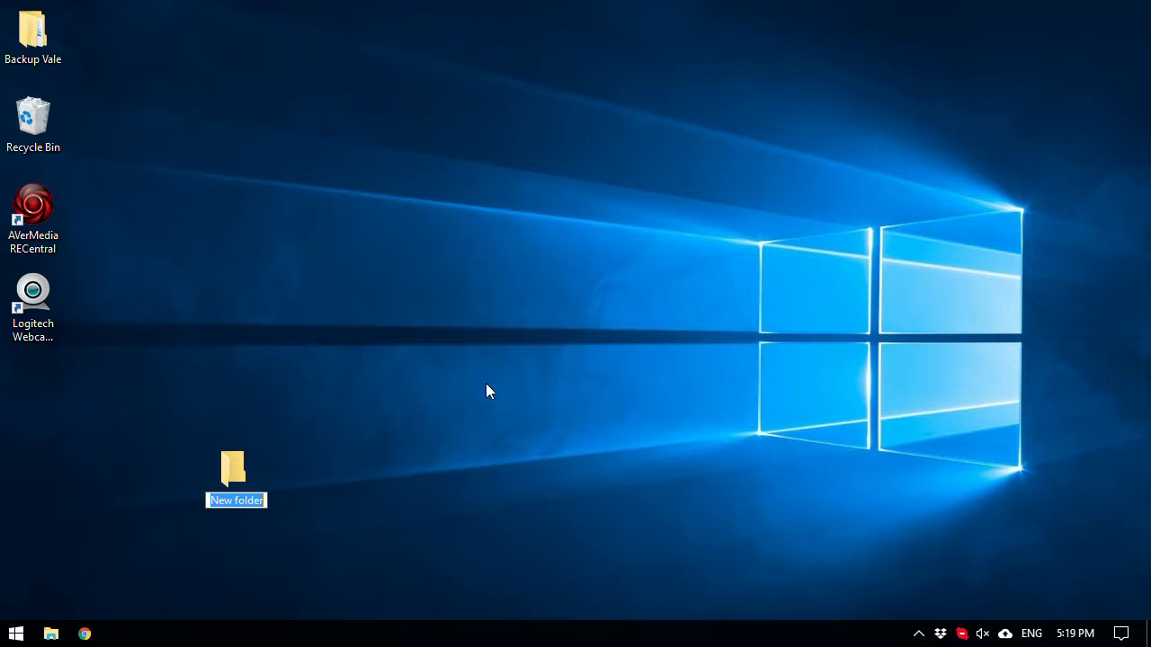
{"action": "type", "text": "YouTube tutorial"}
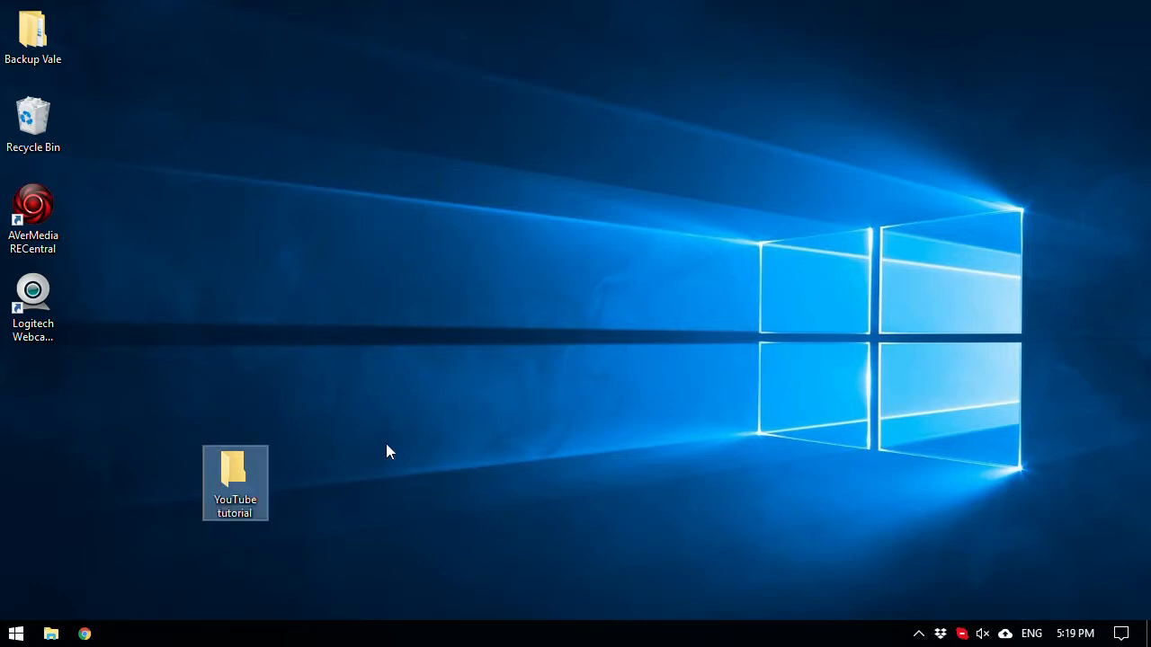
{"action": "left_click", "coordinate": [14, 633]}
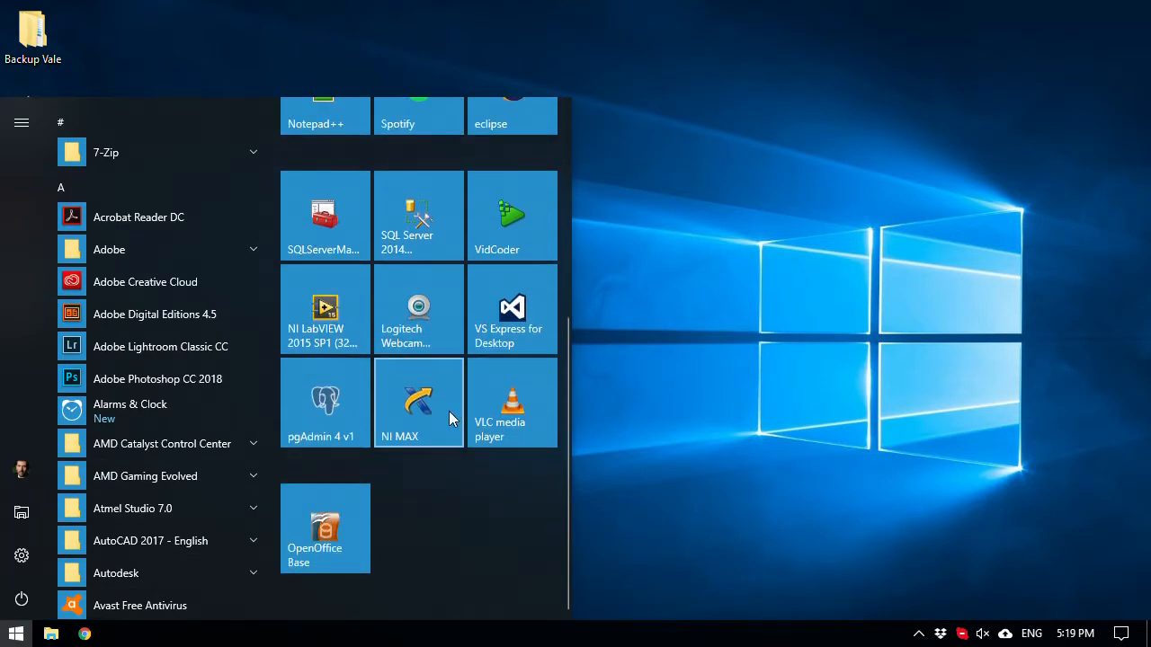
{"action": "mouse_move", "coordinate": [531, 333]}
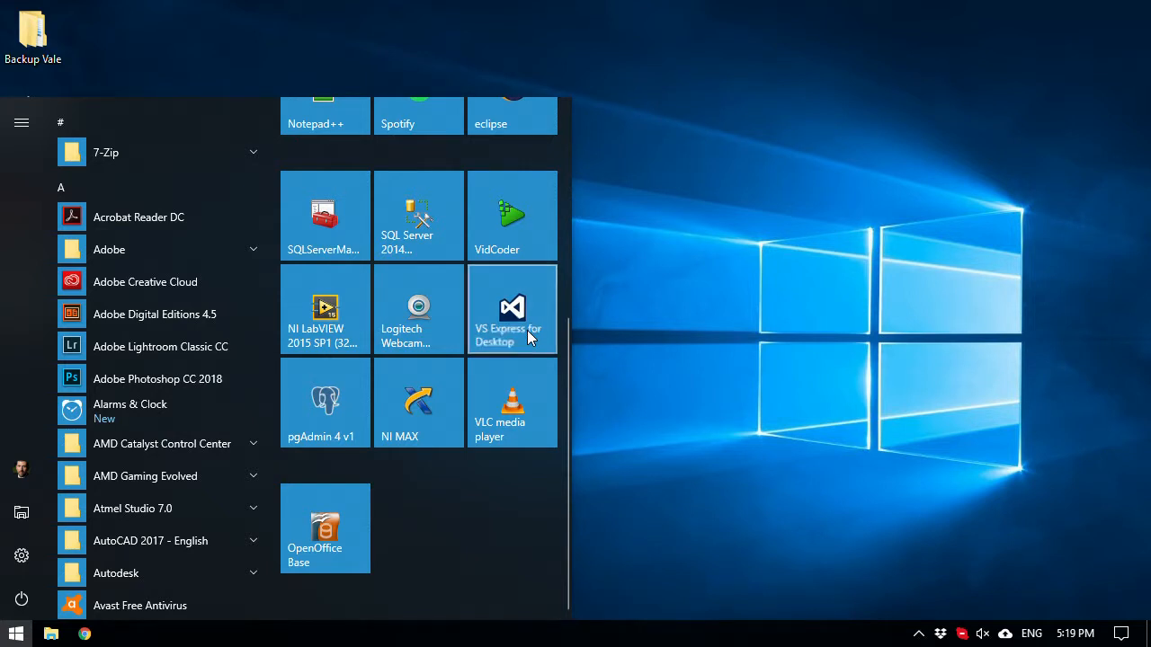
- Launch VS Express for Desktop from its Start menu tile
{"action": "left_click", "coordinate": [511, 309]}
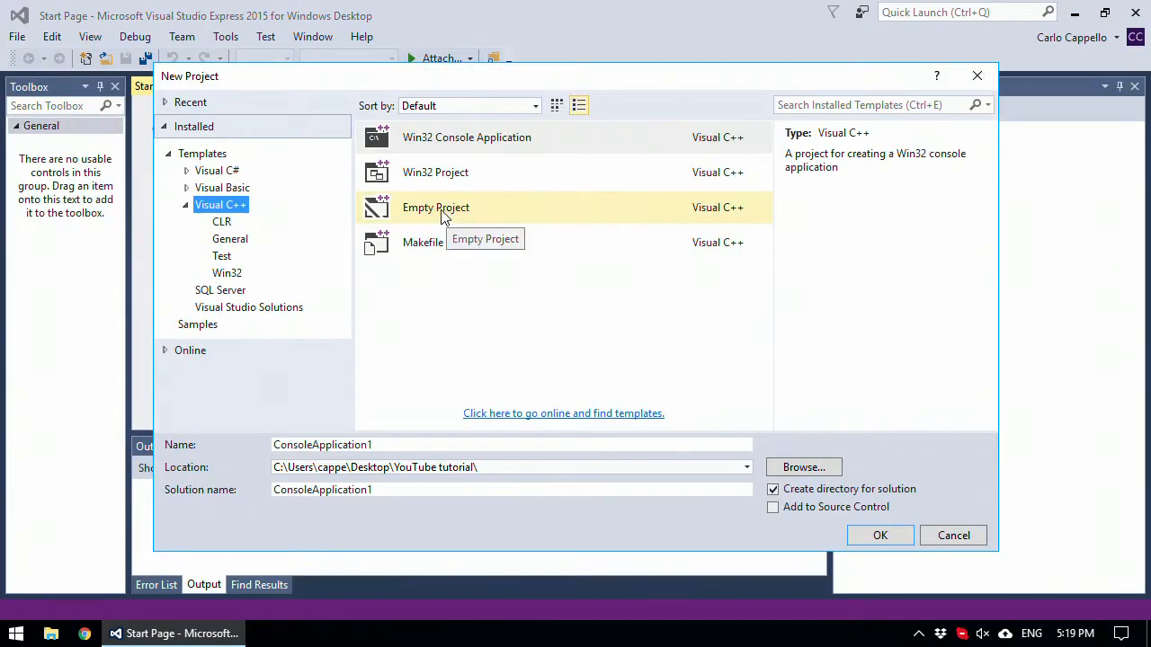
- Choose Win32 Console Application and browse to the Desktop's YouTube tutorial folder as location
{"action": "left_click", "coordinate": [467, 137]}
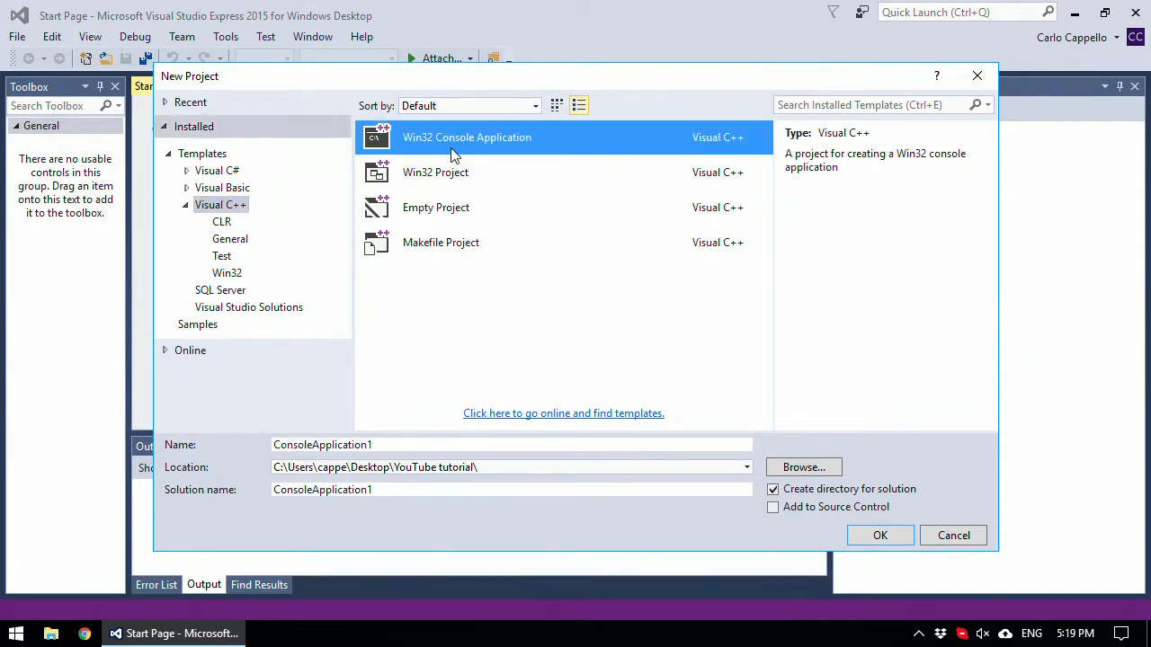
{"action": "mouse_move", "coordinate": [804, 468]}
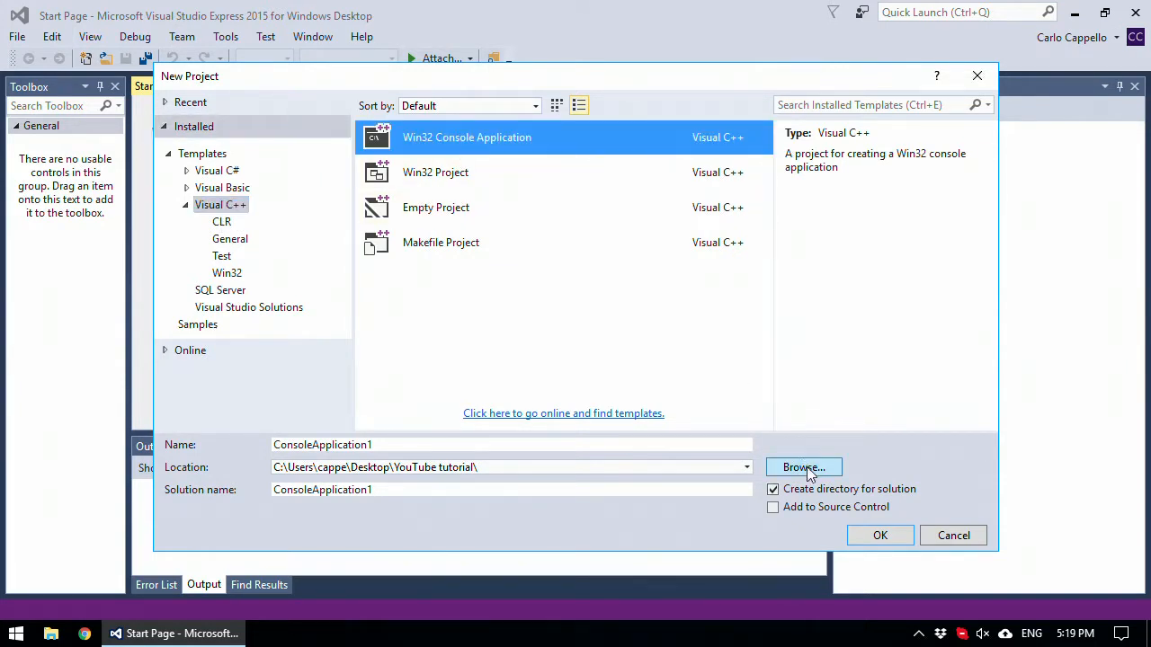
{"action": "left_click", "coordinate": [802, 468]}
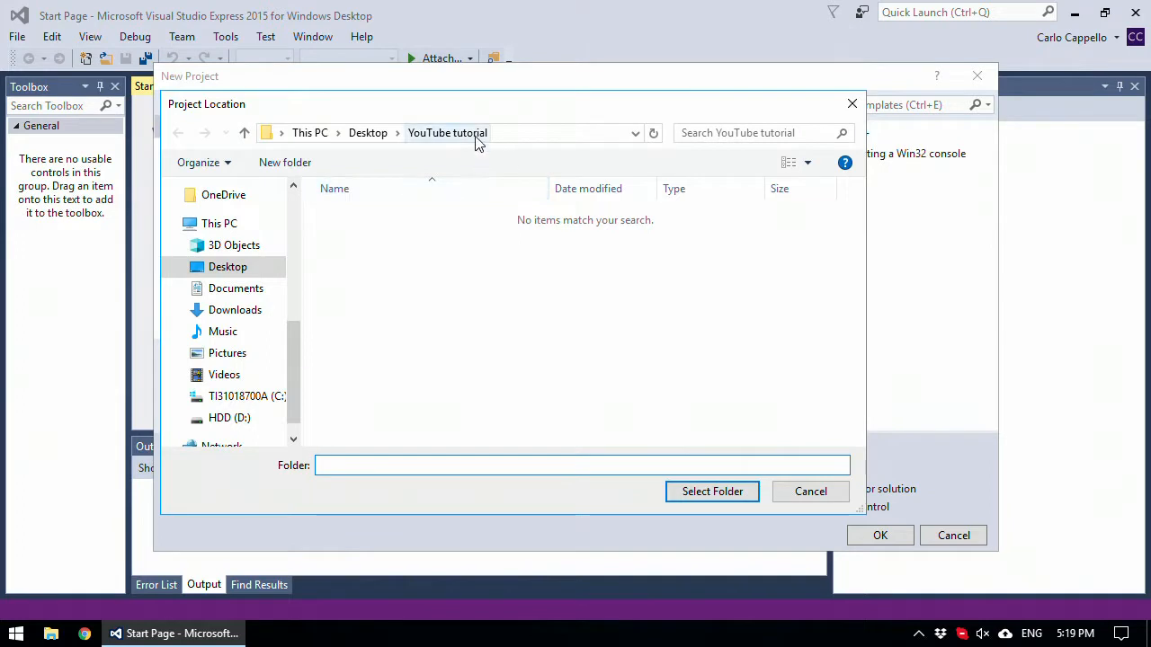
{"action": "left_click", "coordinate": [367, 133]}
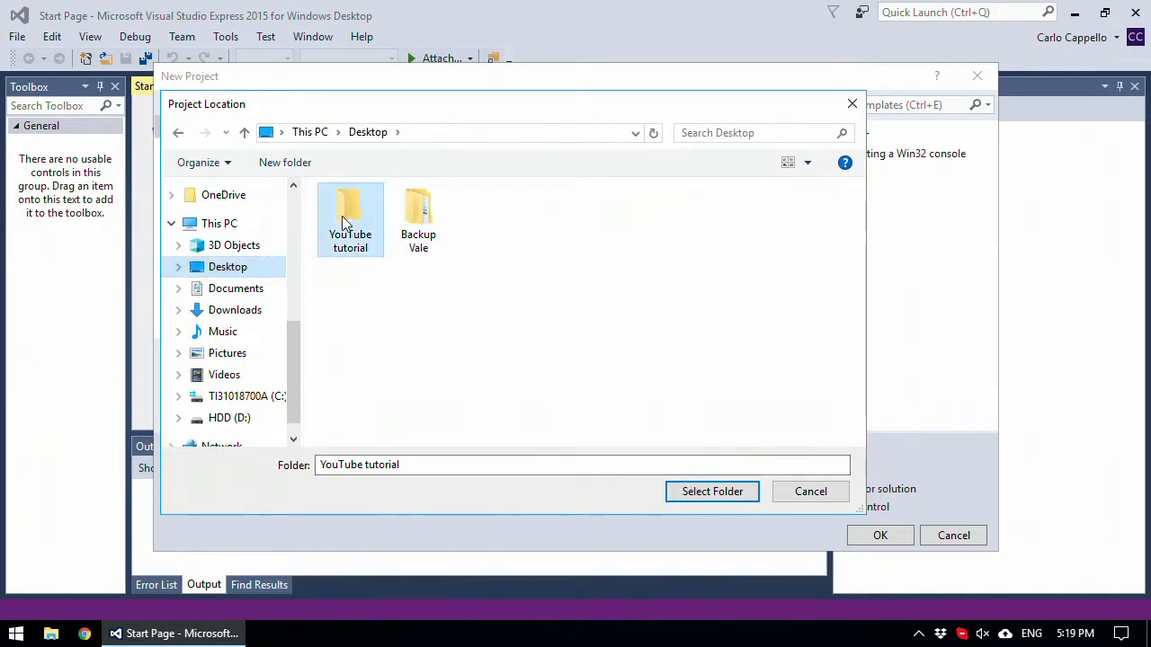
{"action": "left_click", "coordinate": [712, 491]}
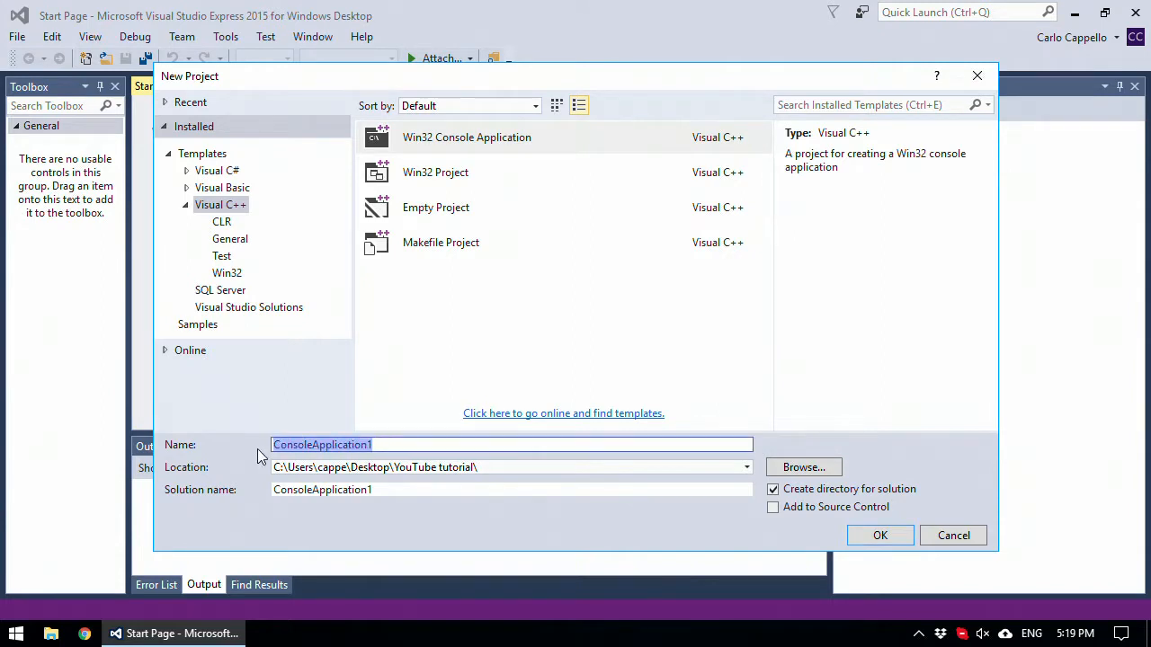
- Name the project 'Tutorial' and confirm with OK
{"action": "type", "text": "T"}
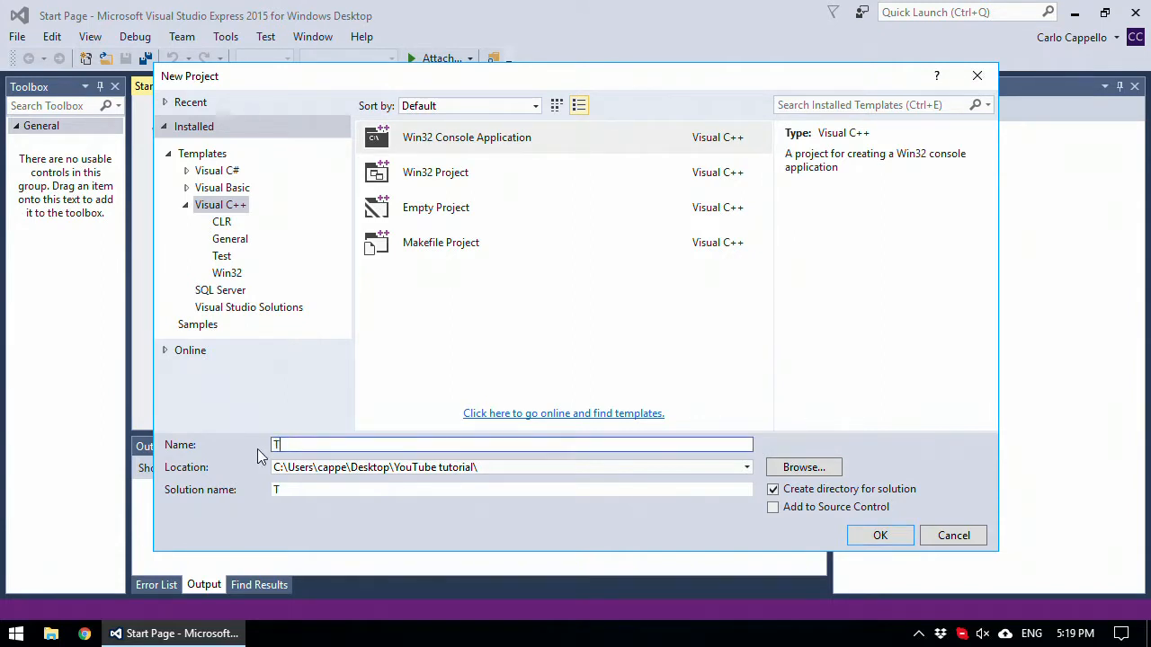
{"action": "type", "text": "utorial"}
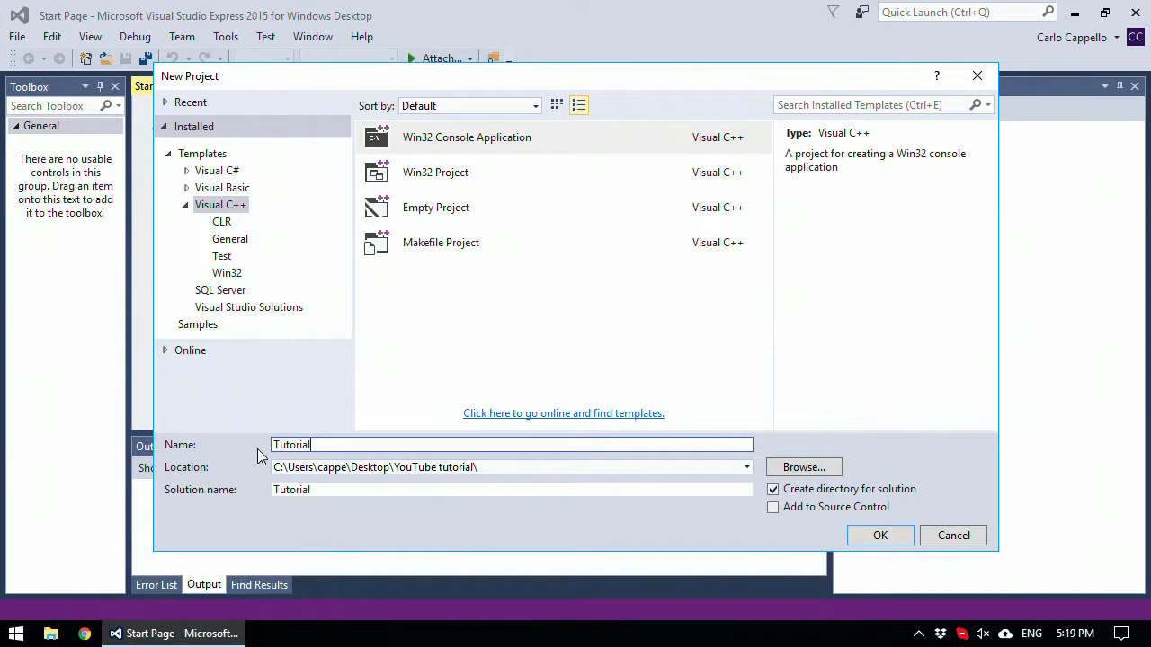
{"action": "left_click", "coordinate": [879, 535]}
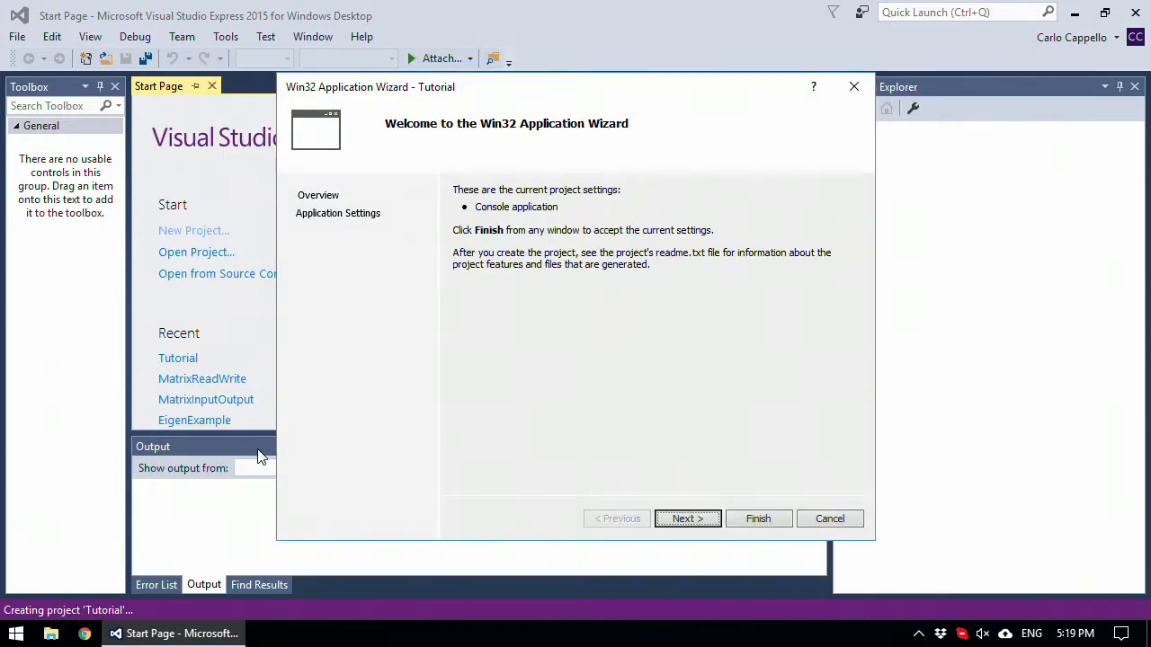
- Keep Console application with precompiled header in the wizard and finish creating the project
{"action": "left_click", "coordinate": [687, 518]}
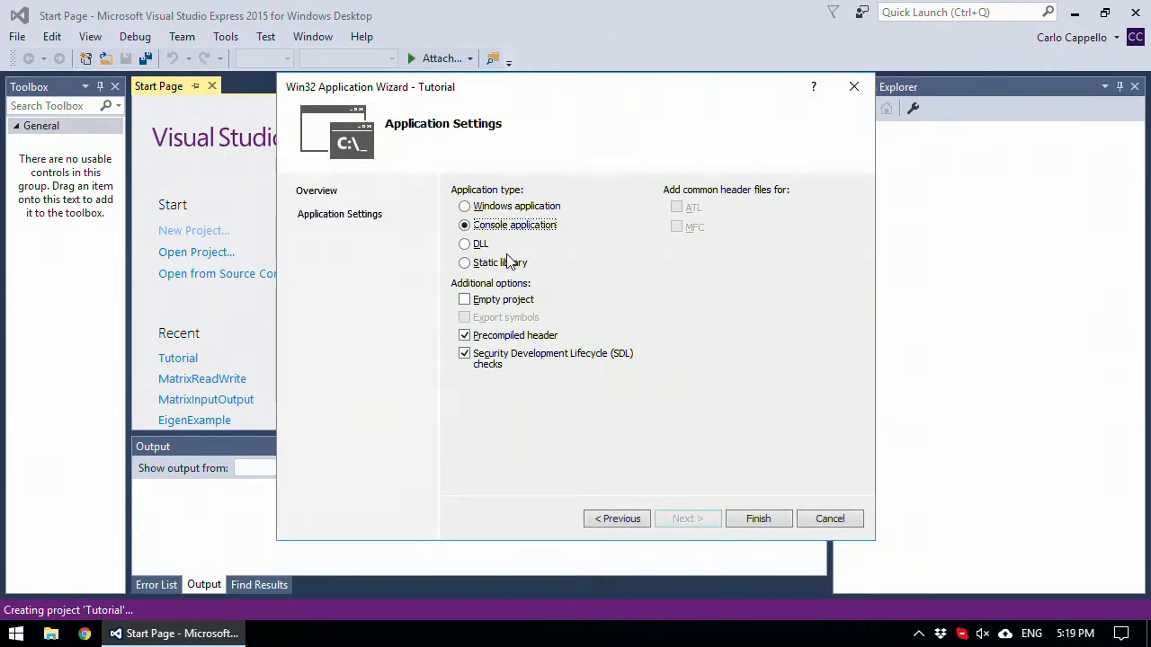
{"action": "mouse_move", "coordinate": [515, 225]}
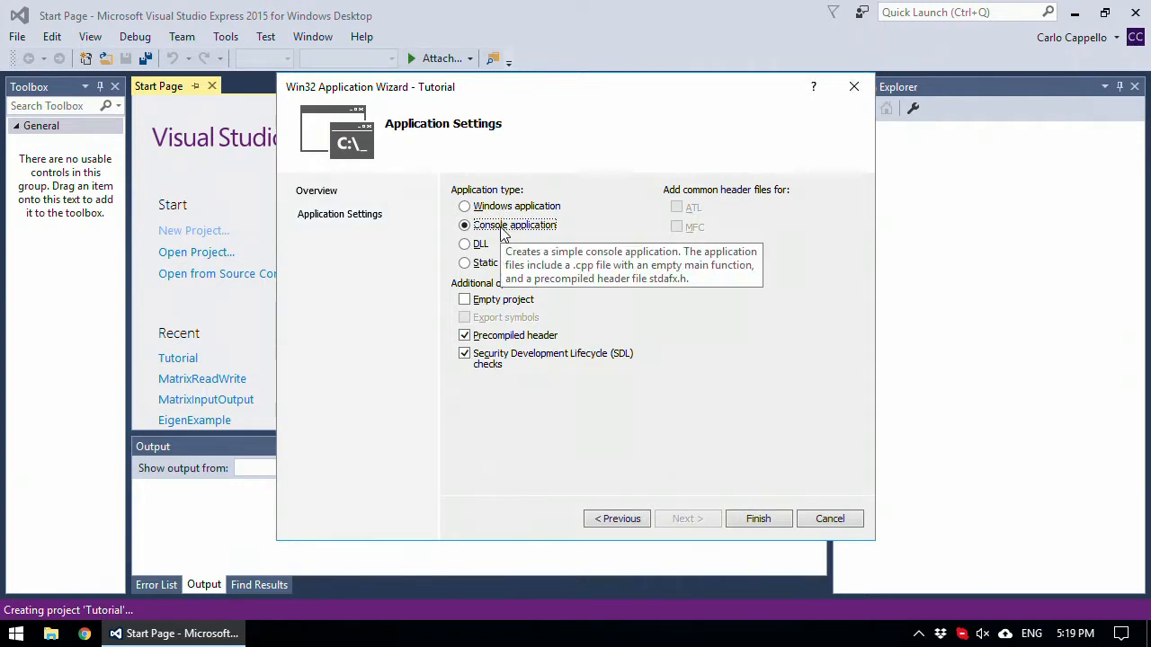
{"action": "mouse_move", "coordinate": [683, 485]}
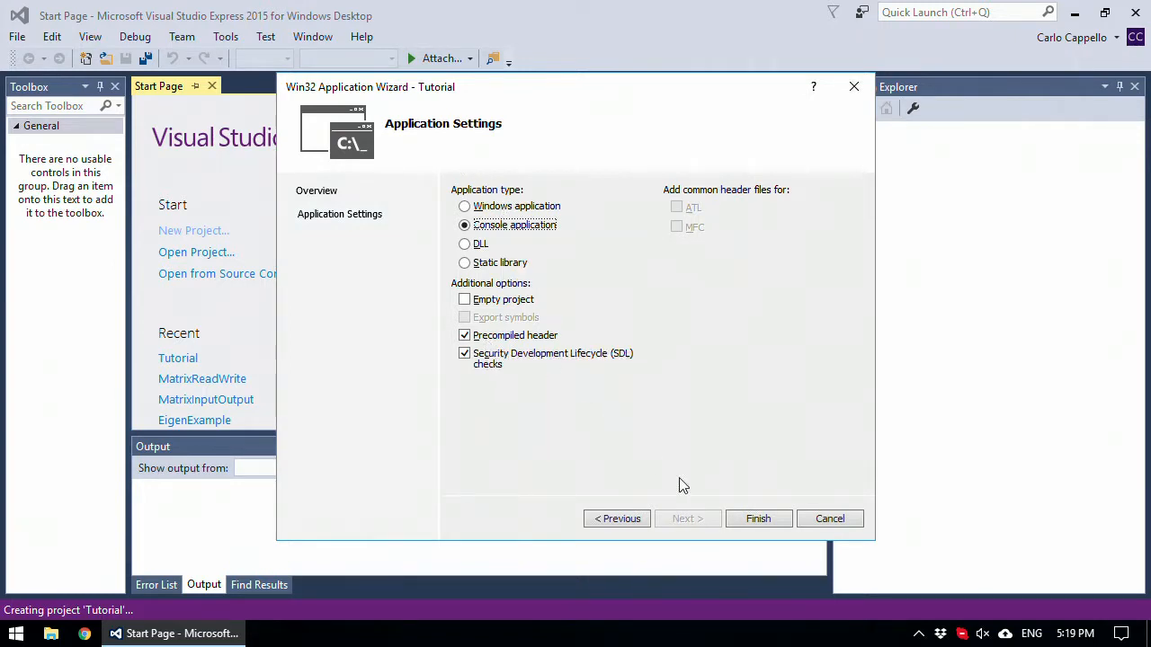
{"action": "left_click", "coordinate": [759, 518]}
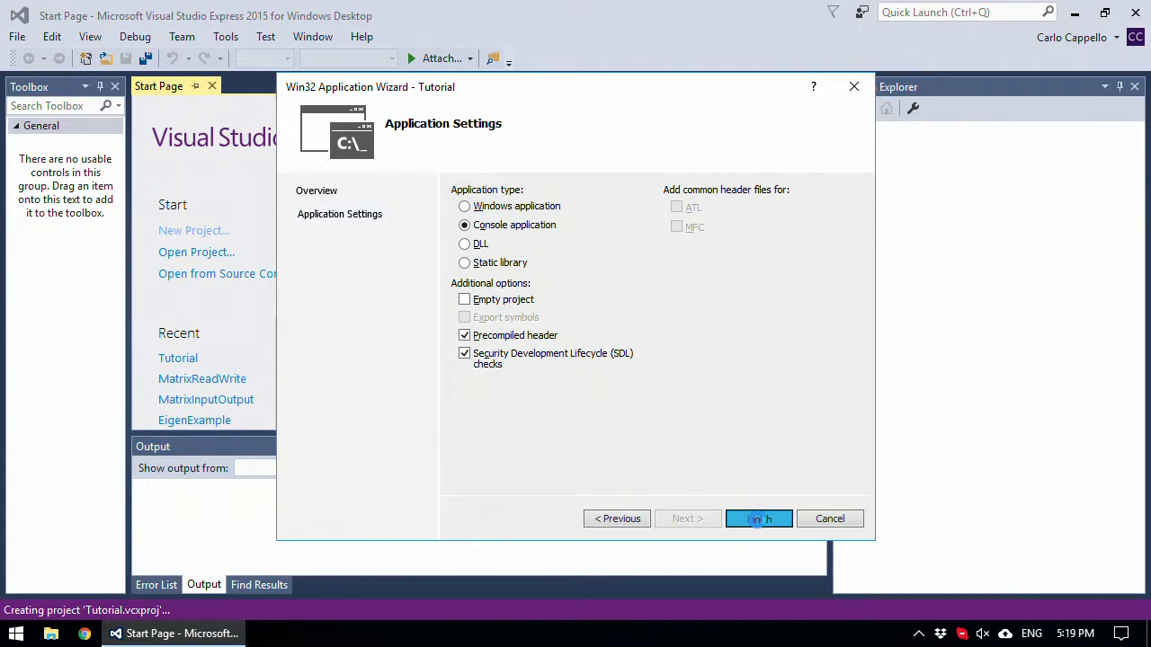
{"action": "left_click", "coordinate": [759, 518]}
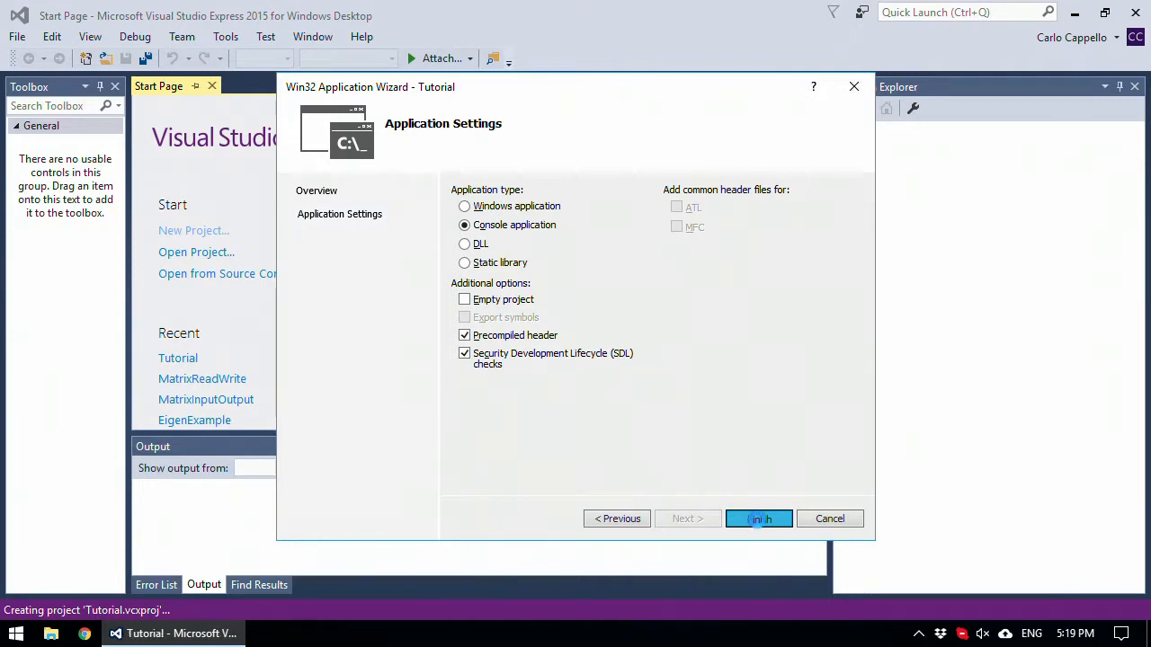
{"action": "left_click", "coordinate": [759, 517]}
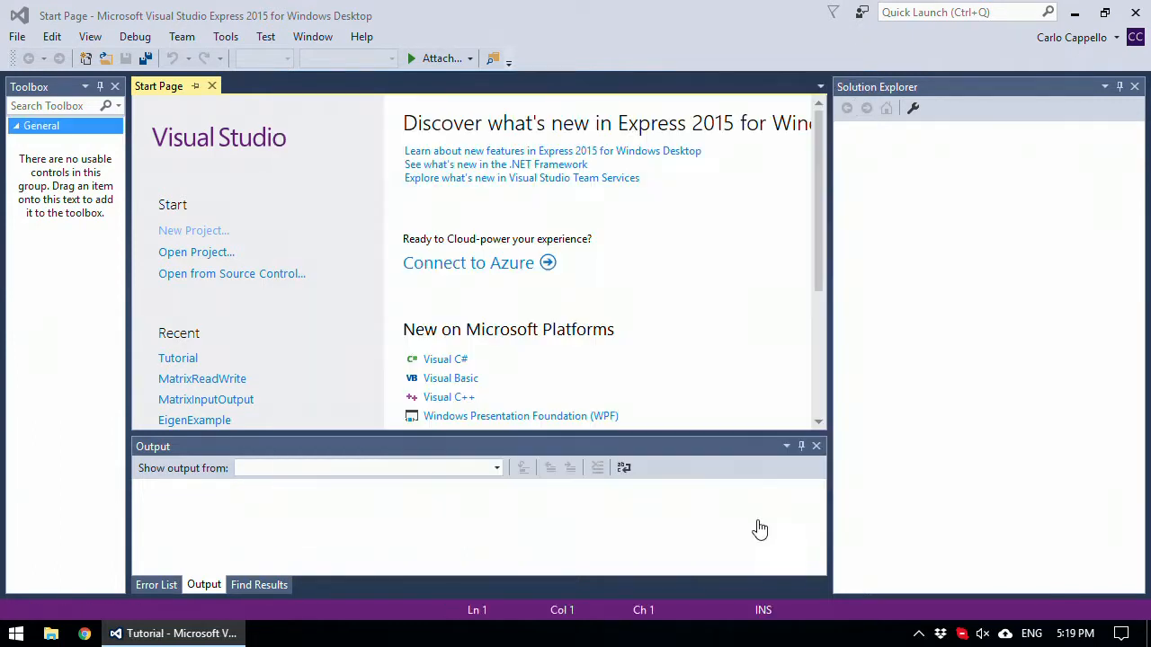
{"action": "left_click", "coordinate": [178, 358]}
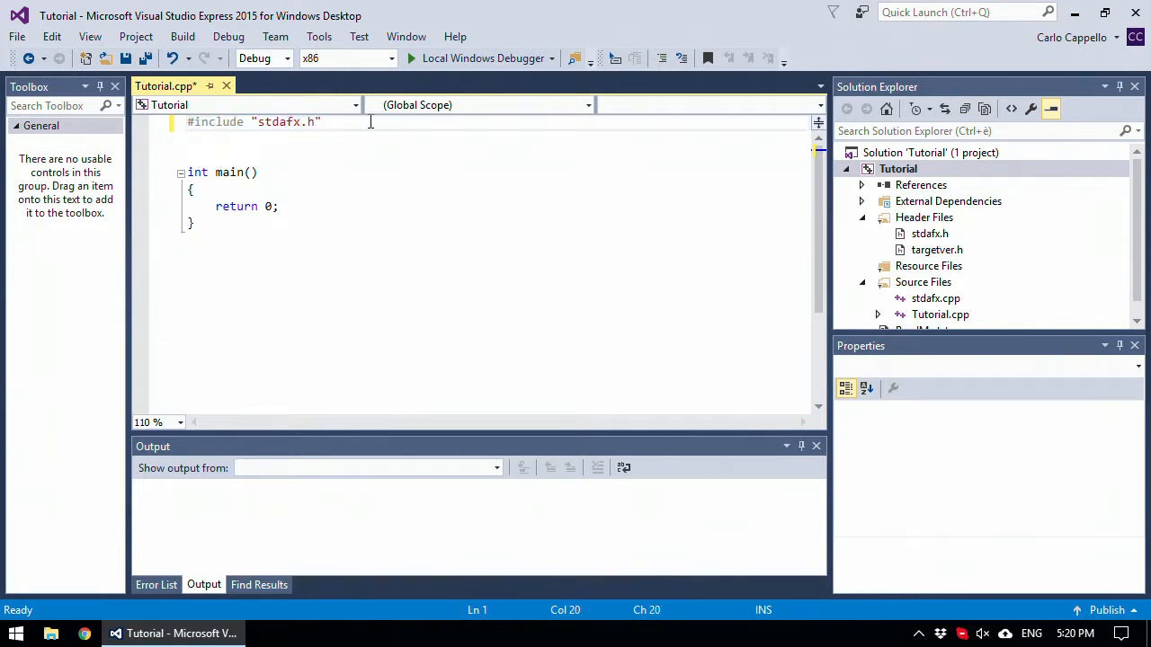
- Add #include <fstream> and #include <iostream> lines to Tutorial.cpp
{"action": "type", "text": "#i"}
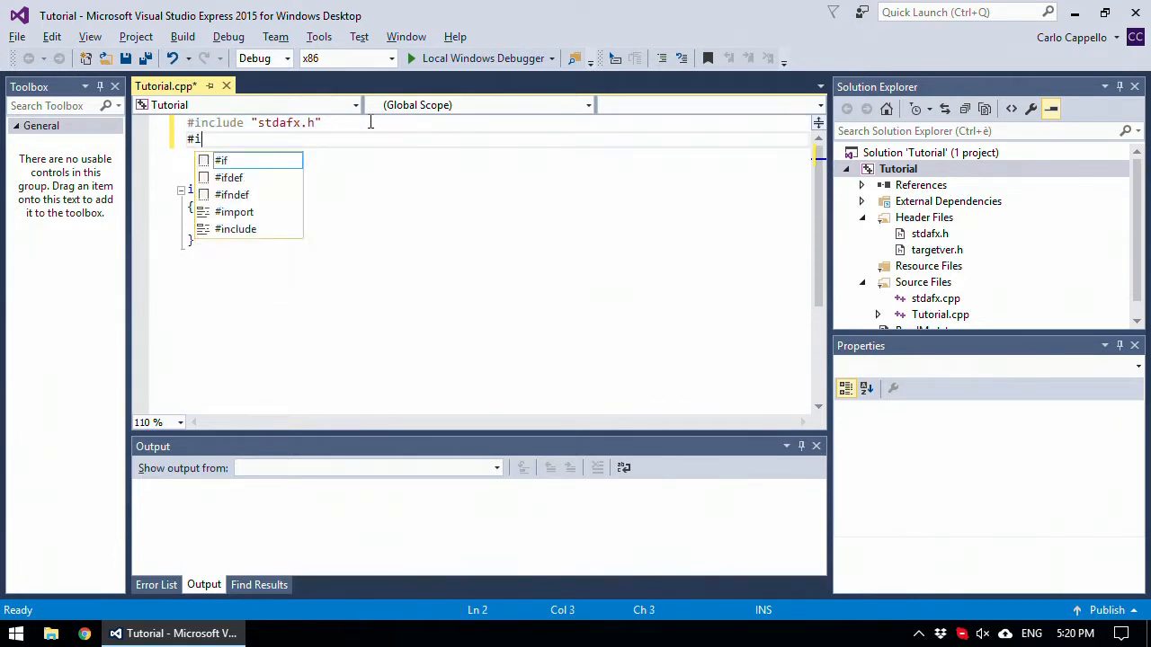
{"action": "type", "text": "nclude"}
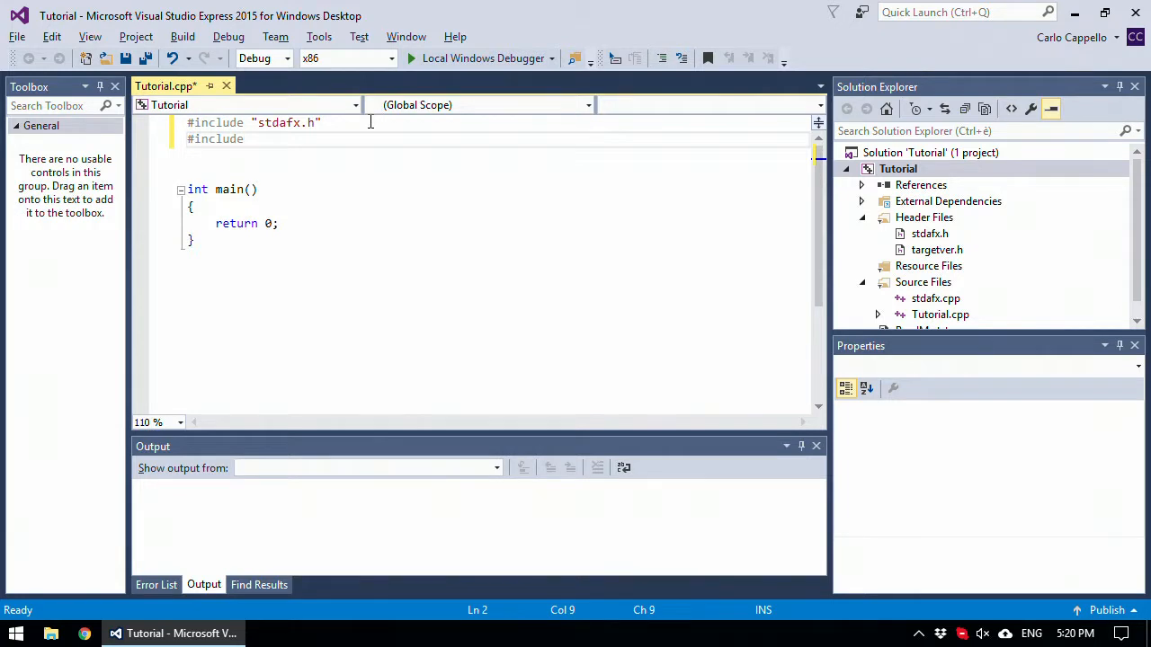
{"action": "type", "text": "<sftr"}
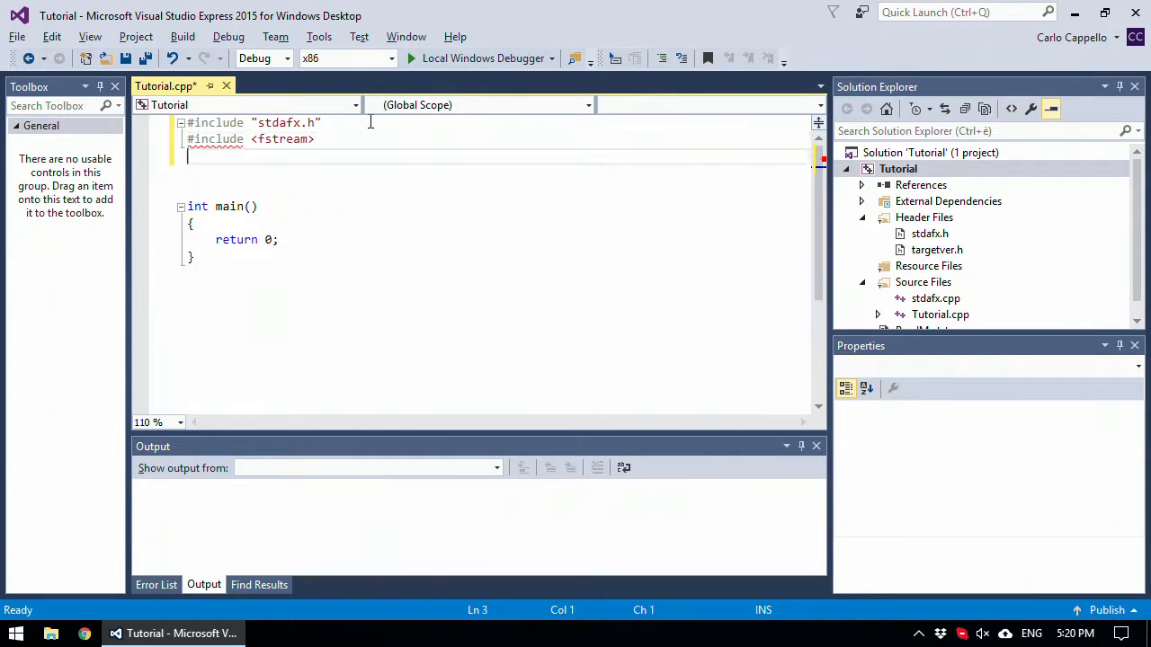
{"action": "type", "text": "#include"}
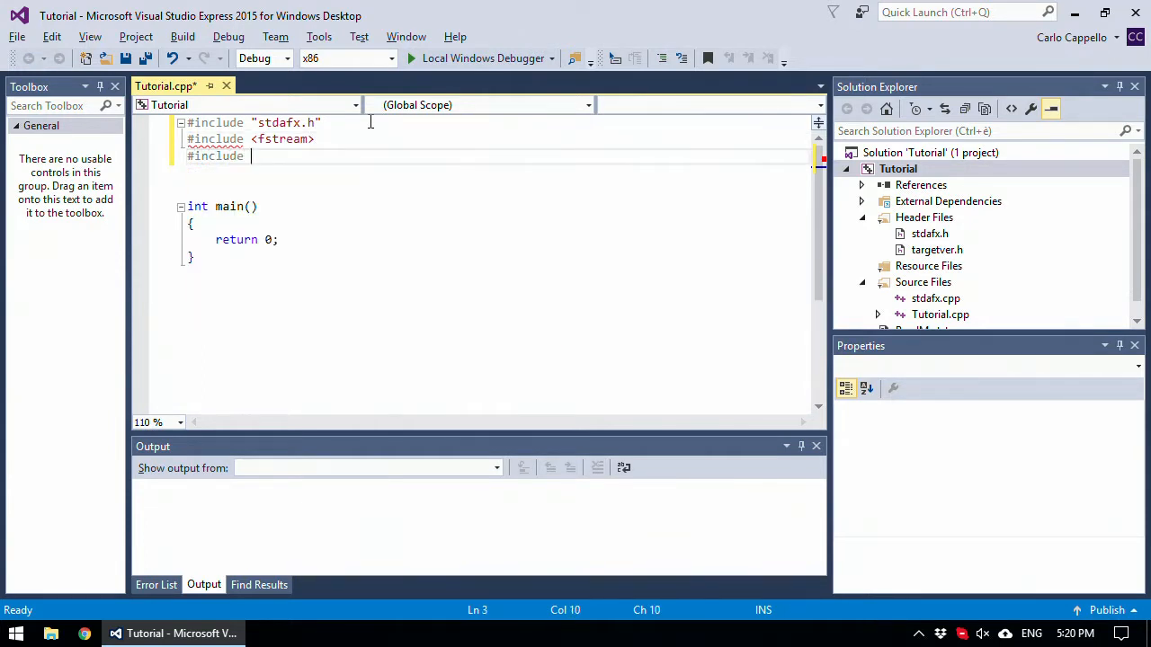
{"action": "type", "text": "<ios>"}
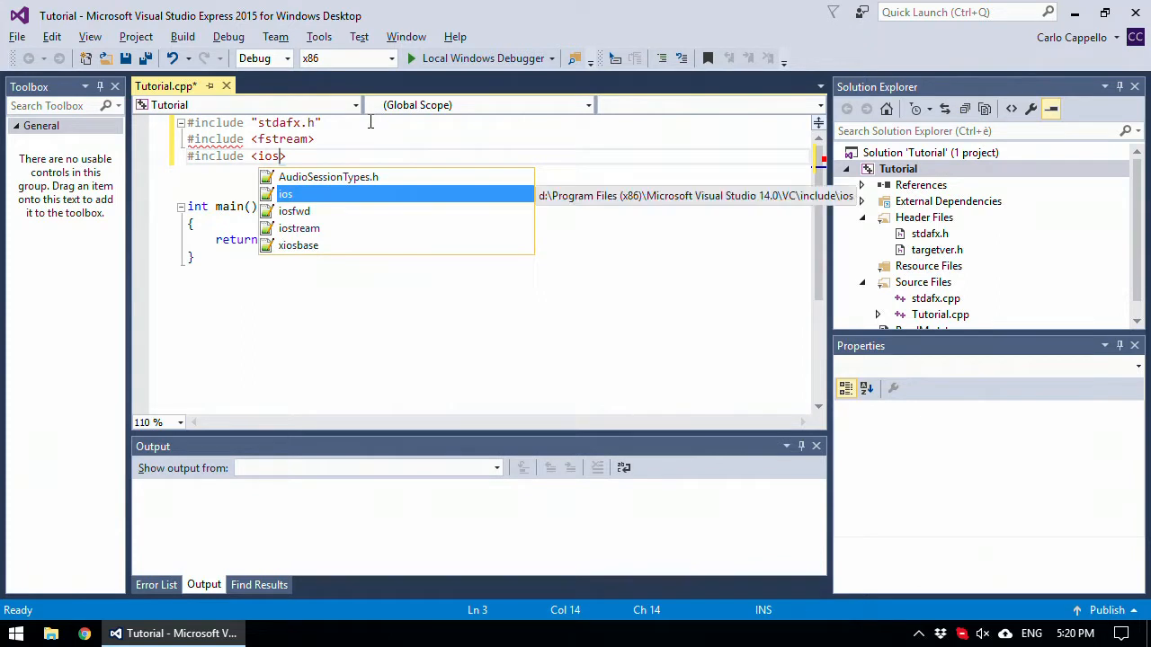
{"action": "type", "text": "tream"}
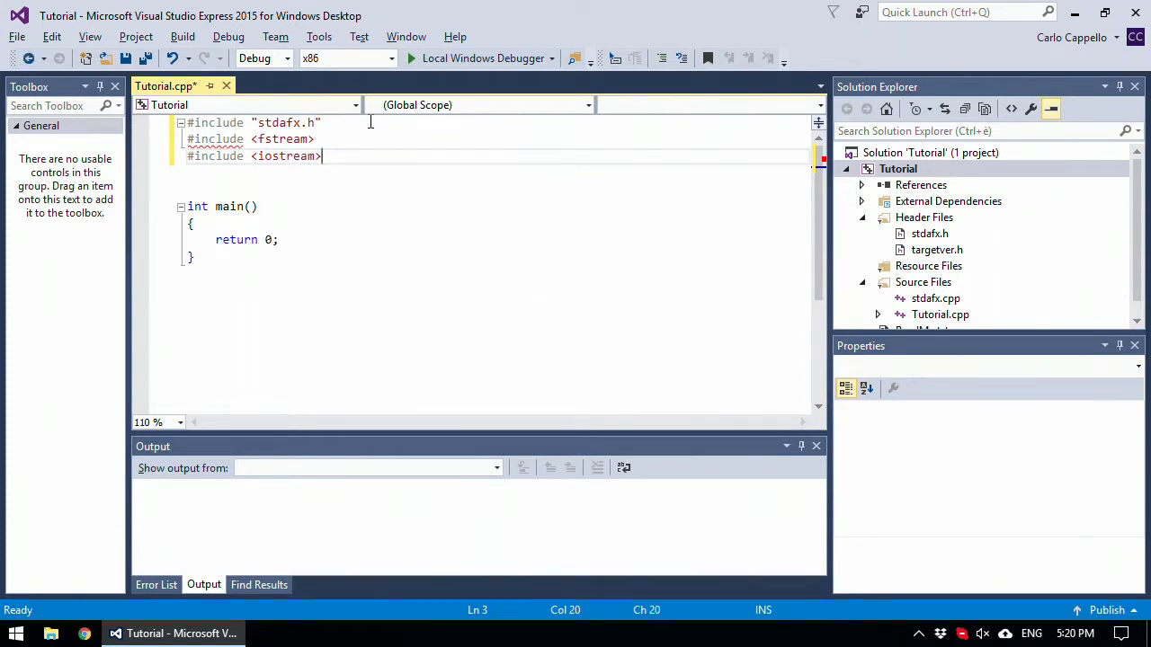
- Add a 'using namespace std;' line below the includes
{"action": "key", "text": "enter"}
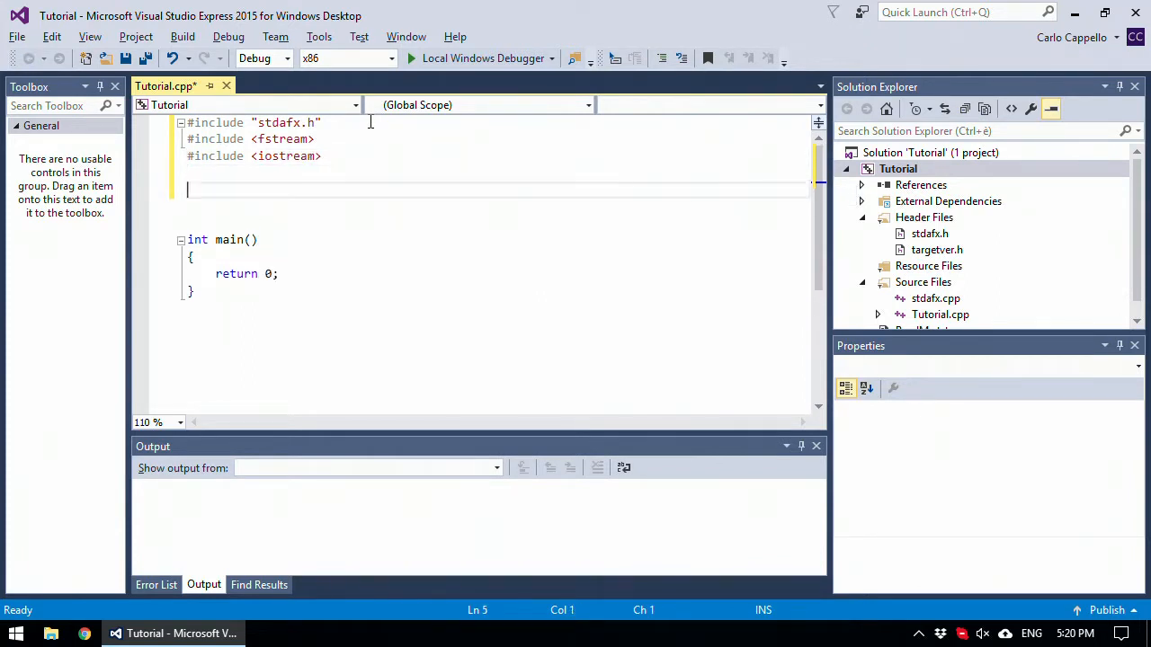
{"action": "type", "text": "using namespace"}
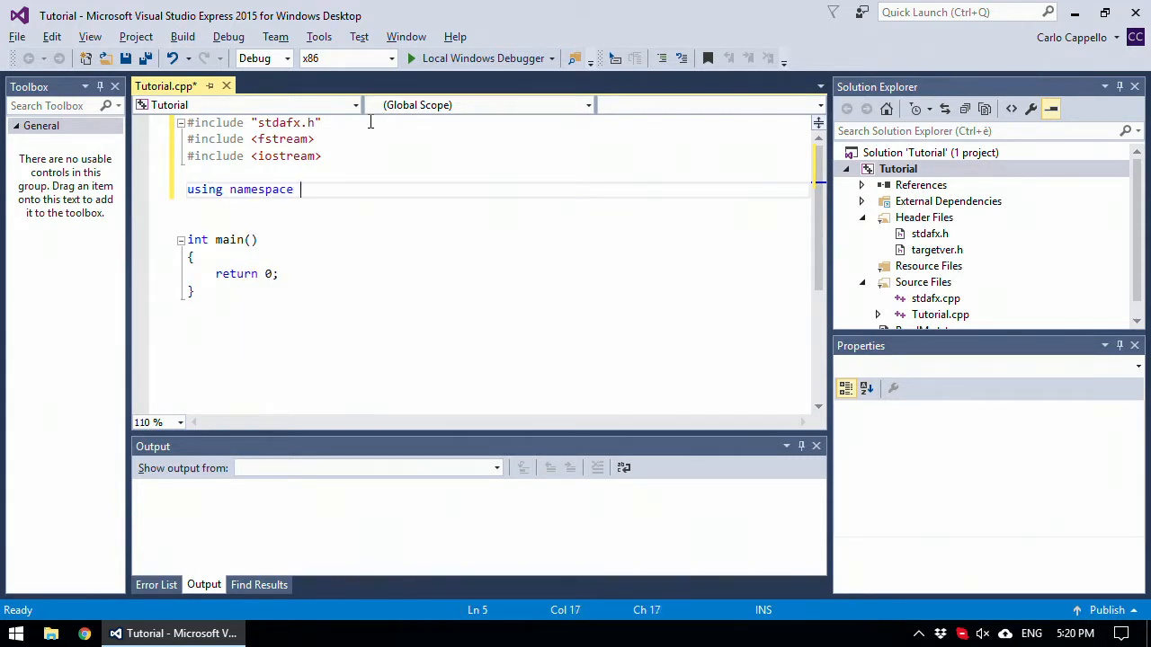
{"action": "type", "text": "std;"}
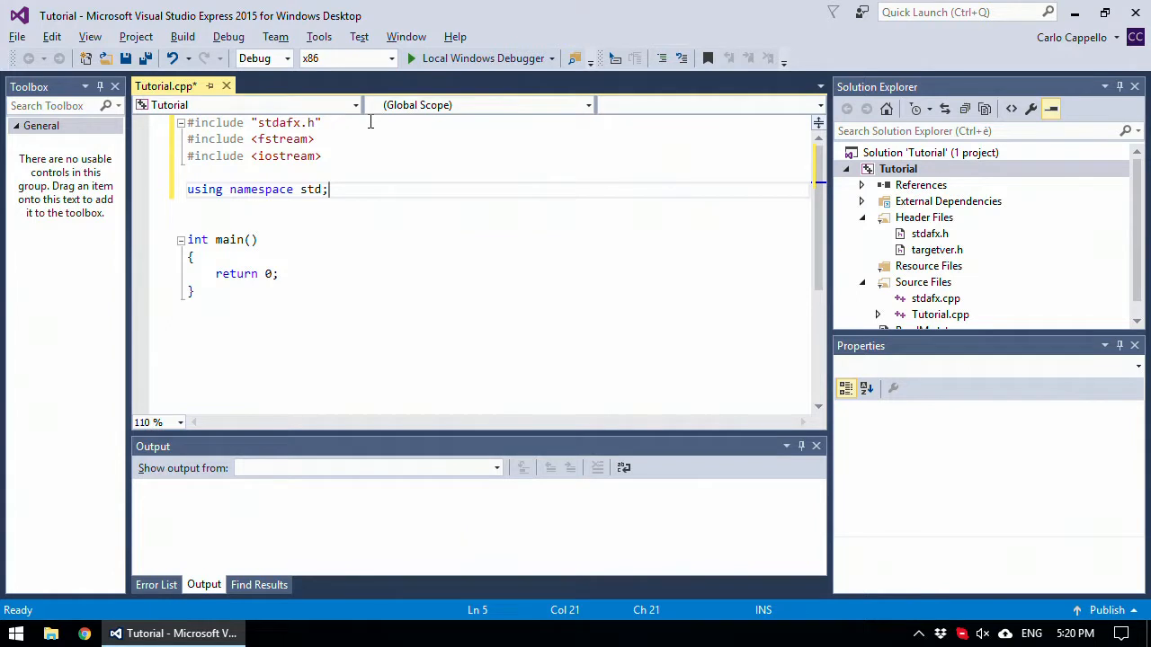
{"action": "key", "text": "enter"}
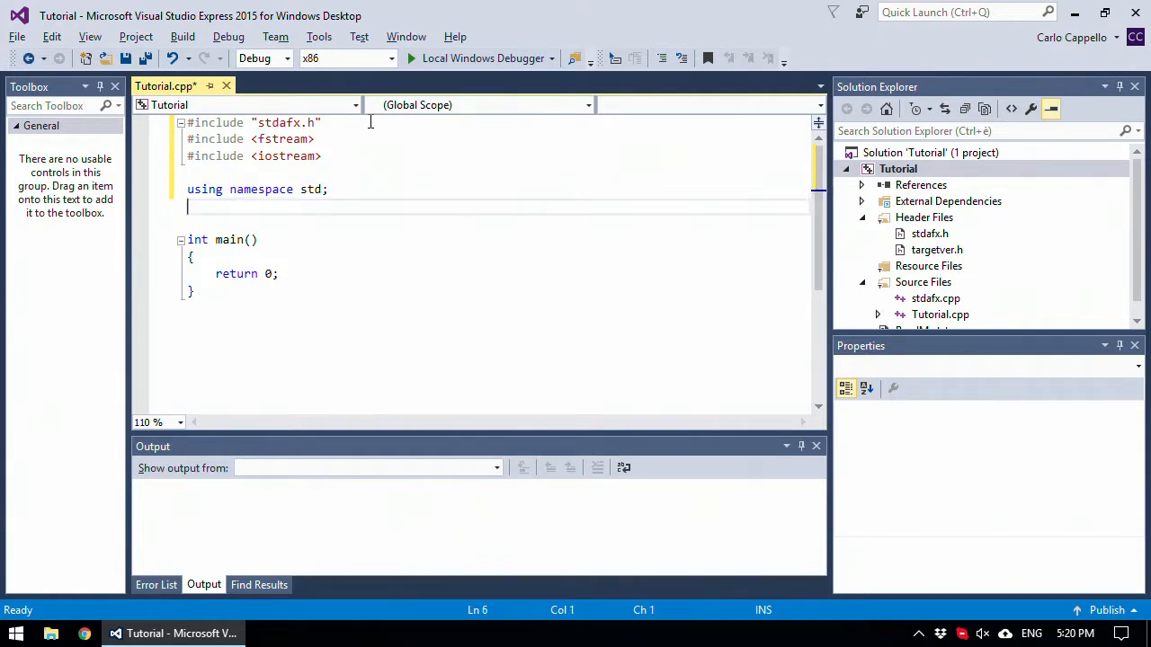
- Start 'int binRead(' above main with the int outputArray[] parameter
{"action": "key", "text": "enter"}
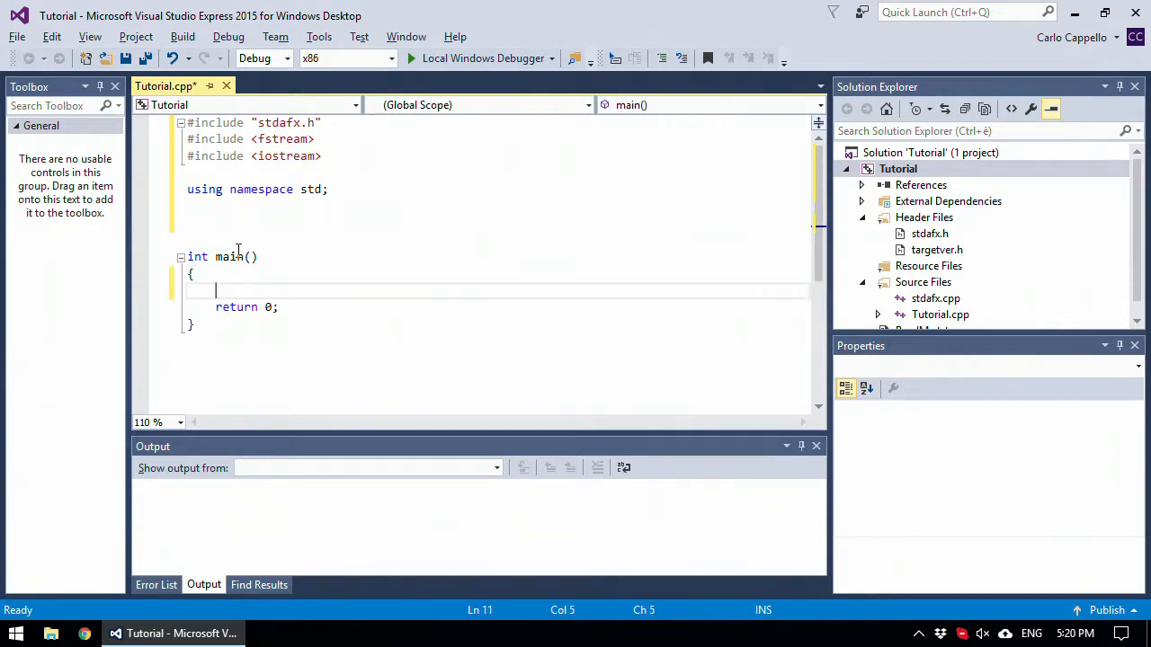
{"action": "left_click", "coordinate": [232, 223]}
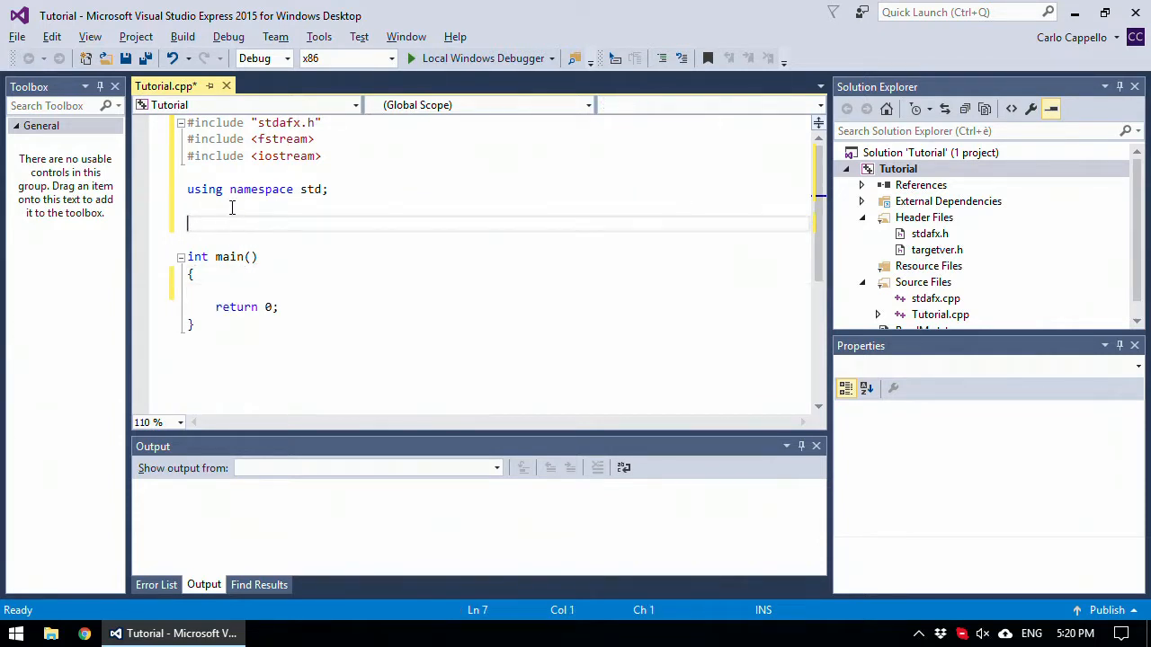
{"action": "type", "text": "int"}
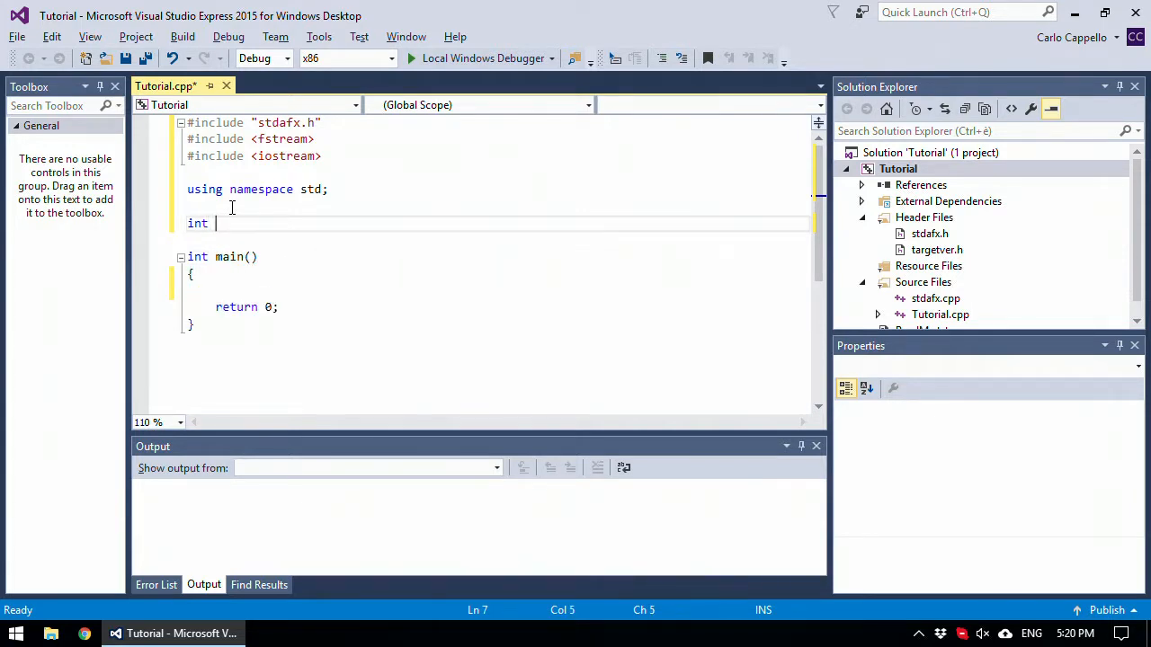
{"action": "type", "text": "bi"}
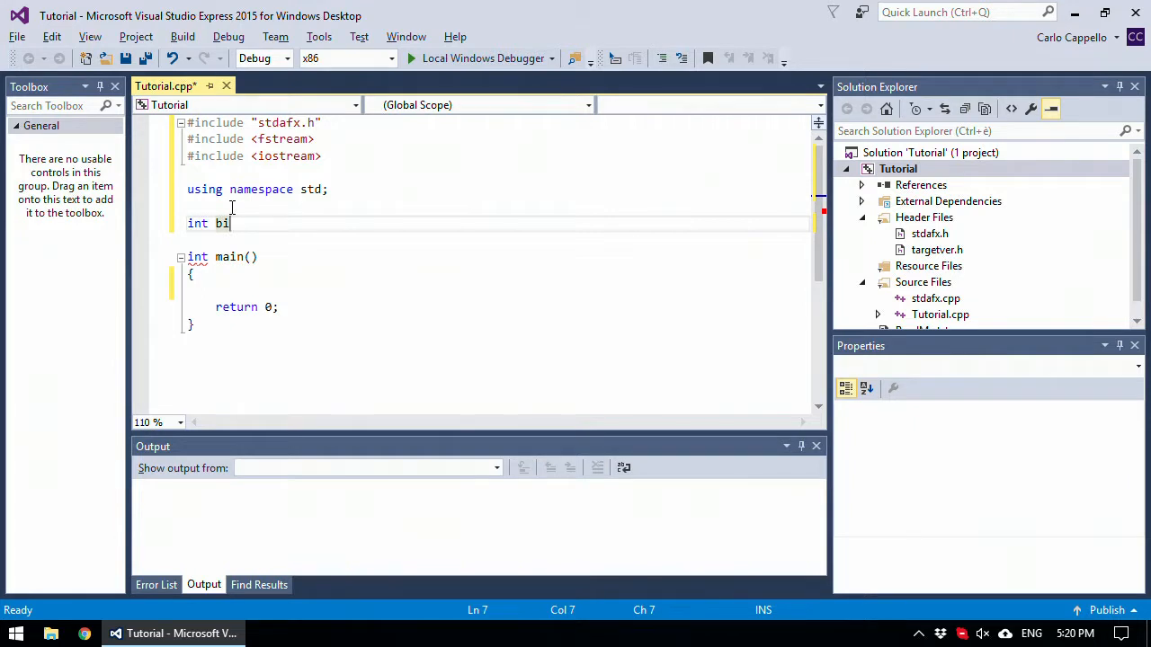
{"action": "type", "text": "nRead"}
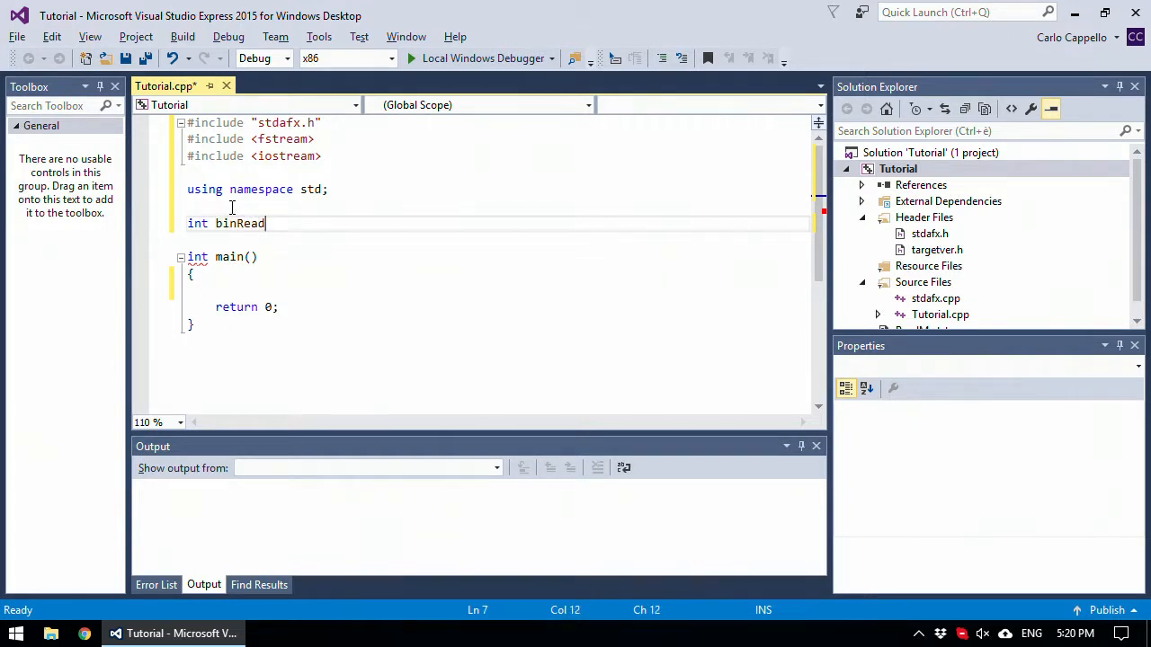
{"action": "type", "text": "()"}
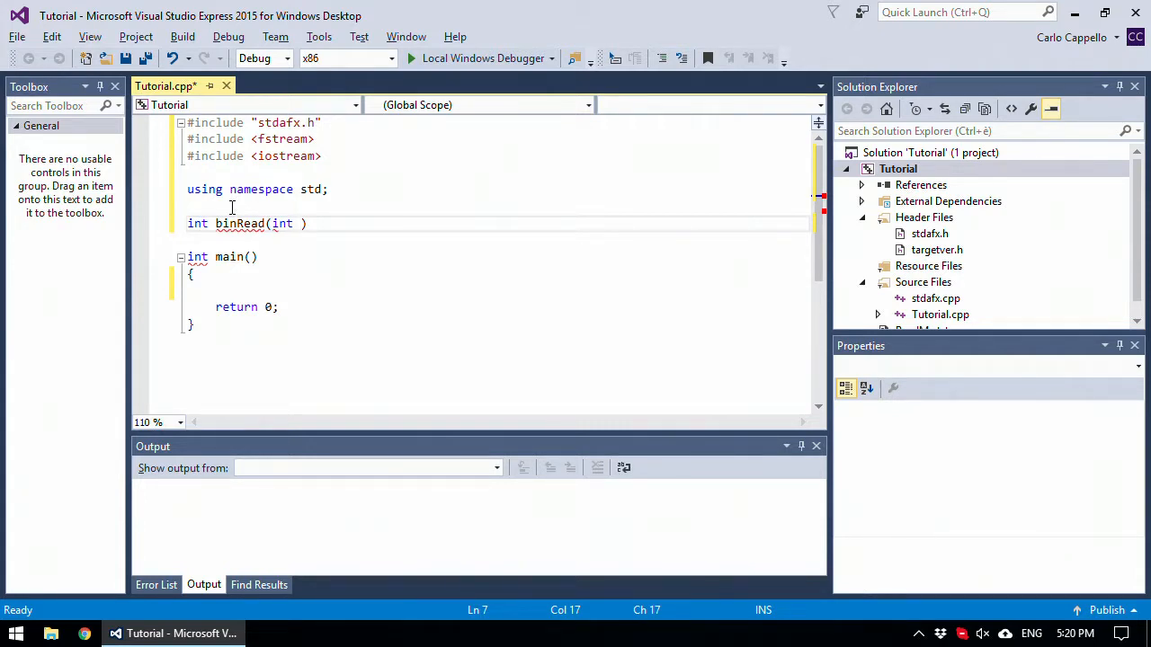
{"action": "type", "text": "outpu"}
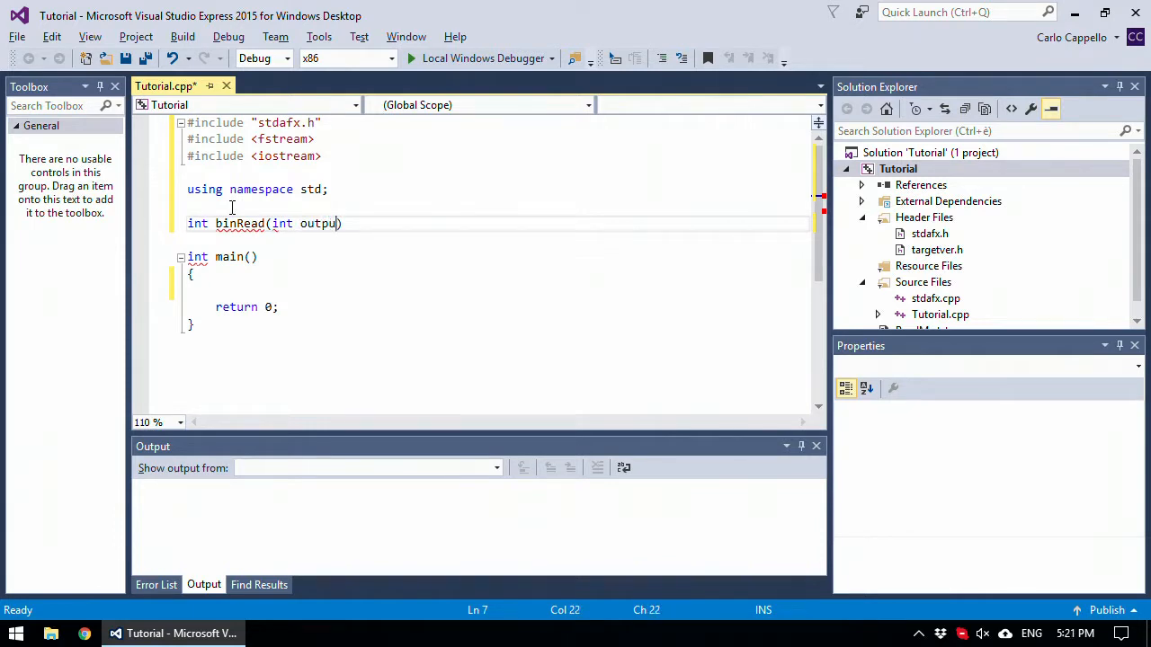
{"action": "type", "text": "tArray[],"}
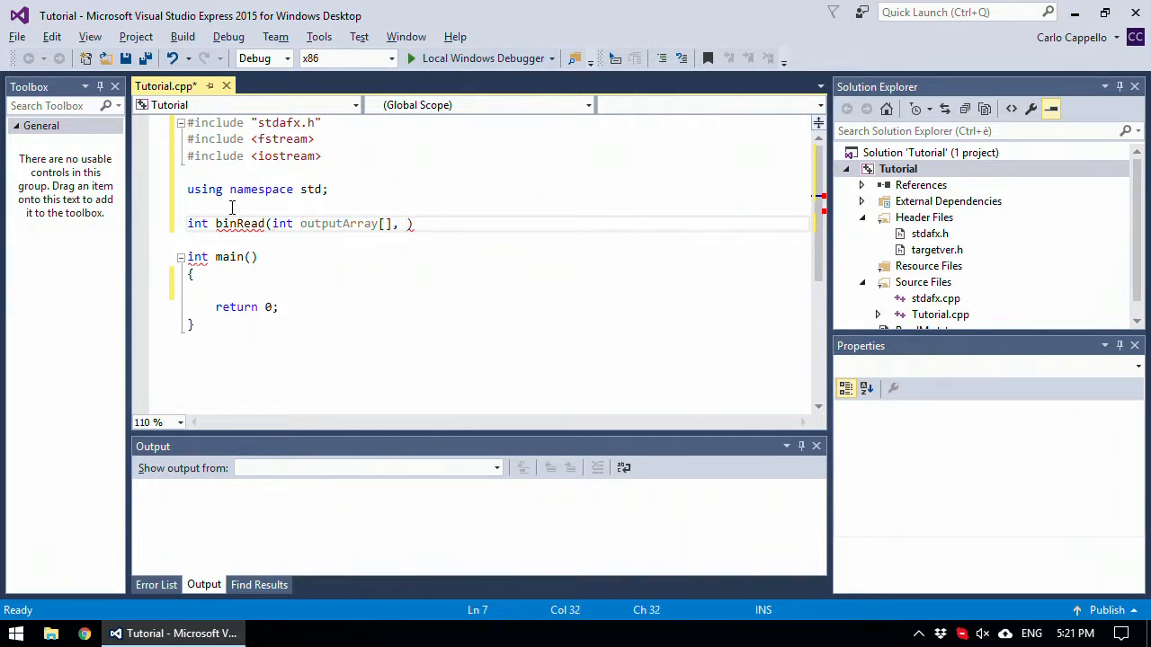
- Complete the signature with const string& fileName and const unsigned int length parameters
{"action": "type", "text": "const"}
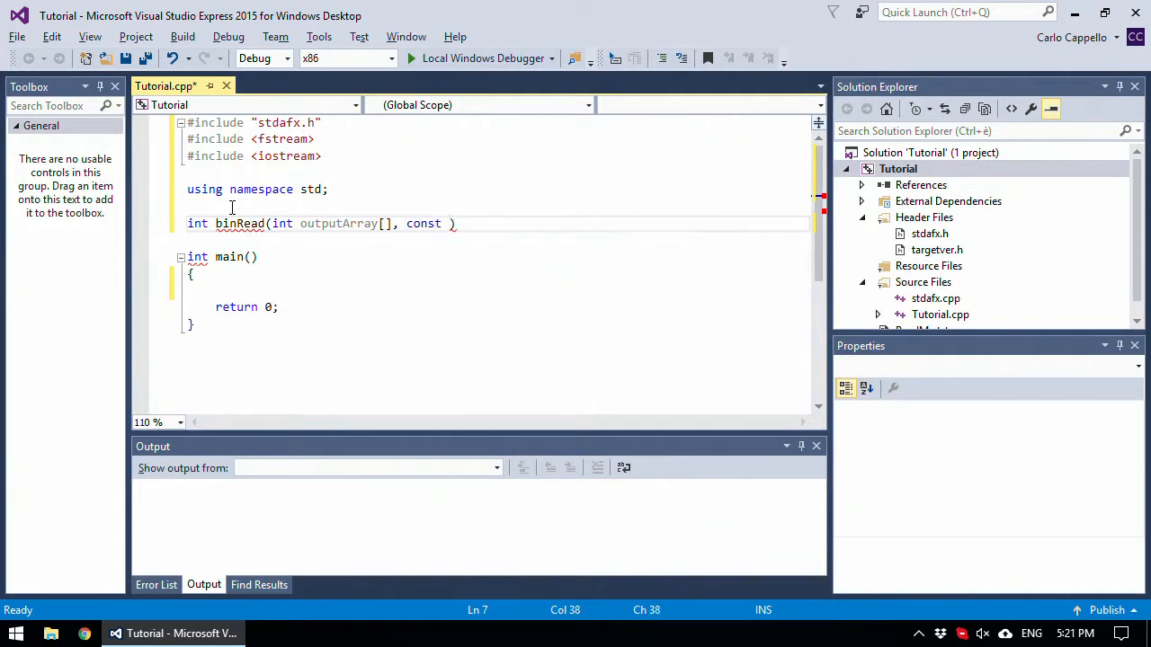
{"action": "type", "text": "stri"}
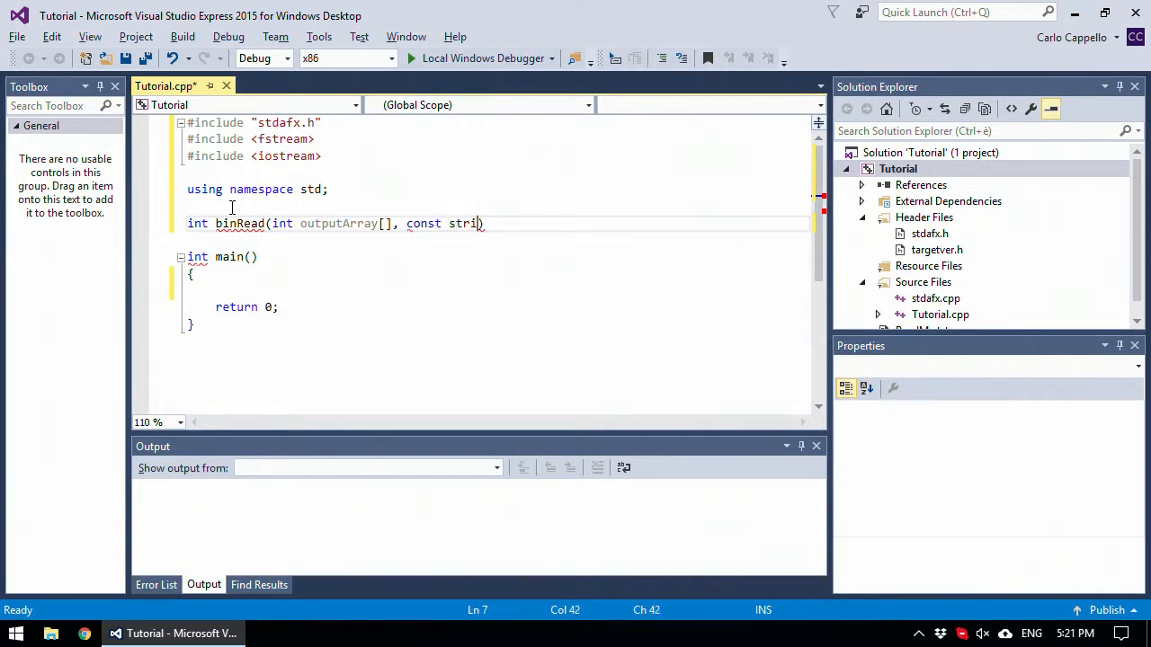
{"action": "type", "text": "ng&"}
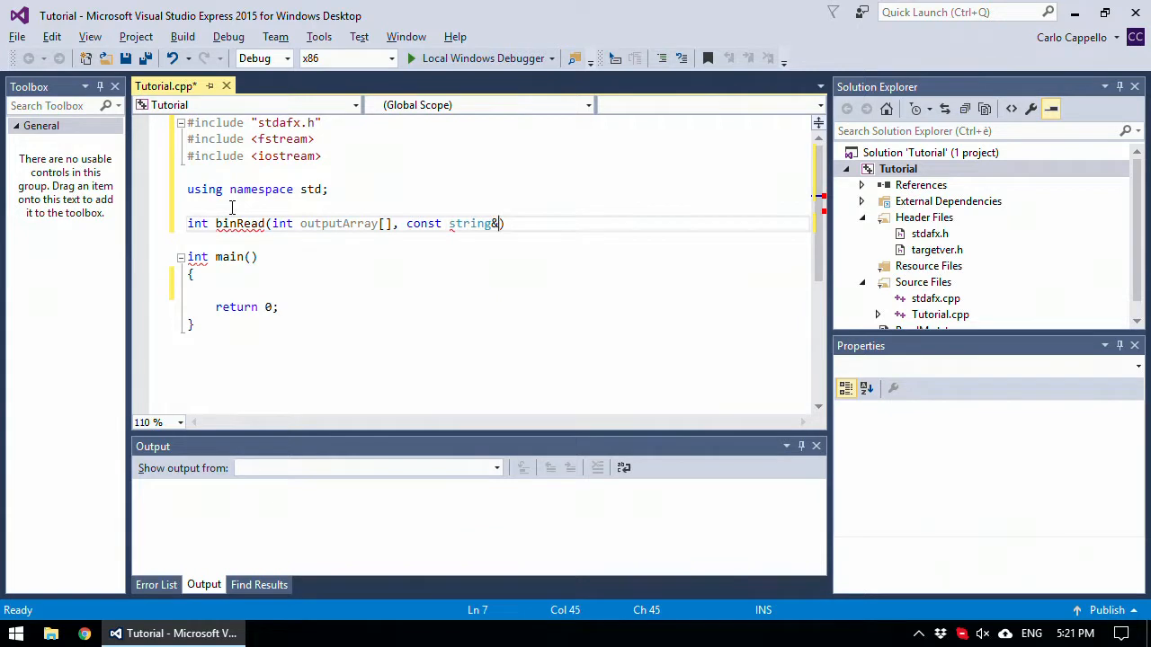
{"action": "type", "text": "fileName"}
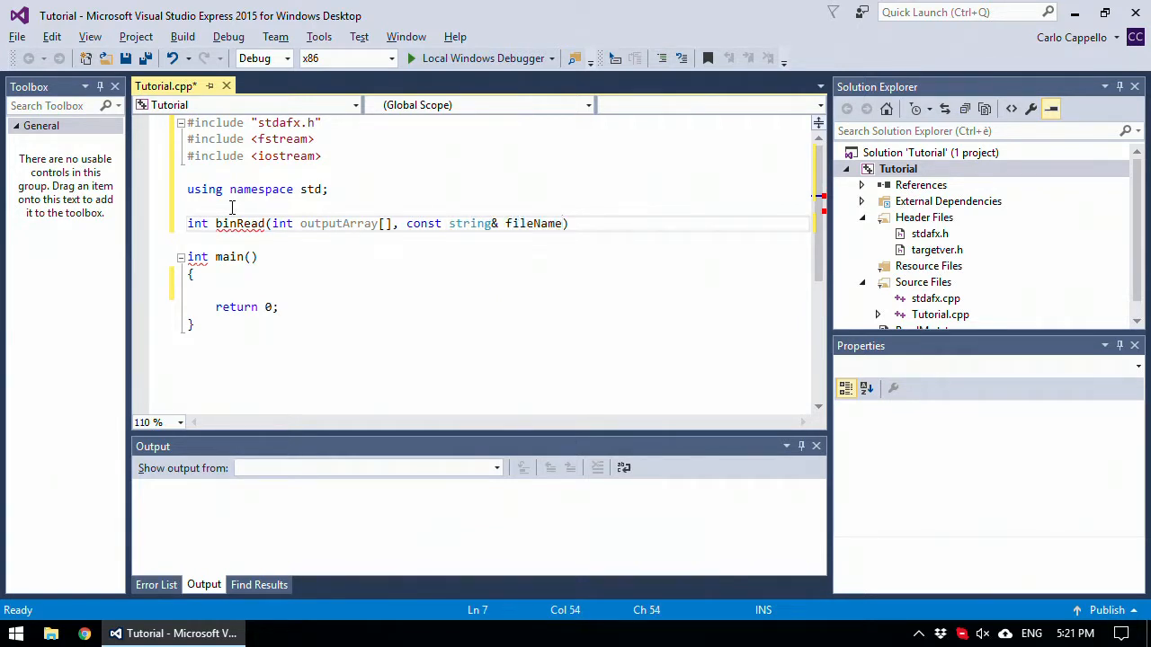
{"action": "type", "text": ", const"}
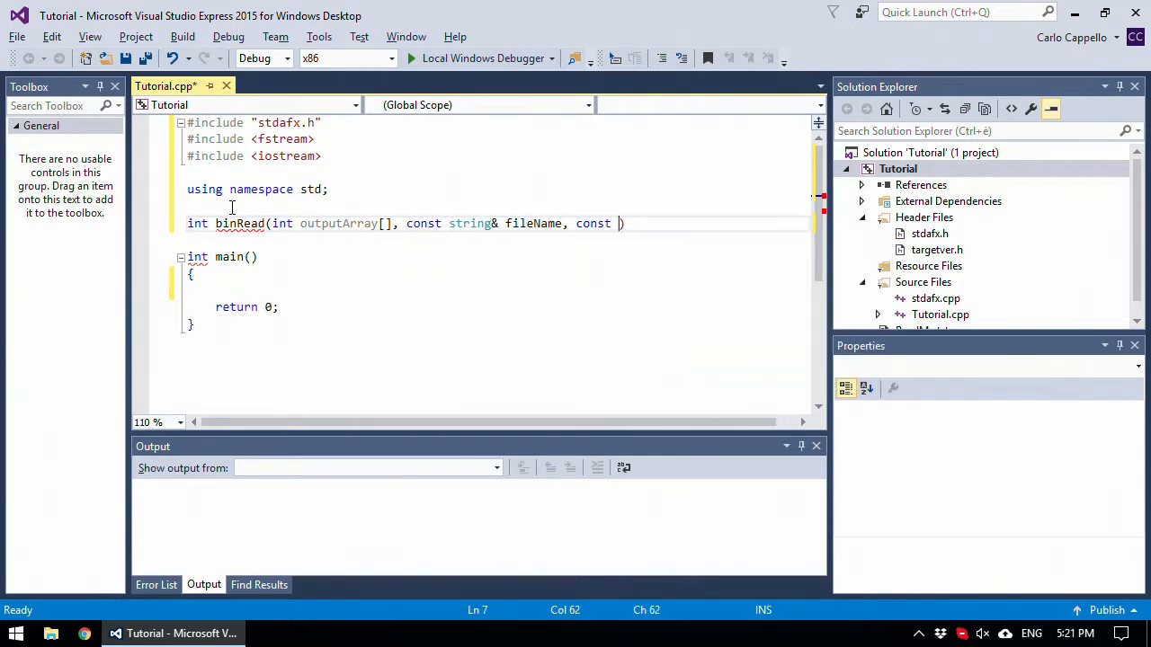
{"action": "type", "text": "unsi"}
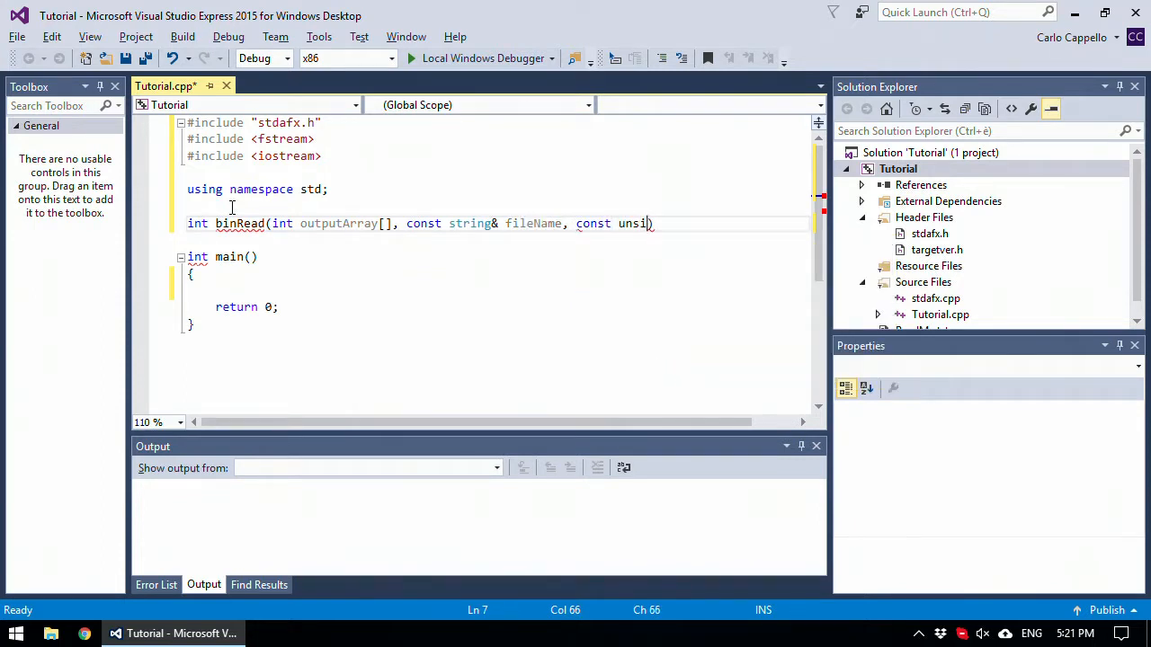
{"action": "type", "text": "gned i"}
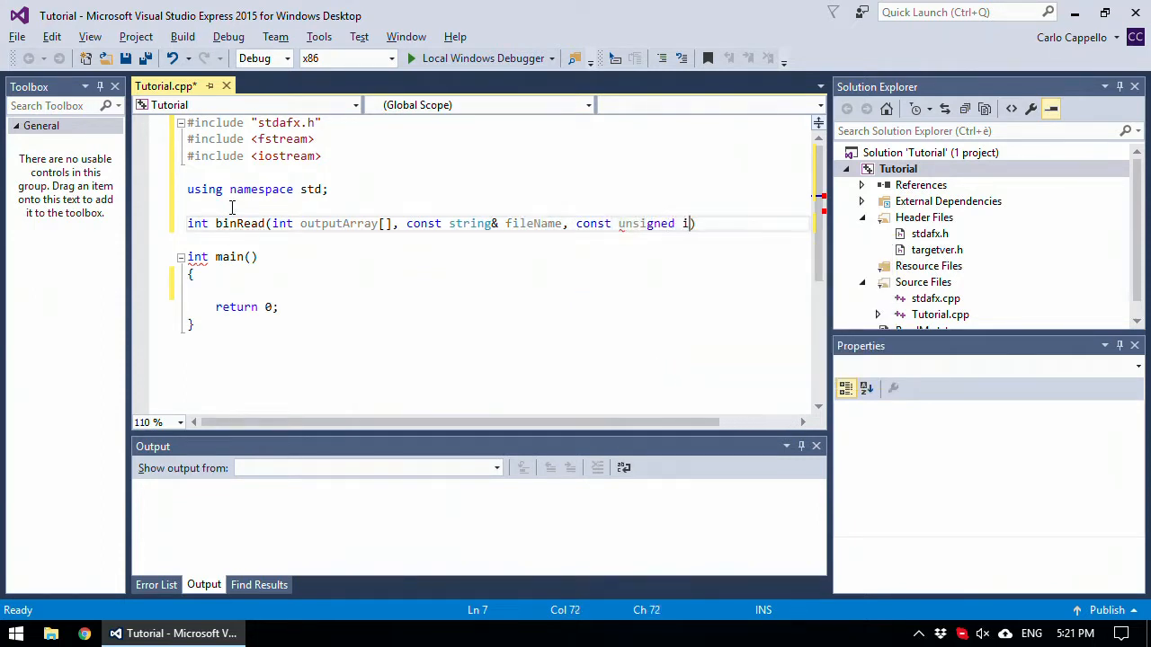
{"action": "type", "text": "nt int"}
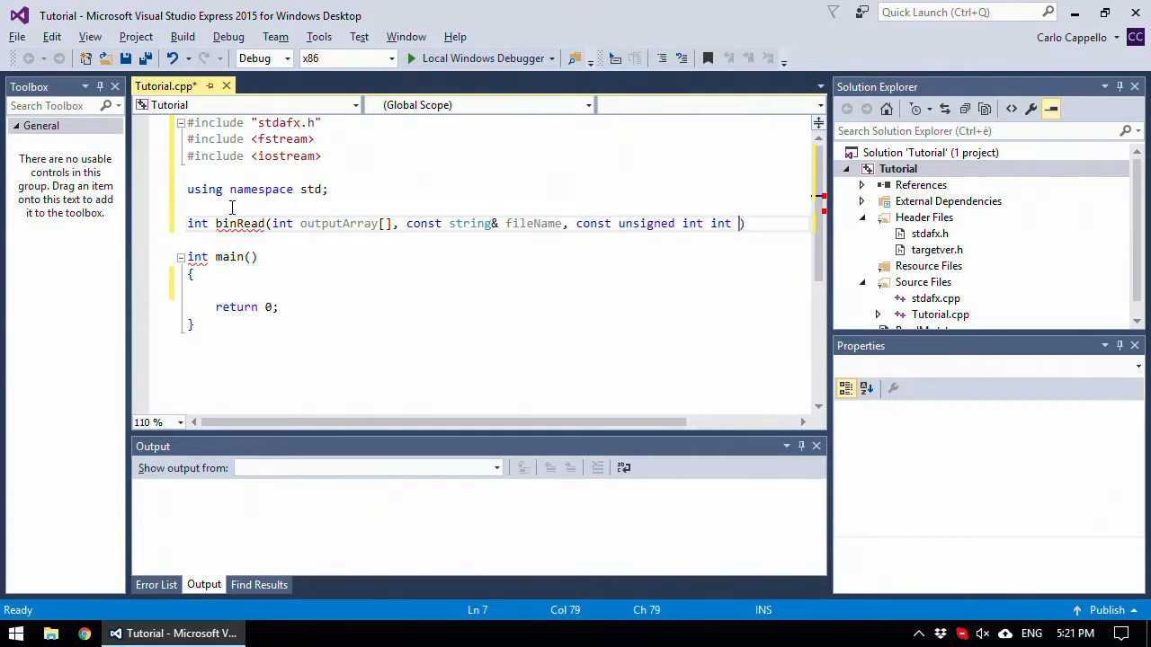
{"action": "type", "text": "length"}
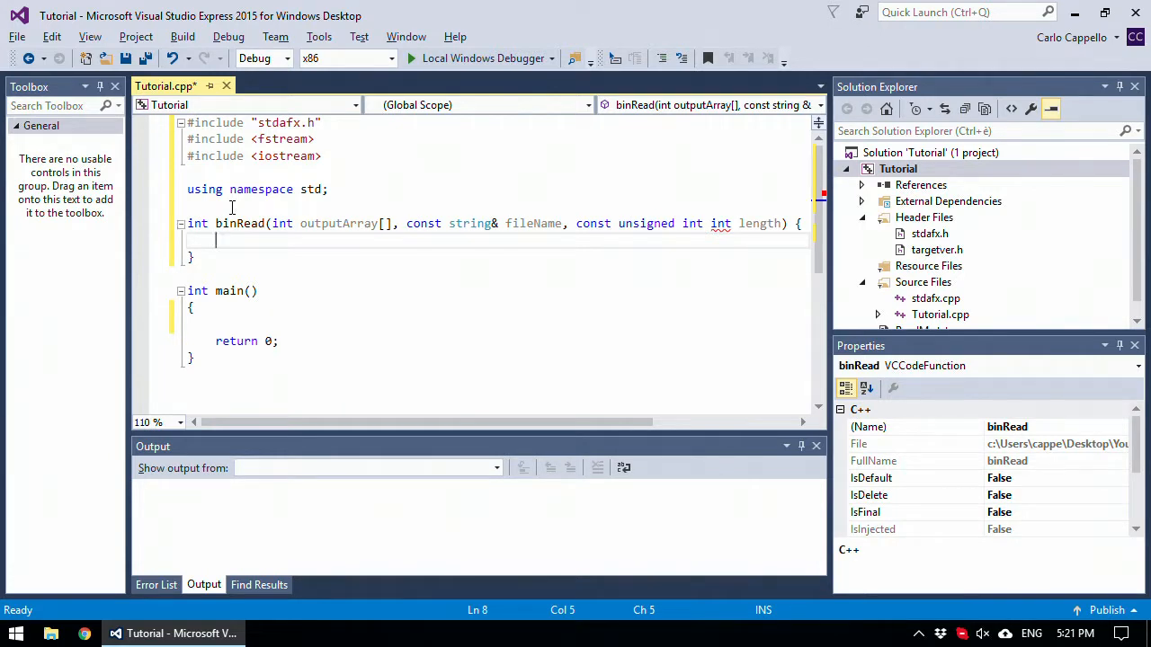
- Declare 'ifstream inputData;' and call inputData.open(fileName) inside binRead
{"action": "type", "text": "ifstream"}
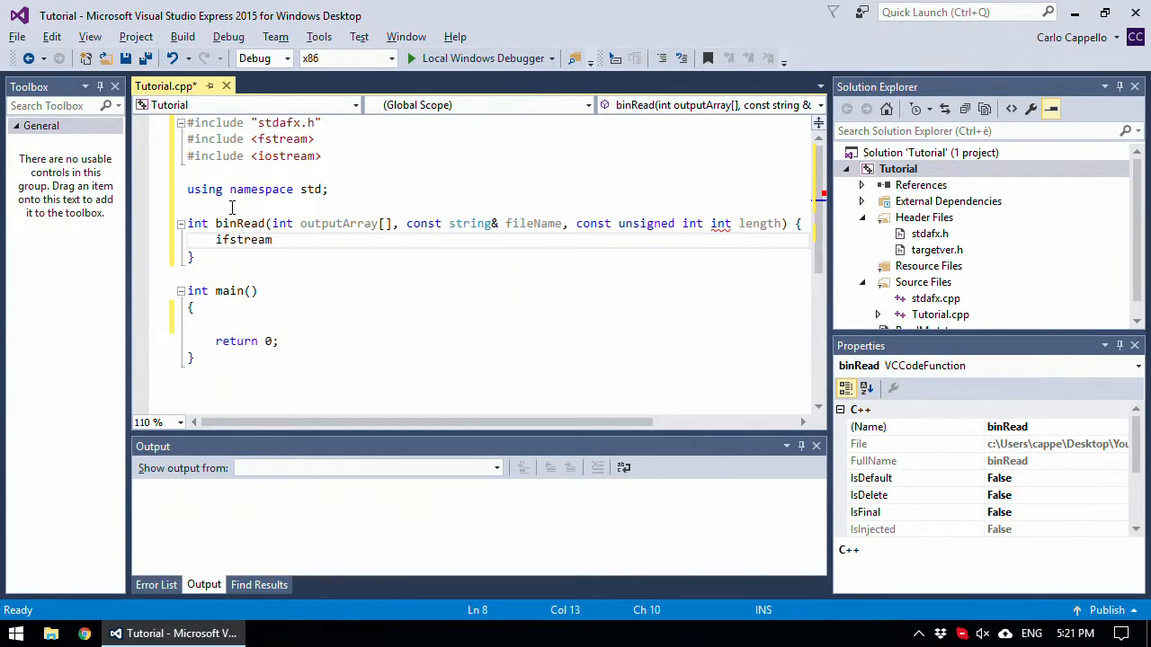
{"action": "type", "text": "input"}
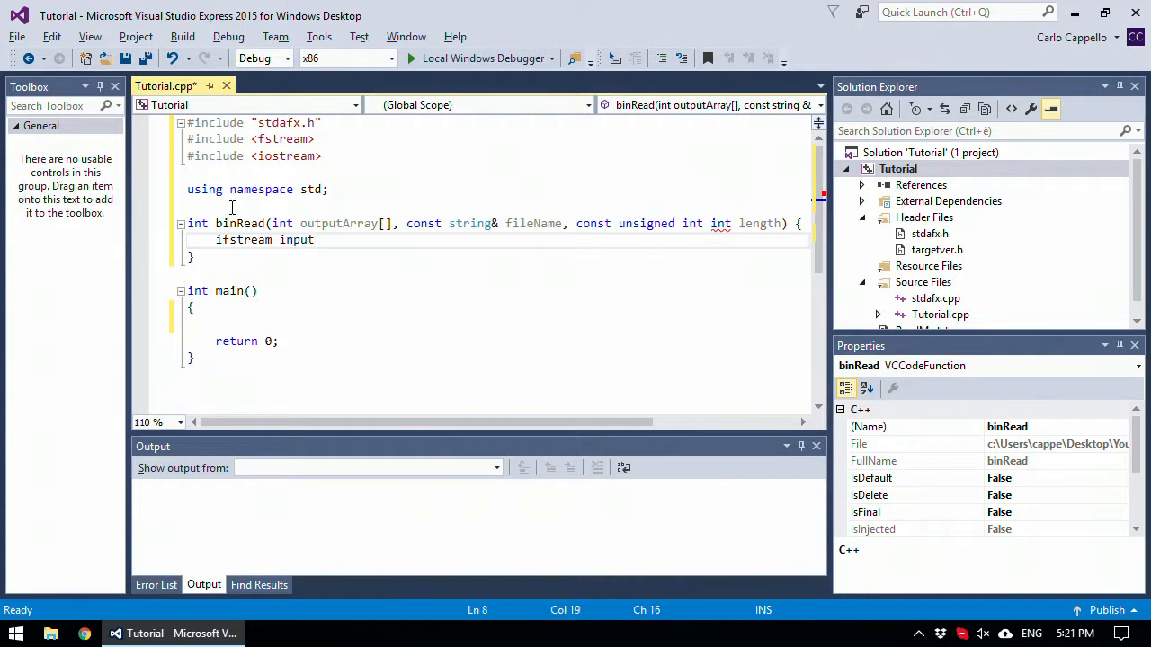
{"action": "type", "text": "Data;"}
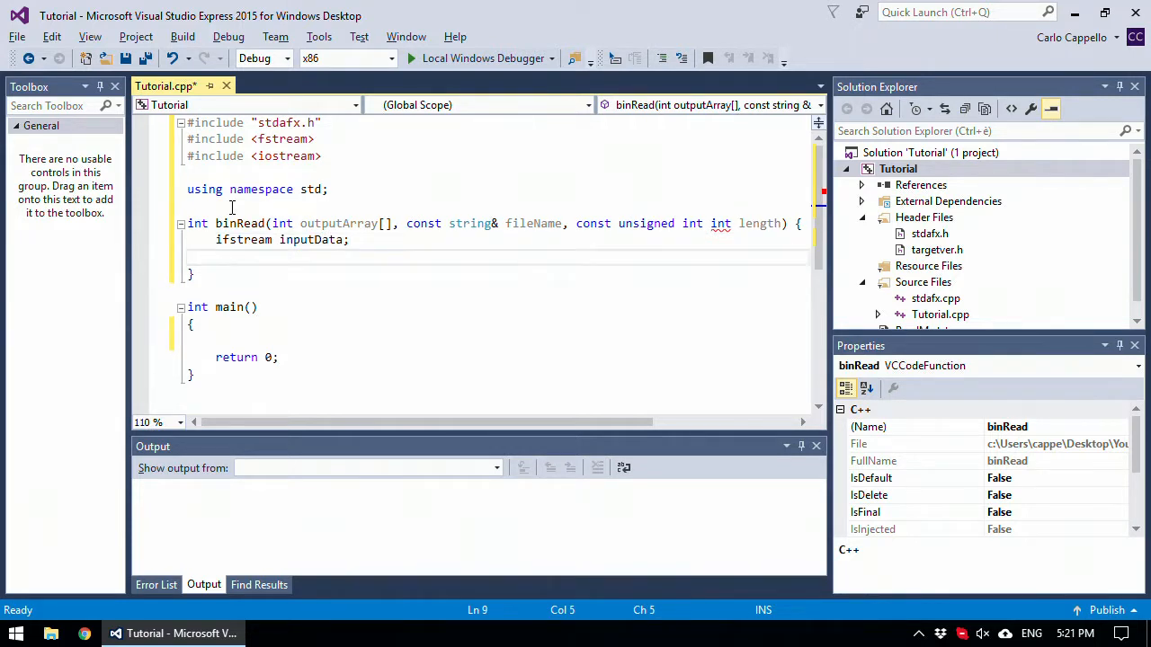
{"action": "type", "text": "inputData"}
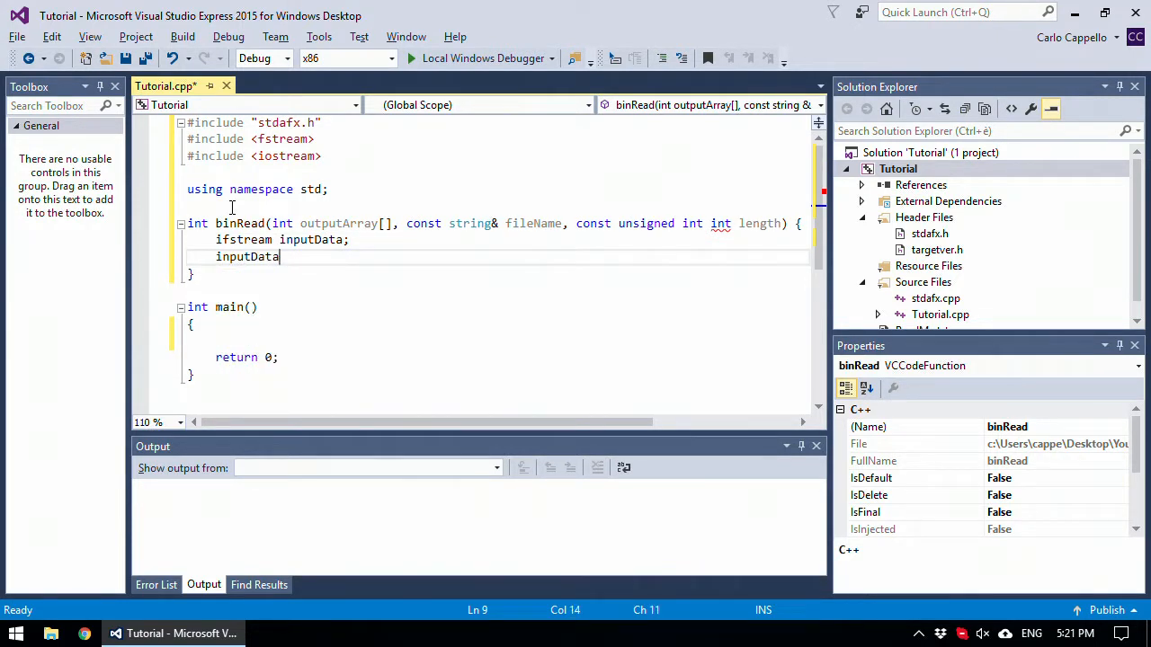
{"action": "type", "text": ".op"}
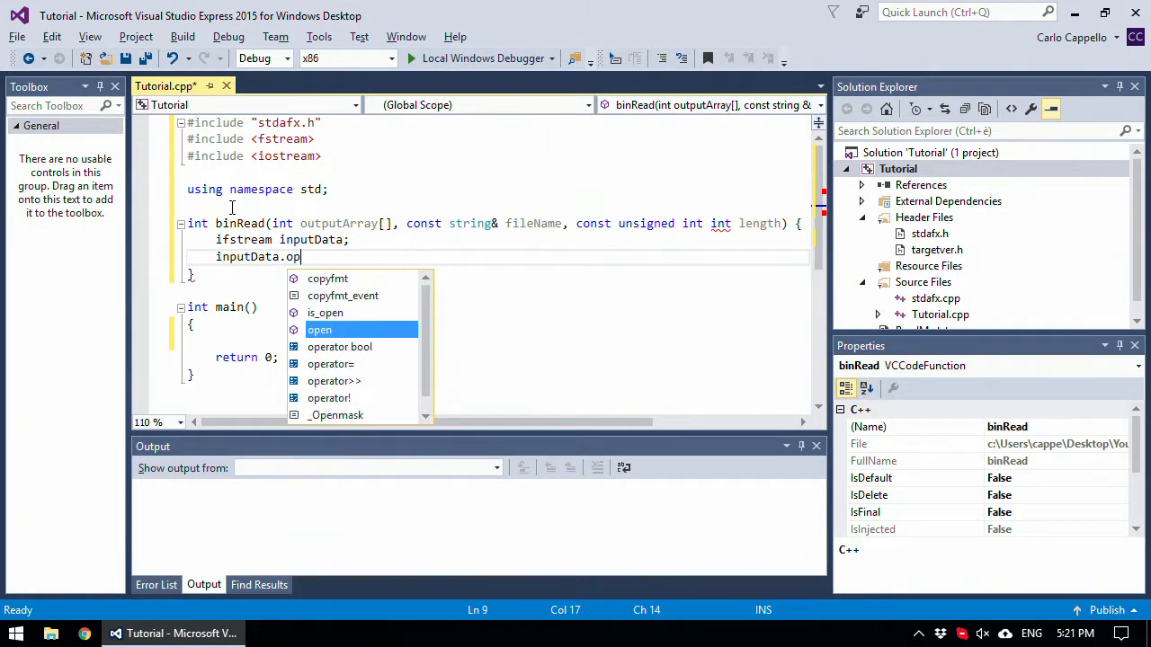
{"action": "type", "text": "en()"}
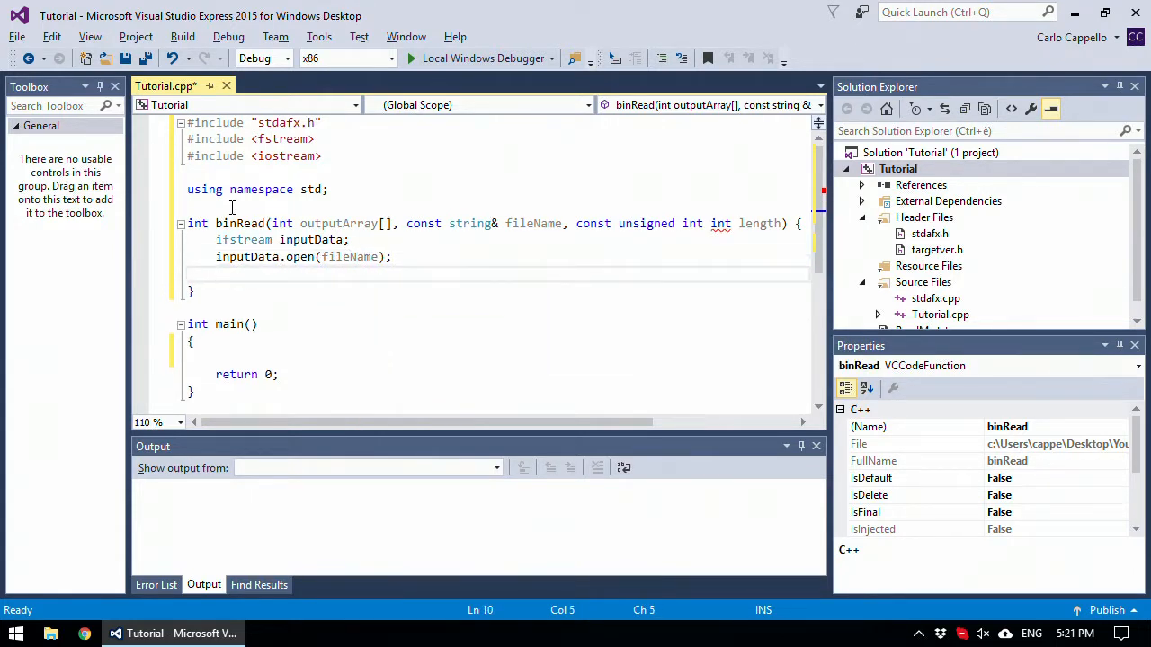
- Add an 'if (inputData) { }' block followed by 'else return -1;'
{"action": "type", "text": "if ()"}
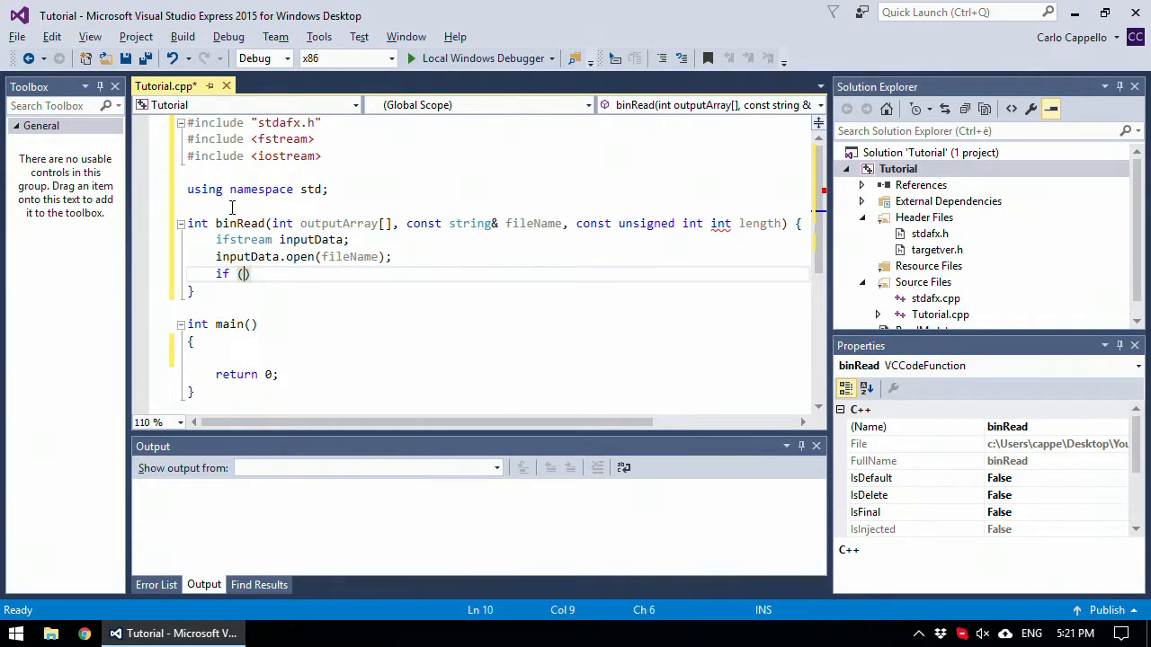
{"action": "type", "text": "inputData"}
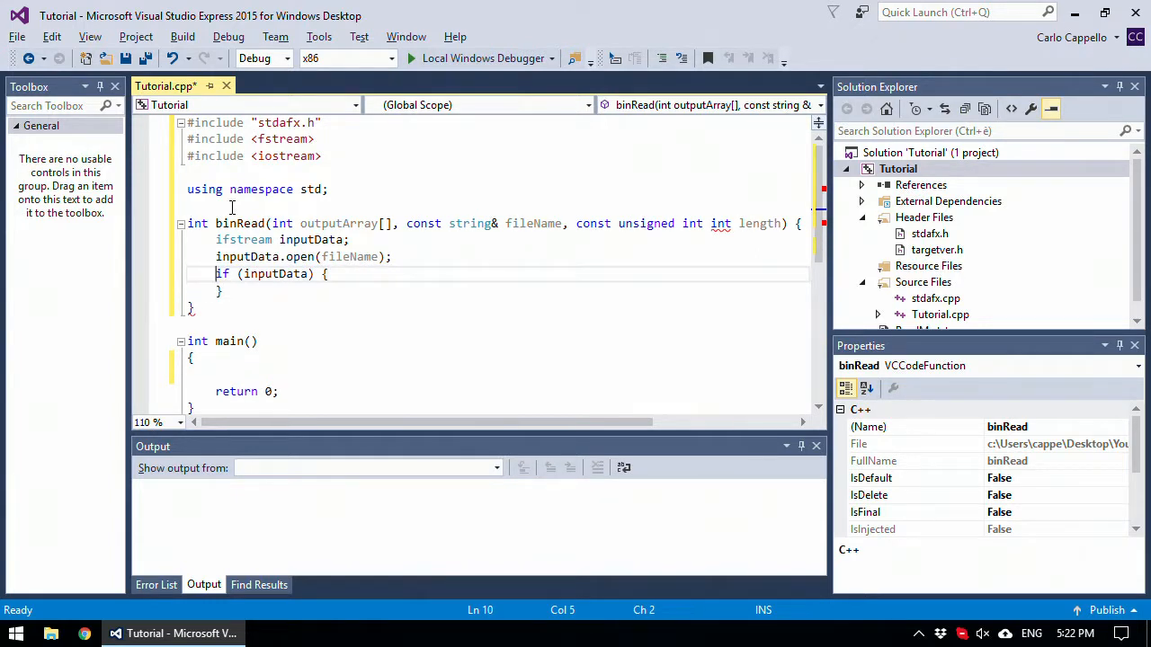
{"action": "type", "text": "e"}
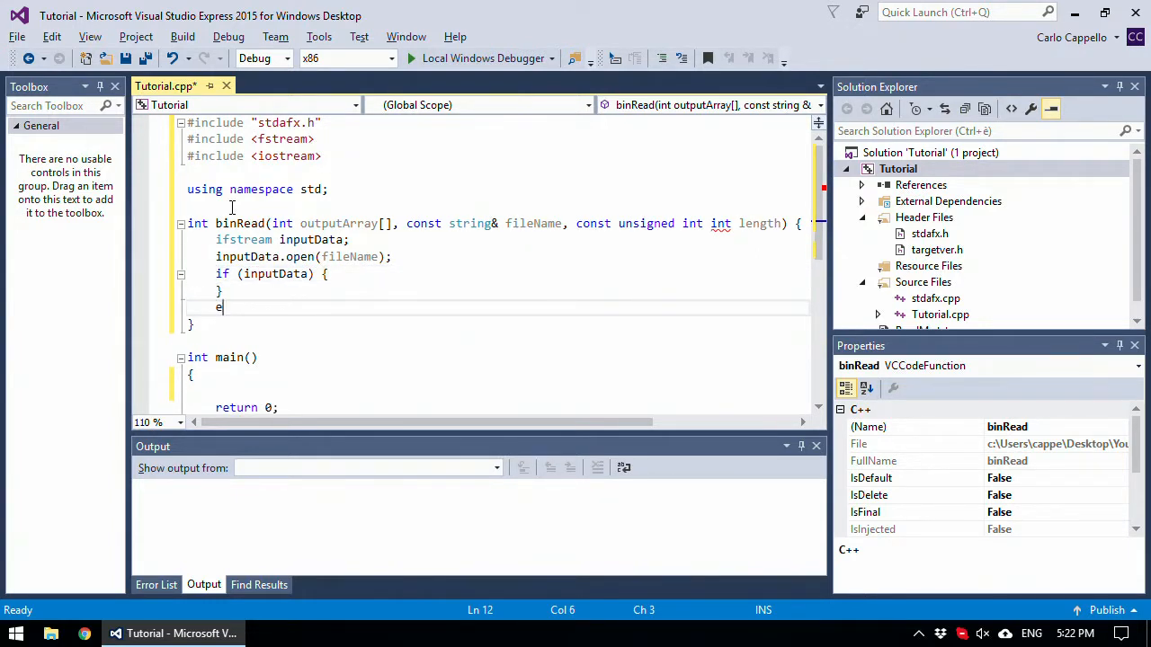
{"action": "type", "text": "lse"}
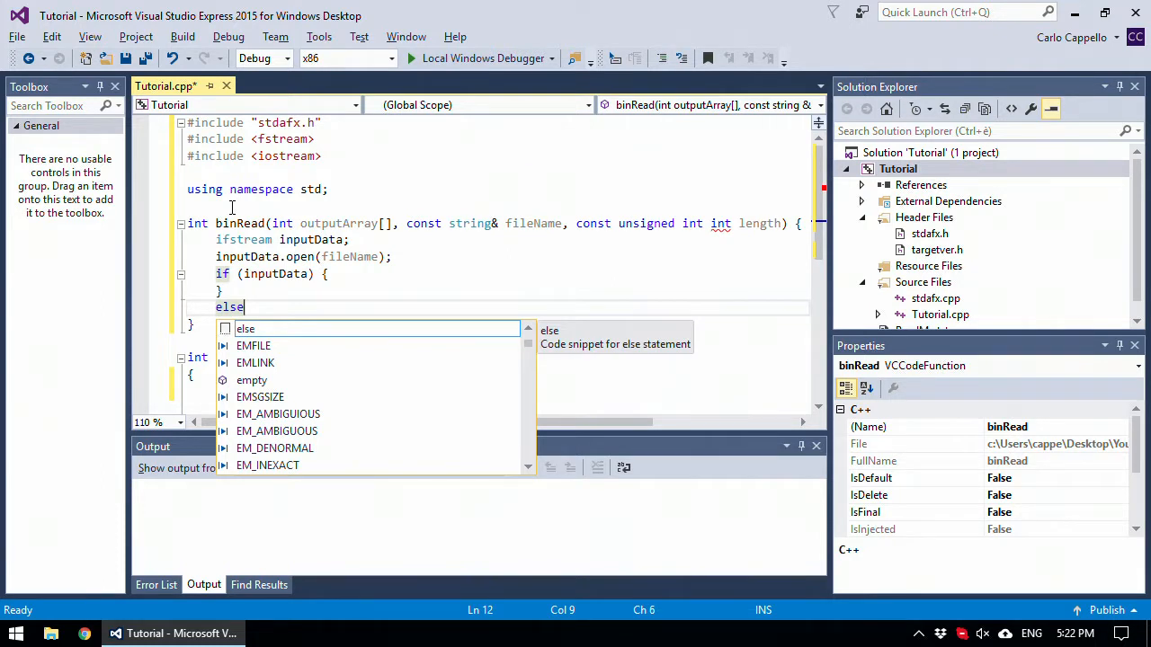
{"action": "type", "text": "return -1;"}
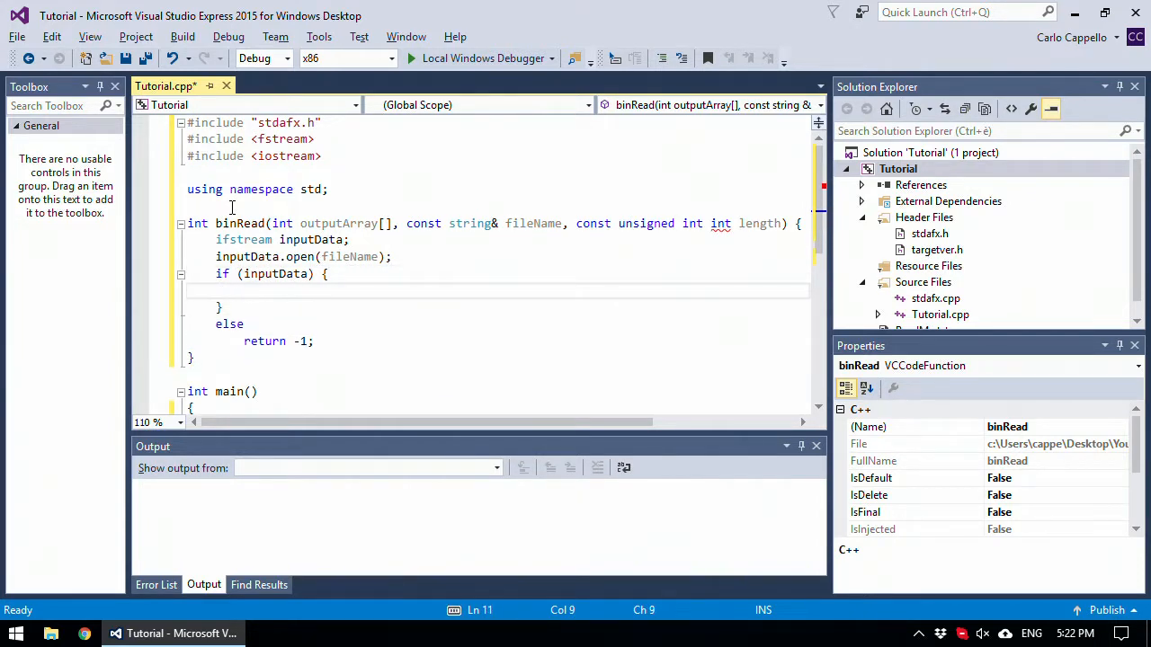
- Begin inputData.read(reinterpret_cast<char *>( inside the if block
{"action": "type", "text": "inputData"}
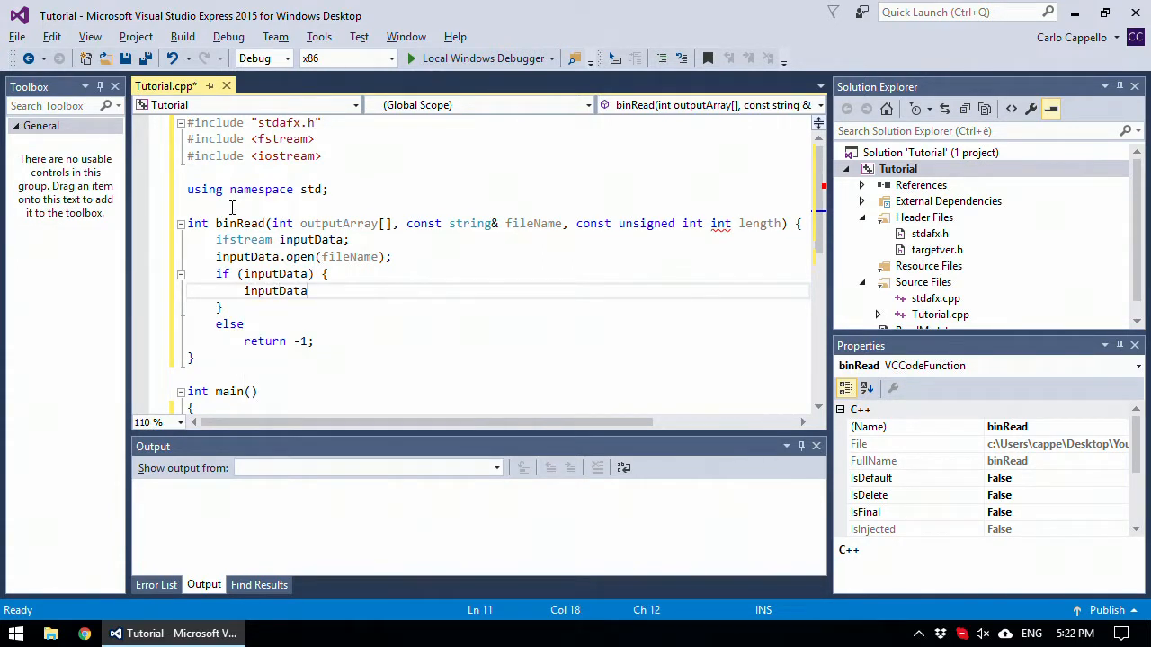
{"action": "type", "text": ".read"}
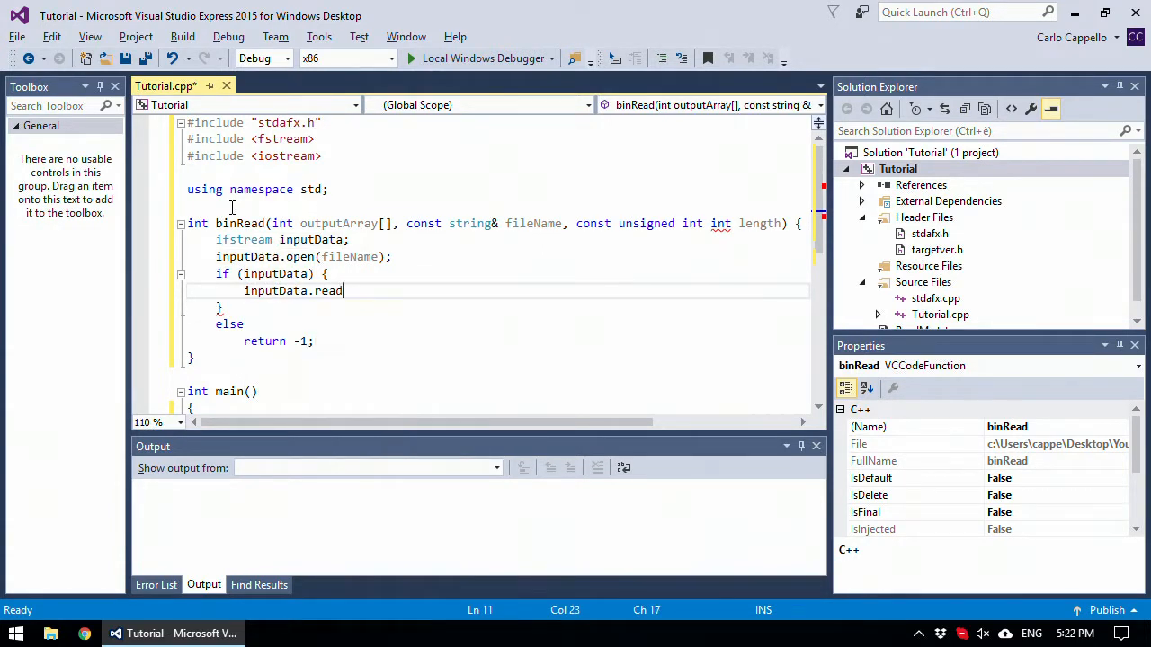
{"action": "type", "text": "();"}
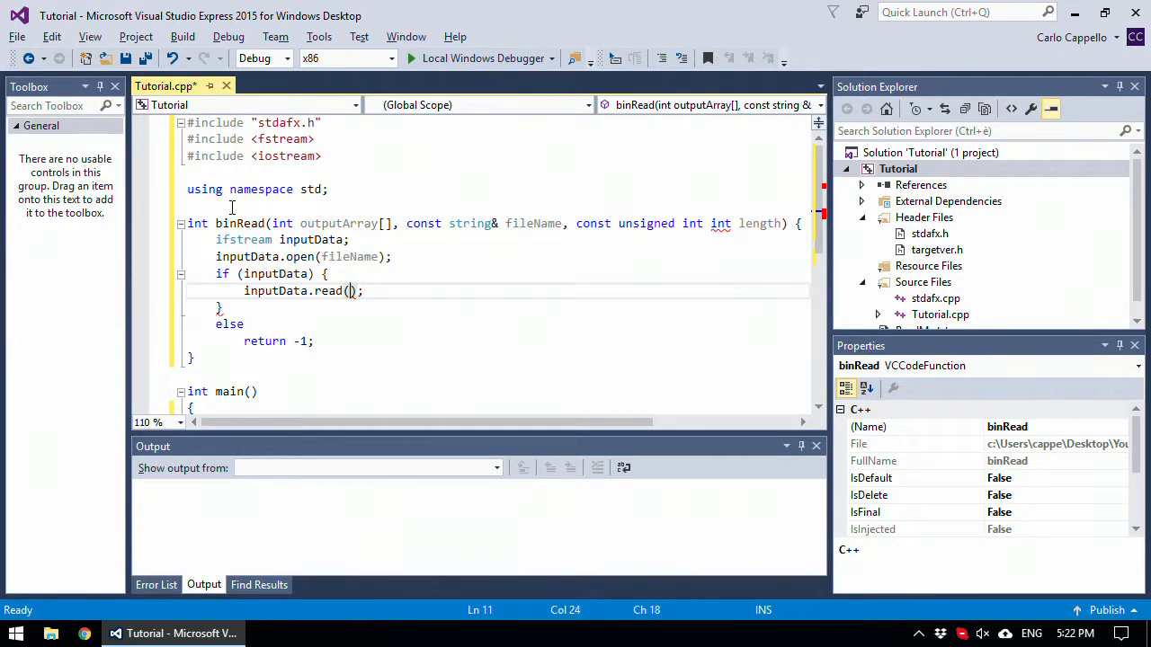
{"action": "type", "text": "reinterpret_cast<"}
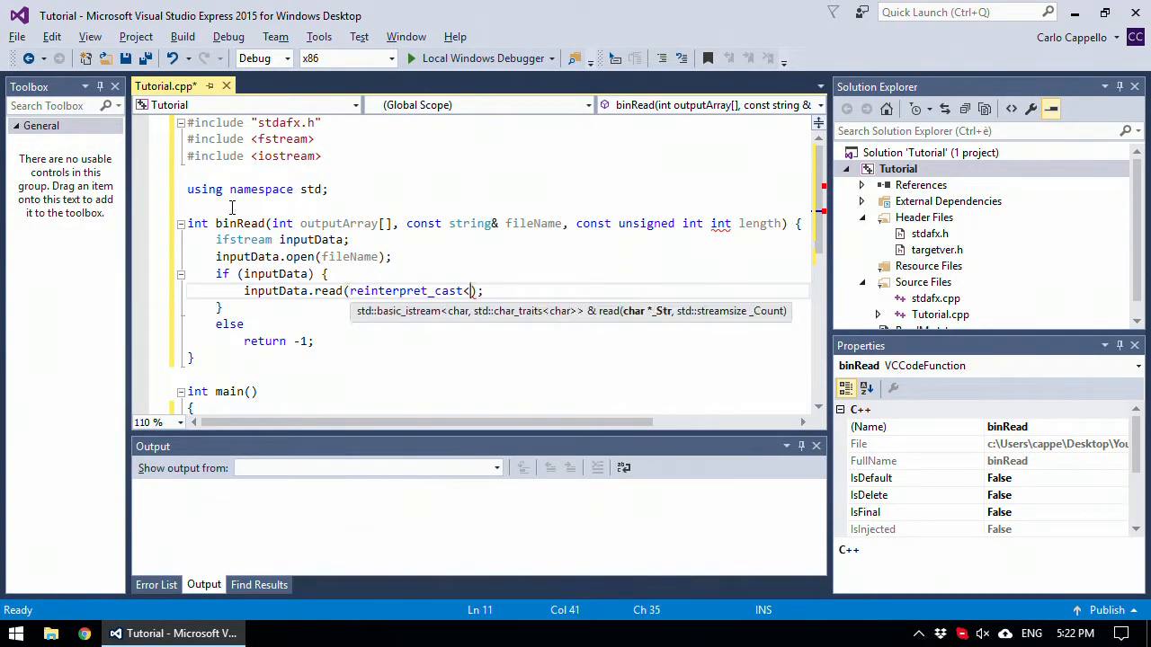
{"action": "type", "text": "char"}
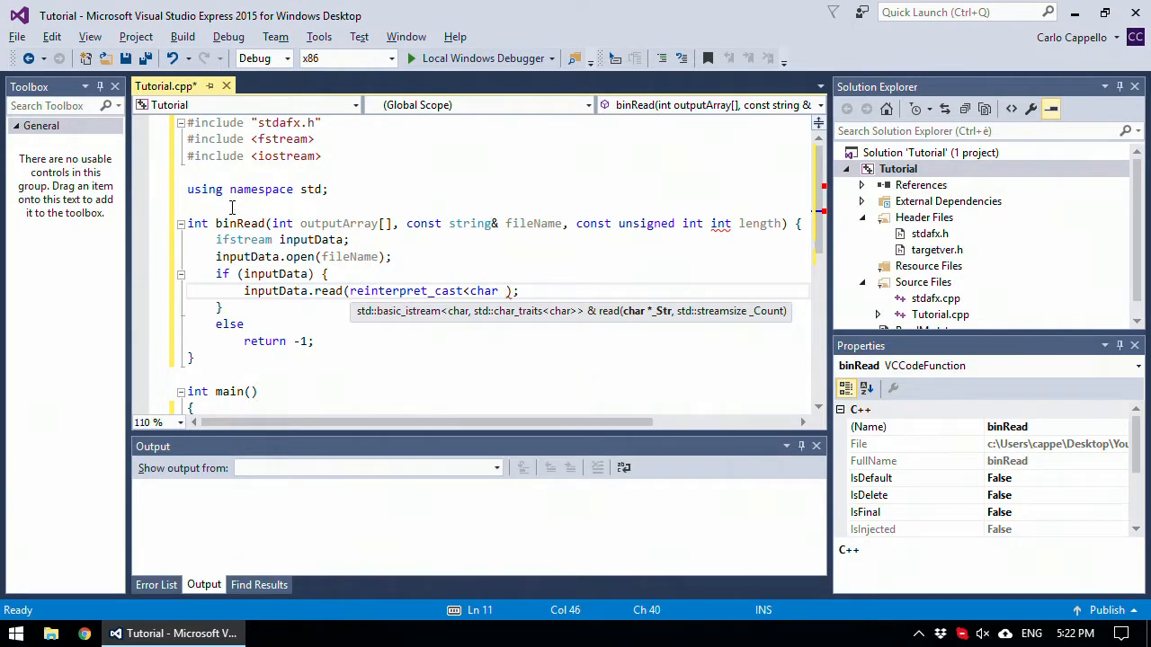
{"action": "type", "text": "*)"}
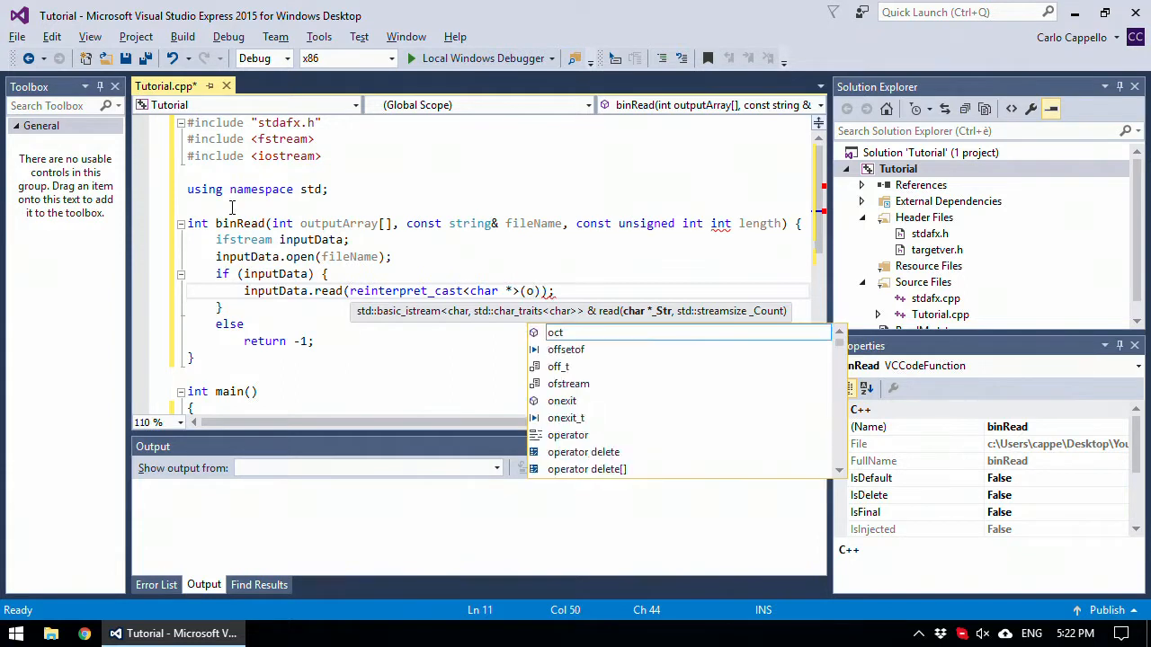
- Finish the read call with outputArray and sizeof(int) * length bytes
{"action": "type", "text": "utputArray"}
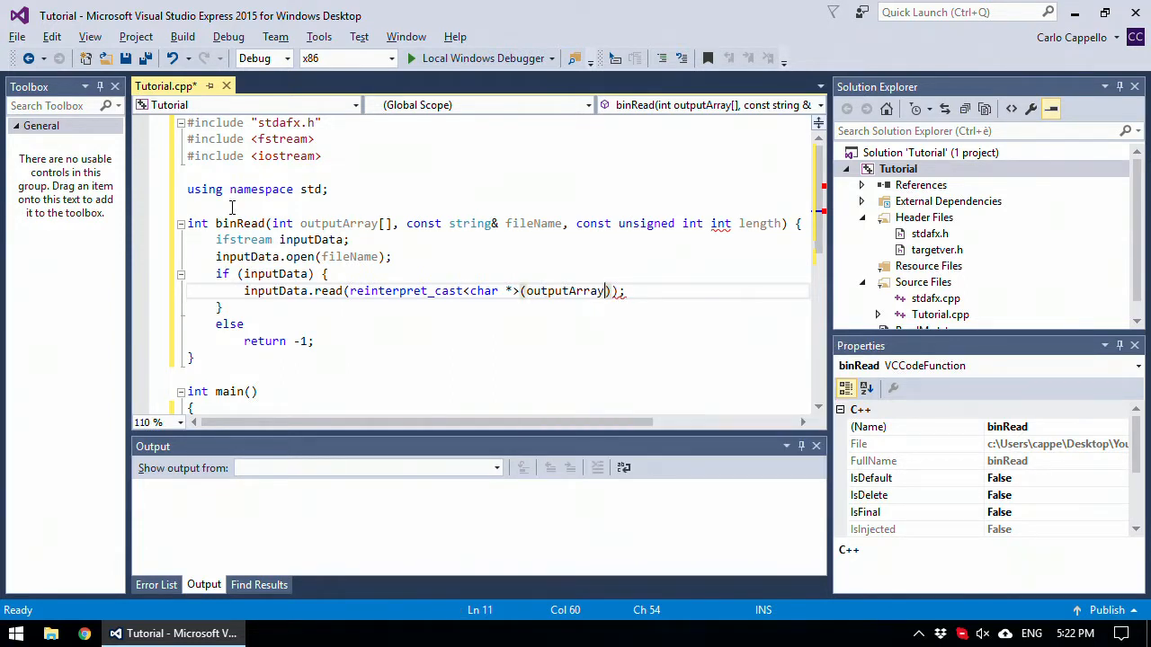
{"action": "type", "text": ","}
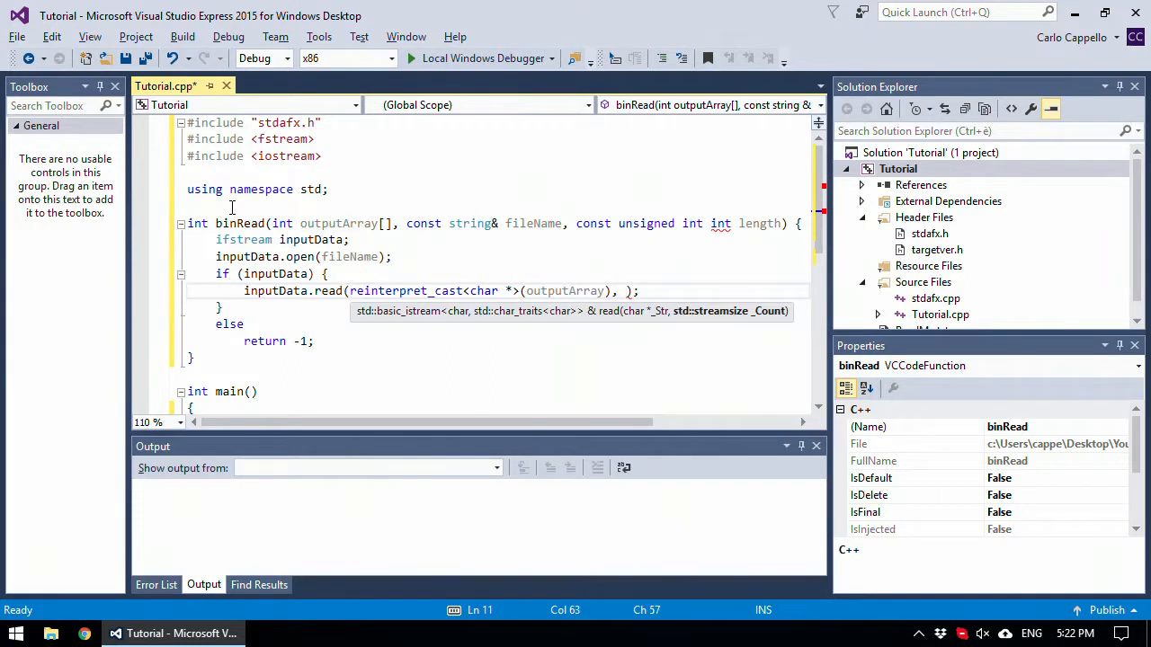
{"action": "type", "text": "sizeof"}
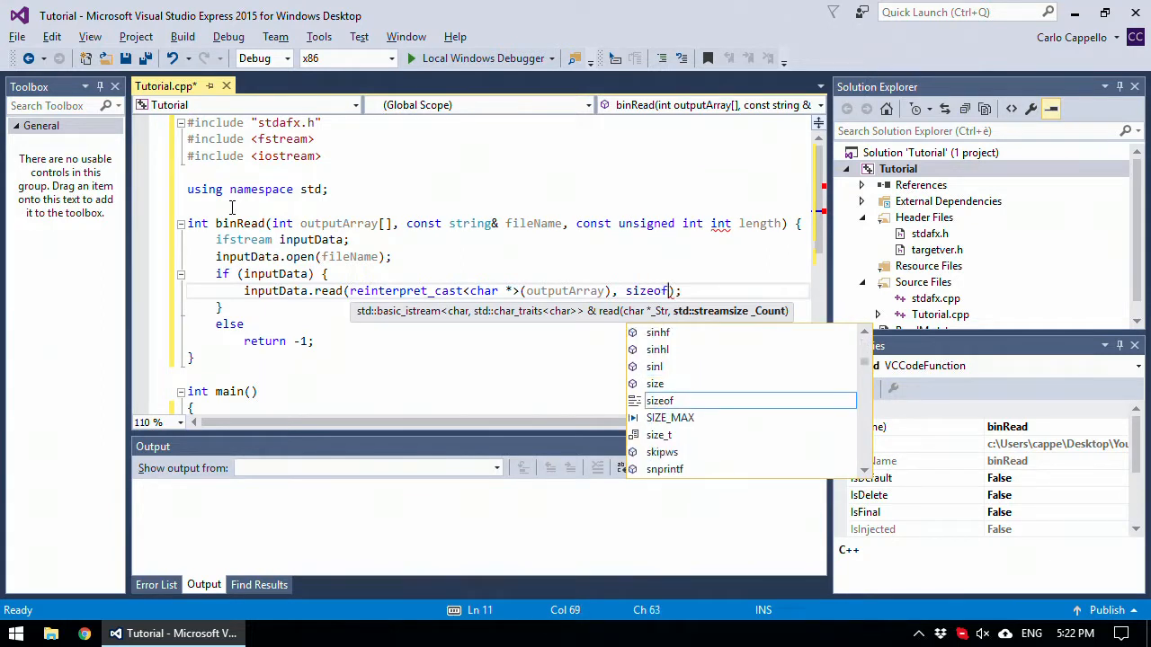
{"action": "type", "text": "(int) *"}
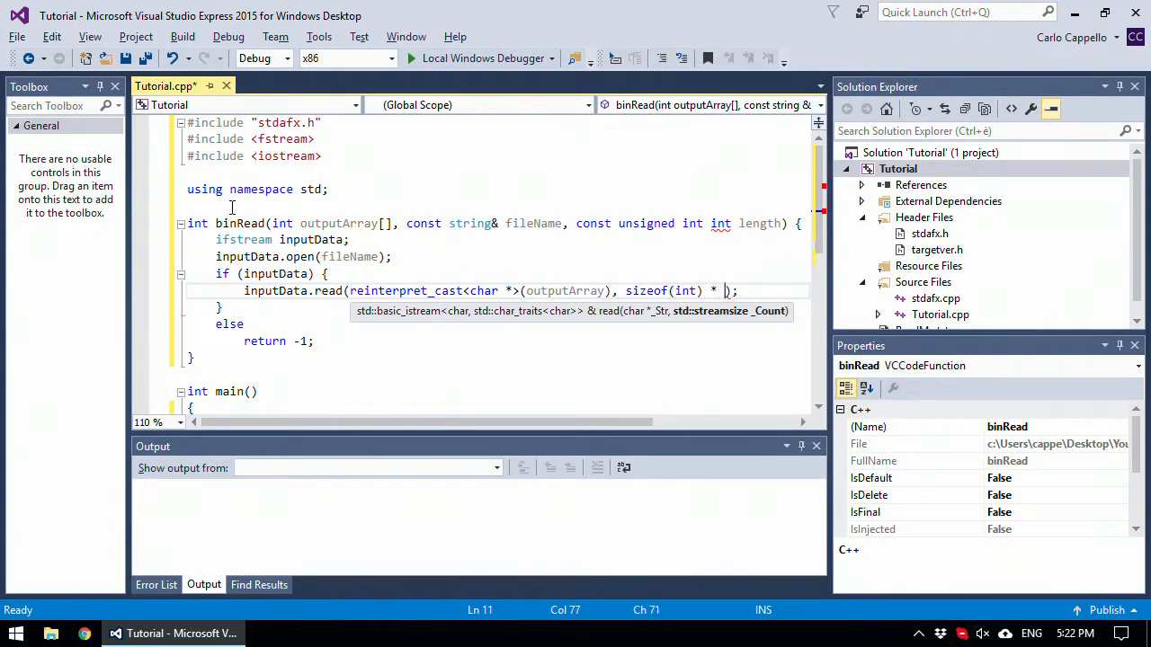
{"action": "type", "text": "length"}
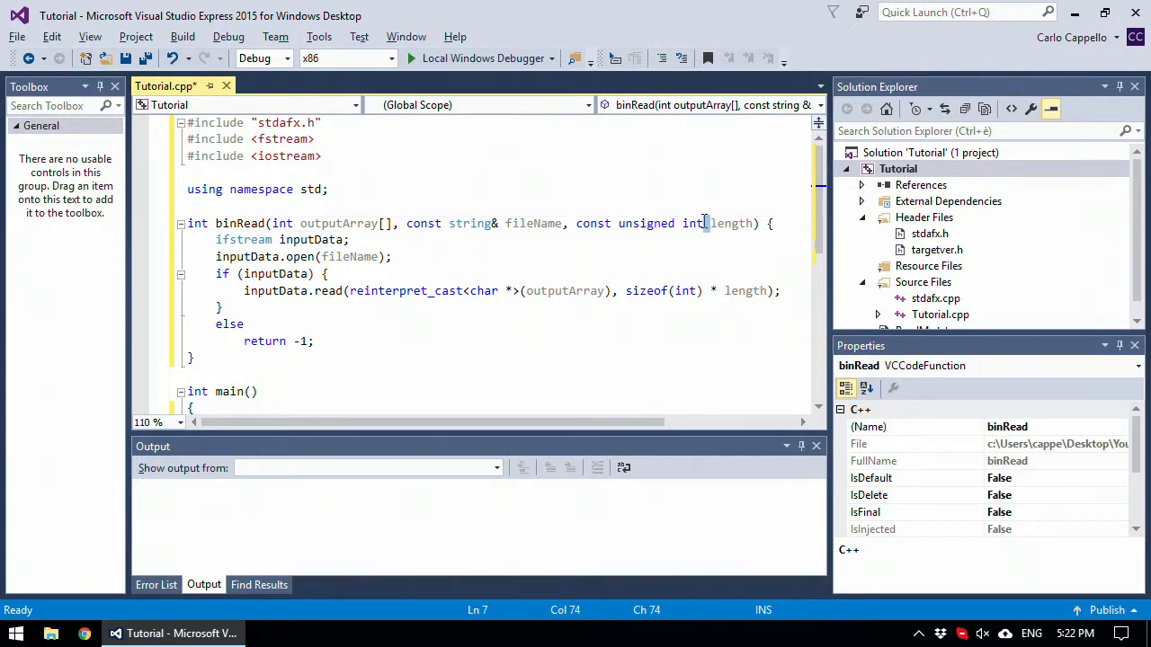
{"action": "left_click", "coordinate": [705, 223]}
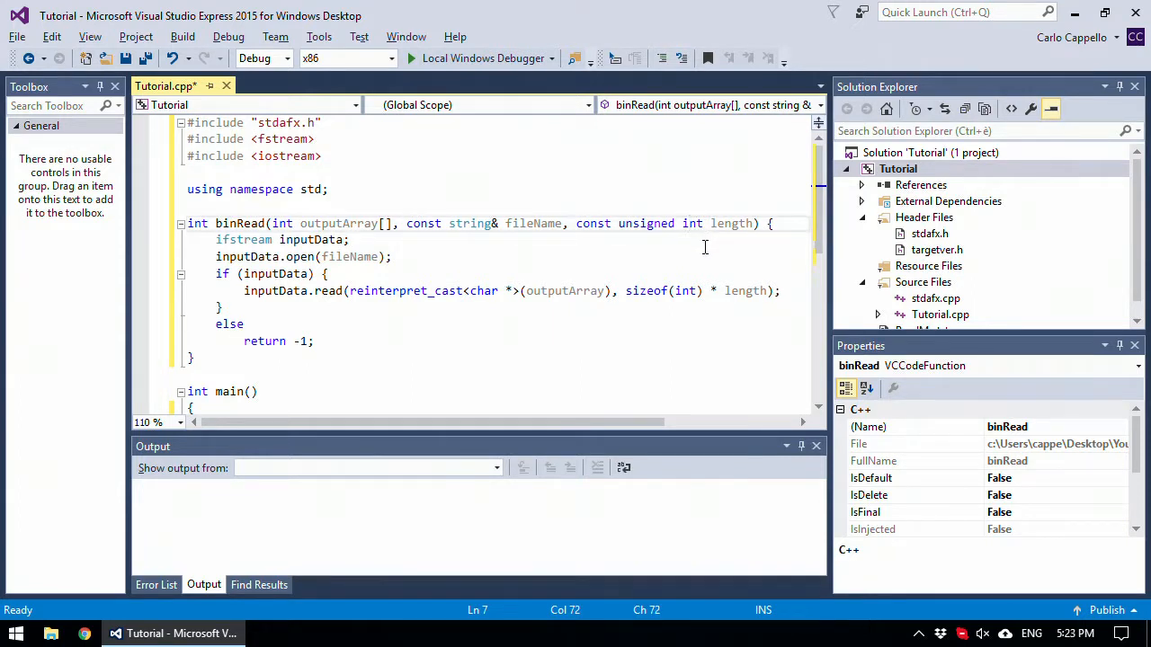
{"action": "mouse_move", "coordinate": [331, 292]}
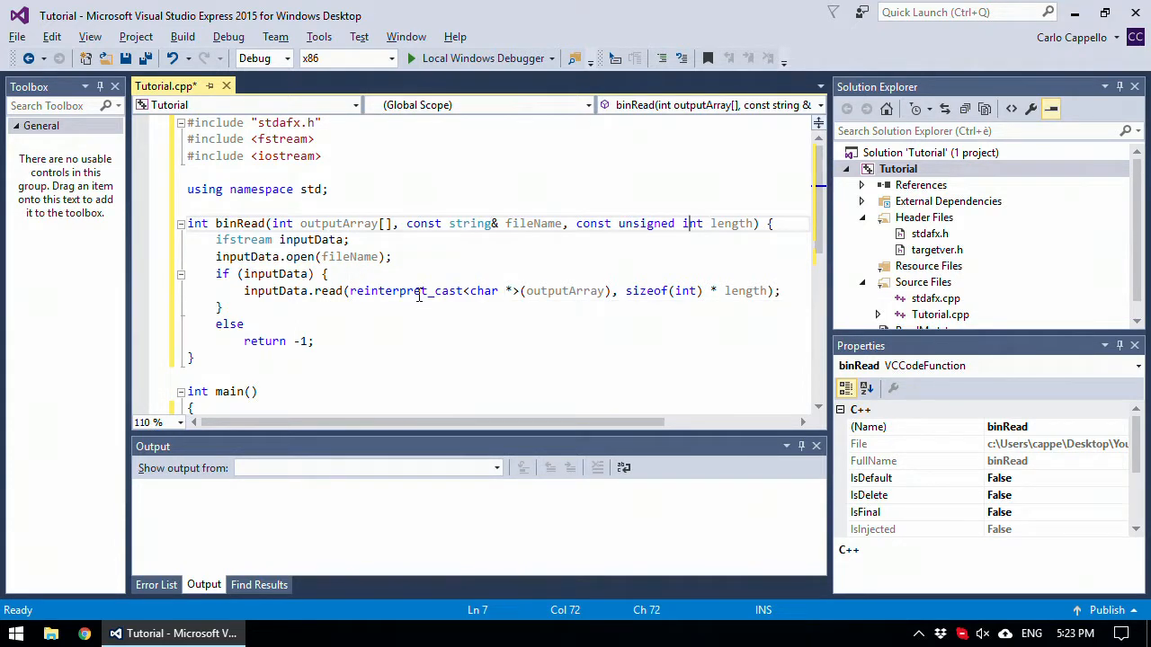
{"action": "mouse_move", "coordinate": [662, 302]}
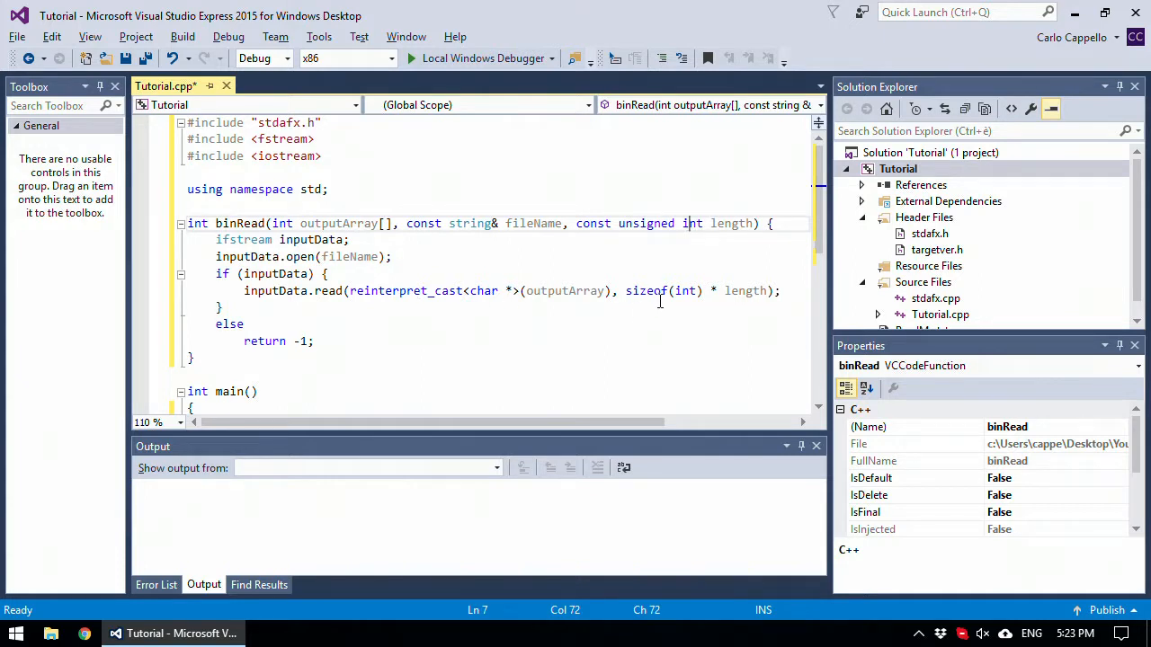
{"action": "mouse_move", "coordinate": [647, 292]}
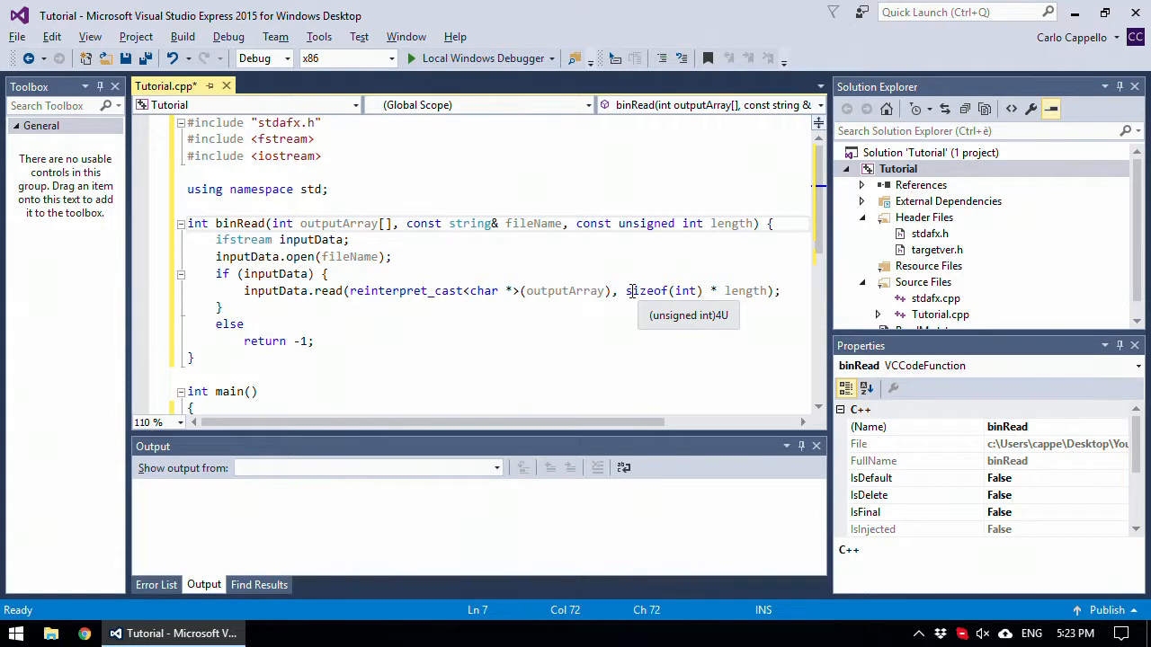
{"action": "mouse_move", "coordinate": [629, 291]}
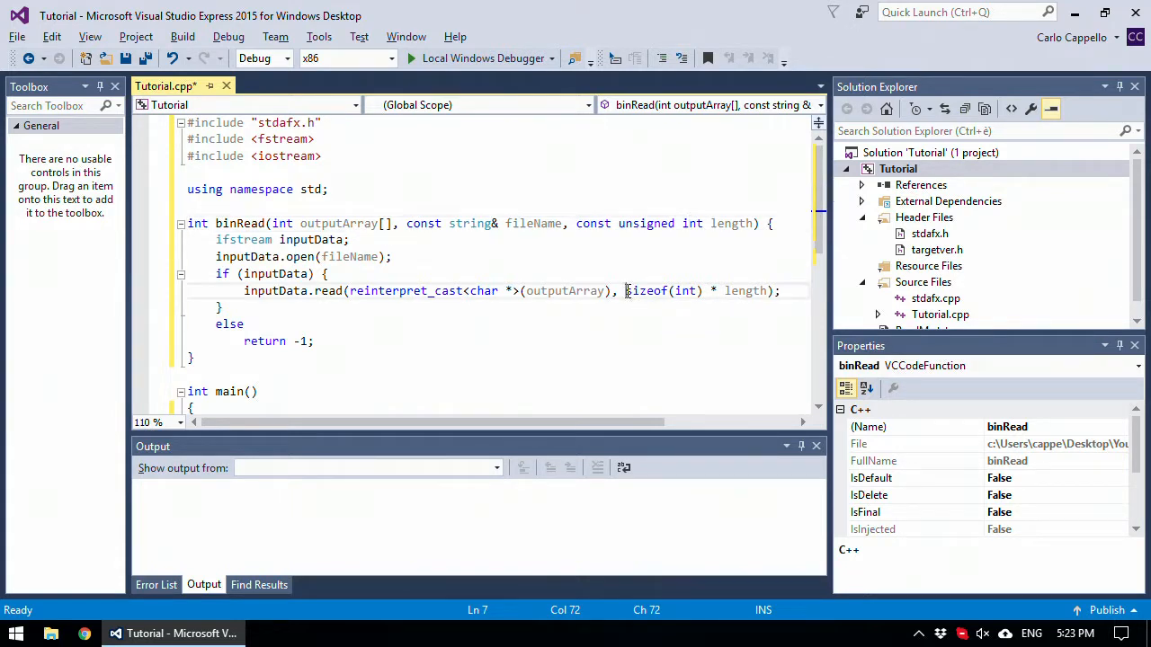
{"action": "double_click", "coordinate": [646, 291]}
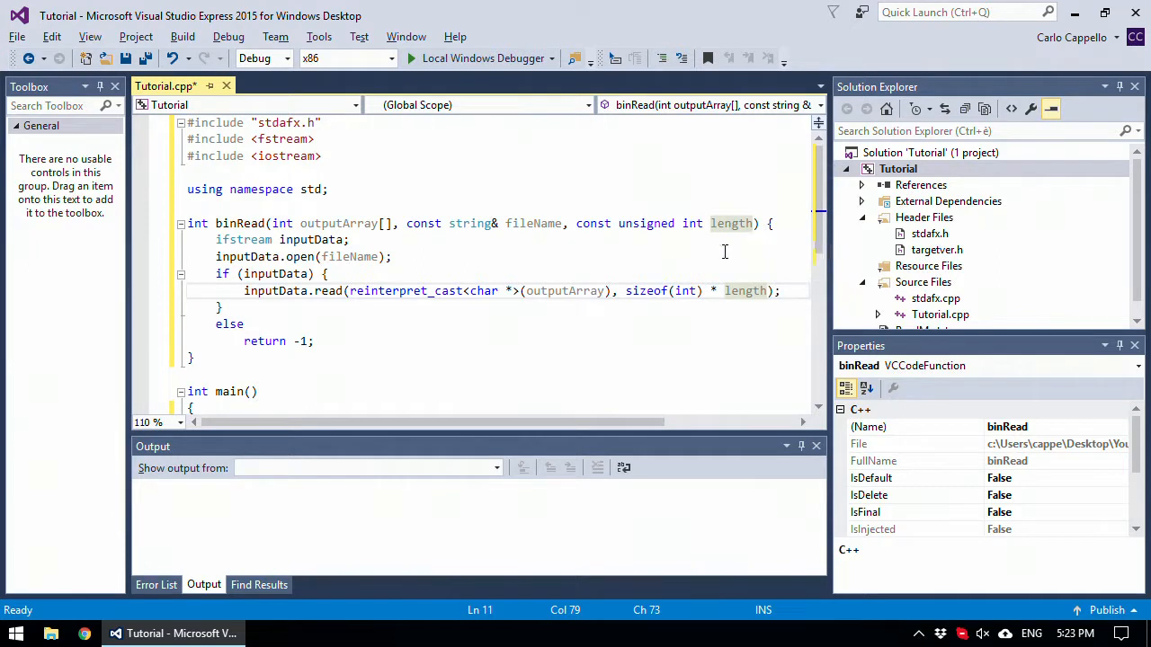
{"action": "mouse_move", "coordinate": [332, 223]}
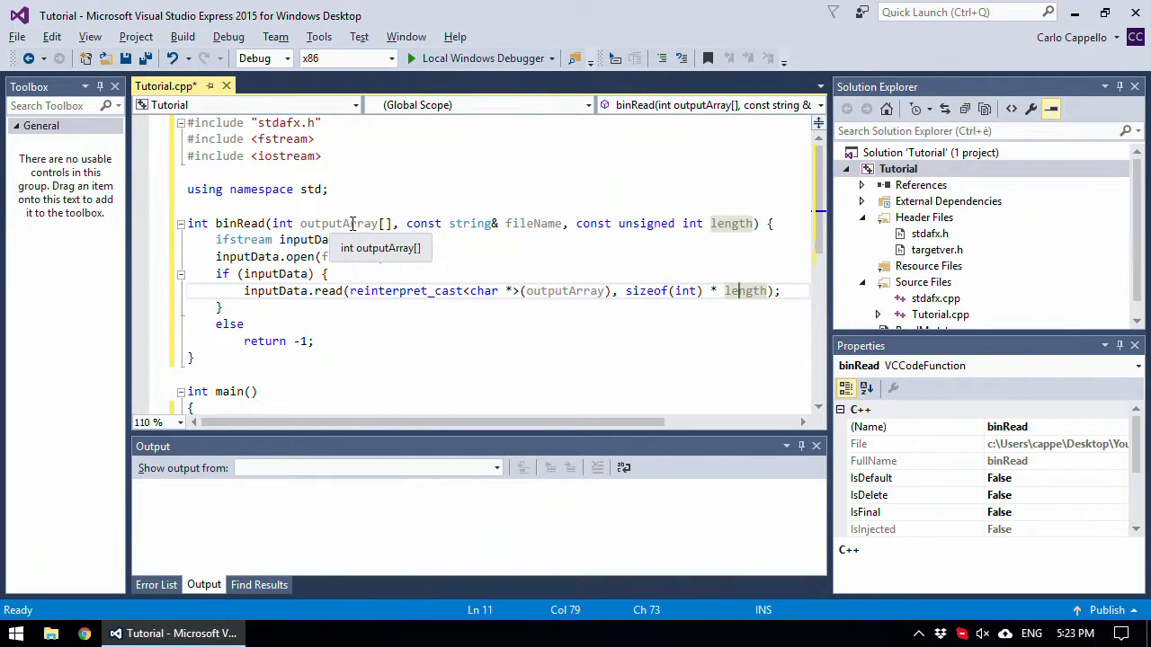
{"action": "mouse_move", "coordinate": [730, 223]}
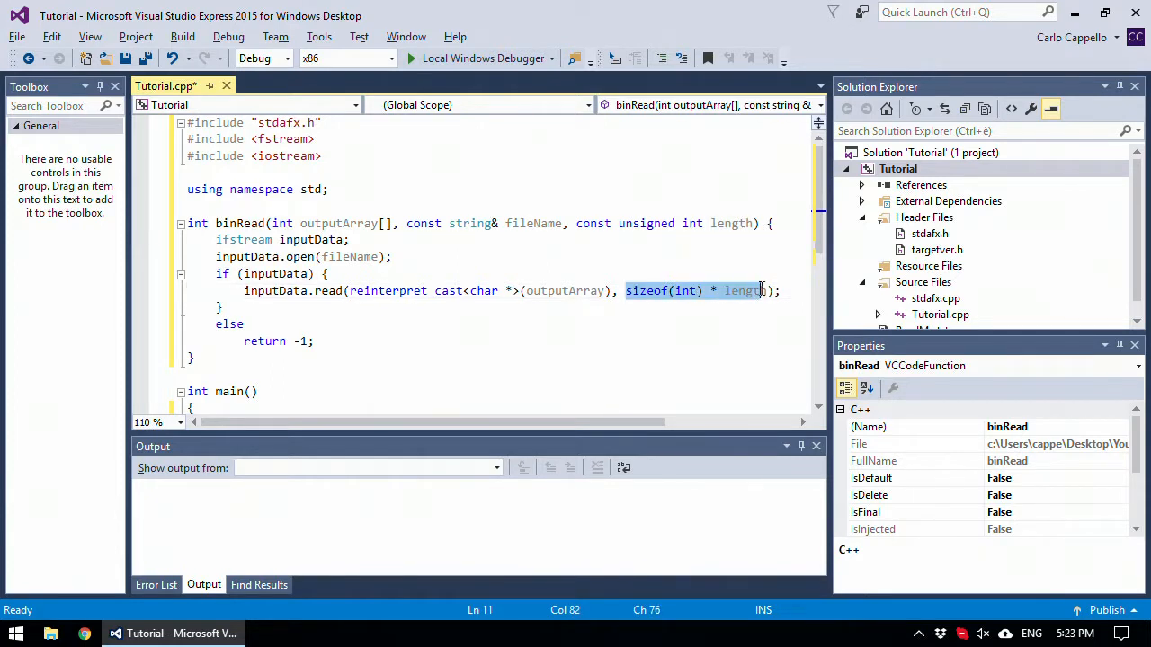
{"action": "left_click", "coordinate": [765, 291]}
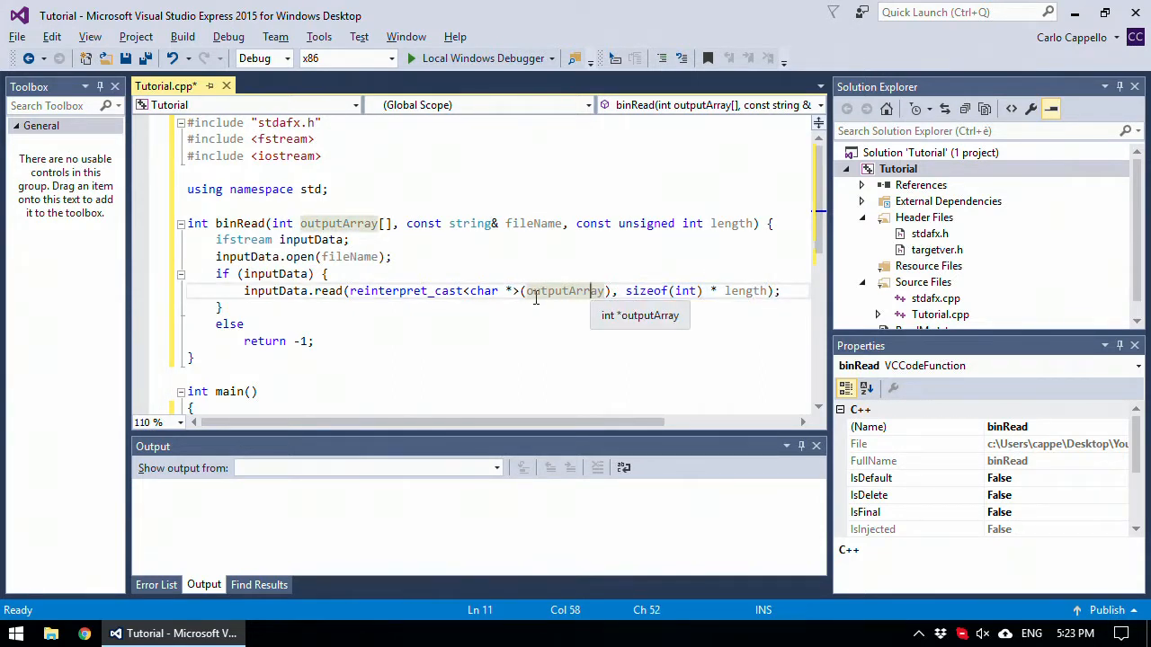
{"action": "mouse_move", "coordinate": [525, 304]}
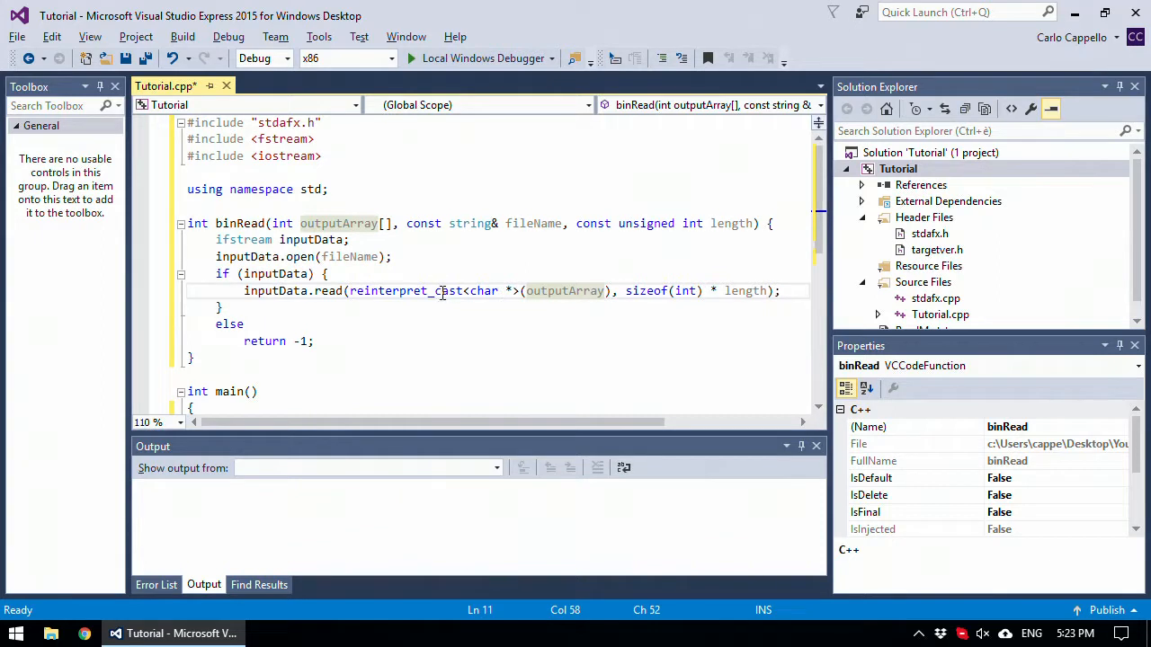
{"action": "mouse_move", "coordinate": [485, 297]}
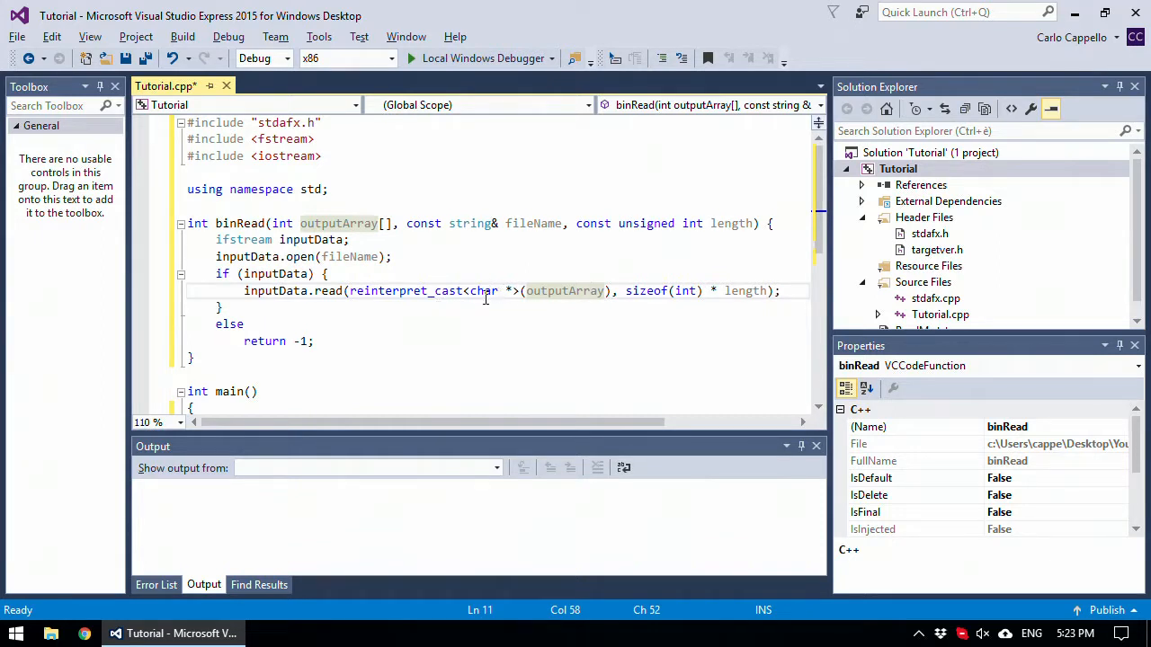
{"action": "mouse_move", "coordinate": [564, 292]}
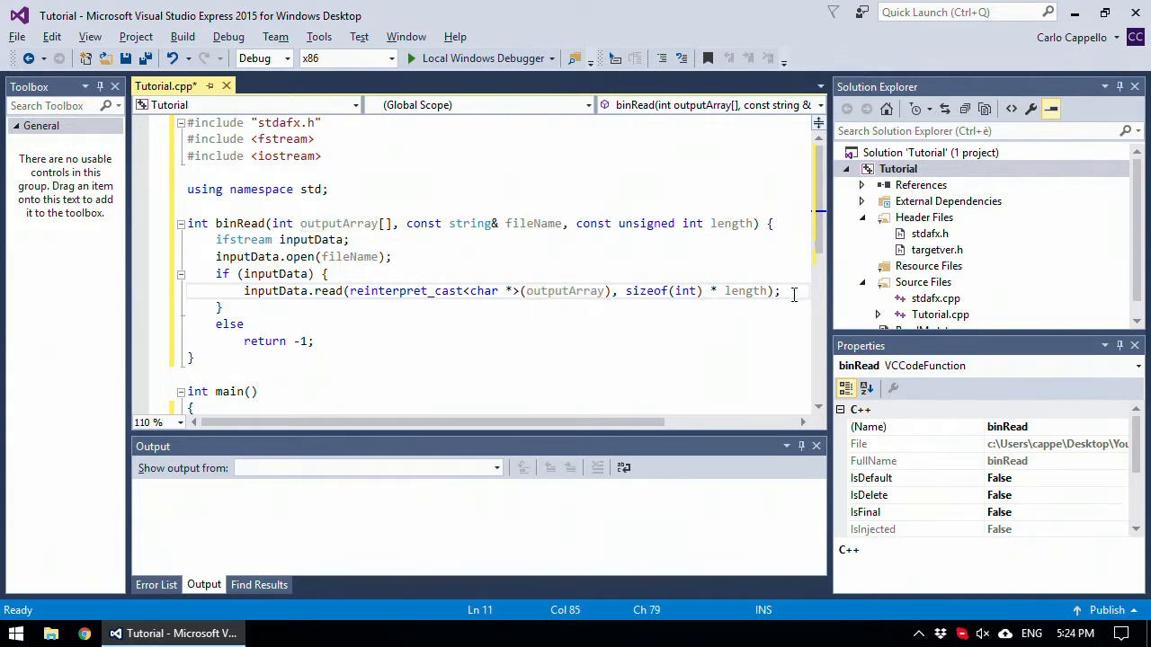
- Add 'inputData.close();' on the line after the read call
{"action": "key", "text": "enter"}
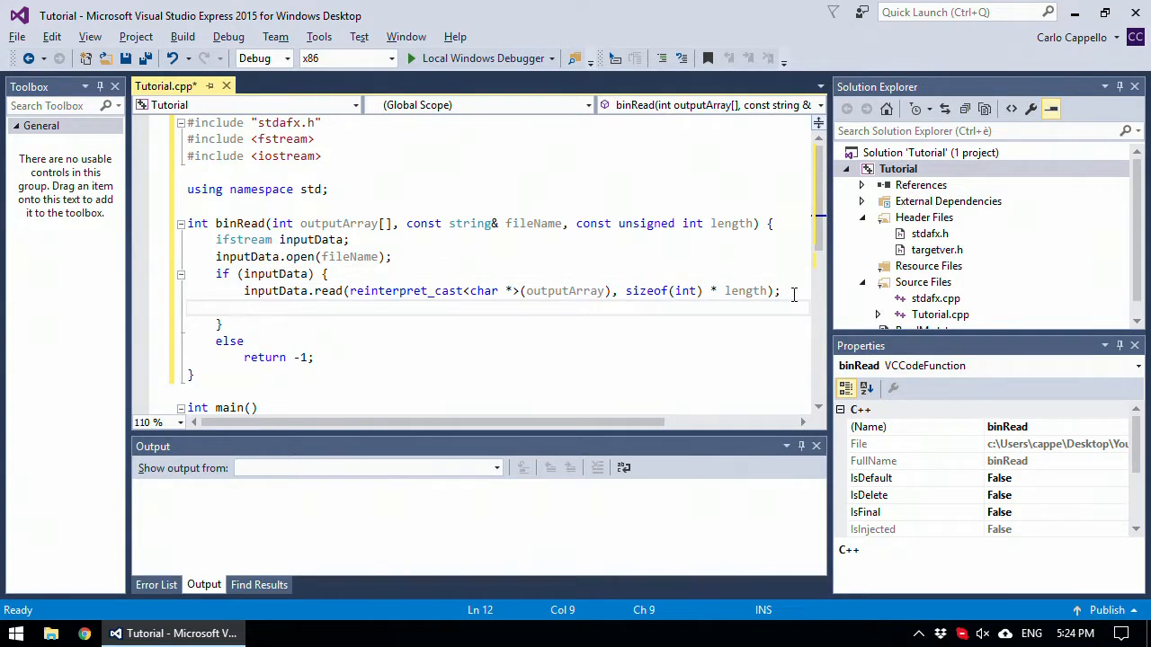
{"action": "type", "text": "inputData"}
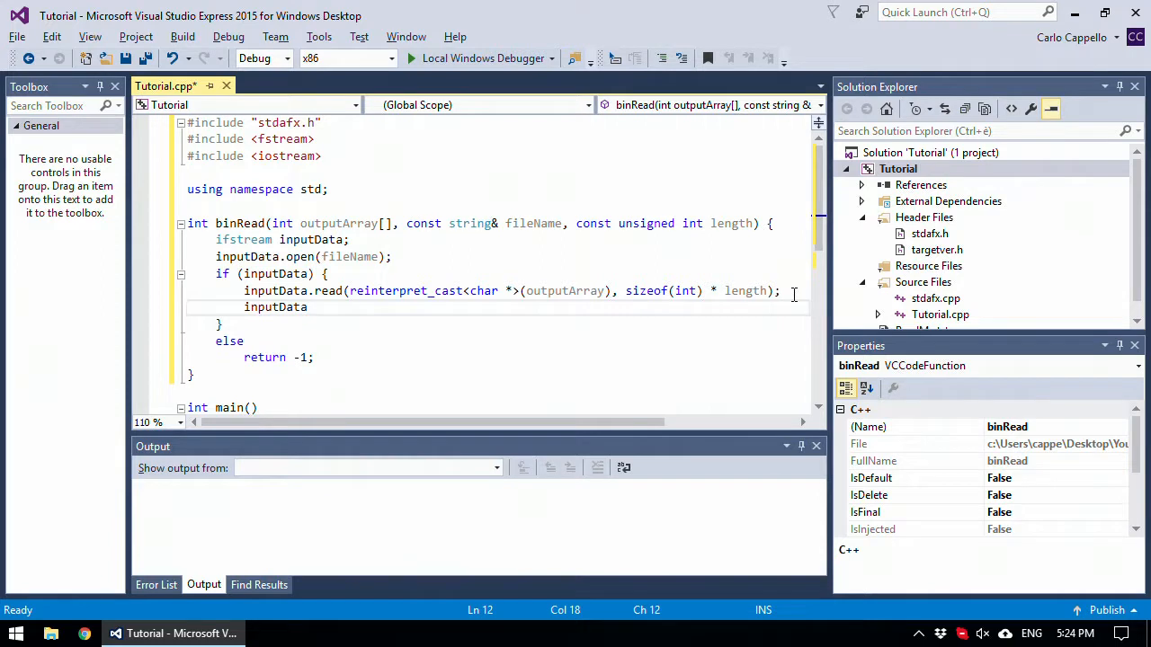
{"action": "type", "text": ".close"}
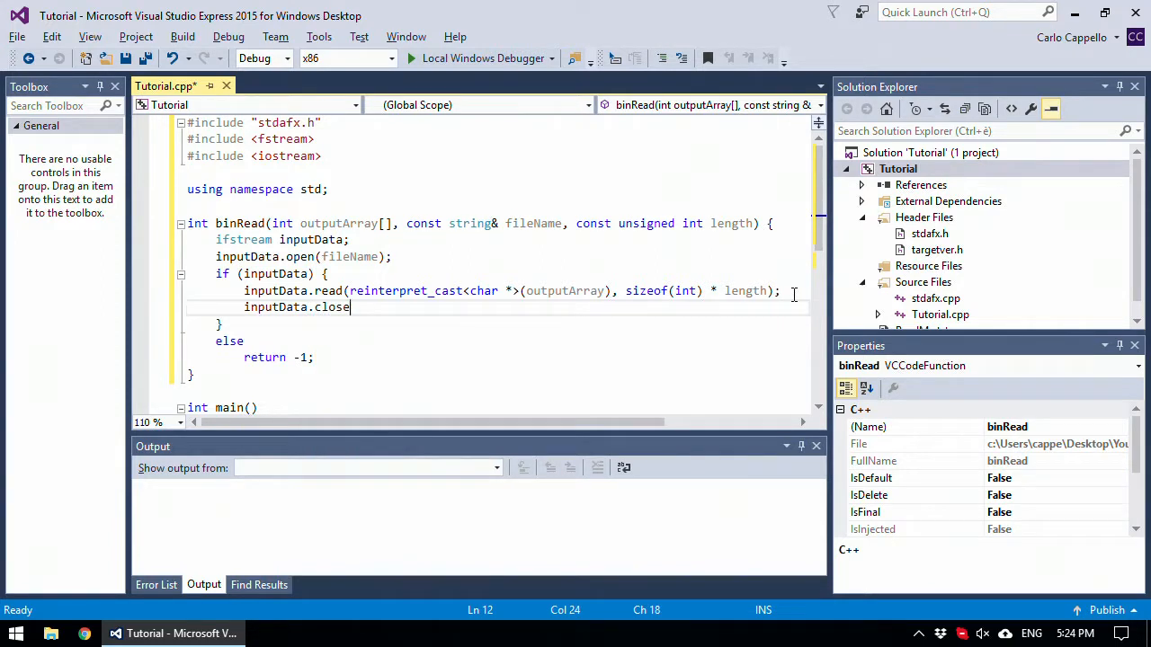
{"action": "type", "text": "();"}
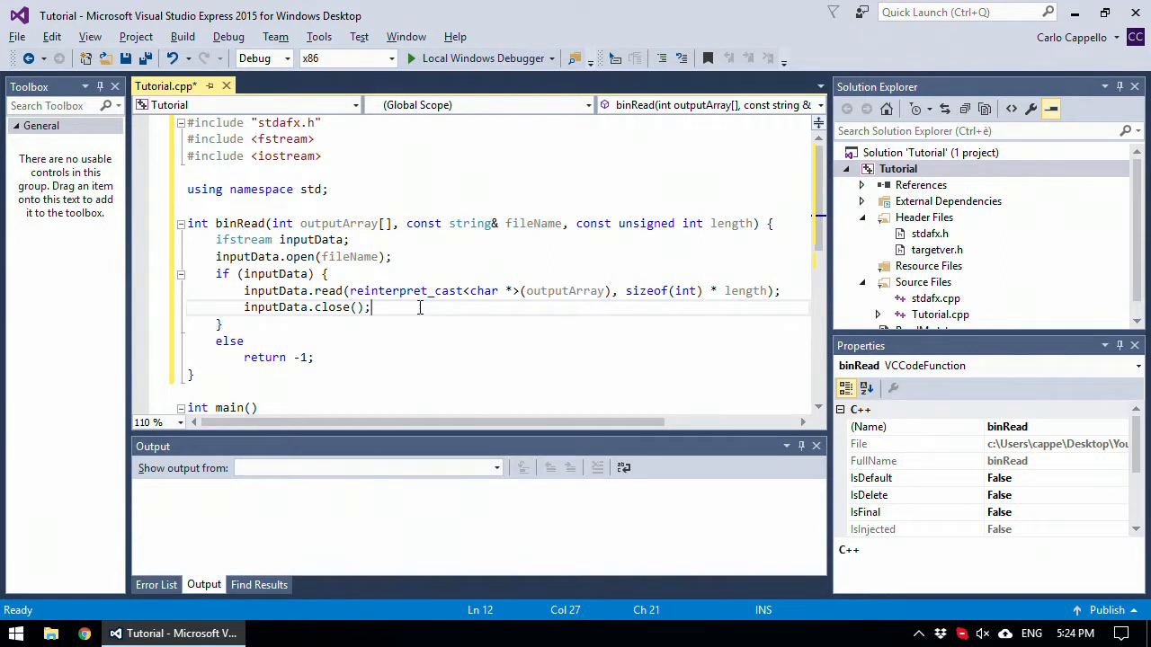
- Start the binWrite signature below binRead with const int inputArray[] parameter
{"action": "scroll", "scroll_direction": "down", "scroll_amount": 3}
{"action": "type", "text": "int"}
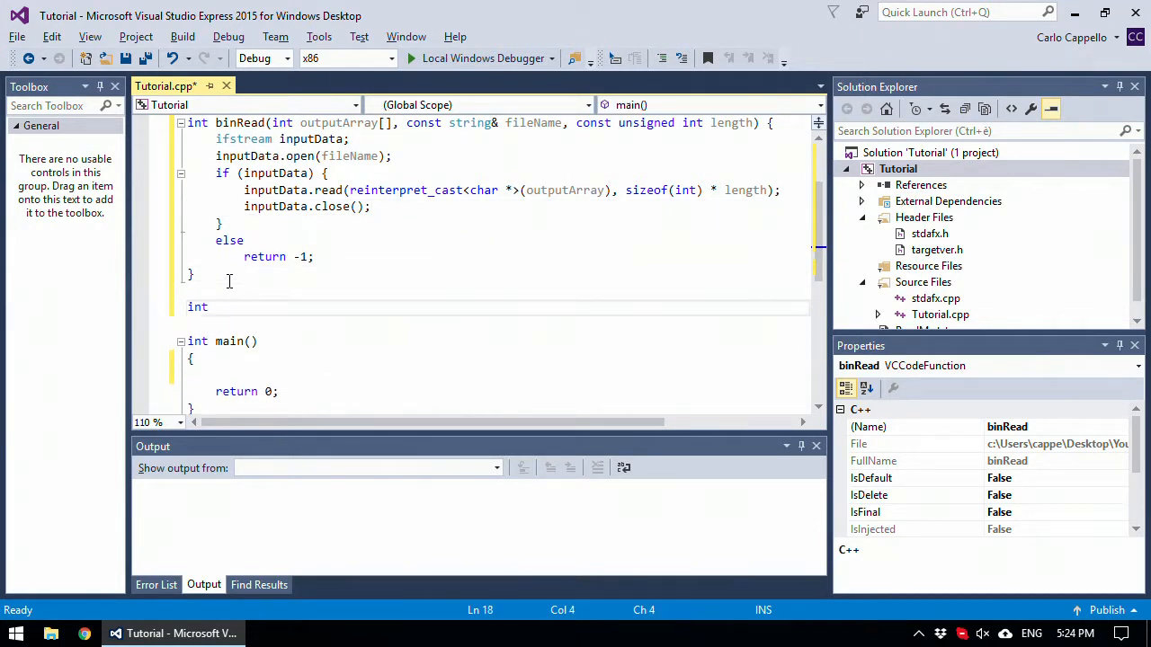
{"action": "type", "text": "bi"}
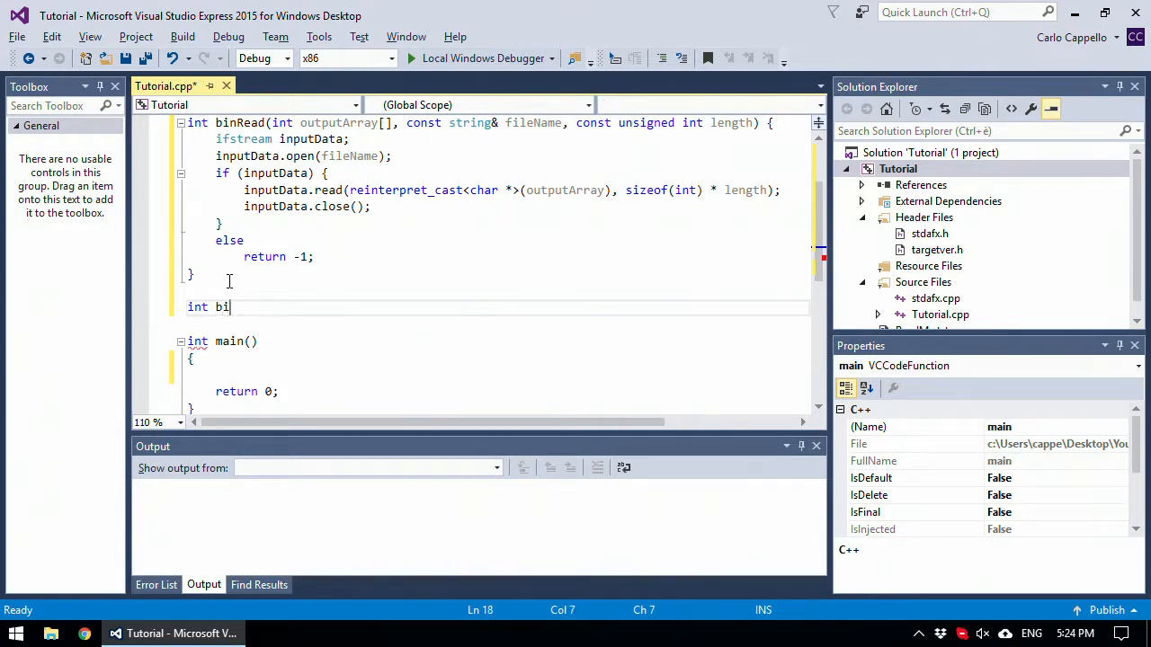
{"action": "type", "text": "nWrite"}
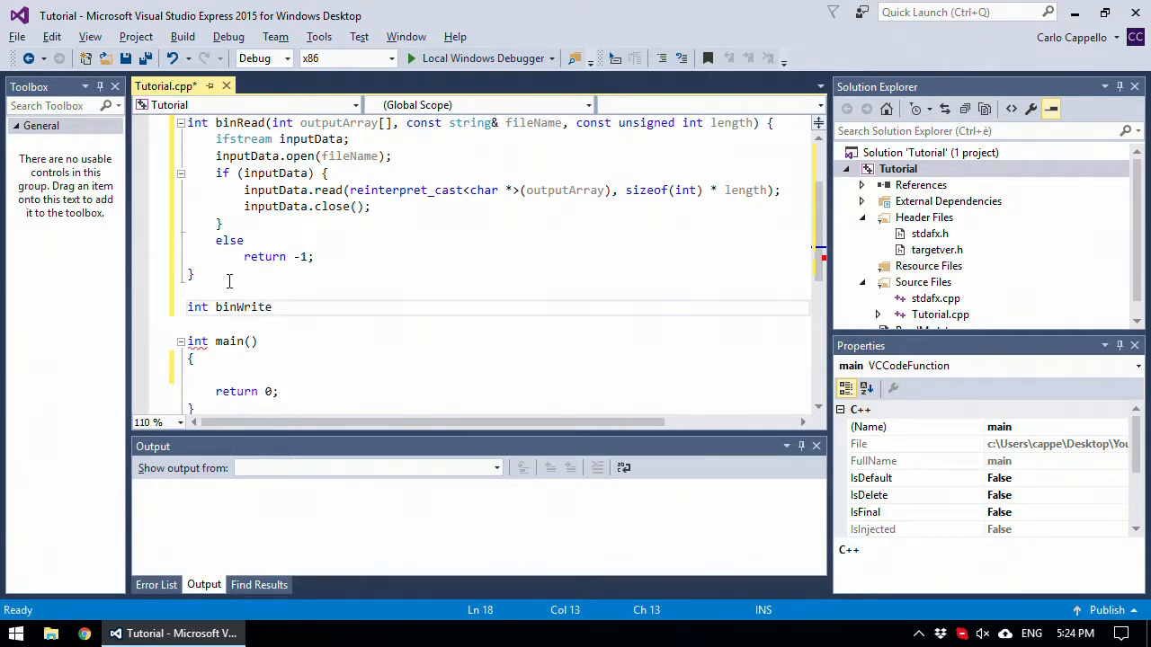
{"action": "type", "text": "()"}
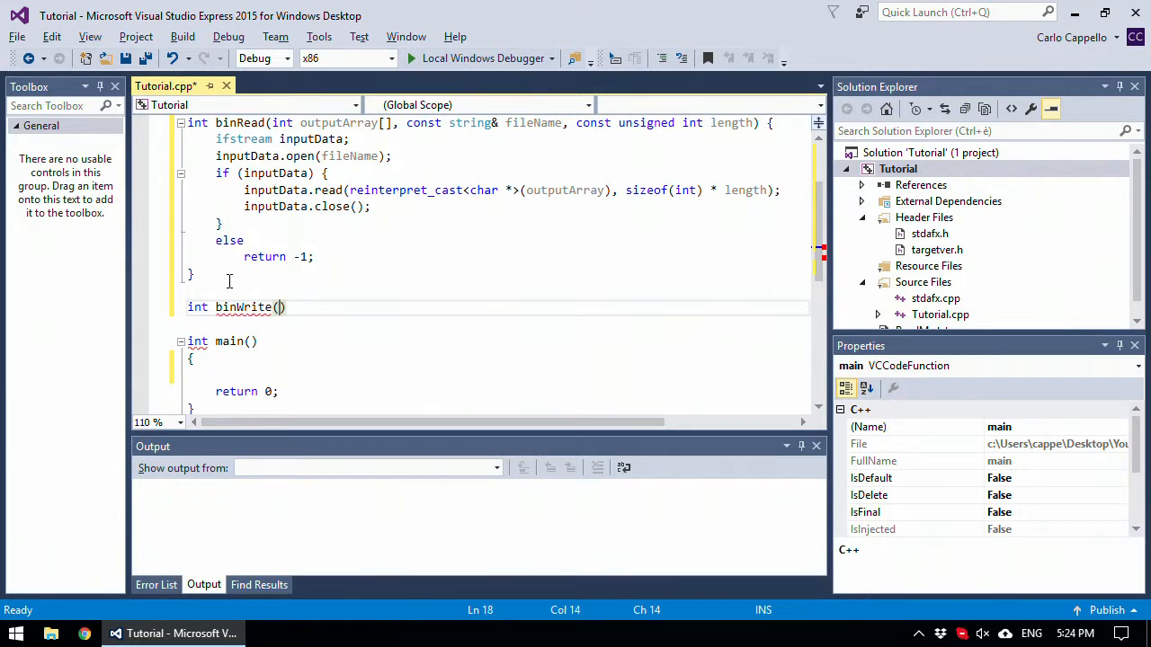
{"action": "type", "text": "const int"}
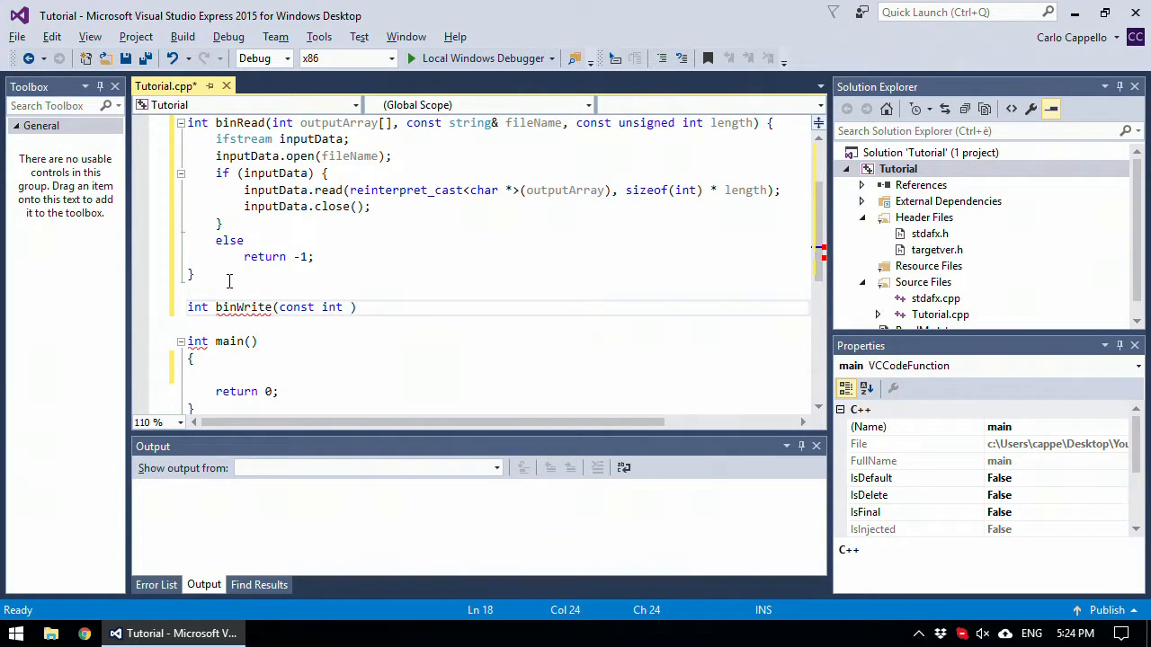
{"action": "type", "text": "inp"}
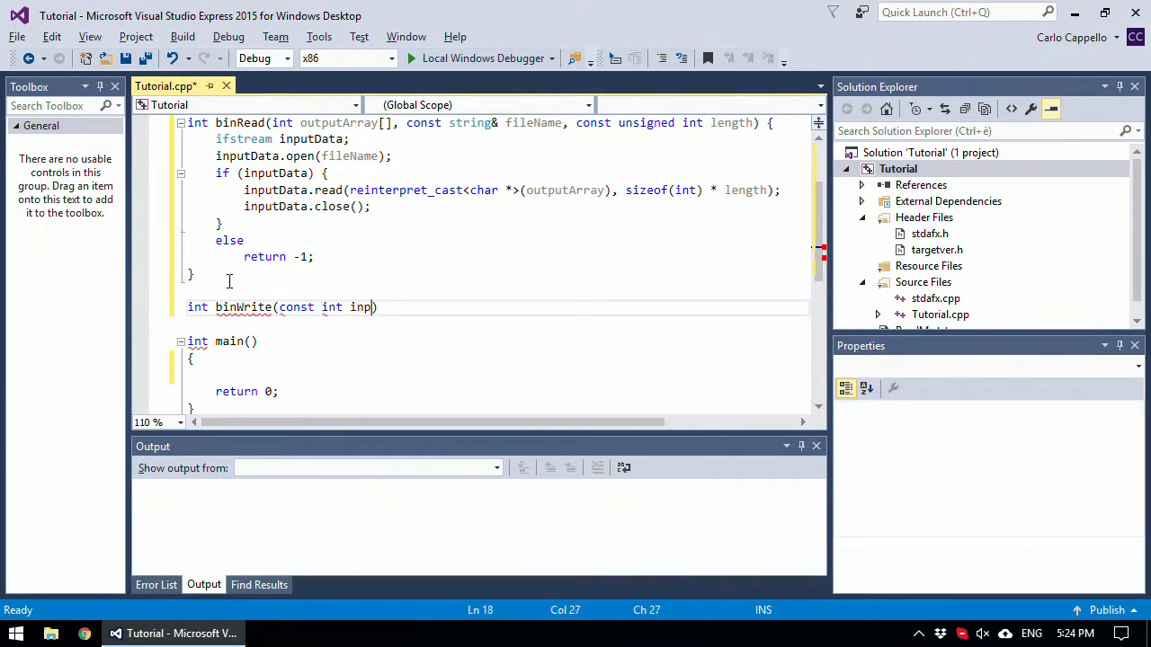
{"action": "type", "text": "utArray"}
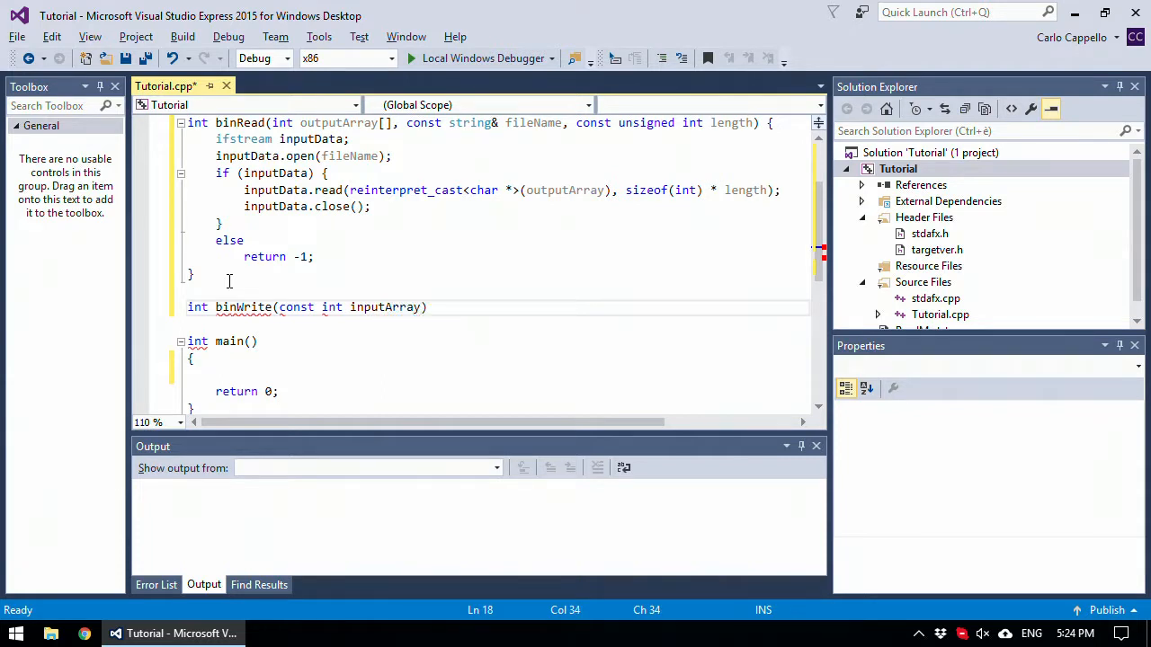
{"action": "type", "text": "[],"}
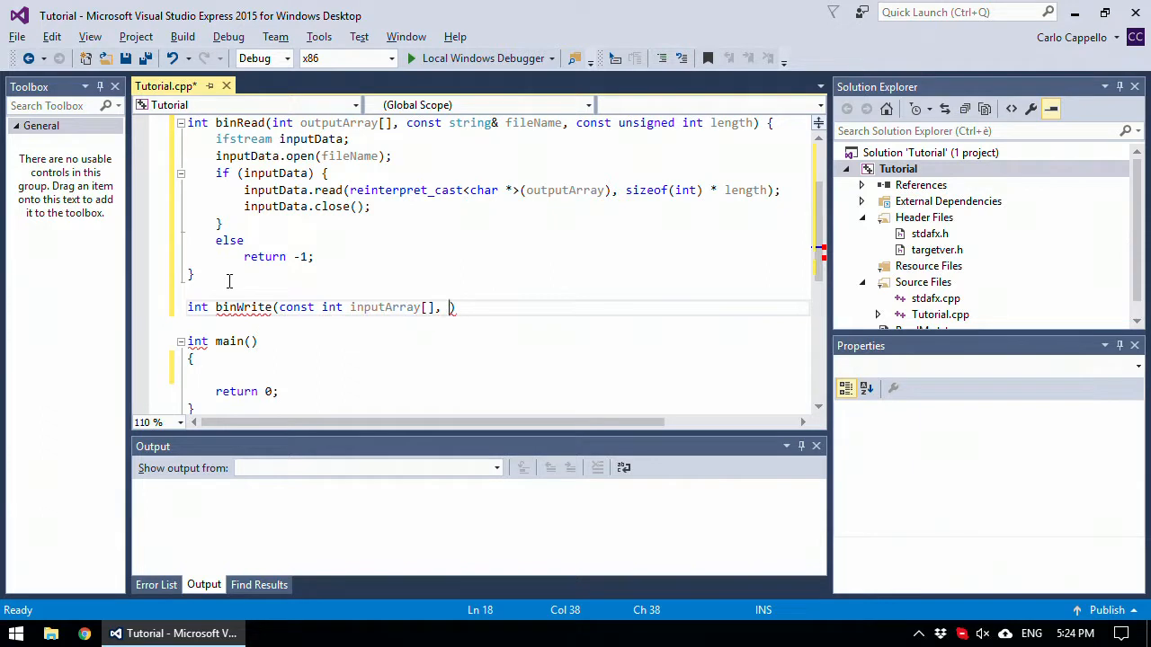
- Complete it with const string& fileName and const unsigned int length parameters
{"action": "type", "text": "const s"}
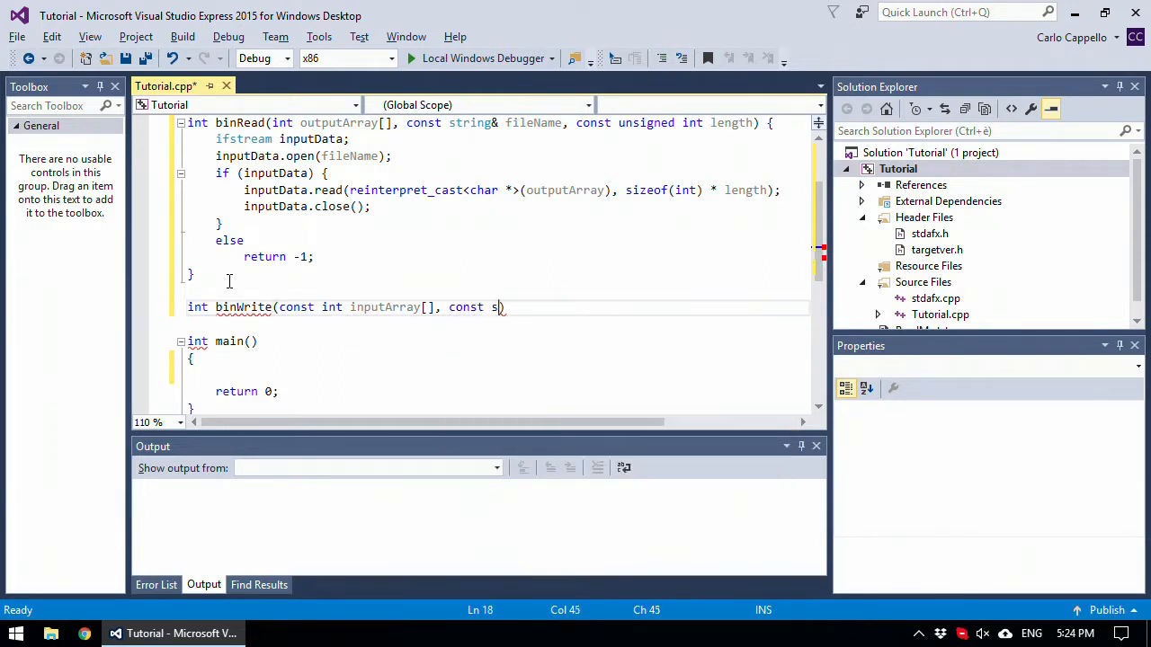
{"action": "type", "text": "tring& fileName, const unsigned i"}
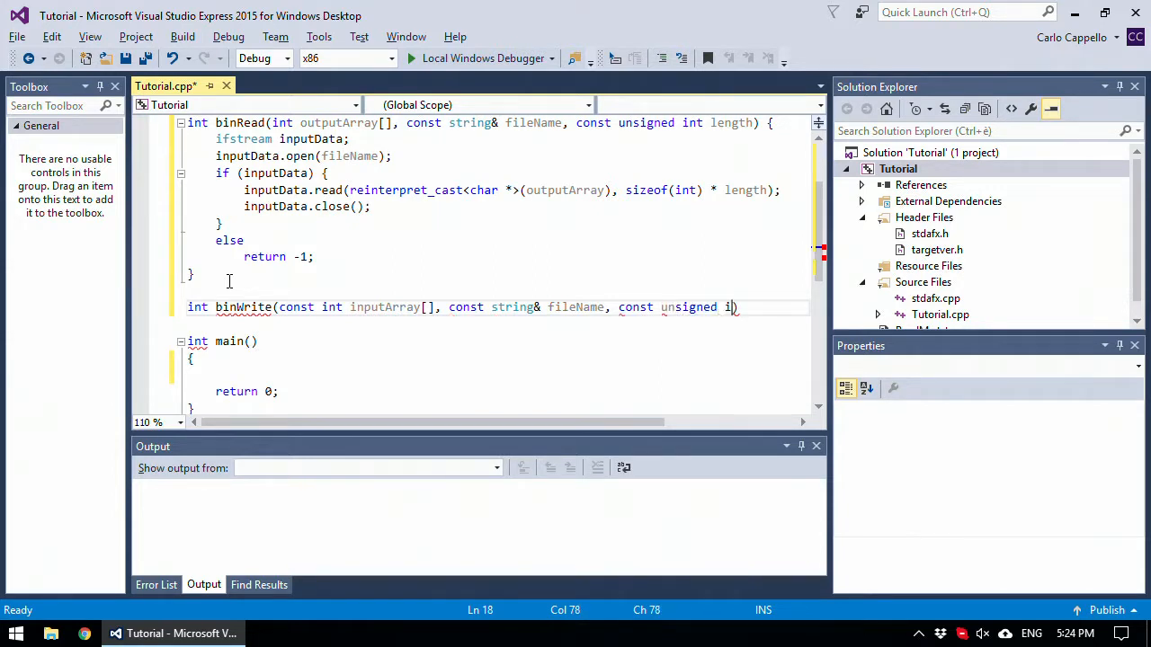
{"action": "type", "text": "nt length)"}
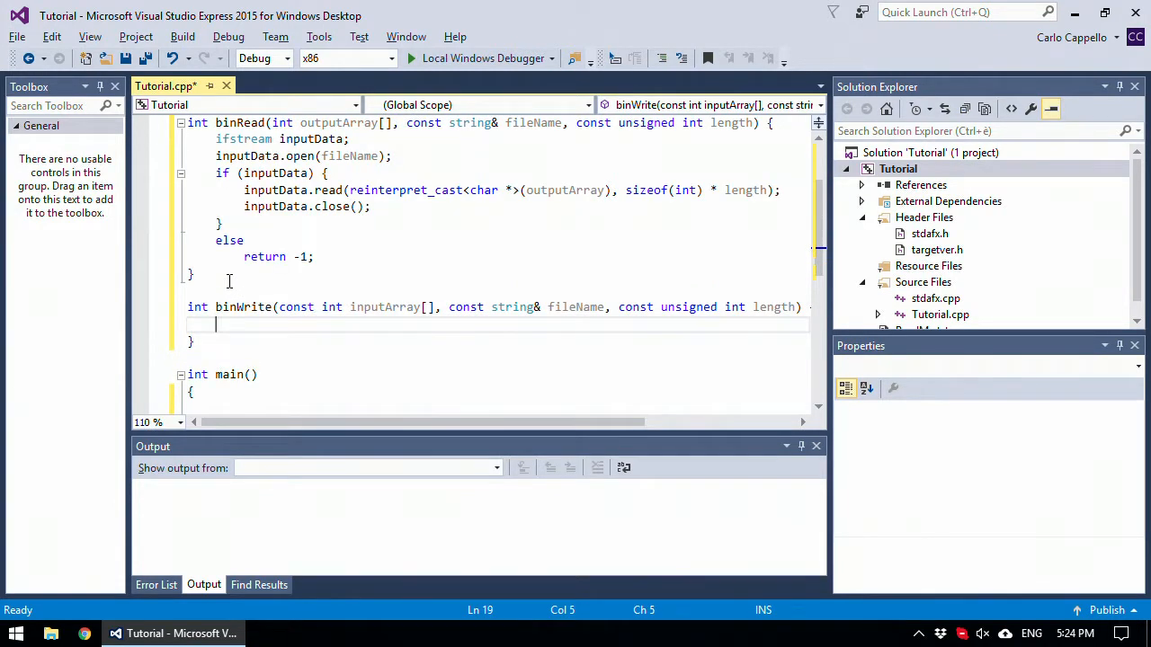
- In binWrite declare ofstream outputData and open it on fileName
{"action": "left_click", "coordinate": [243, 306]}
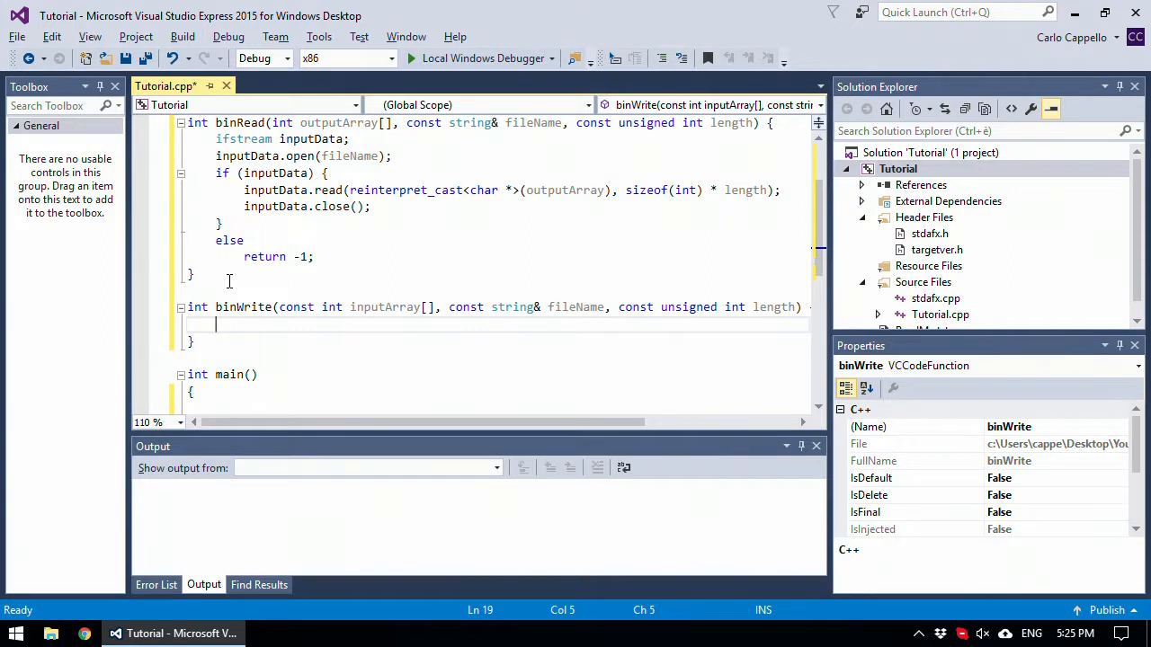
{"action": "type", "text": "ofstream"}
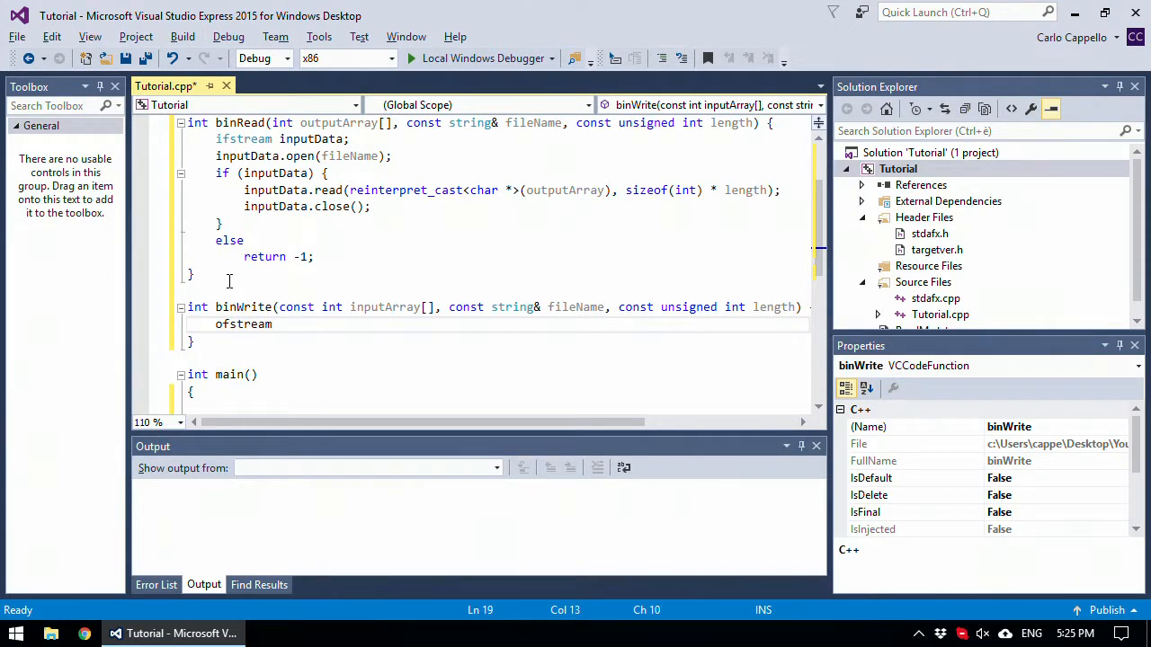
{"action": "type", "text": "outputData"}
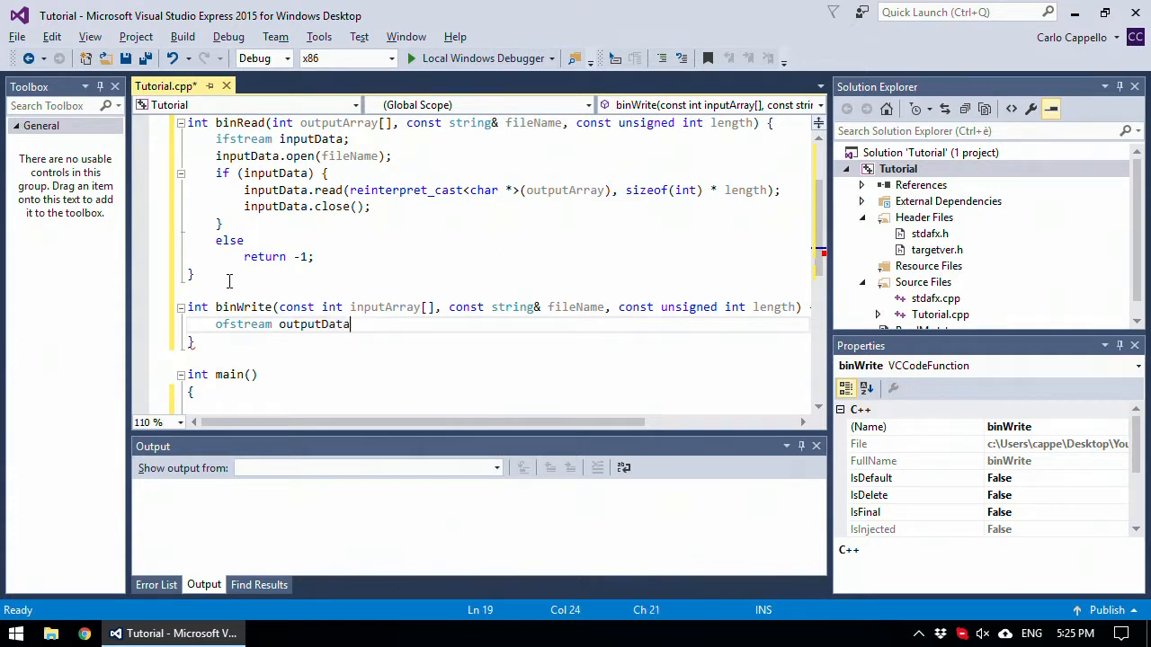
{"action": "type", "text": ";"}
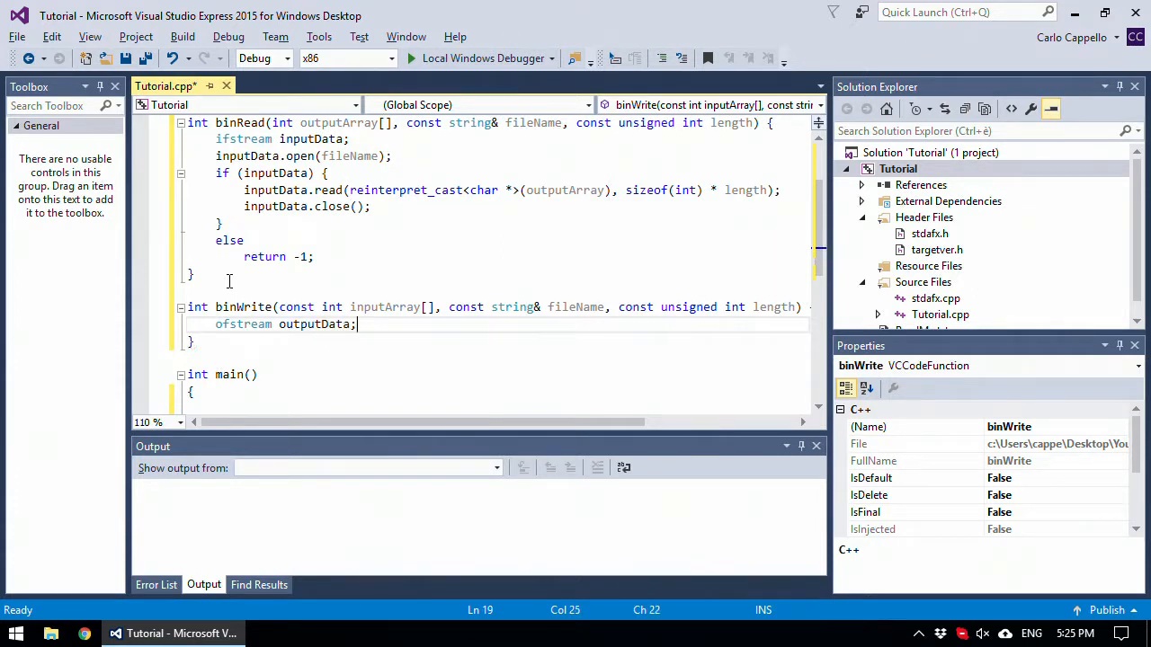
{"action": "type", "text": "outputData"}
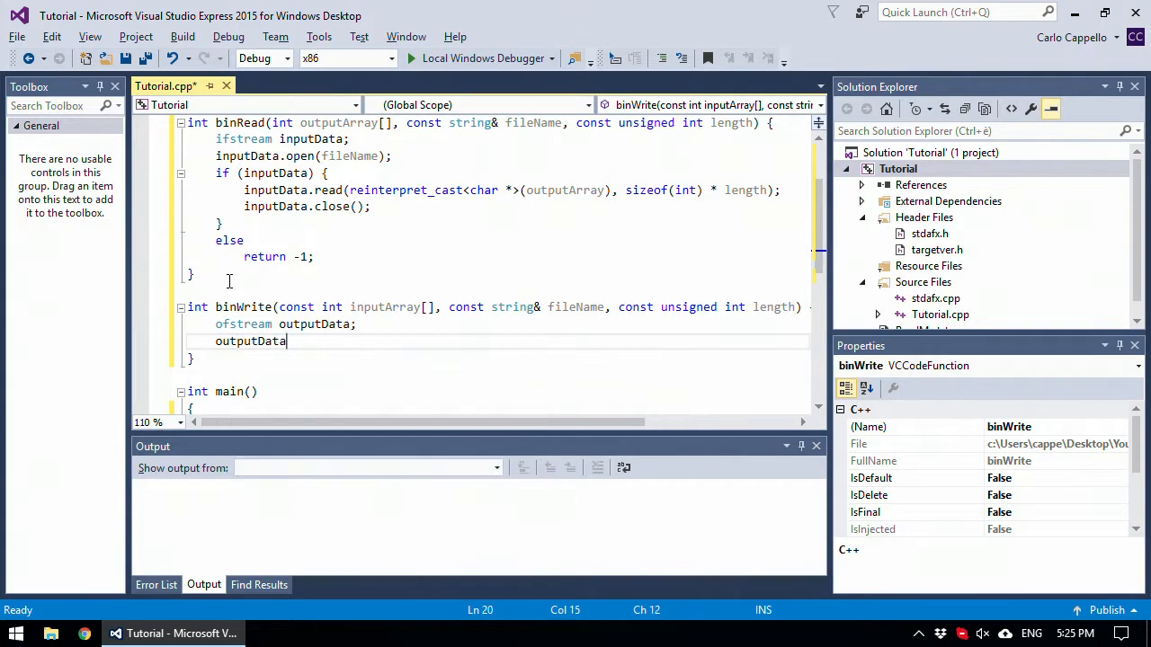
{"action": "type", "text": ".open();"}
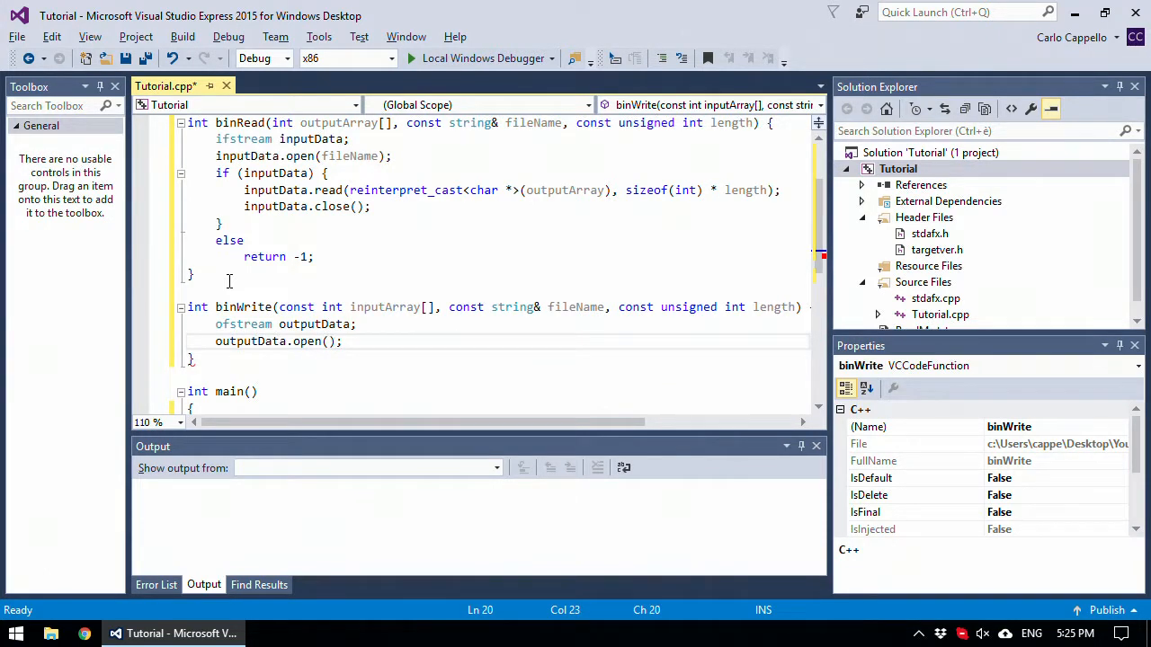
{"action": "type", "text": "fileName"}
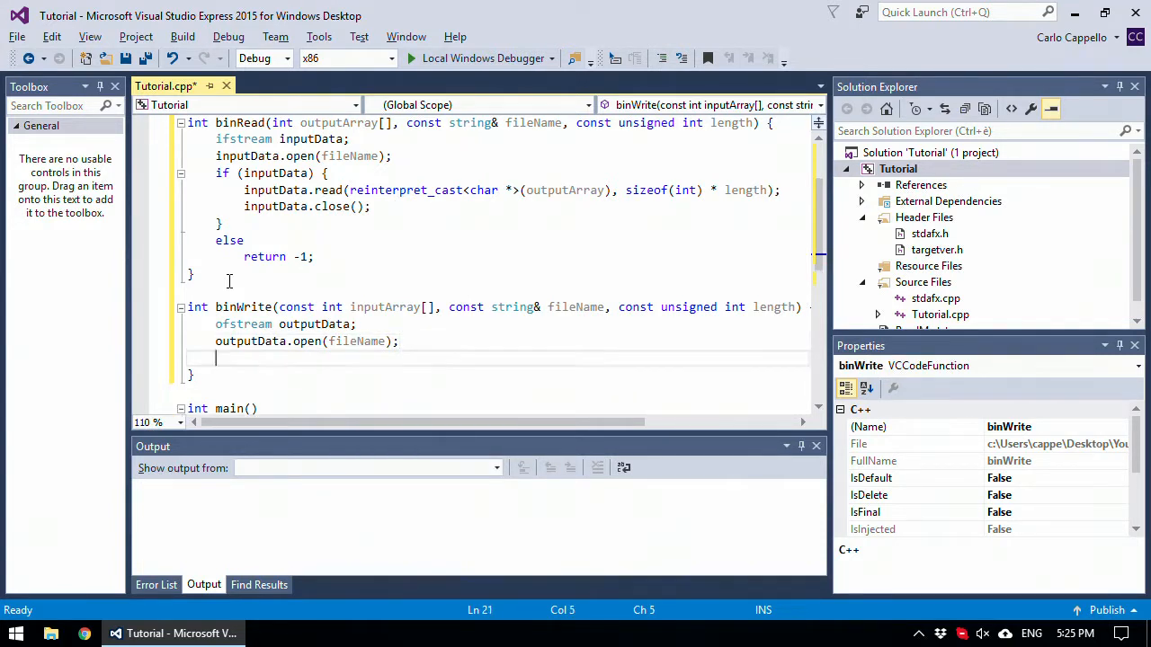
- Add if (outputData) { } with an else branch returning -1, ready for the if body
{"action": "type", "text": "if ("}
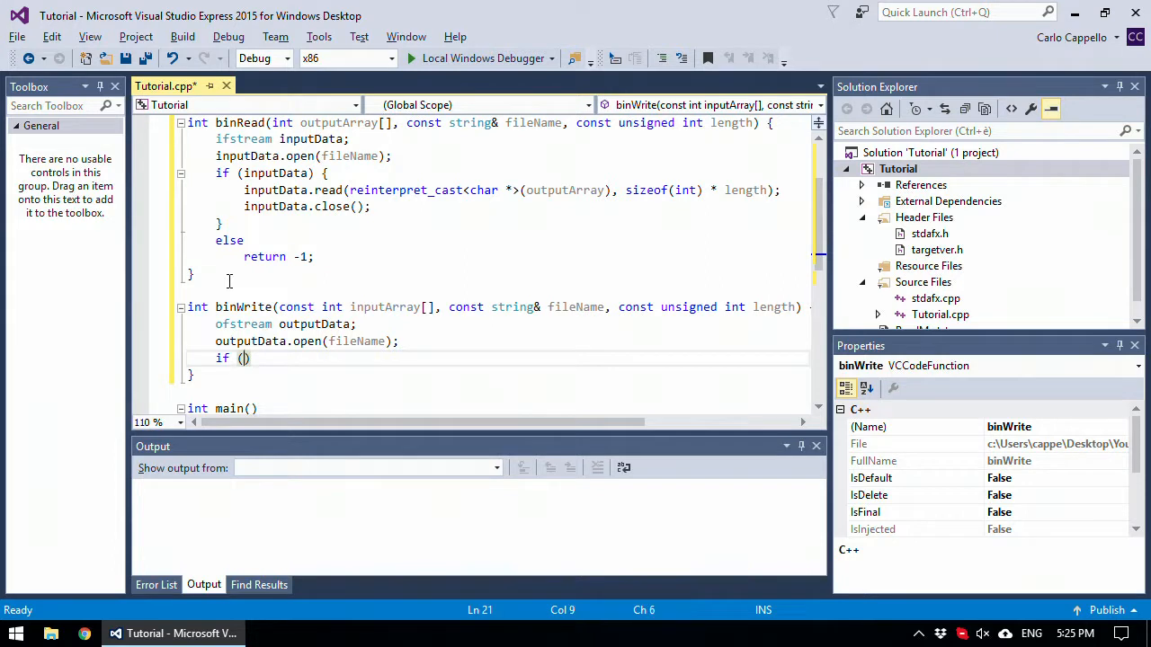
{"action": "type", "text": "outputData"}
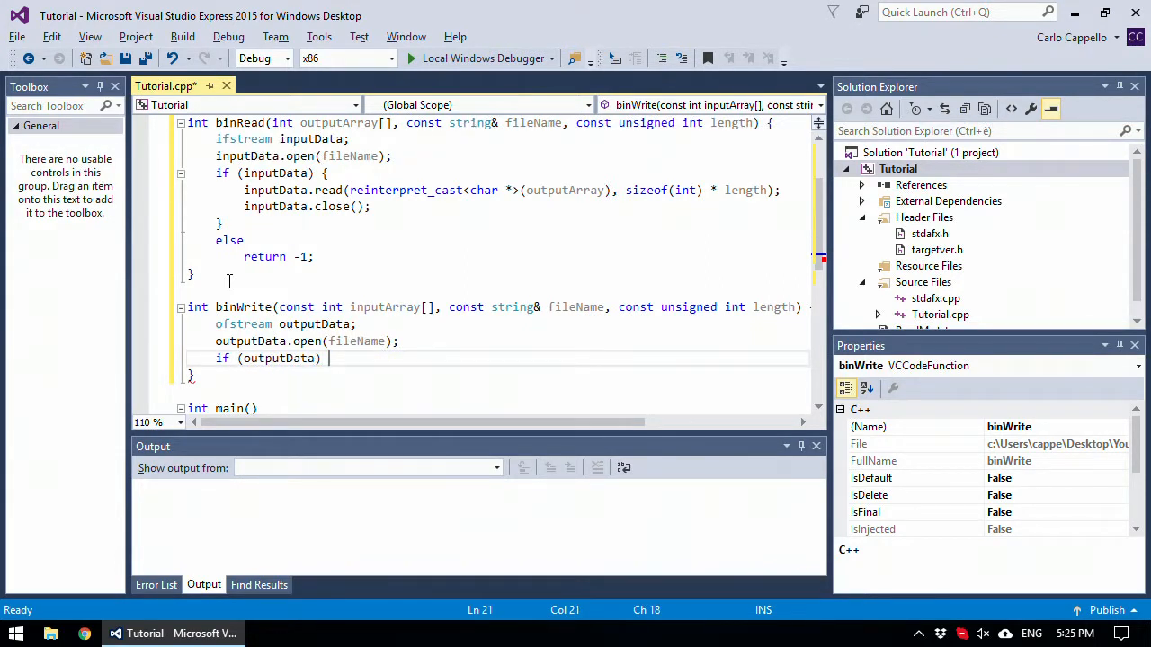
{"action": "type", "text": "{"}
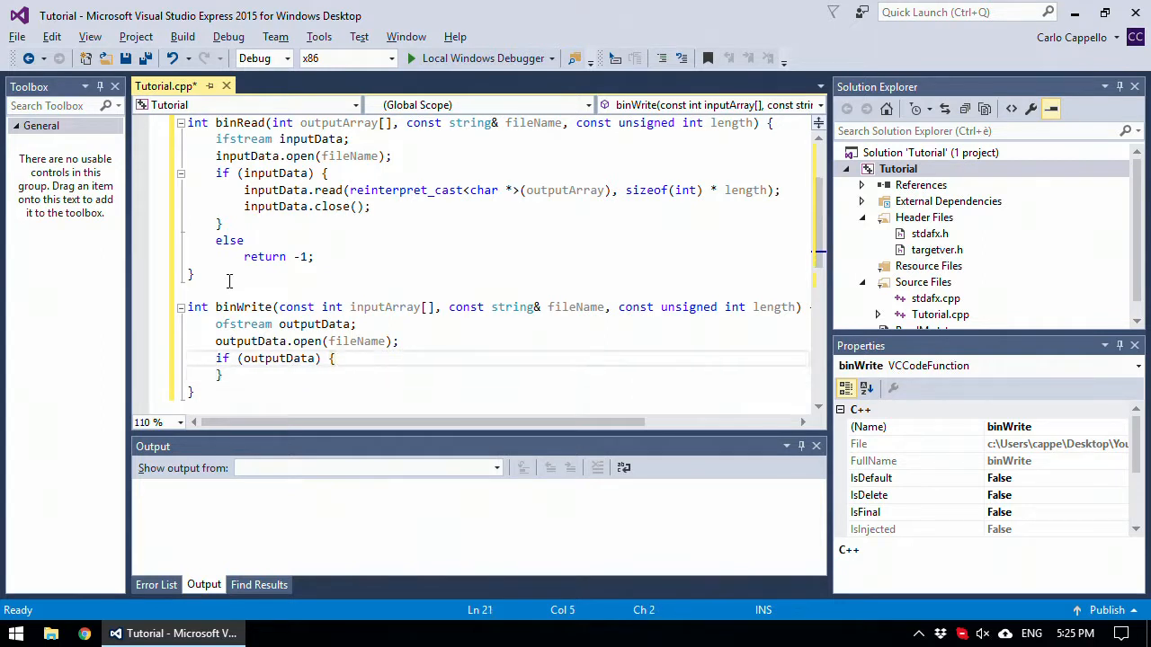
{"action": "type", "text": "els"}
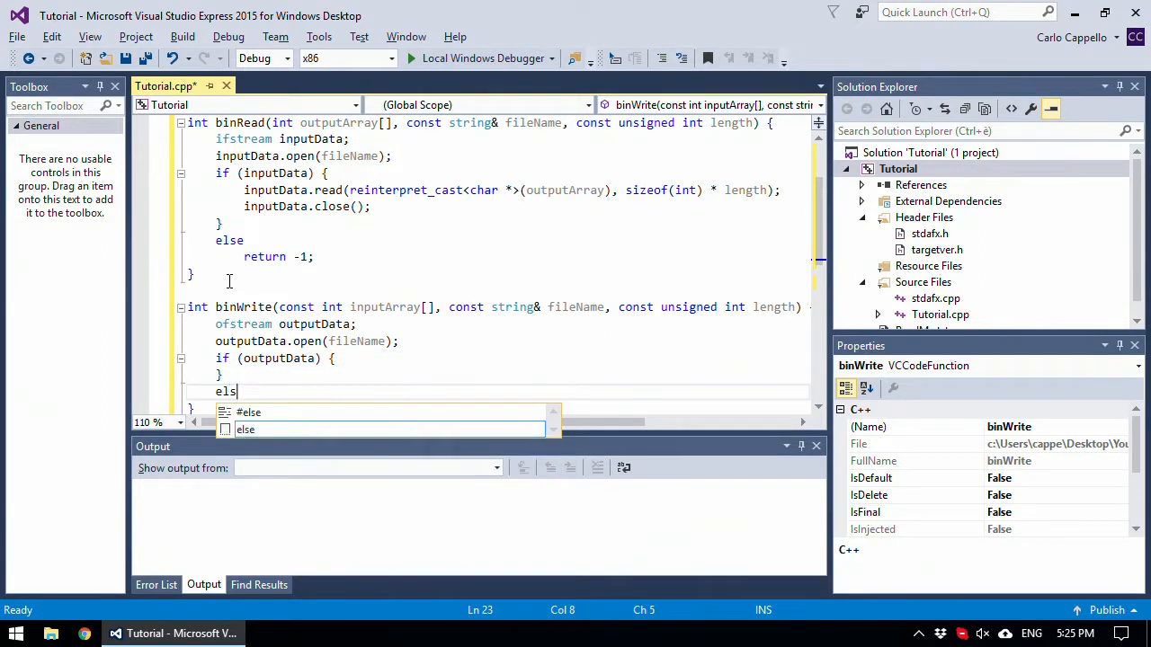
{"action": "key", "text": "Enter"}
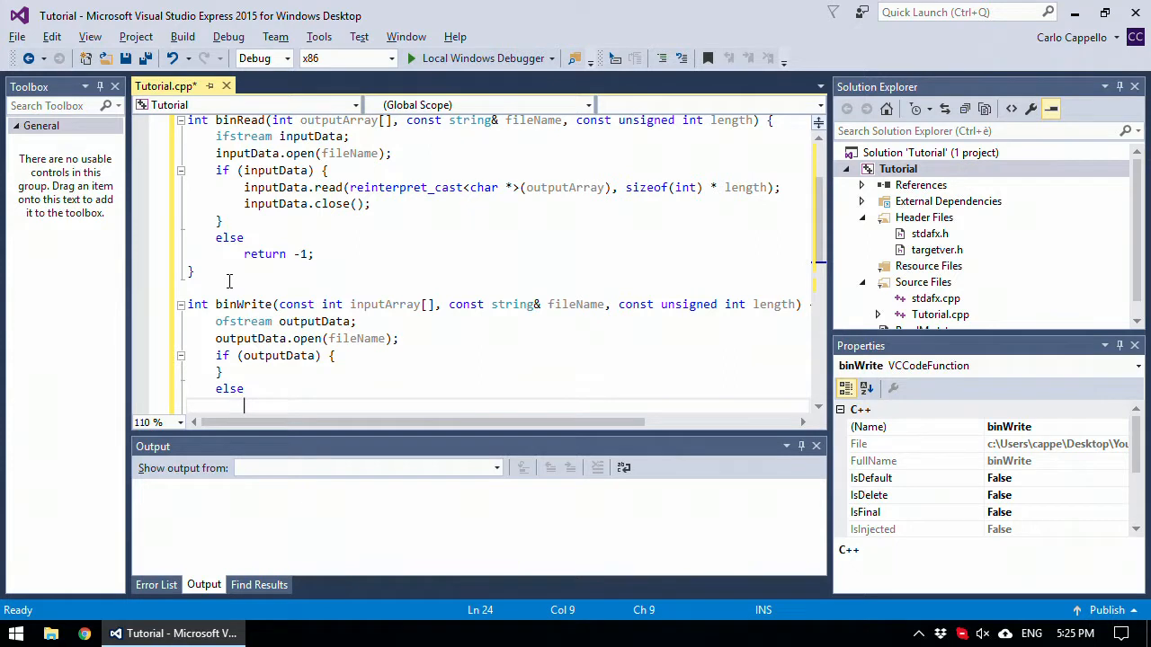
{"action": "type", "text": "return -1;"}
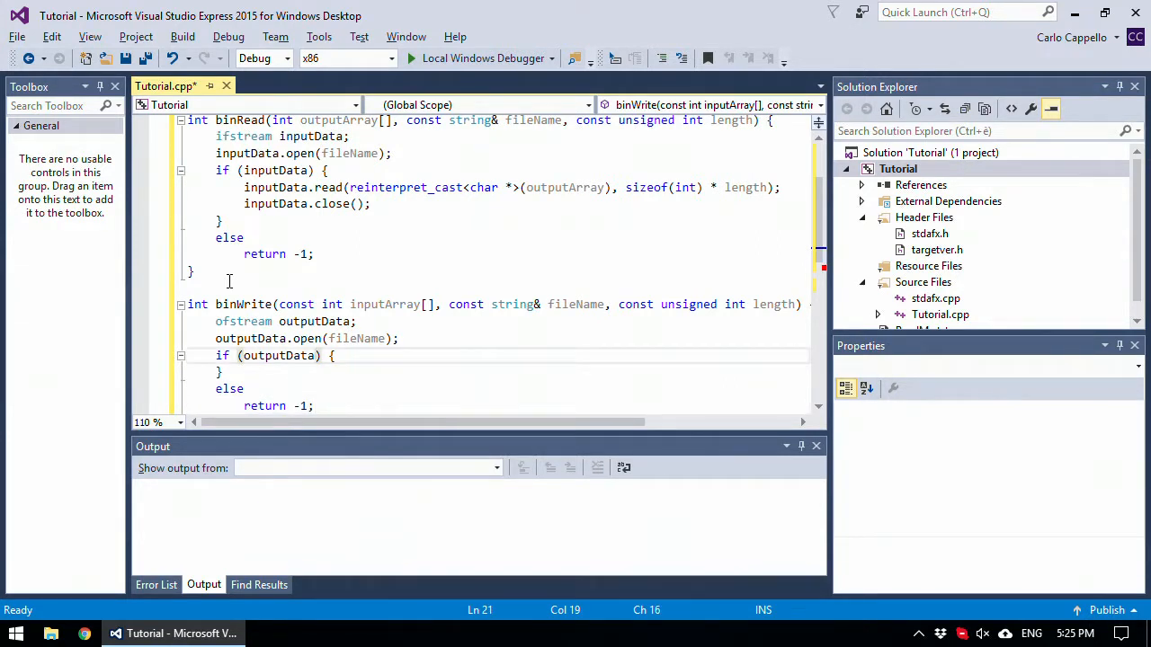
{"action": "key", "text": "Enter"}
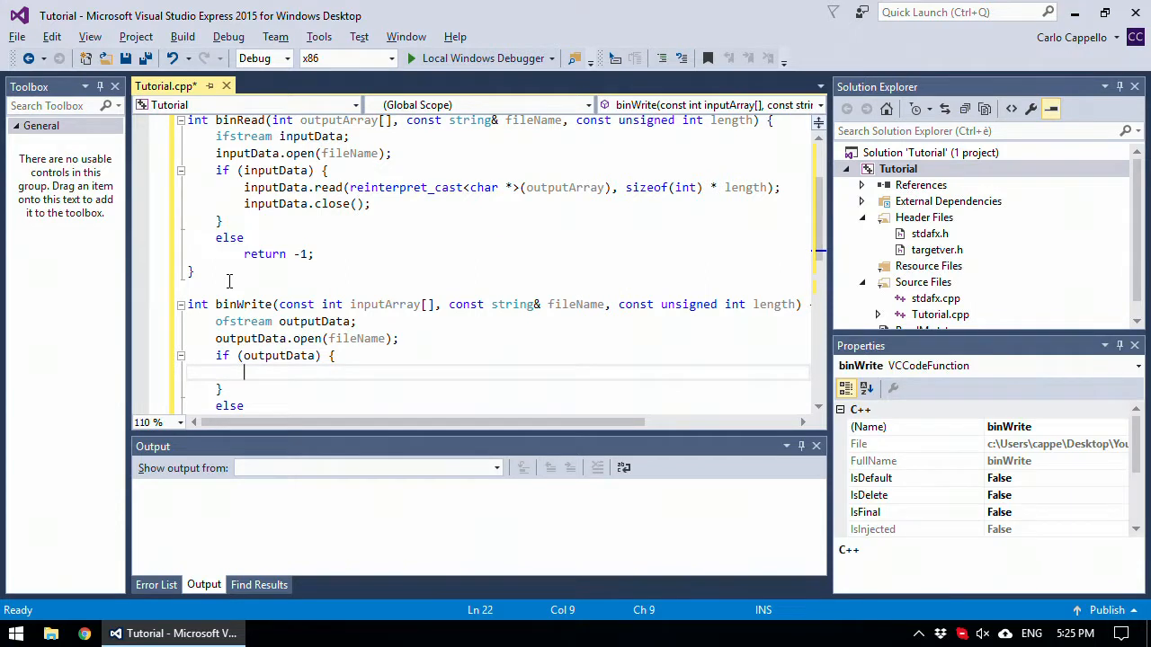
- Write inputArray via reinterpret_cast<const char*> for sizeof(int) * length bytes, then close outputData
{"action": "type", "text": "outputData"}
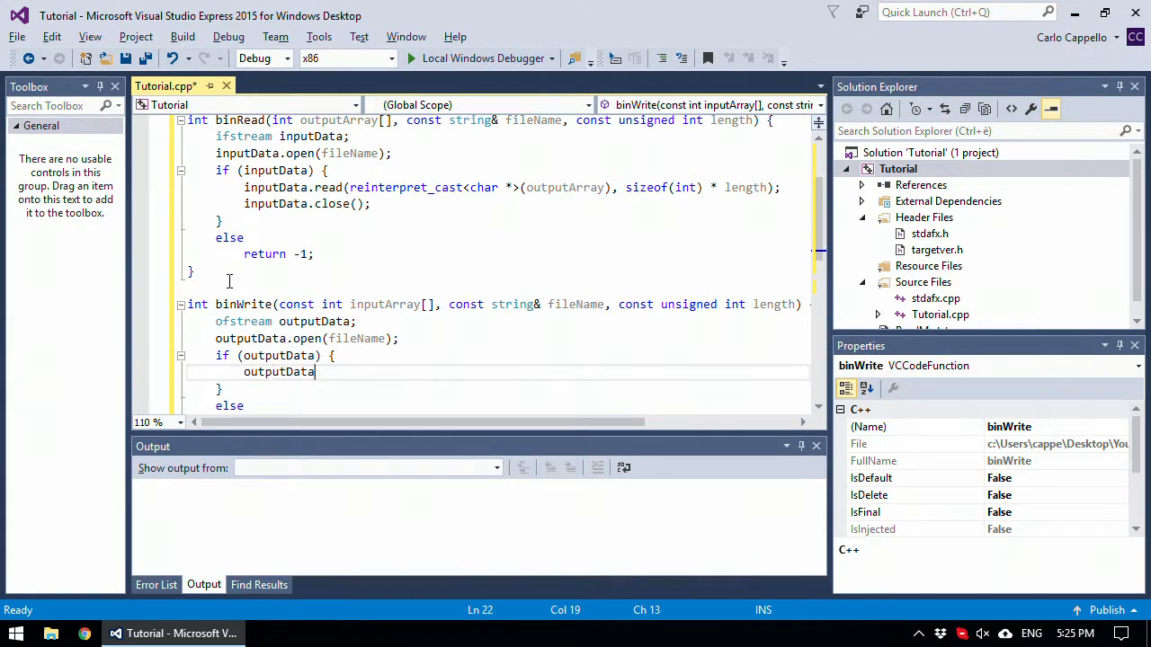
{"action": "type", "text": ".write"}
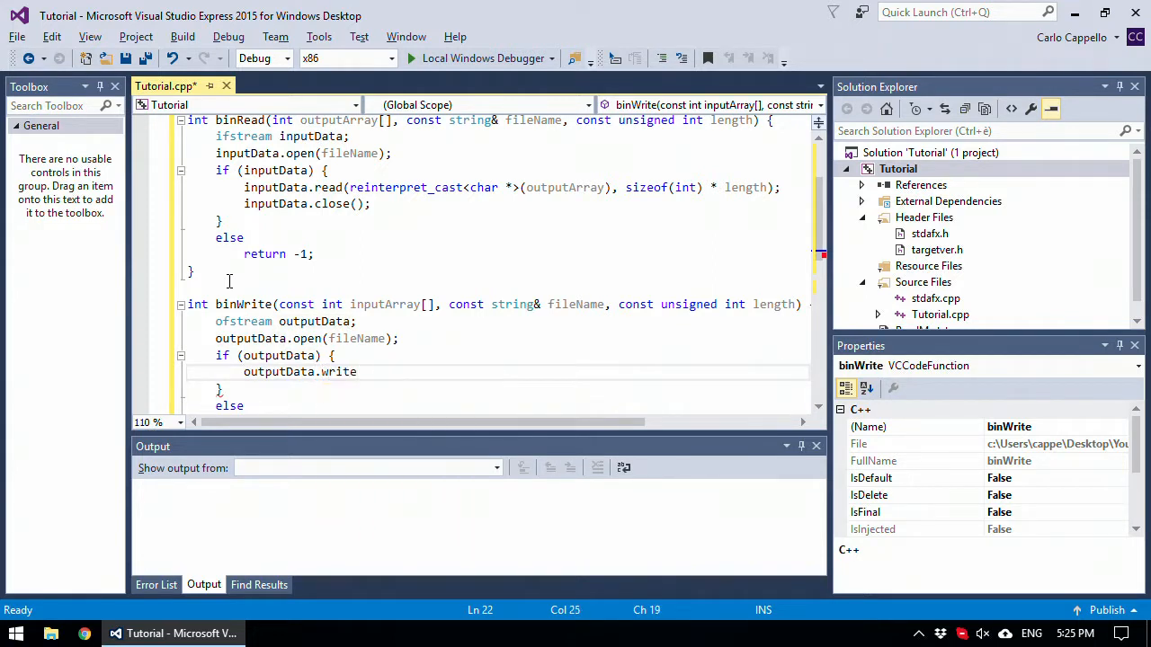
{"action": "type", "text": "();"}
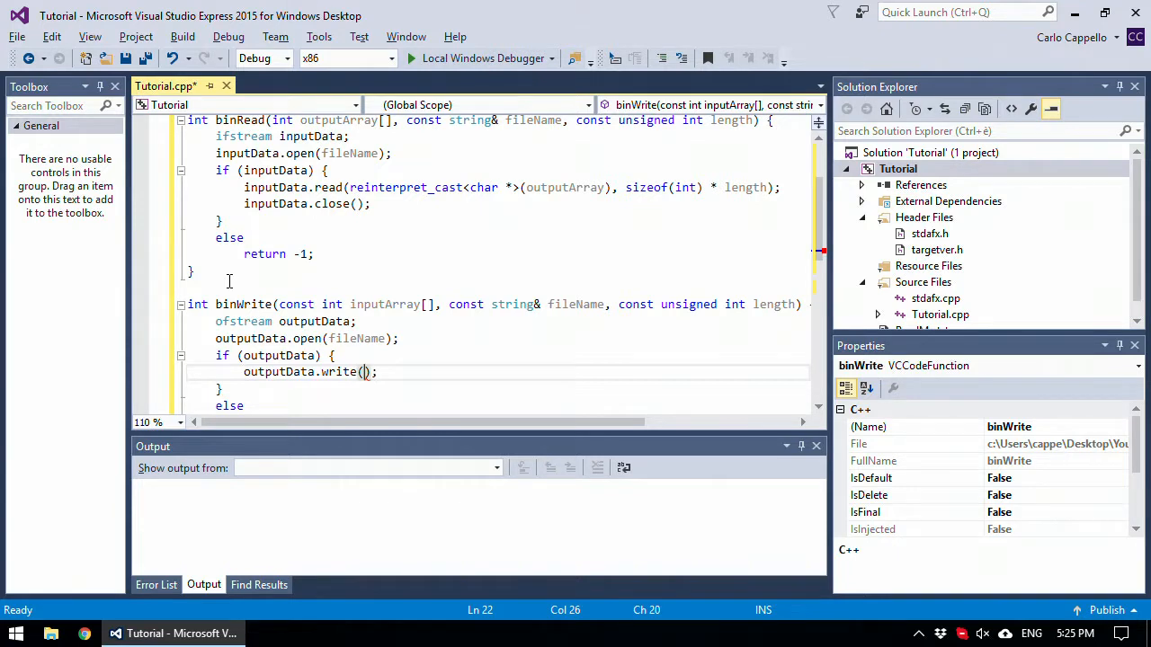
{"action": "type", "text": "reinterpret_cast"}
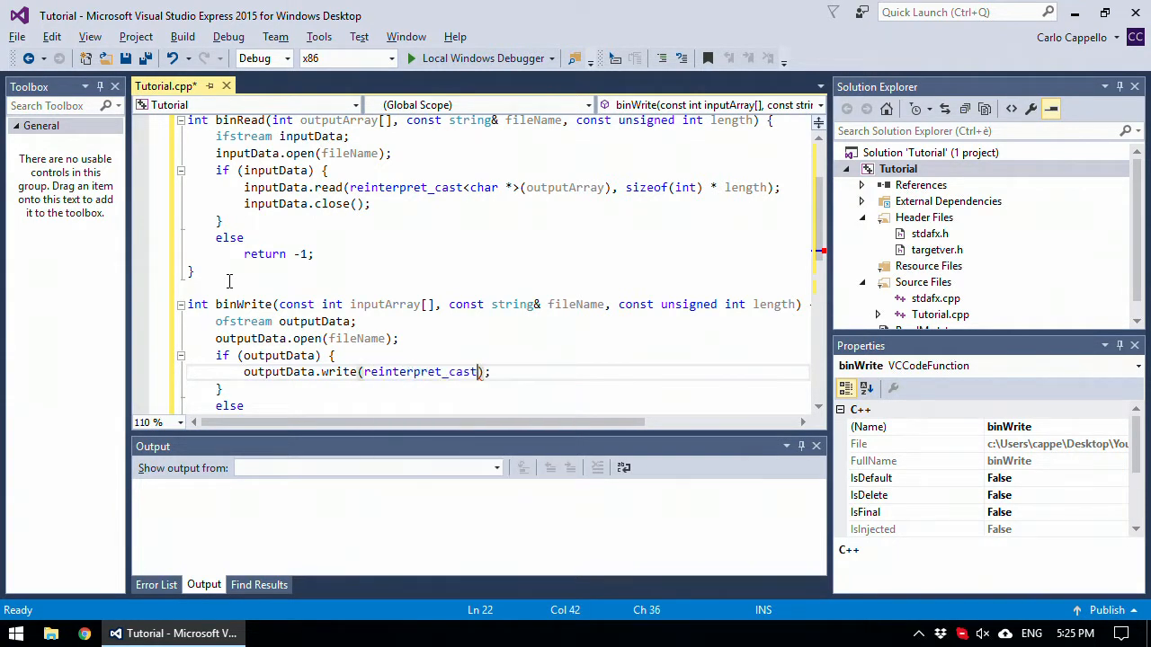
{"action": "type", "text": "<"}
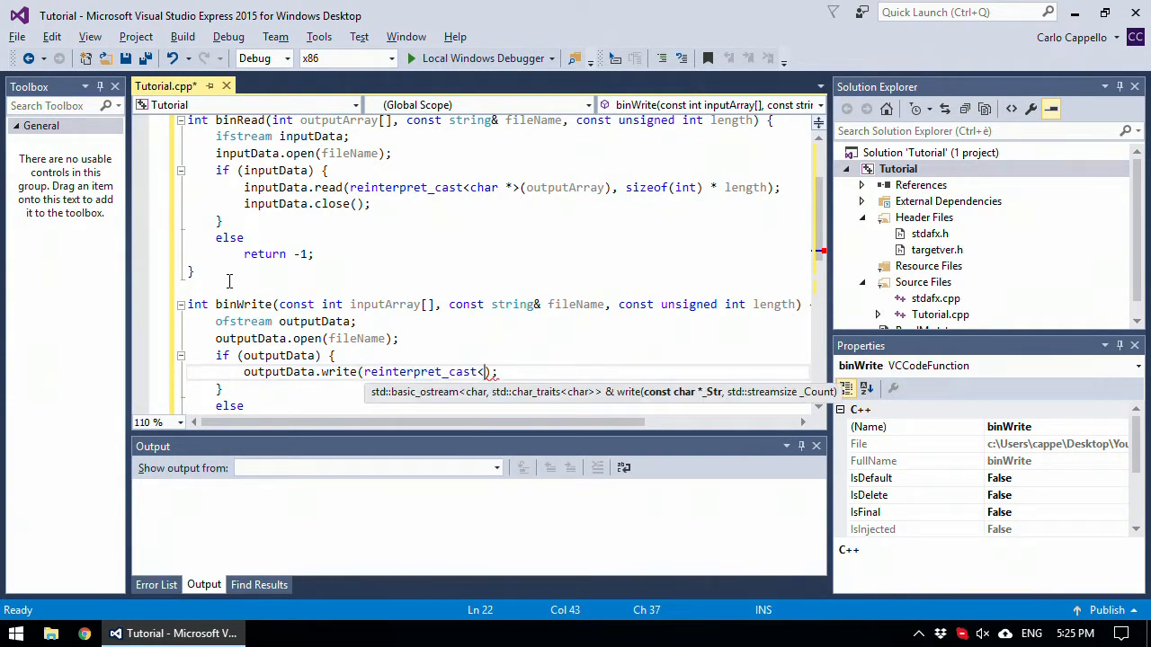
{"action": "type", "text": "const char *>"}
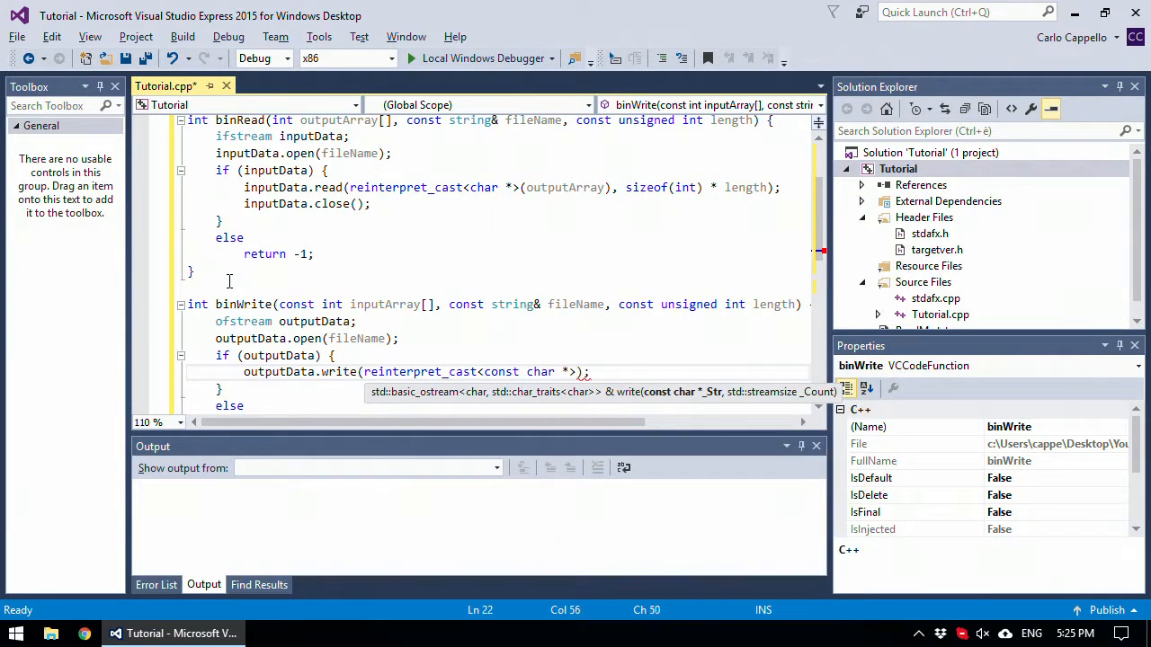
{"action": "type", "text": "()"}
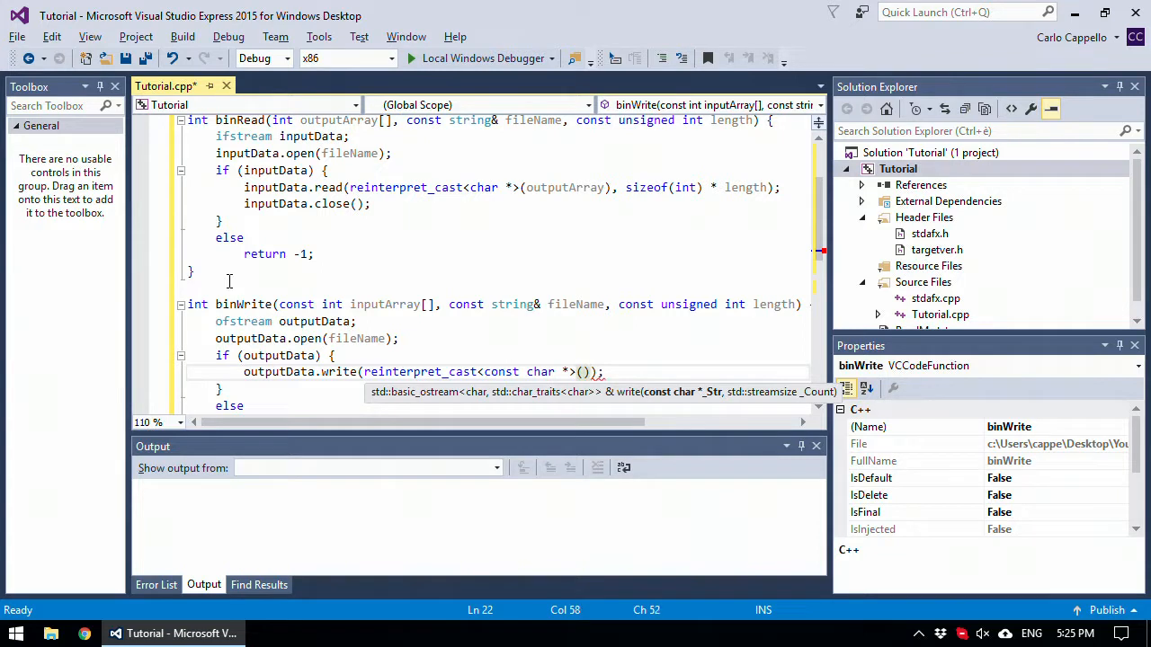
{"action": "type", "text": "inputArray"}
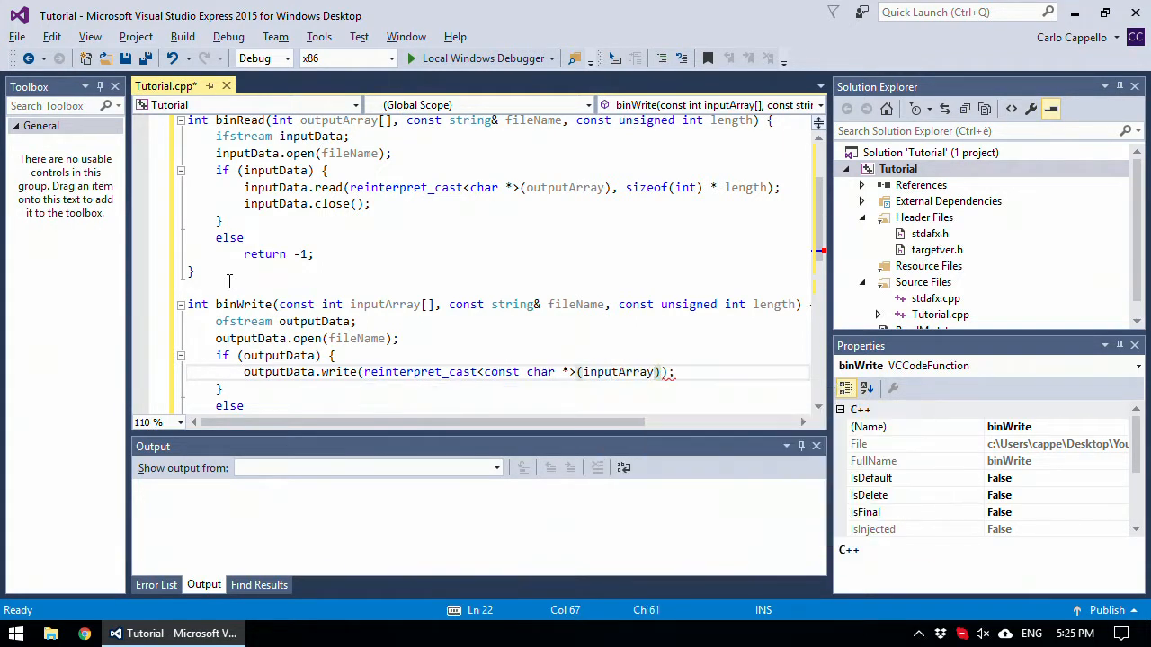
{"action": "type", "text": "siz"}
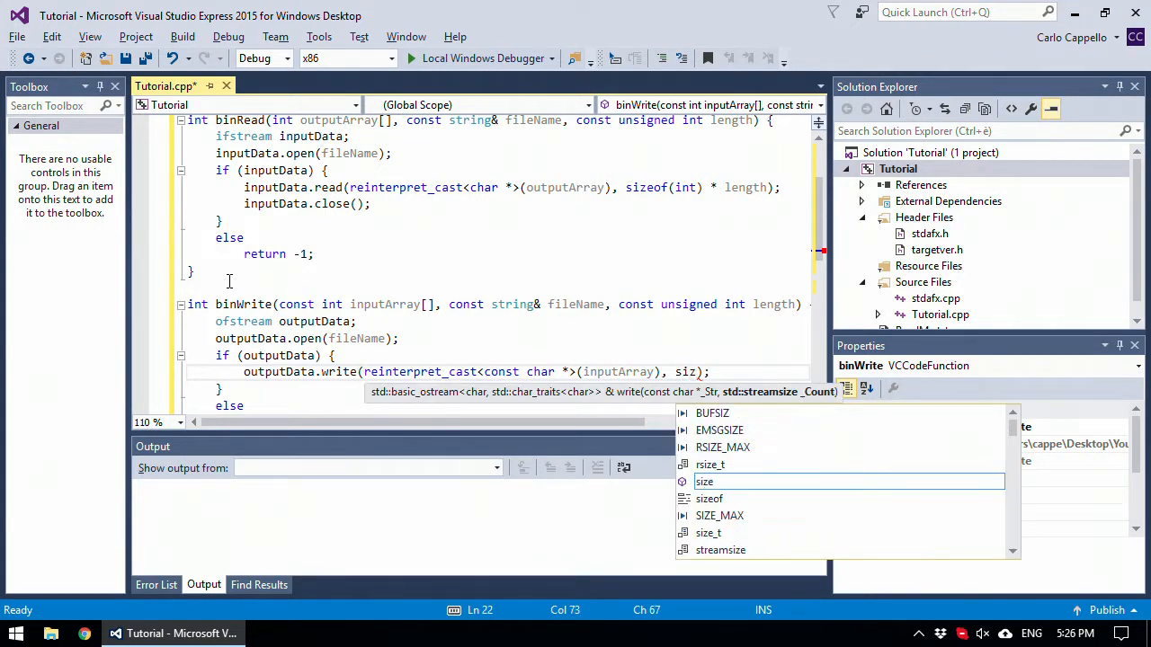
{"action": "type", "text": "eof("}
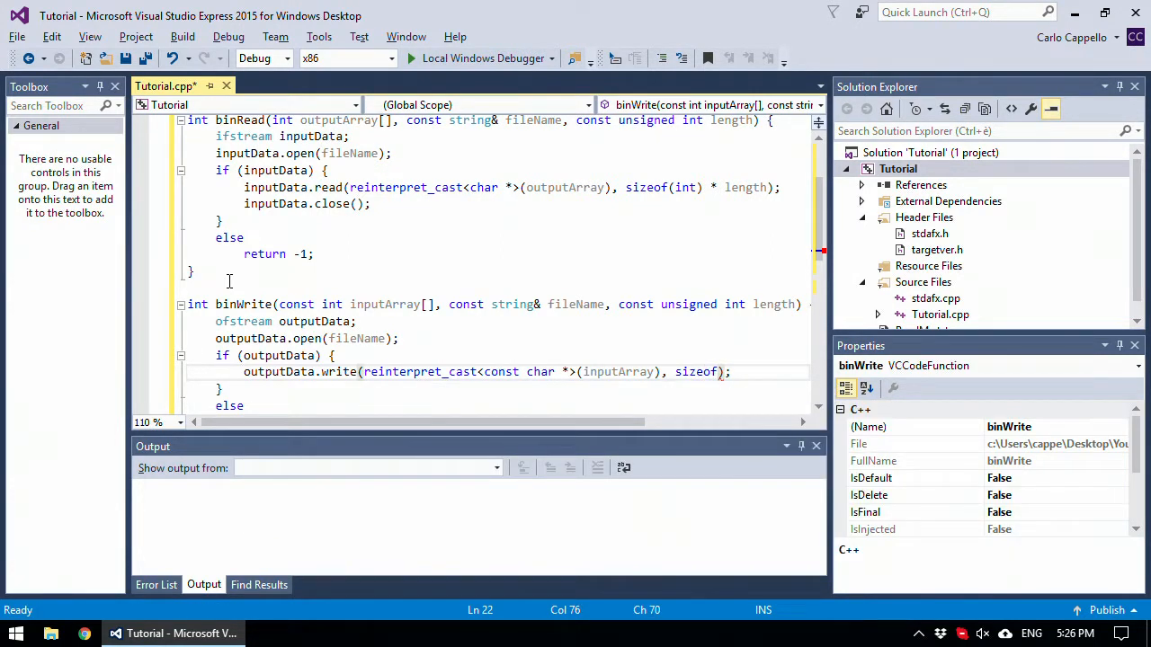
{"action": "type", "text": "int"}
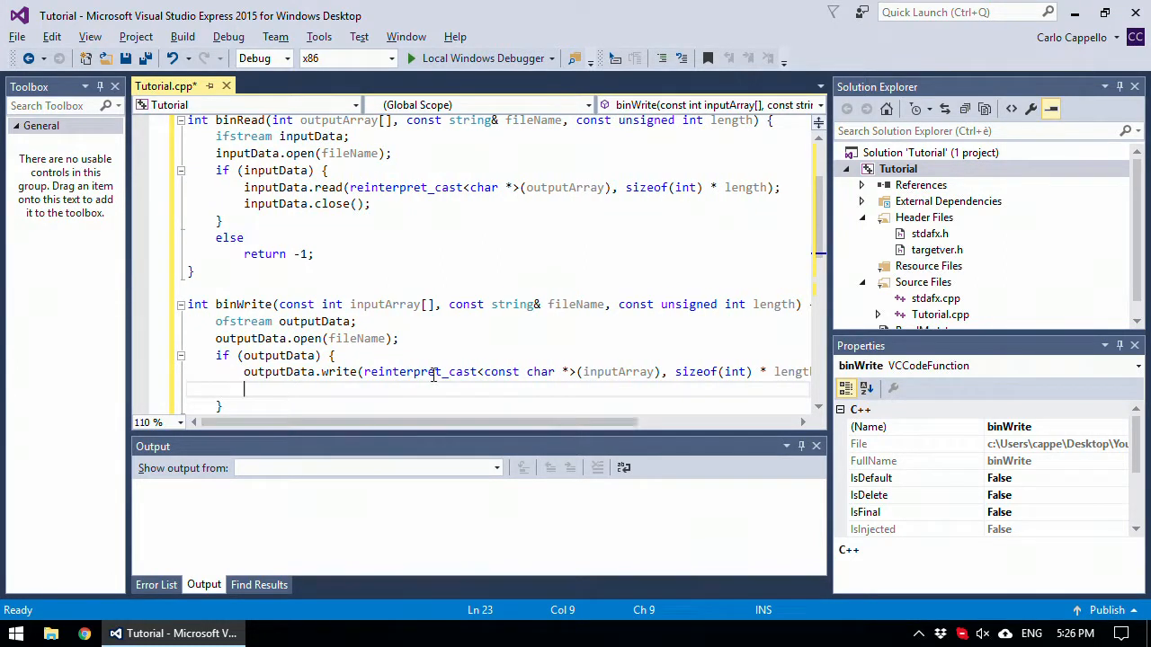
{"action": "type", "text": "outputData.close();"}
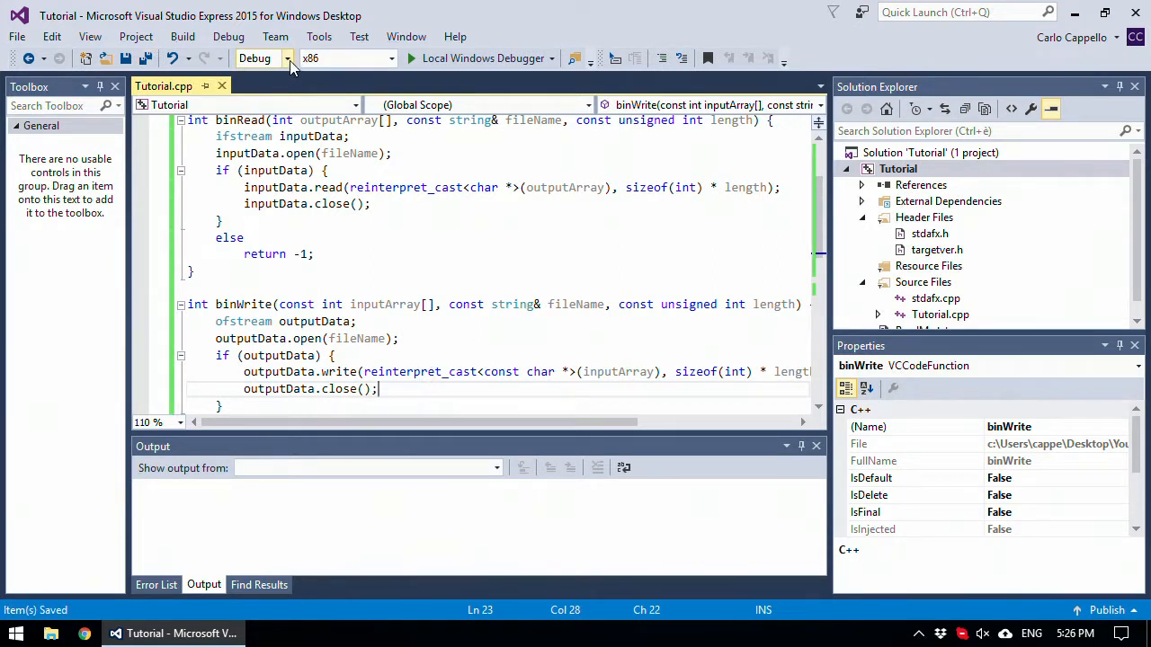
- Keep x86 selected in the Solution Platforms dropdown
{"action": "left_click", "coordinate": [287, 57]}
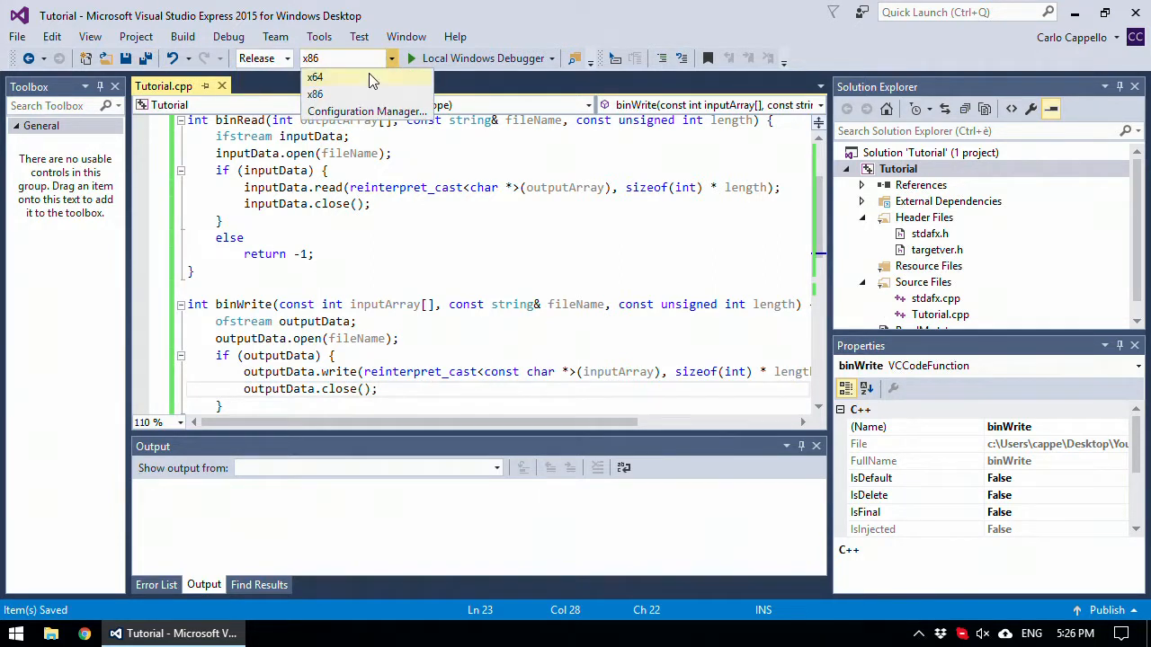
{"action": "left_click", "coordinate": [315, 93]}
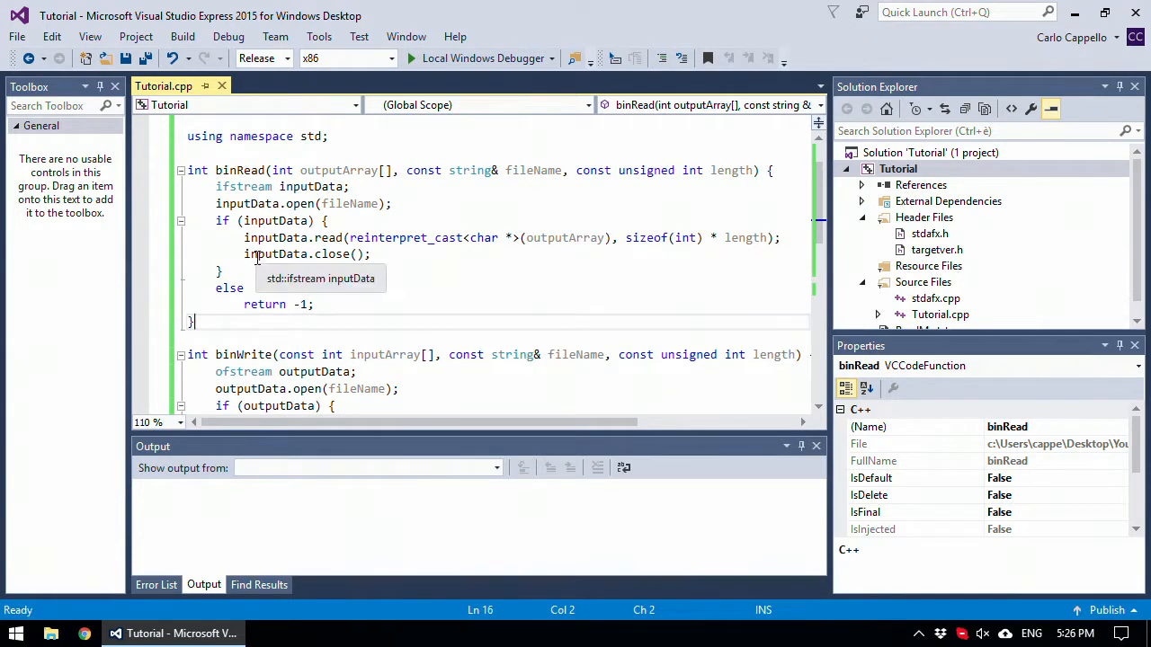
- Add return 0; after the close calls in binRead and binWrite
{"action": "left_click", "coordinate": [370, 253]}
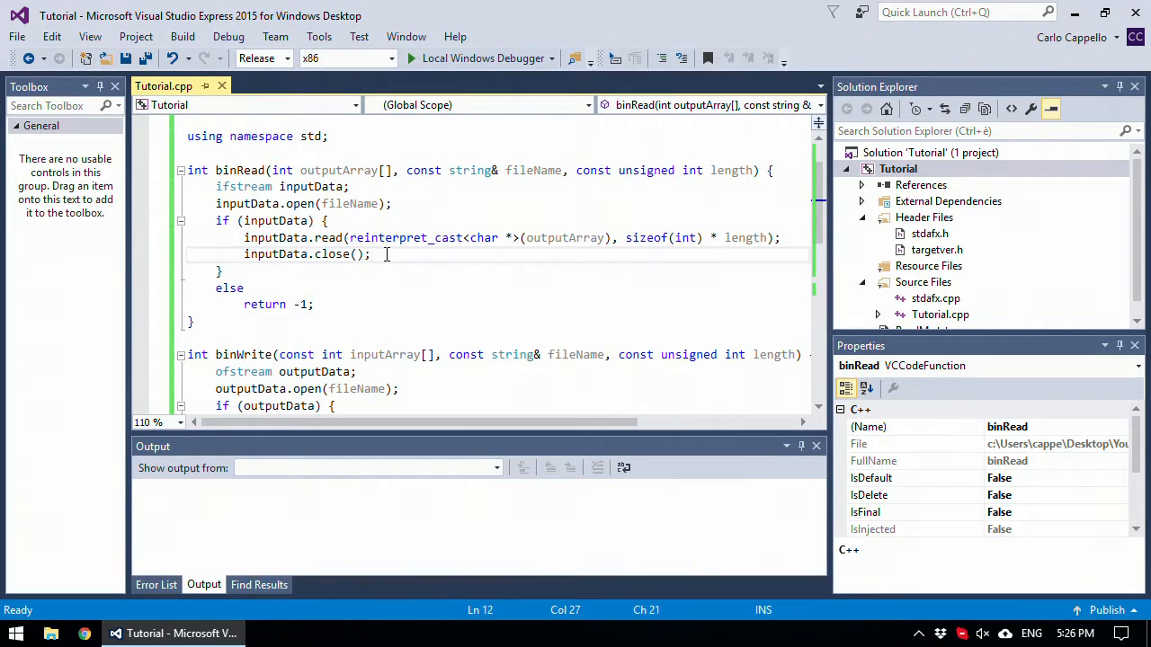
{"action": "type", "text": "return 0"}
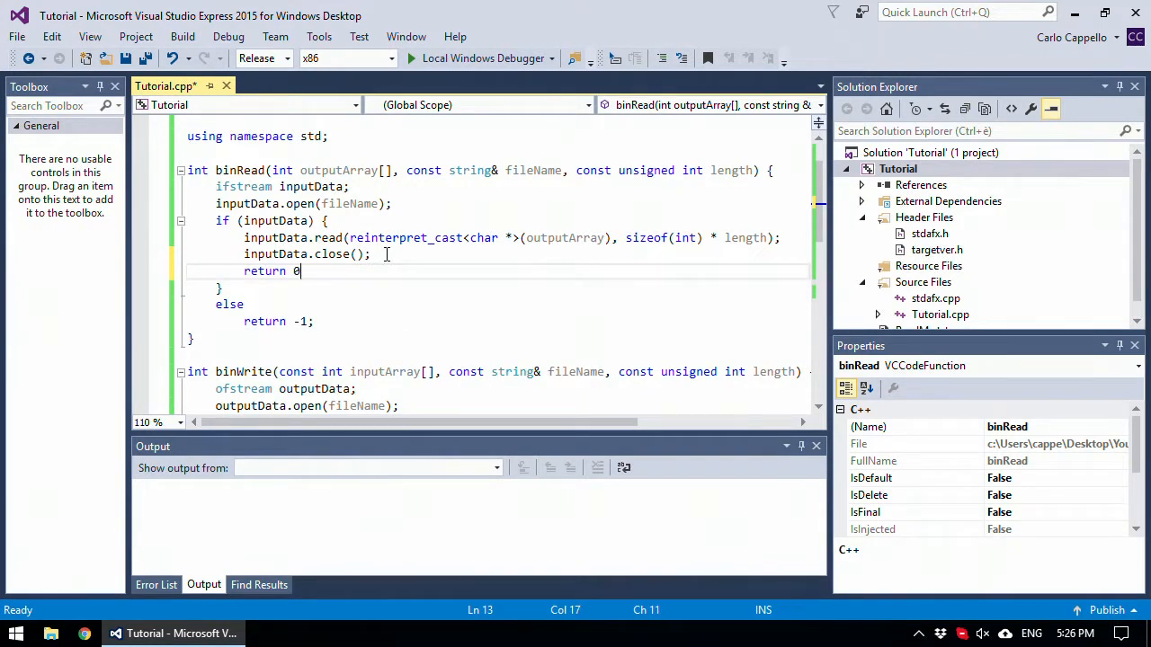
{"action": "type", "text": ";"}
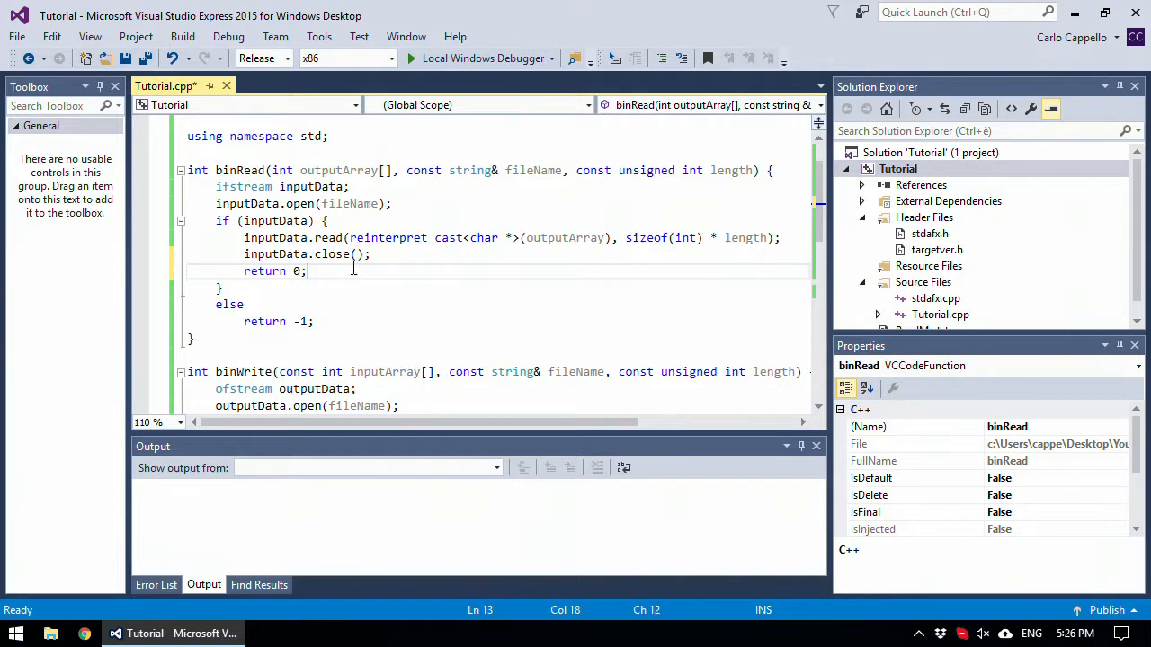
{"action": "scroll", "scroll_direction": "down", "scroll_amount": 3}
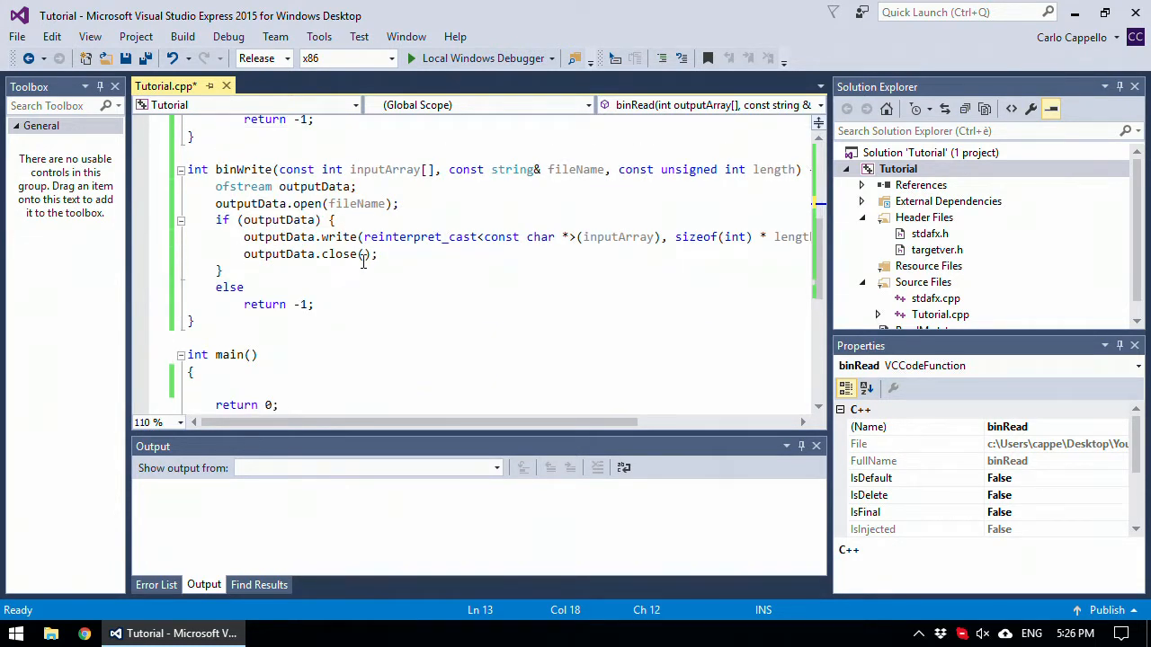
{"action": "type", "text": "return 0;"}
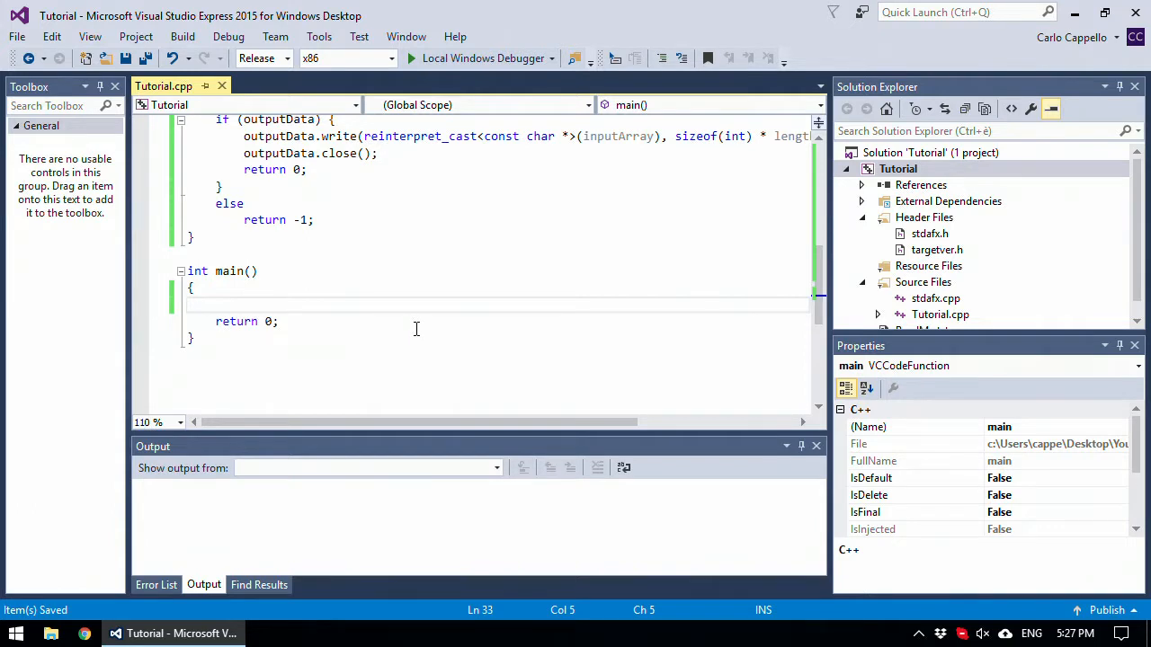
- In main declare int error; and int x[] = {0, 1, 2}, y[] = {3, 4, 5};
{"action": "type", "text": "int err"}
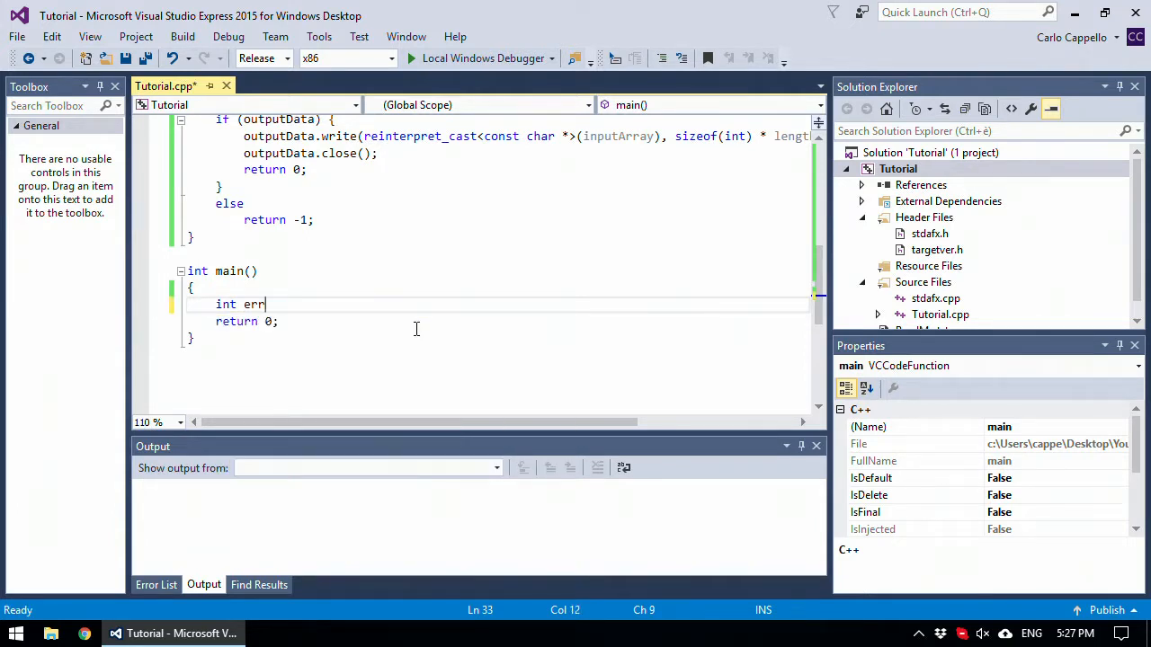
{"action": "type", "text": "or;"}
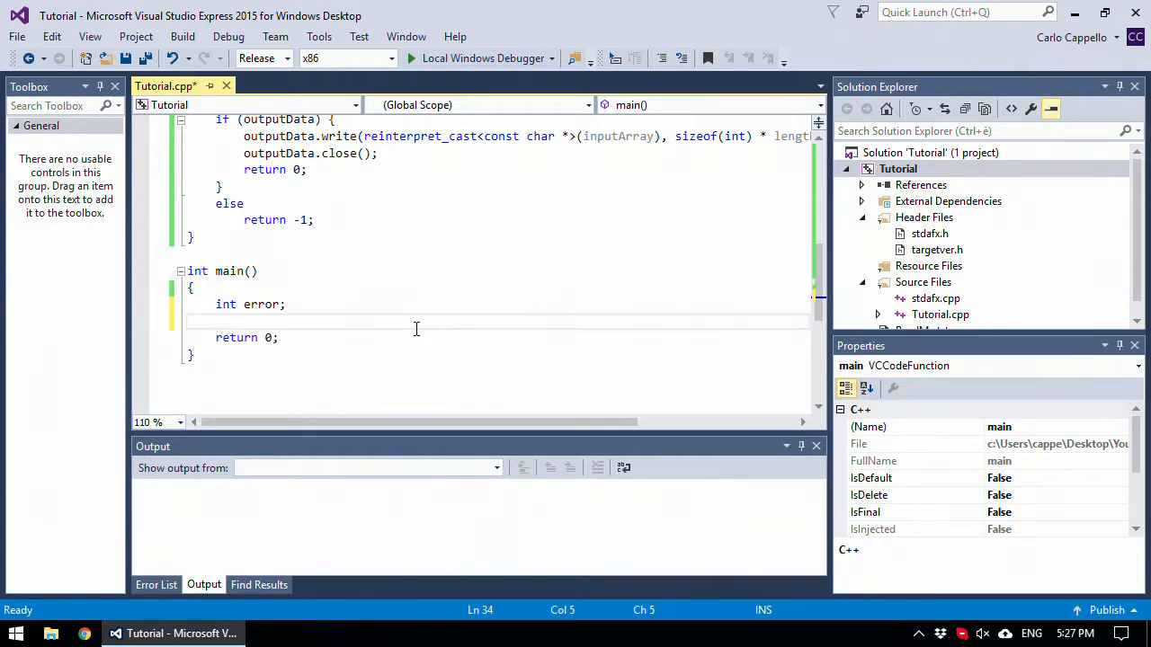
{"action": "type", "text": "int"}
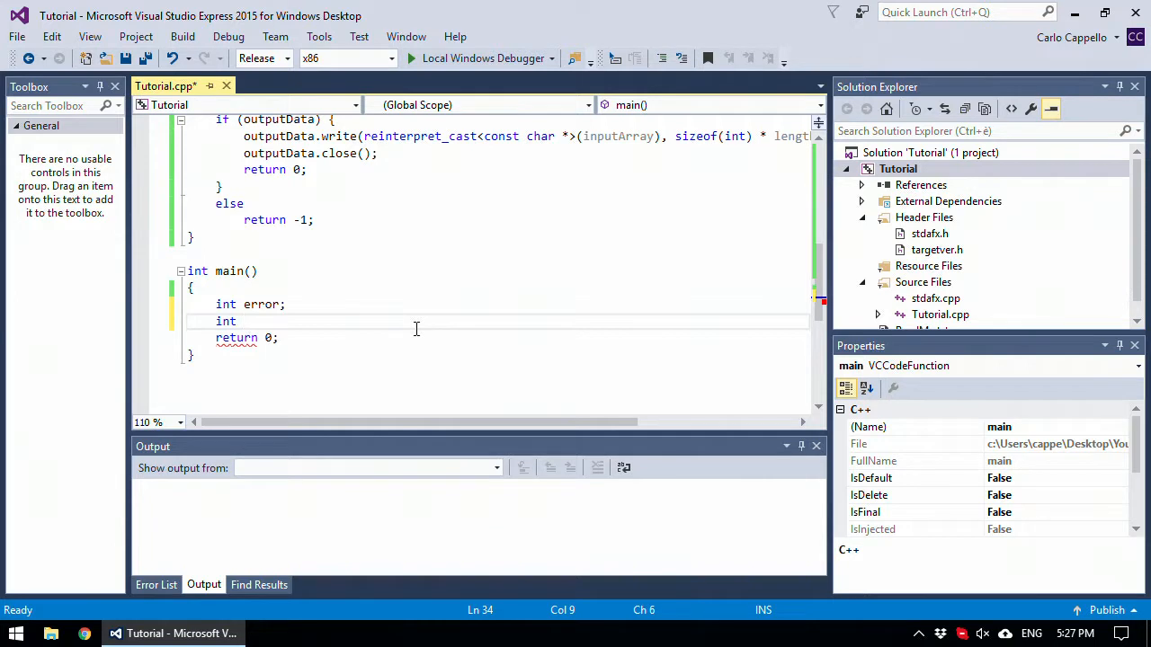
{"action": "type", "text": "x[]"}
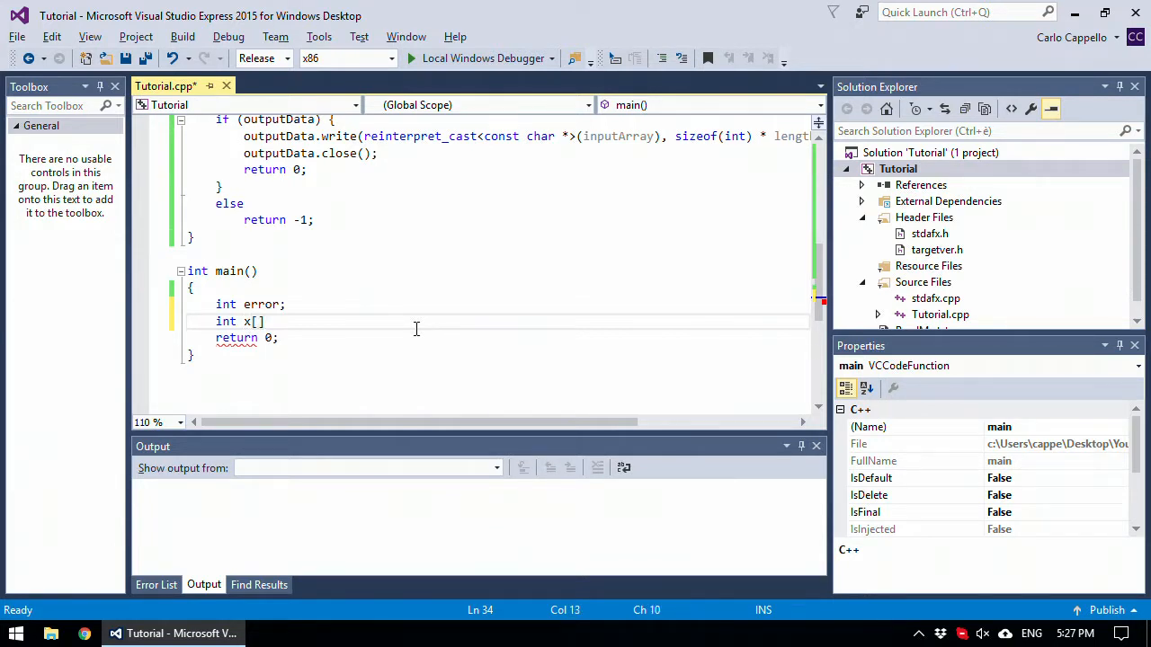
{"action": "type", "text": "= {}"}
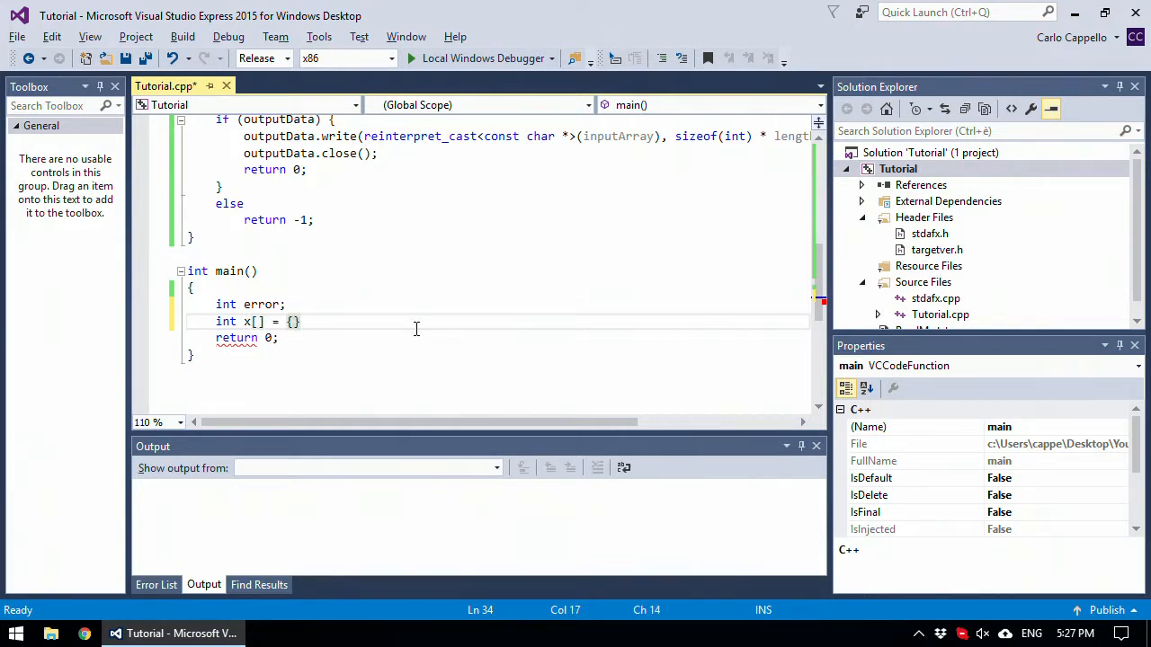
{"action": "type", "text": "0,"}
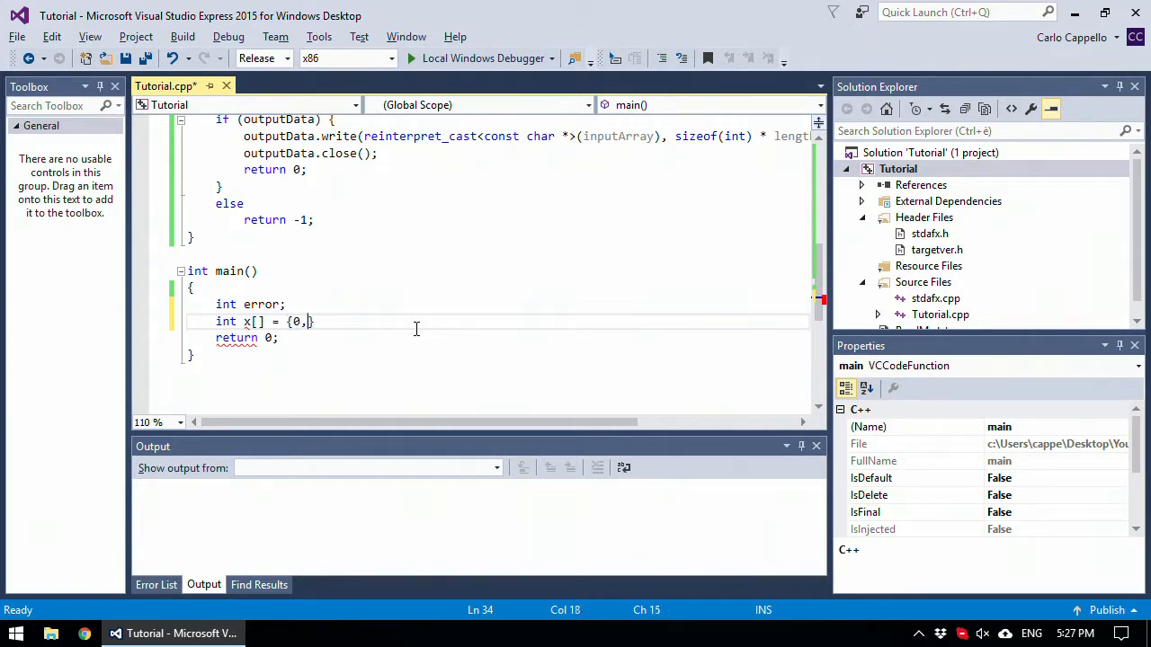
{"action": "type", "text": "1, 2"}
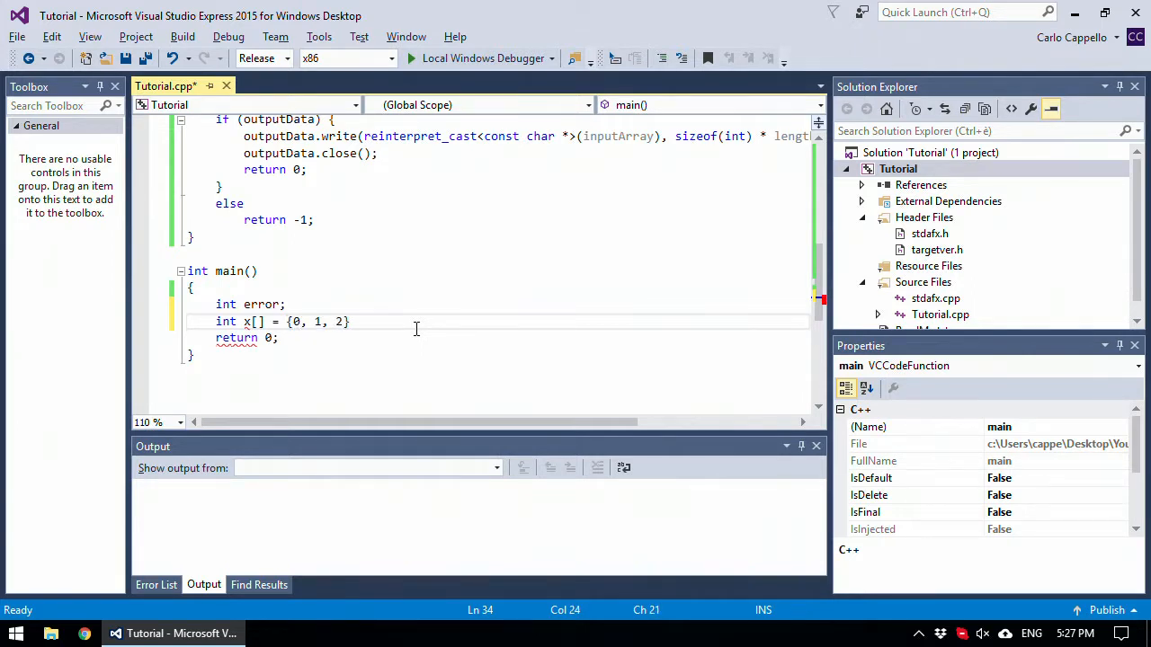
{"action": "type", "text": ", y"}
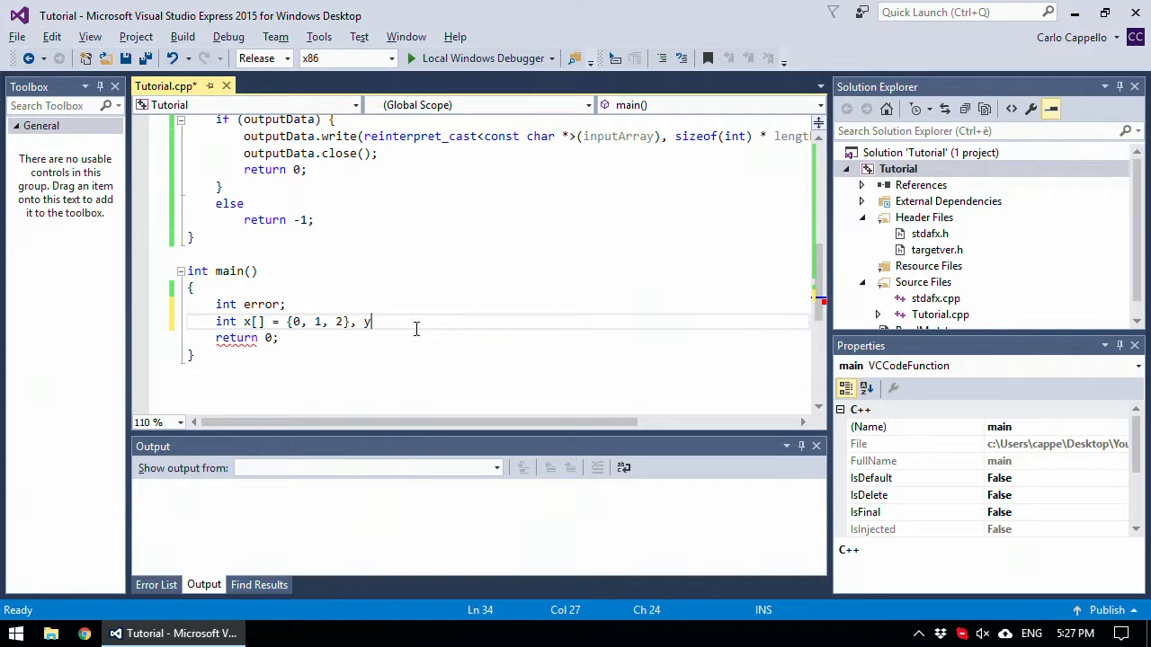
{"action": "type", "text": "[] ="}
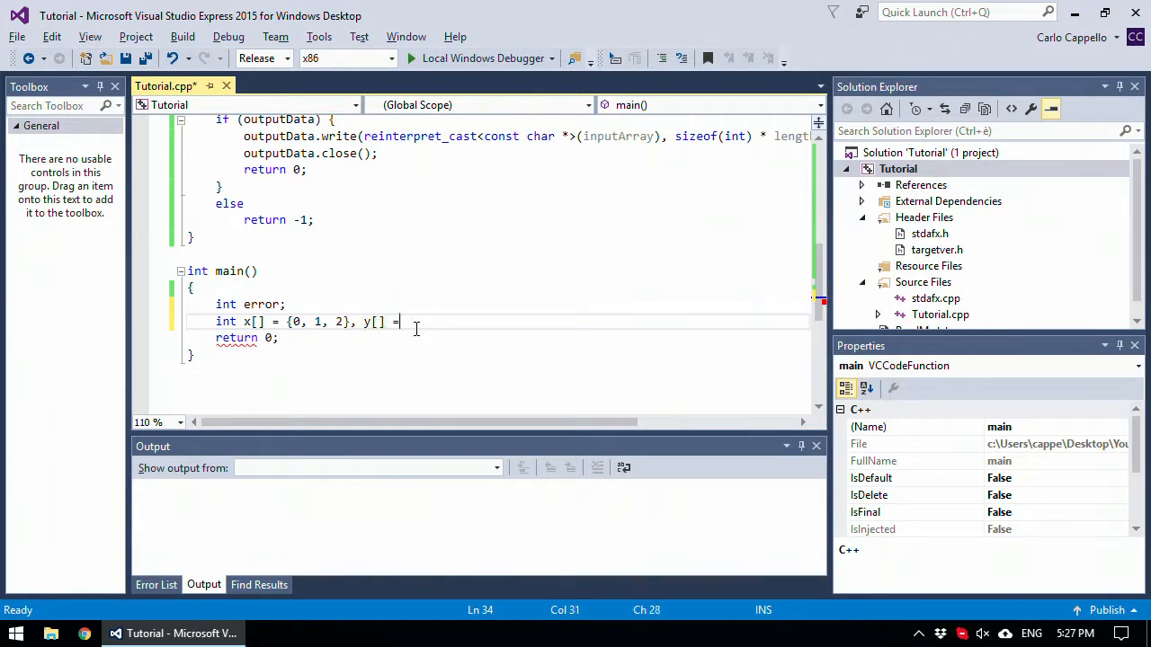
{"action": "type", "text": "{"}
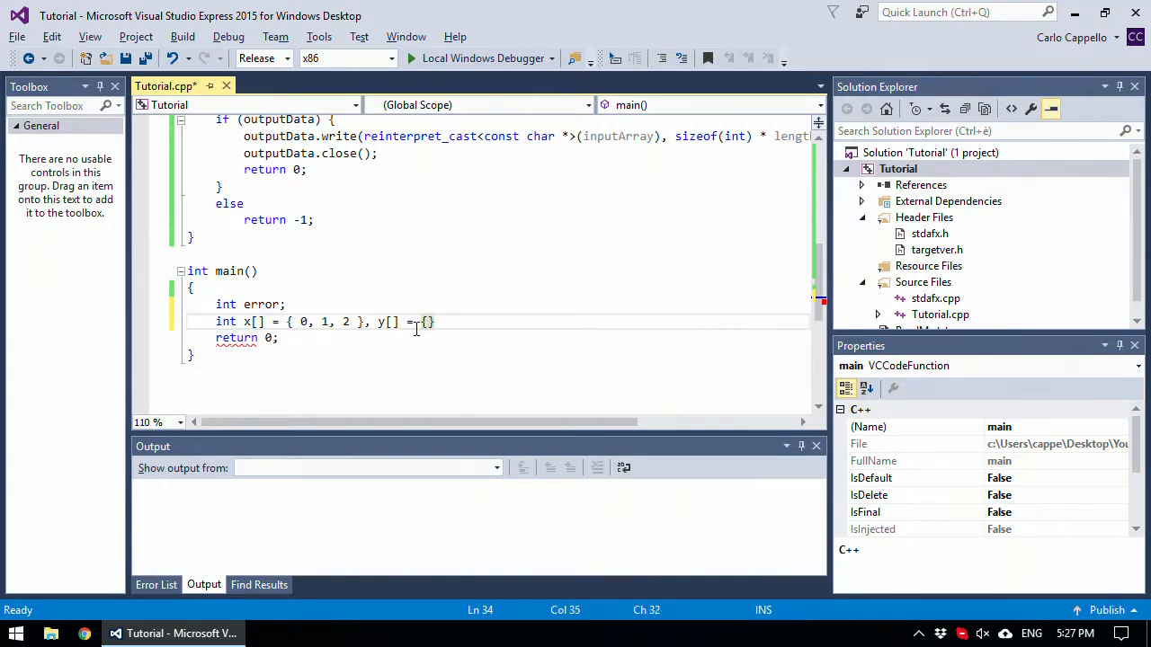
{"action": "type", "text": "3, 4, 5"}
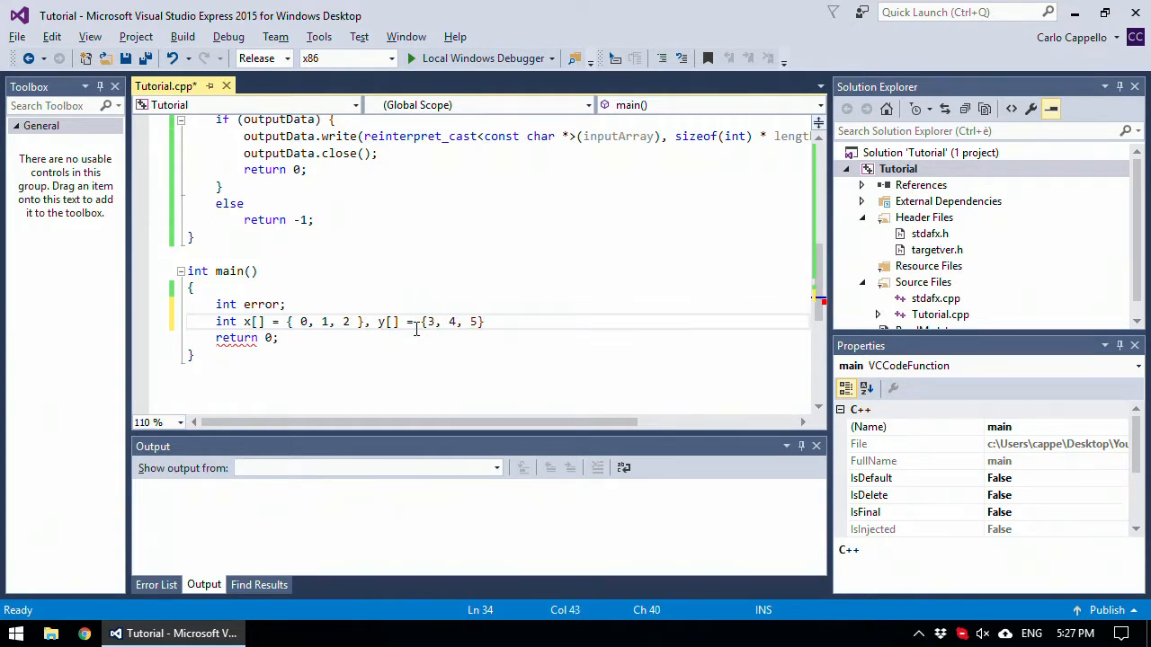
{"action": "type", "text": ";"}
{"action": "key", "text": "enter"}
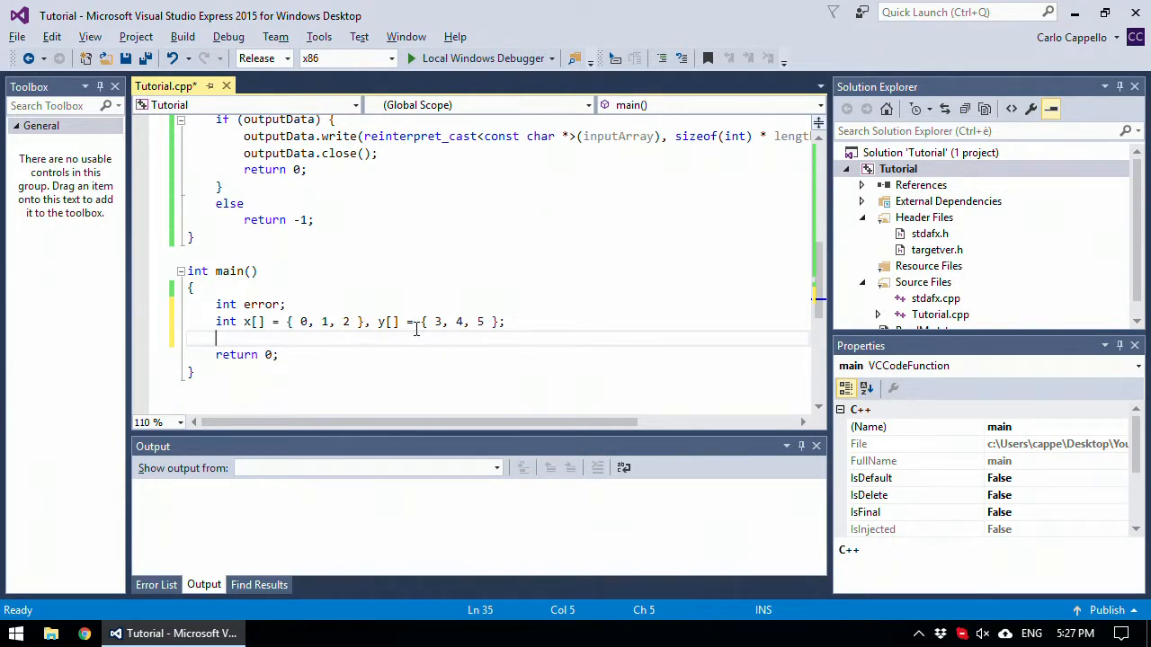
- Write a cout line printing "x = " with x[0], x[1], x[2] and endl
{"action": "type", "text": "cout"}
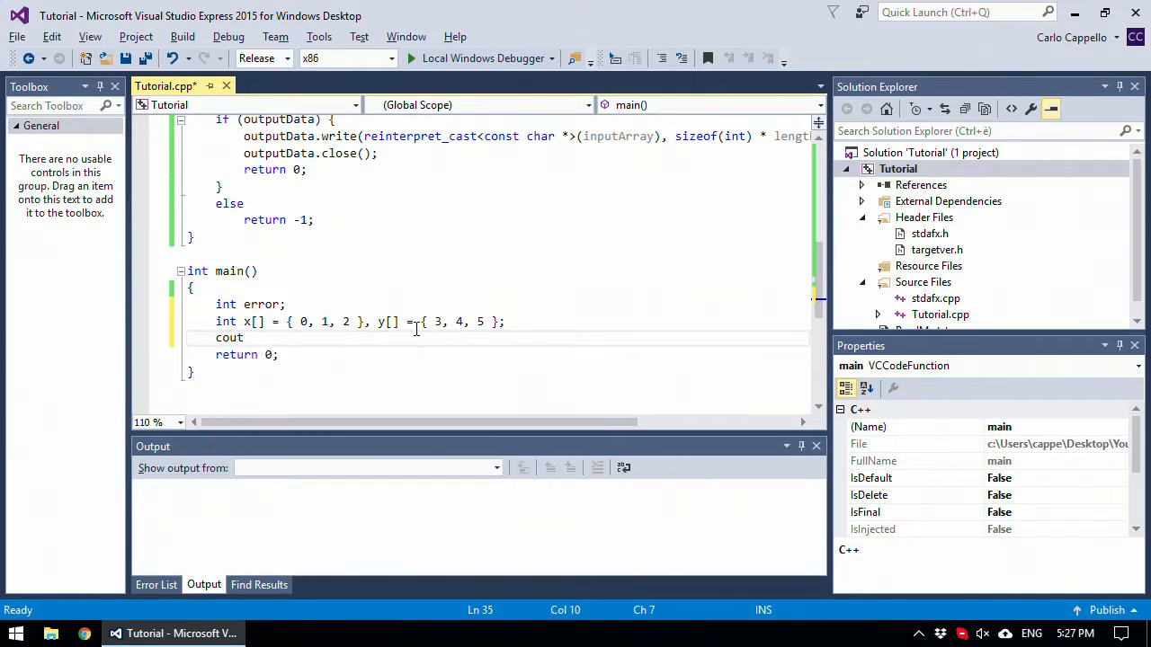
{"action": "type", "text": "<< \"\""}
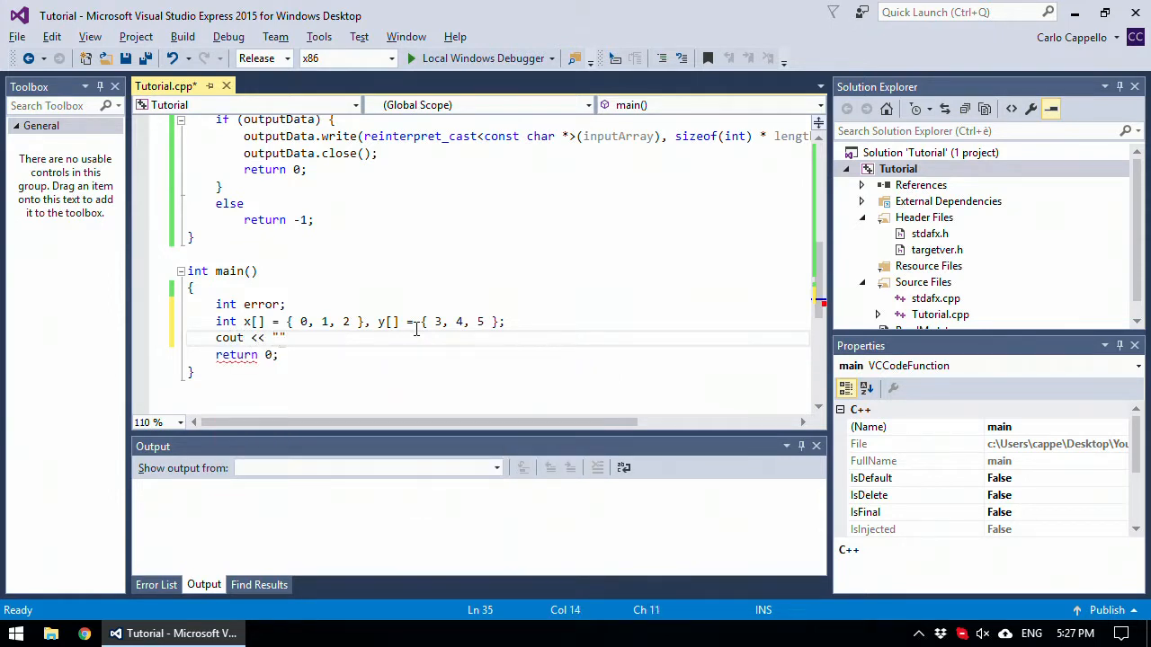
{"action": "type", "text": "x ="}
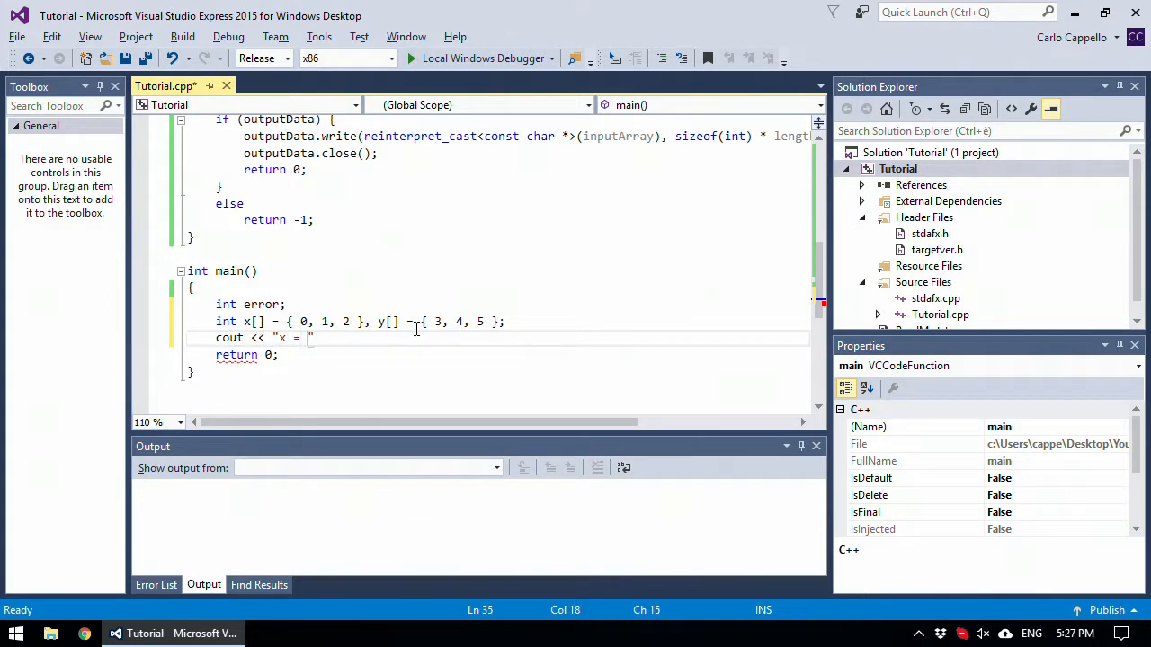
{"action": "type", "text": "<<"}
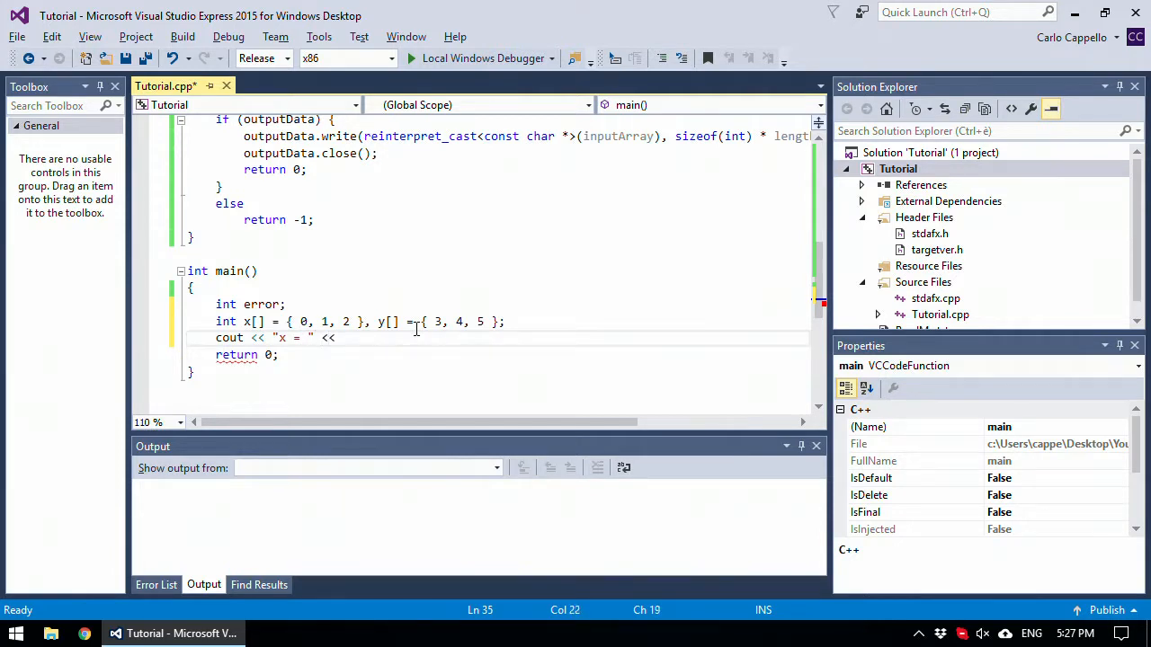
{"action": "type", "text": "x[]"}
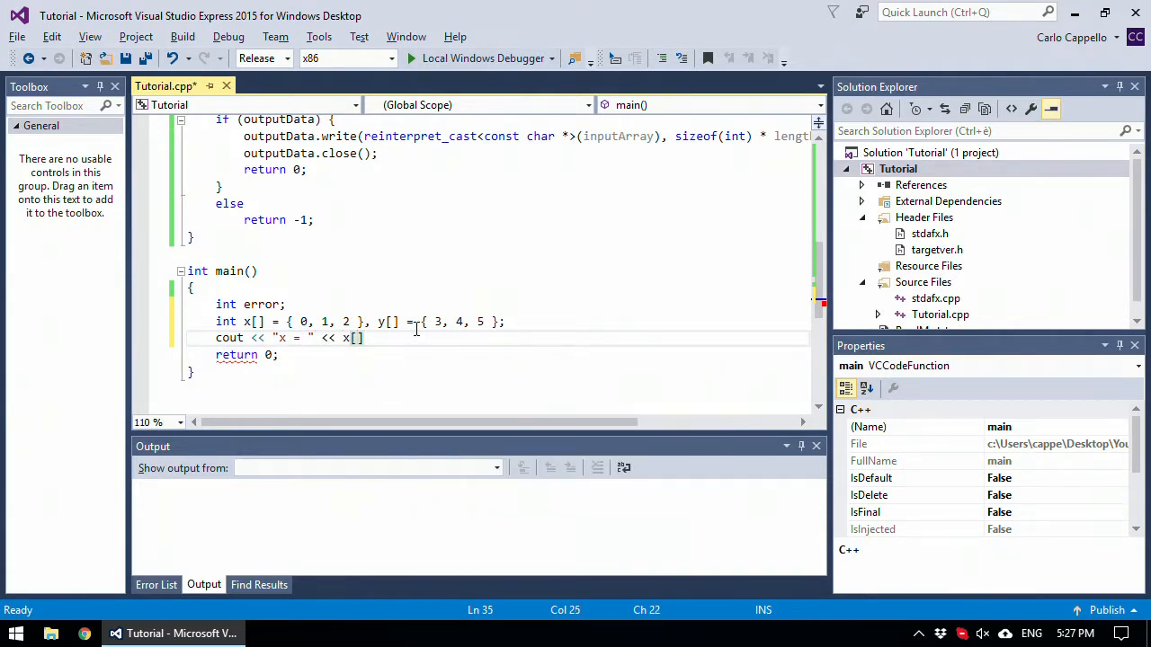
{"action": "type", "text": "0] <<"}
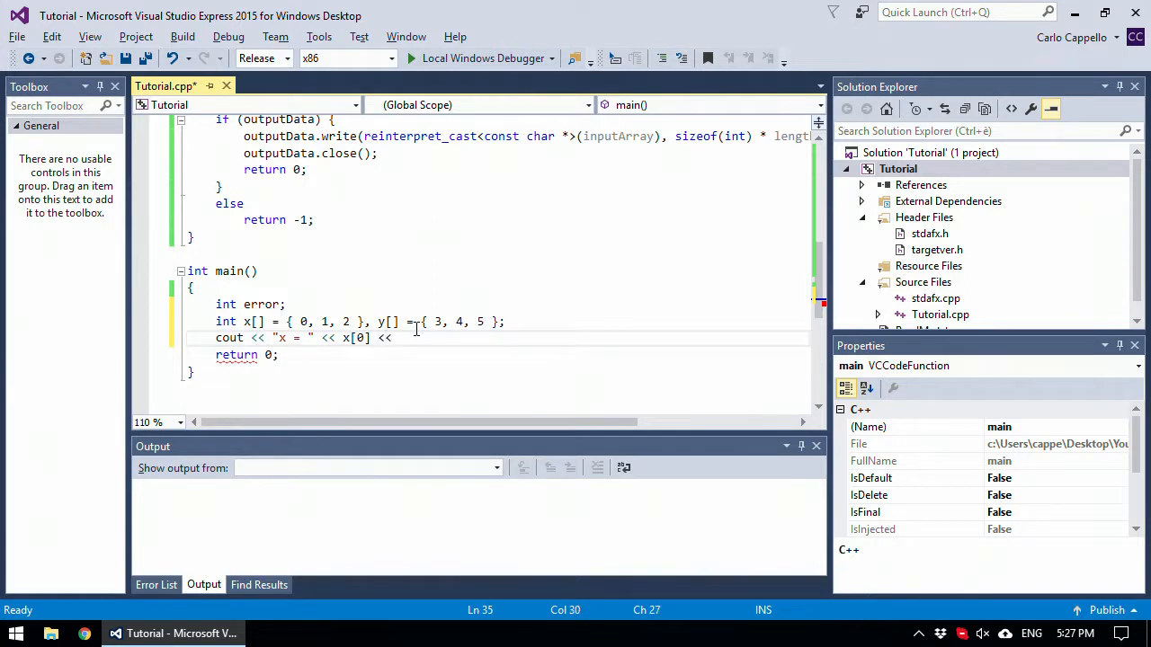
{"action": "type", "text": "\","}
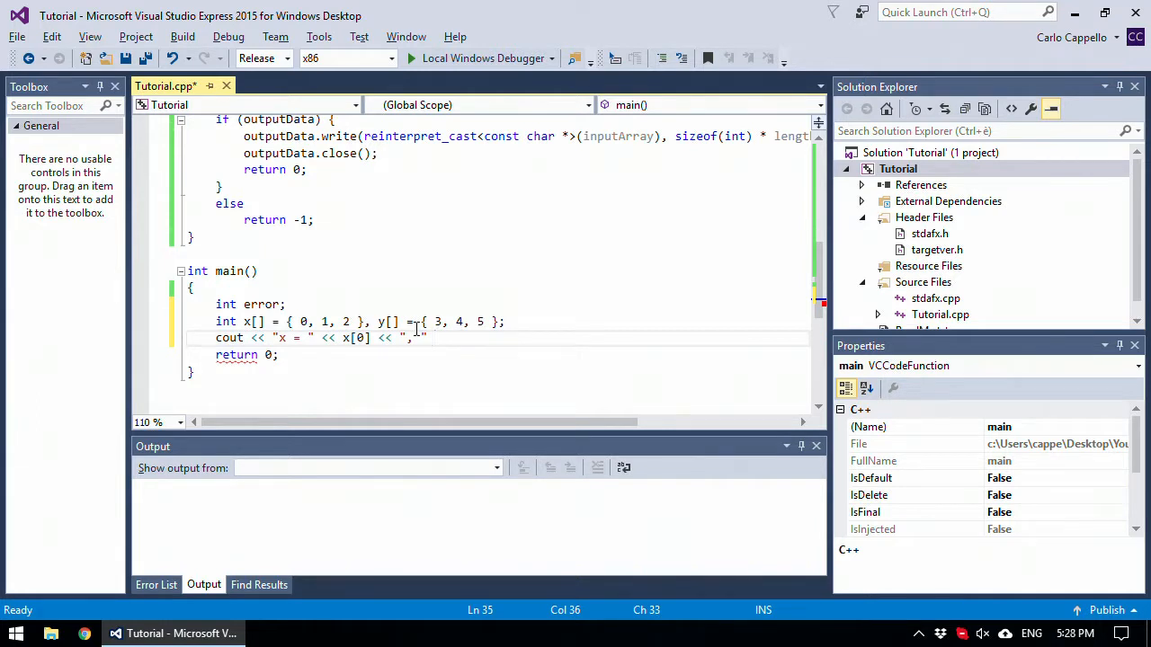
{"action": "type", "text": "<<"}
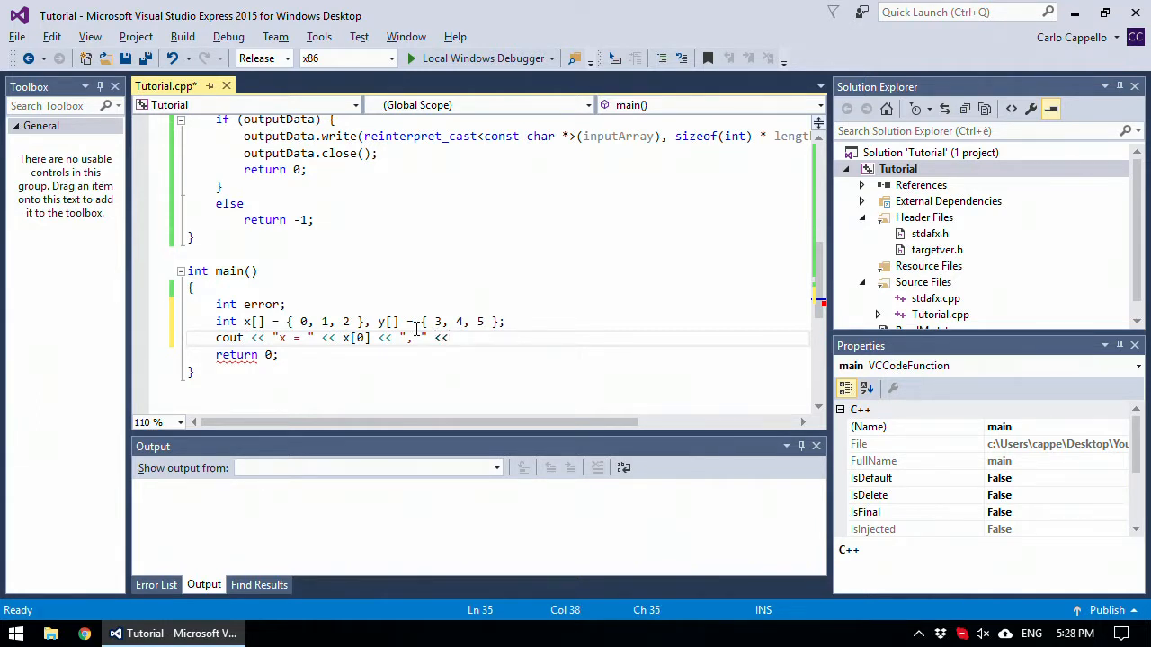
{"action": "type", "text": "x[]"}
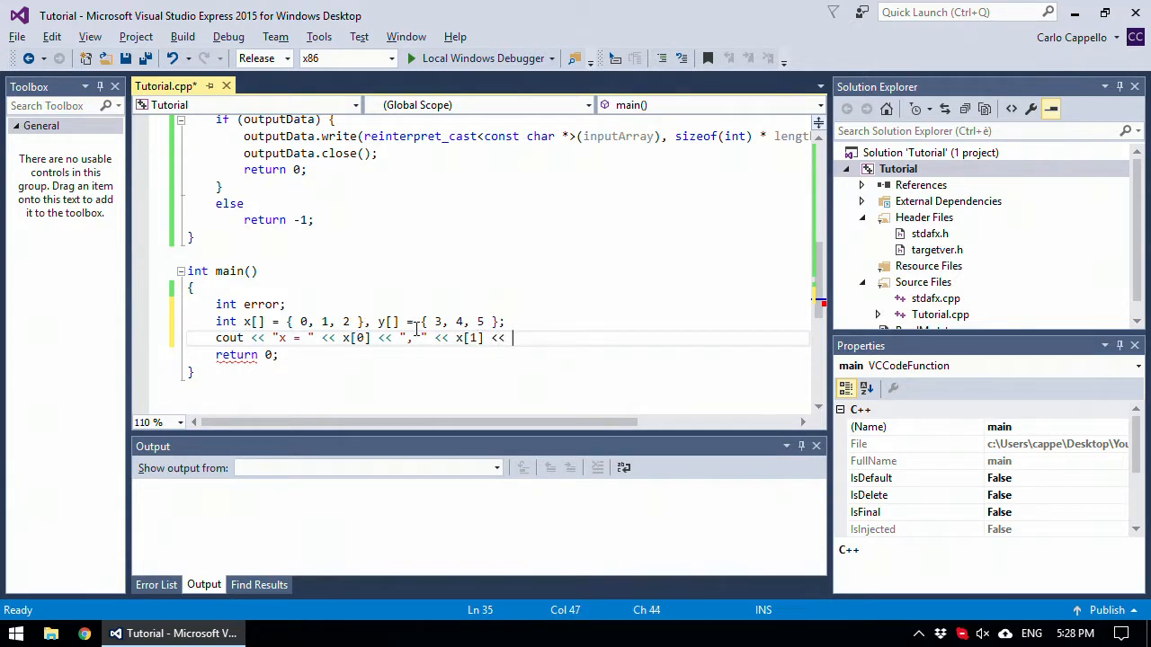
{"action": "type", "text": "\", \" <<"}
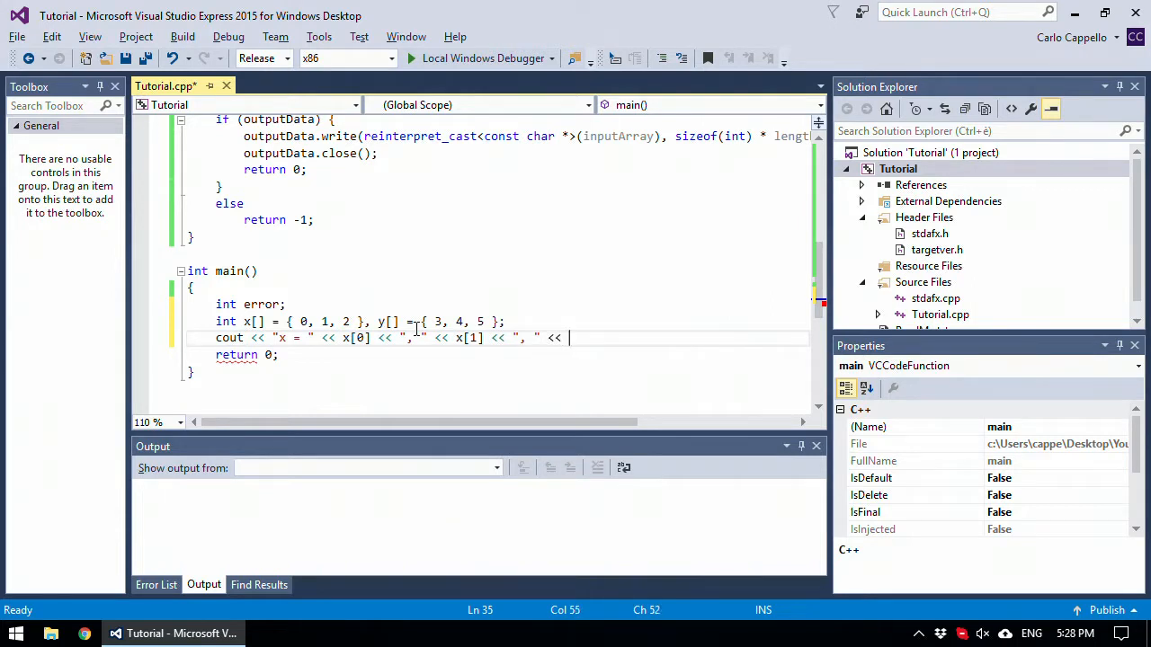
{"action": "type", "text": "x[2]"}
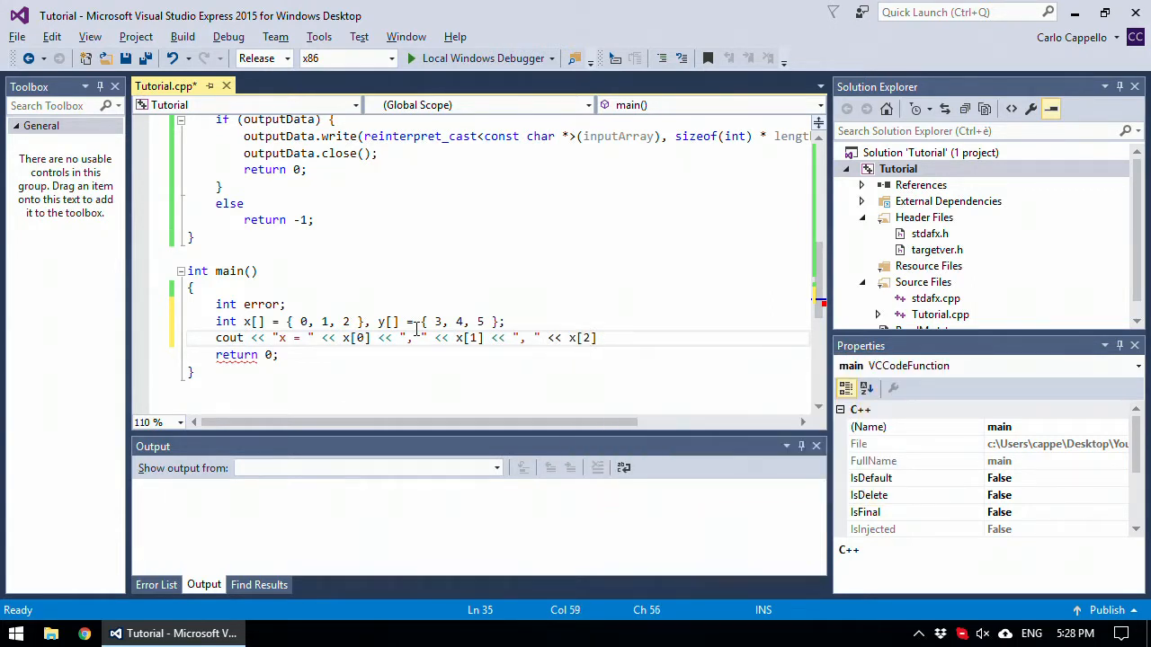
{"action": "type", "text": "<<"}
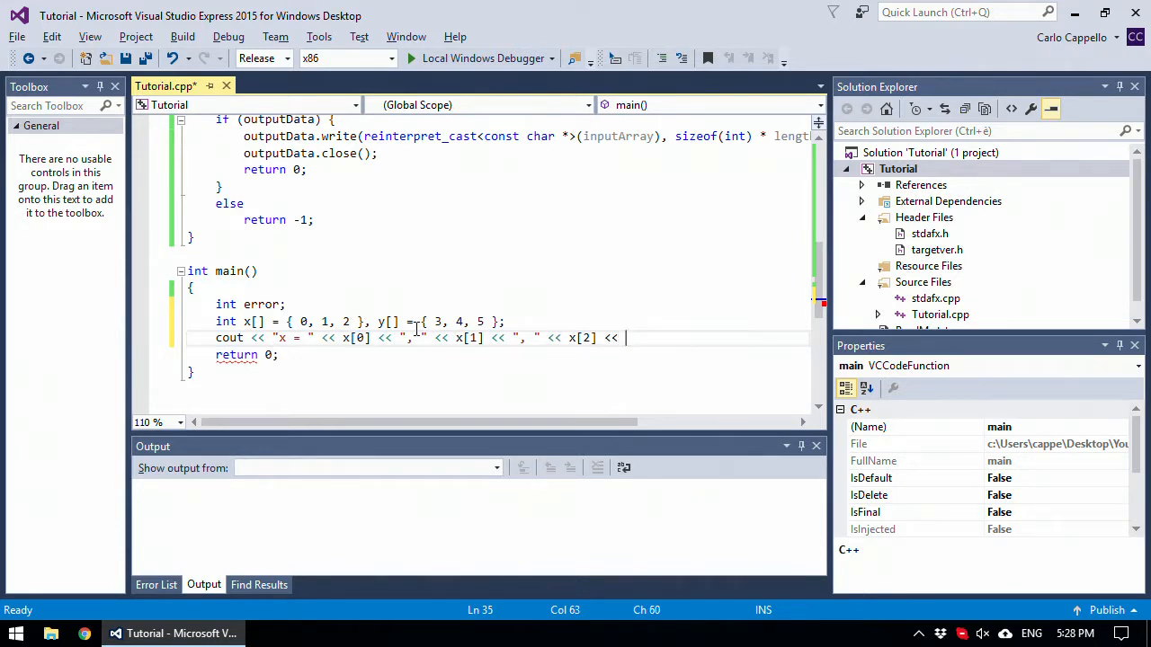
{"action": "type", "text": "endl;"}
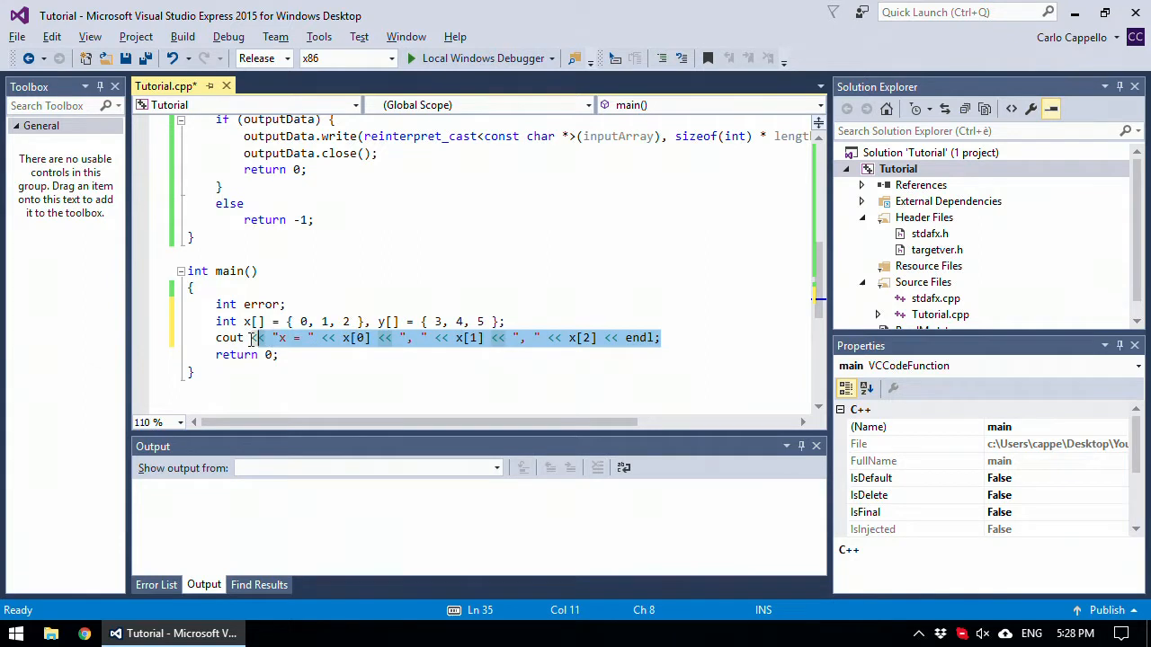
- Change the second cout line to print y values and save Tutorial.cpp
{"action": "left_click", "coordinate": [658, 339]}
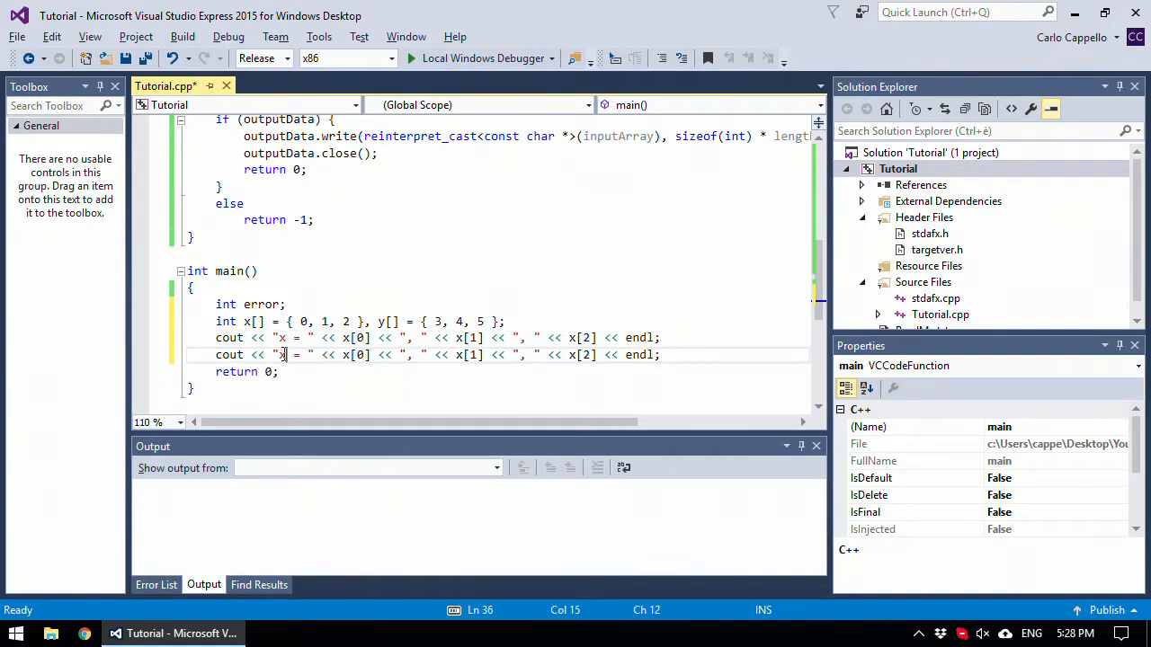
{"action": "type", "text": "y"}
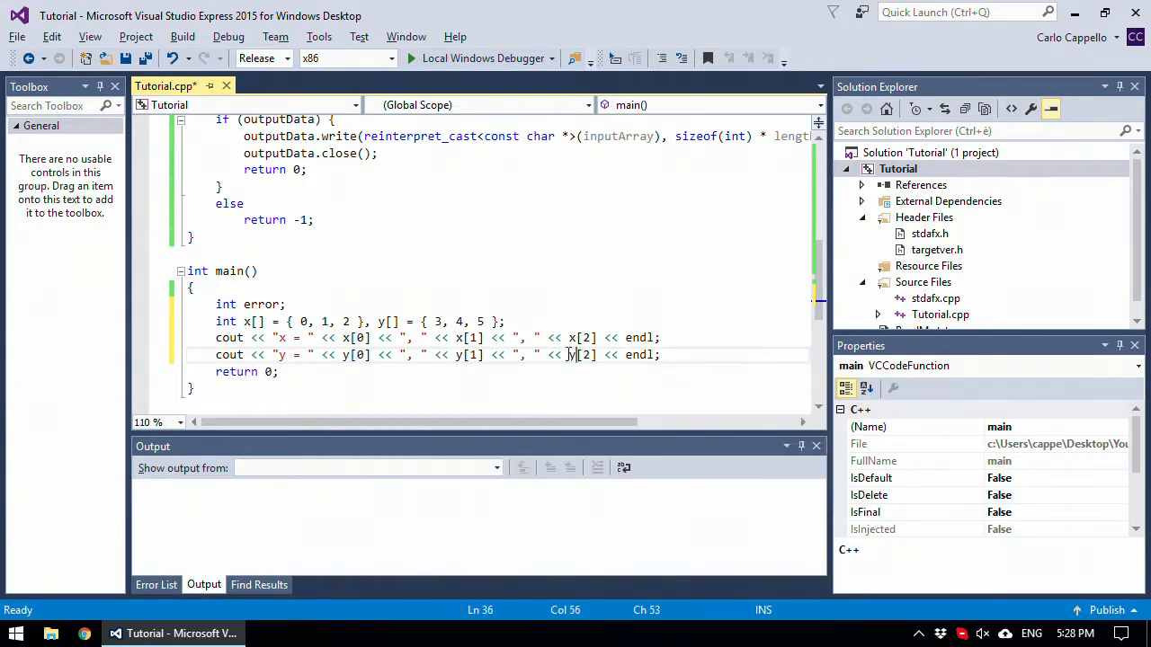
{"action": "key", "text": "ctrl+s"}
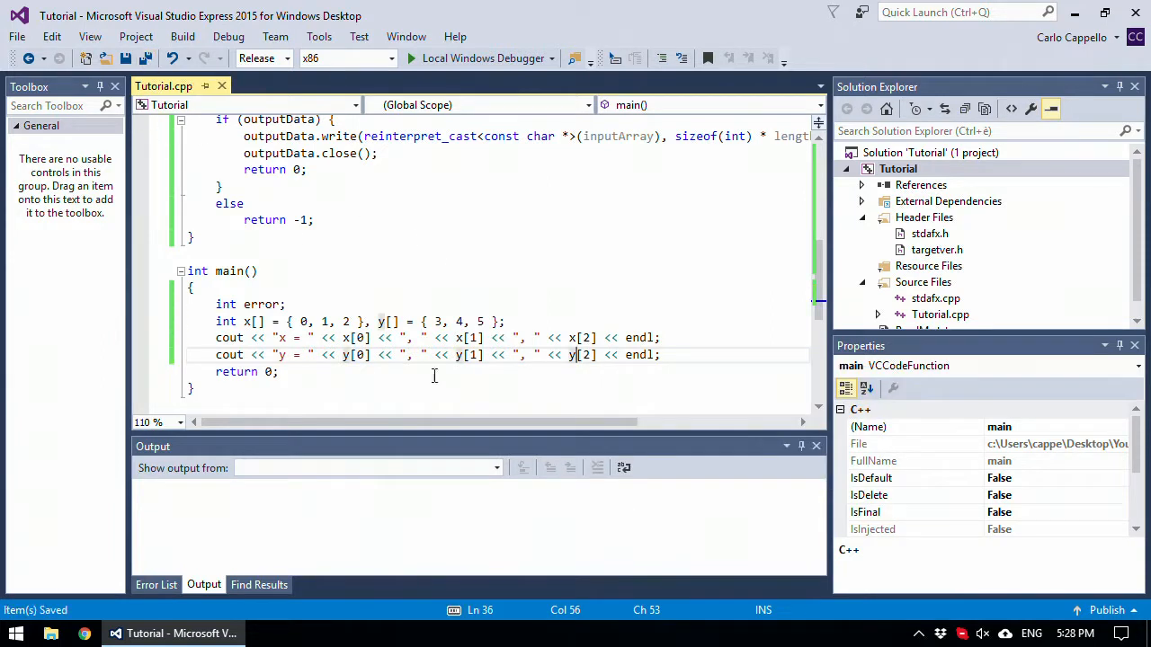
{"action": "mouse_move", "coordinate": [674, 361]}
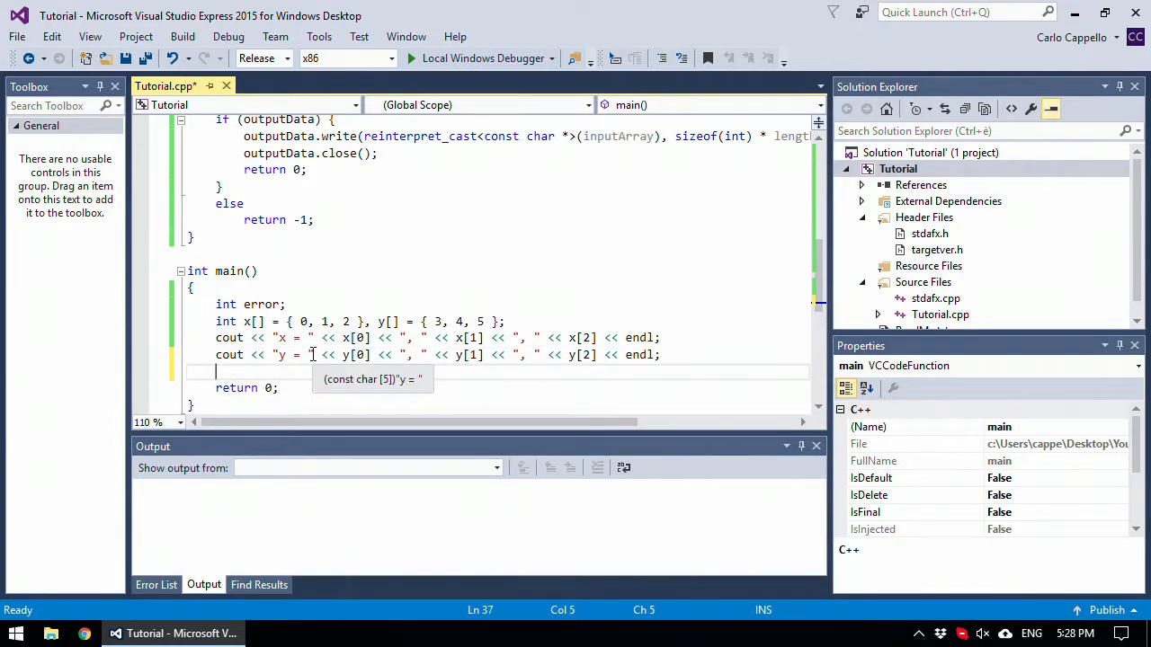
- Assign error = binWrite(x, "myFile.bin", 3);
{"action": "type", "text": "error ="}
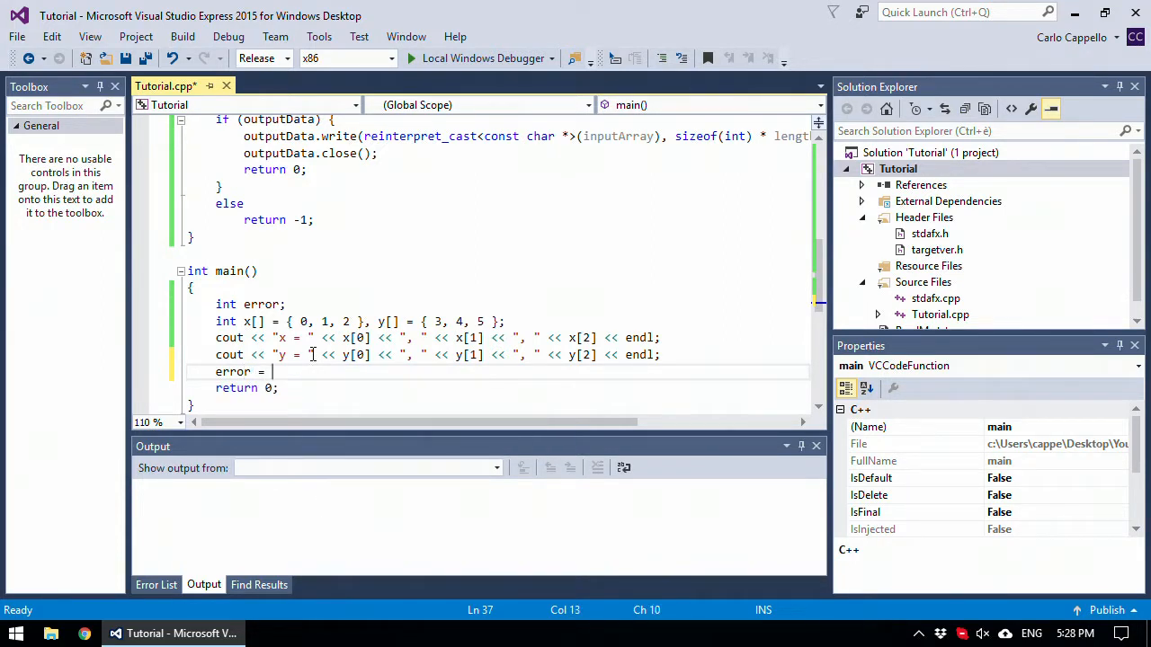
{"action": "type", "text": "binWrite"}
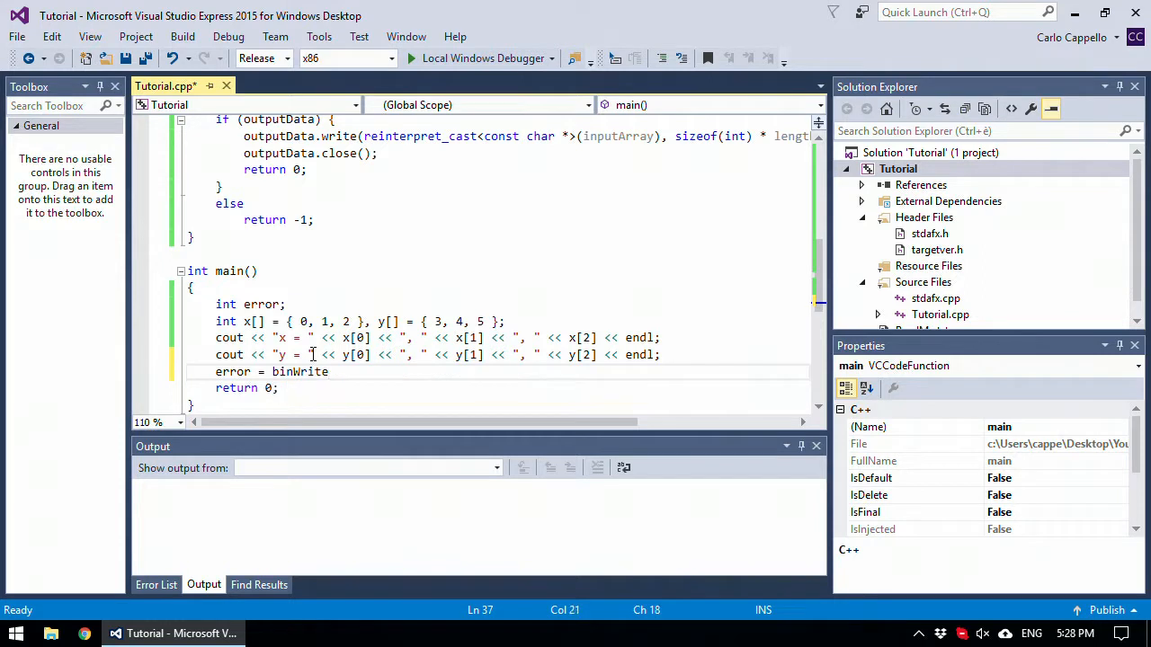
{"action": "type", "text": "()"}
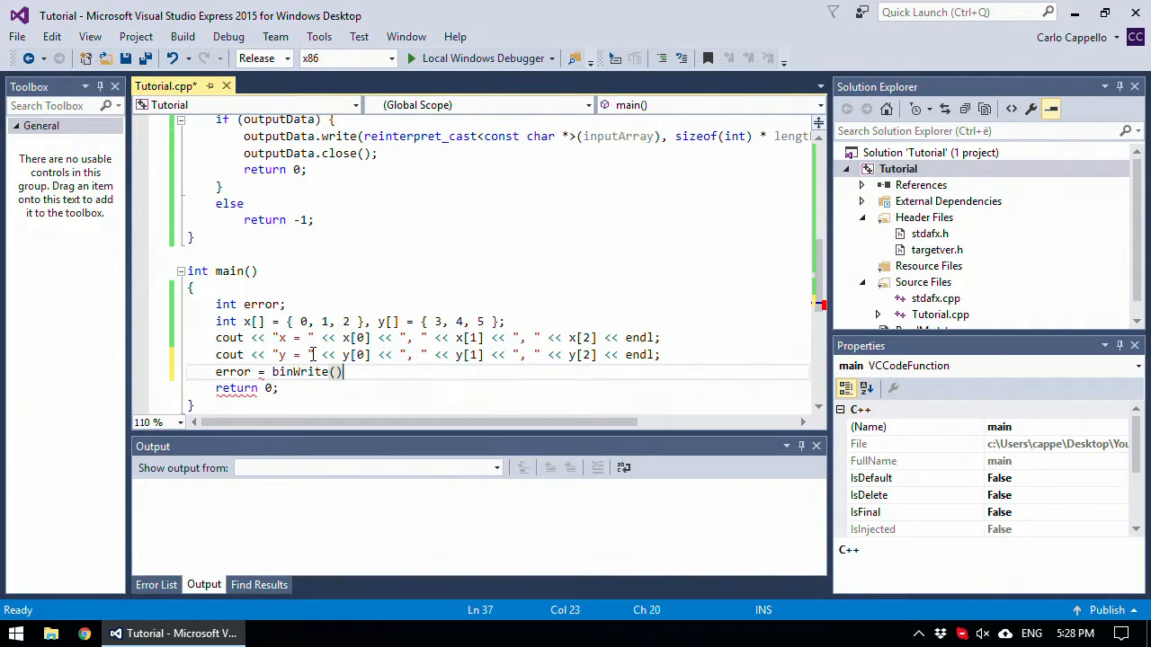
{"action": "type", "text": "x"}
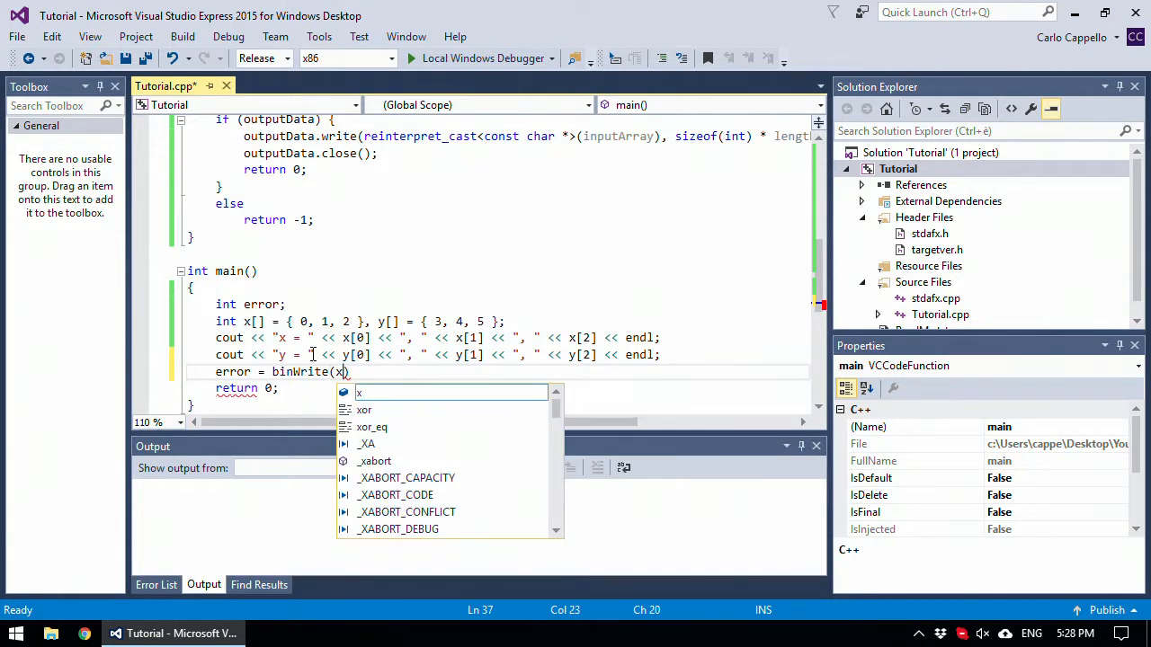
{"action": "type", "text": ", \"\""}
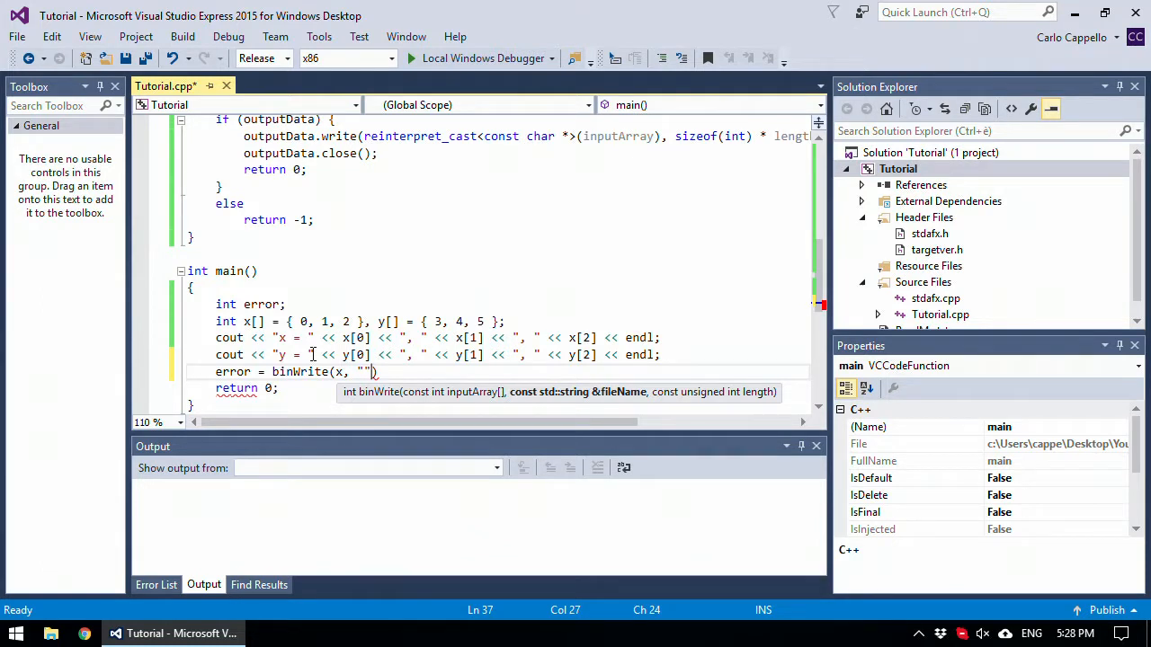
{"action": "type", "text": "myFile."}
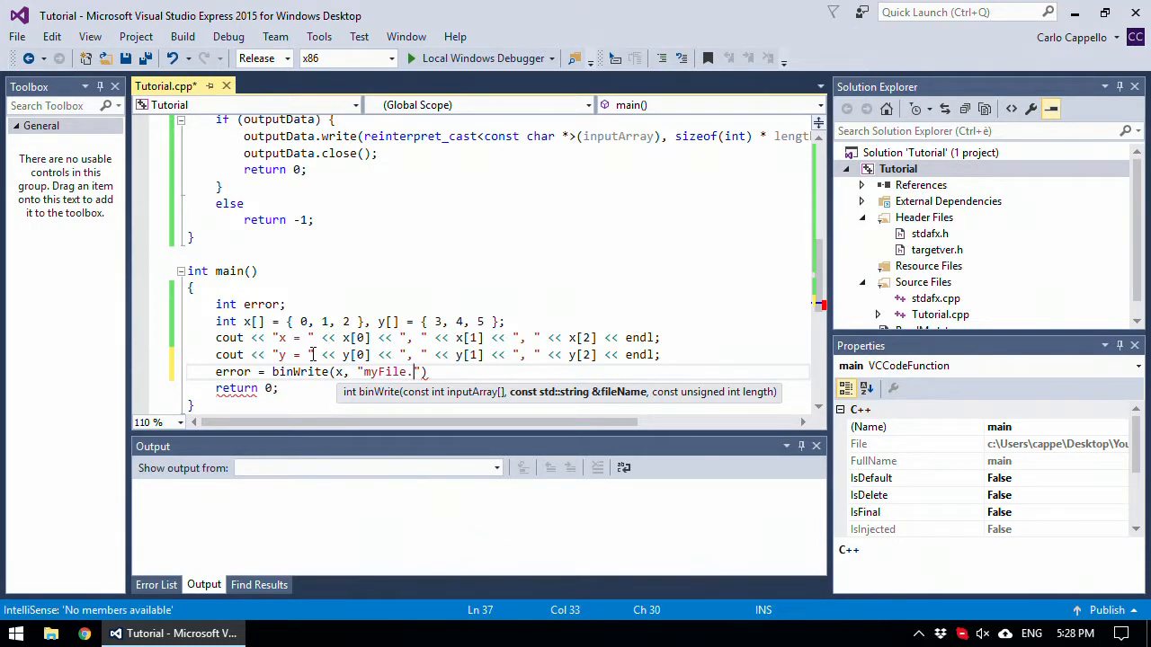
{"action": "type", "text": "bin"}
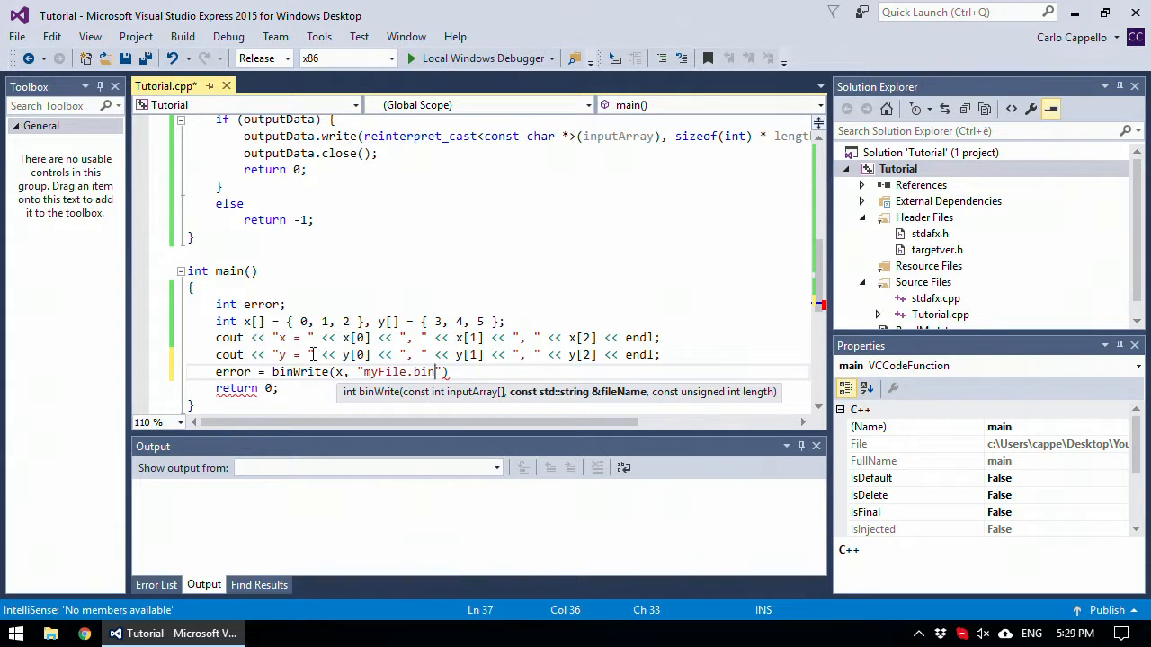
{"action": "type", "text": ", 3"}
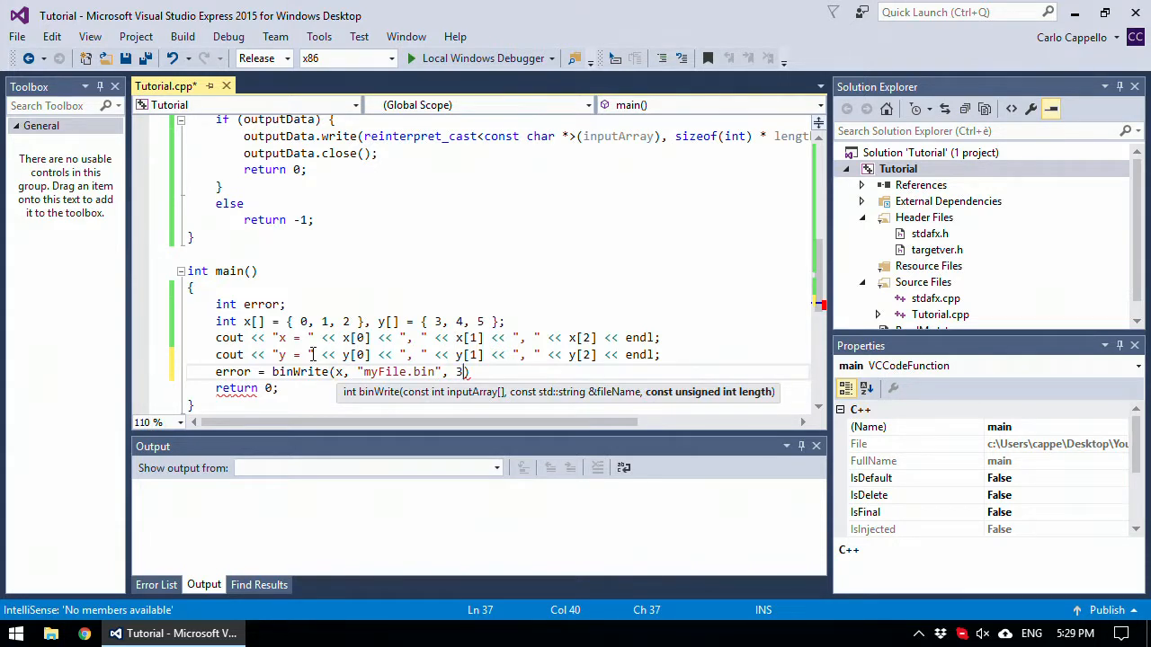
{"action": "type", "text": ")"}
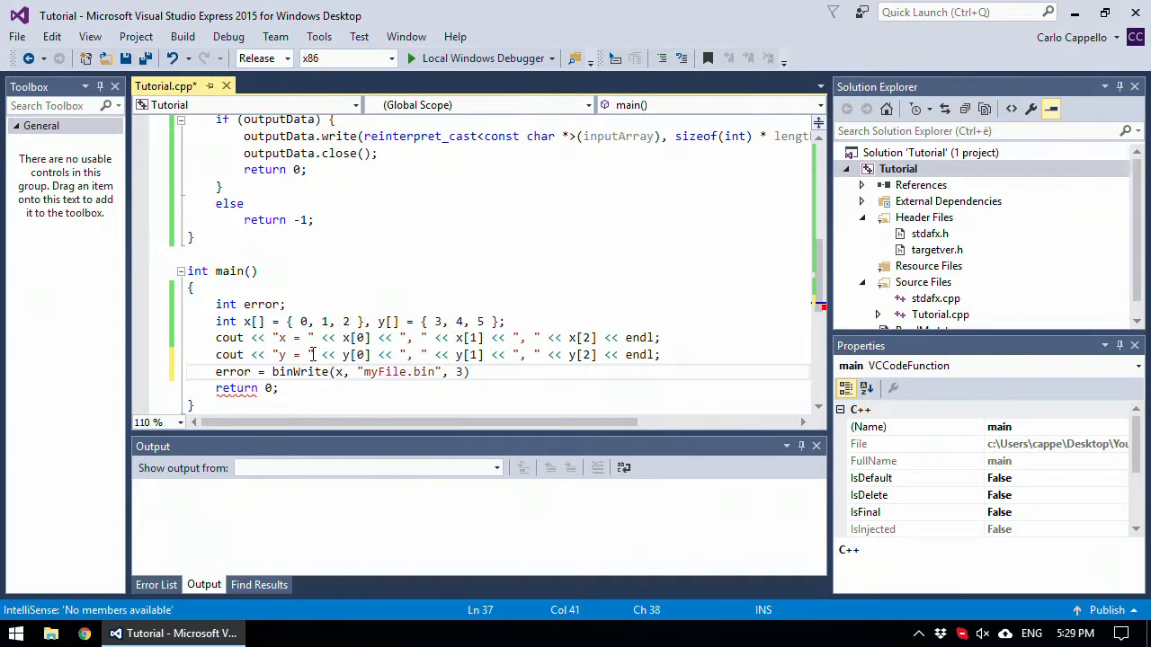
- Add if (error == 0) error = binRead(y, "myFile.bin", 3);
{"action": "type", "text": "if ()"}
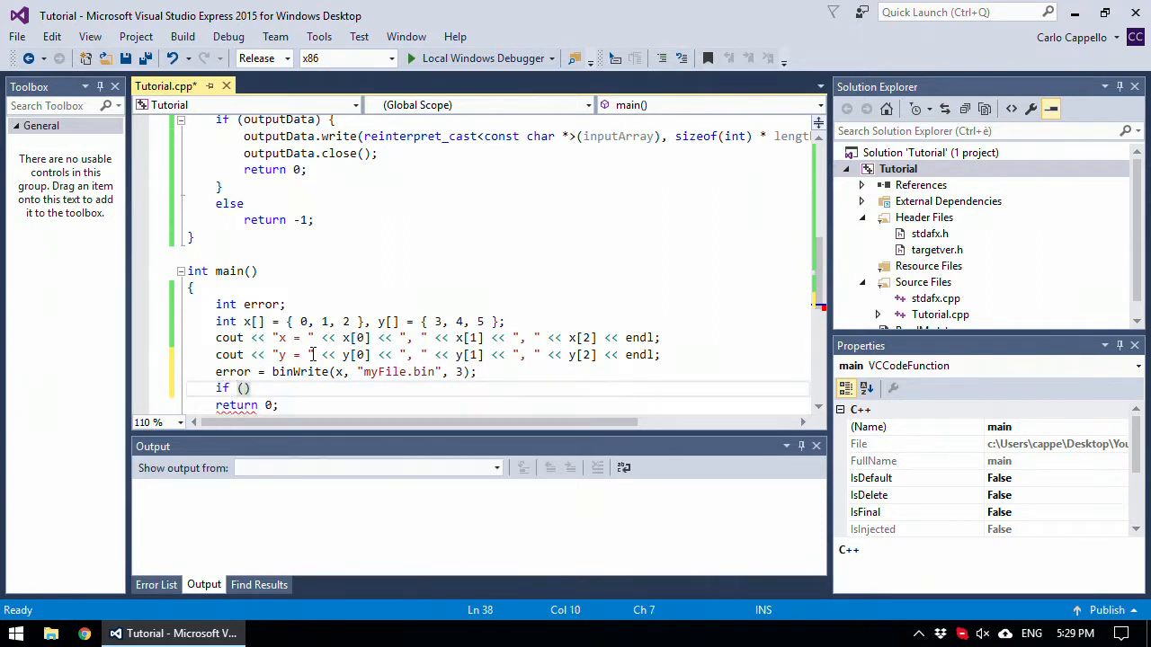
{"action": "type", "text": "error == 0"}
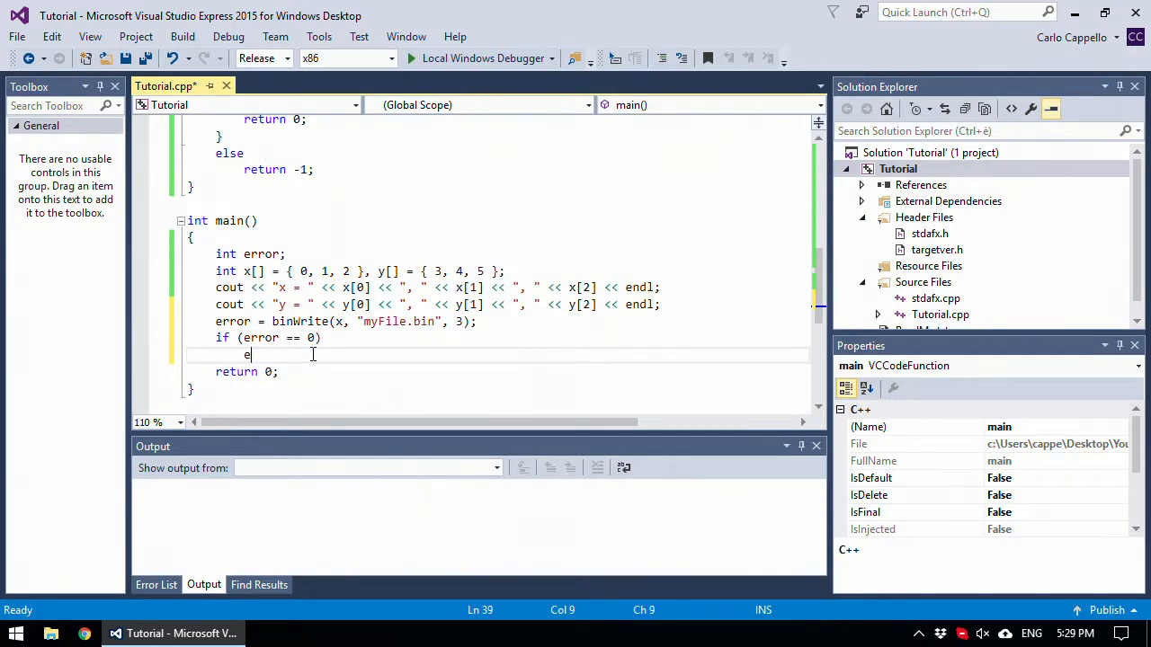
{"action": "type", "text": "rror ="}
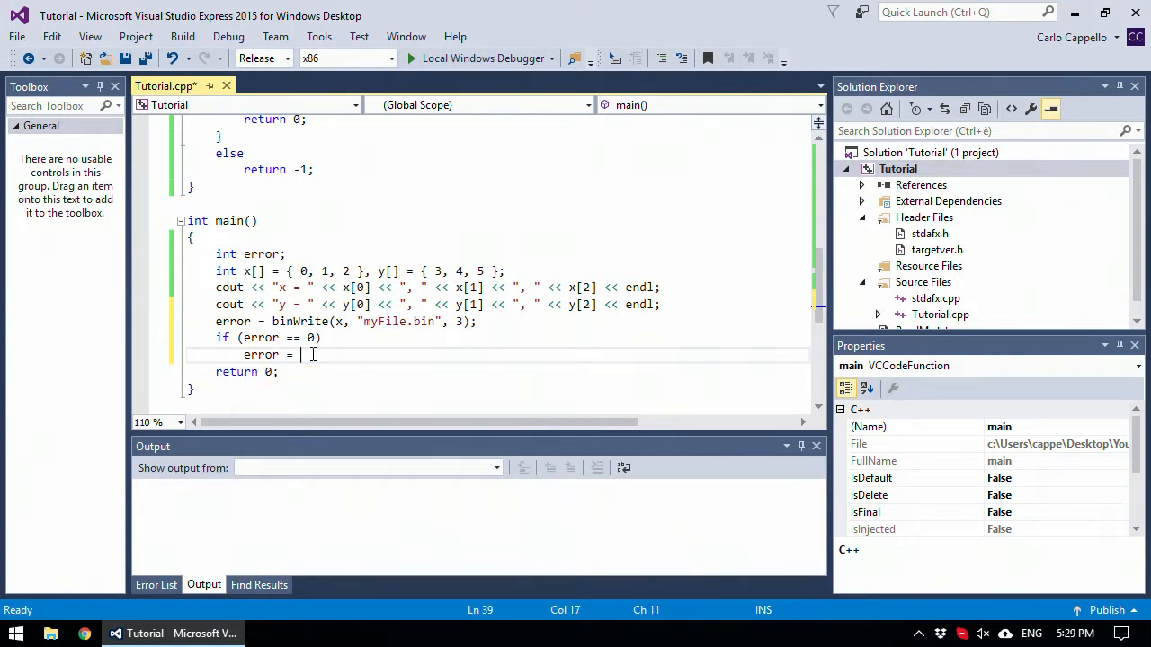
{"action": "type", "text": "bin"}
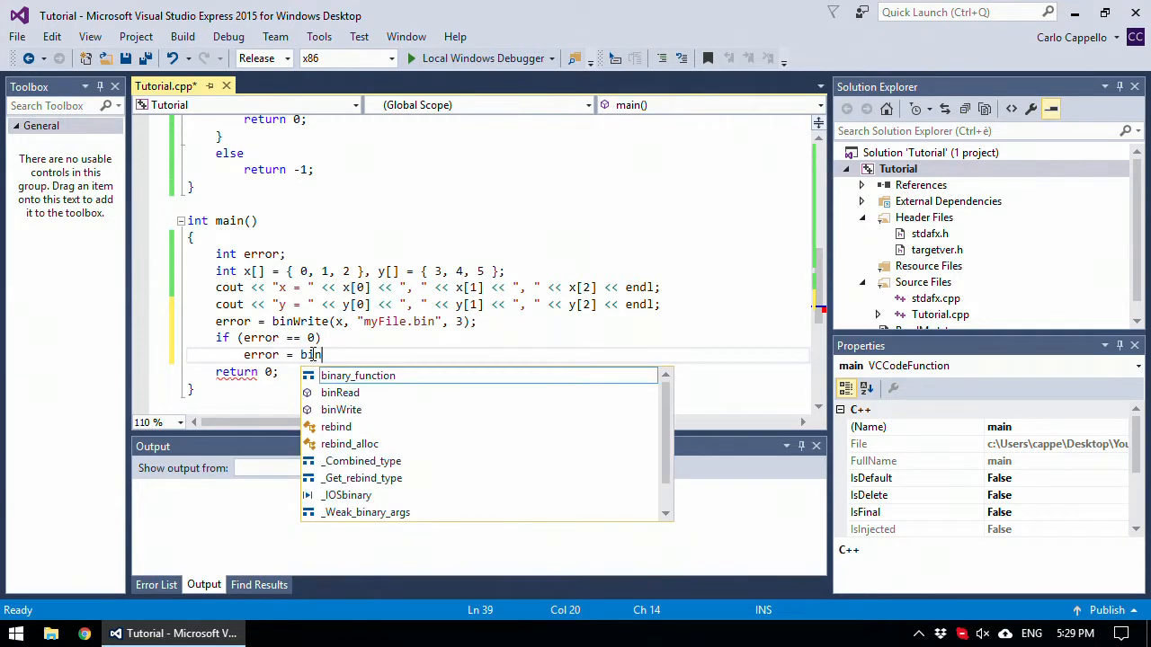
{"action": "type", "text": "Read"}
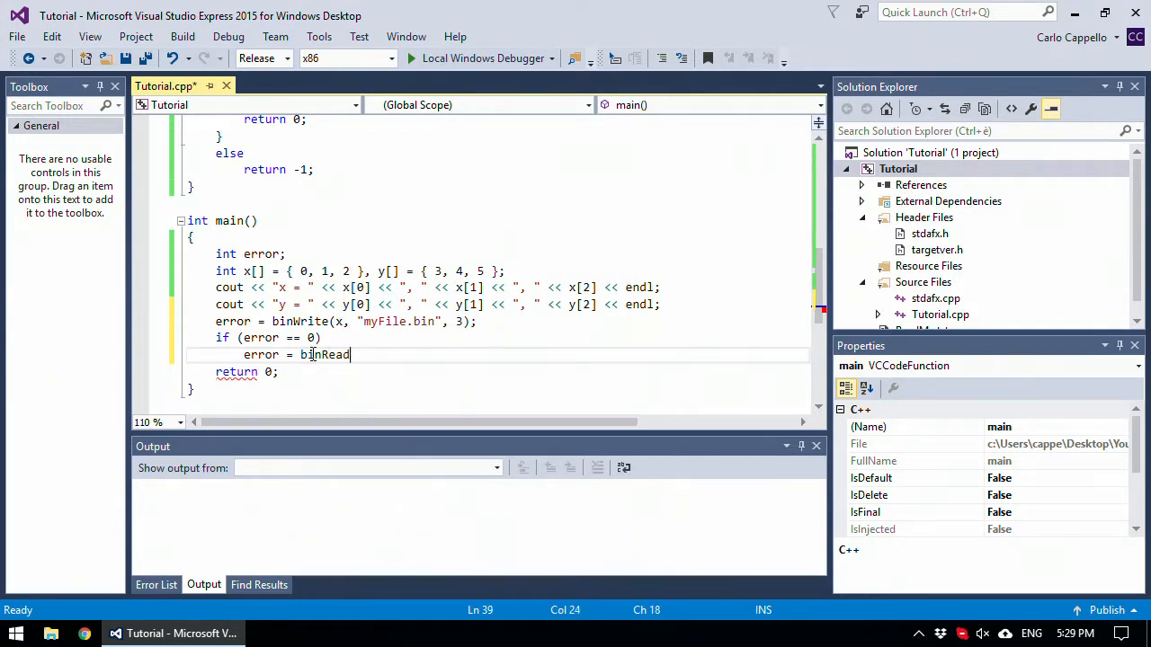
{"action": "type", "text": "()"}
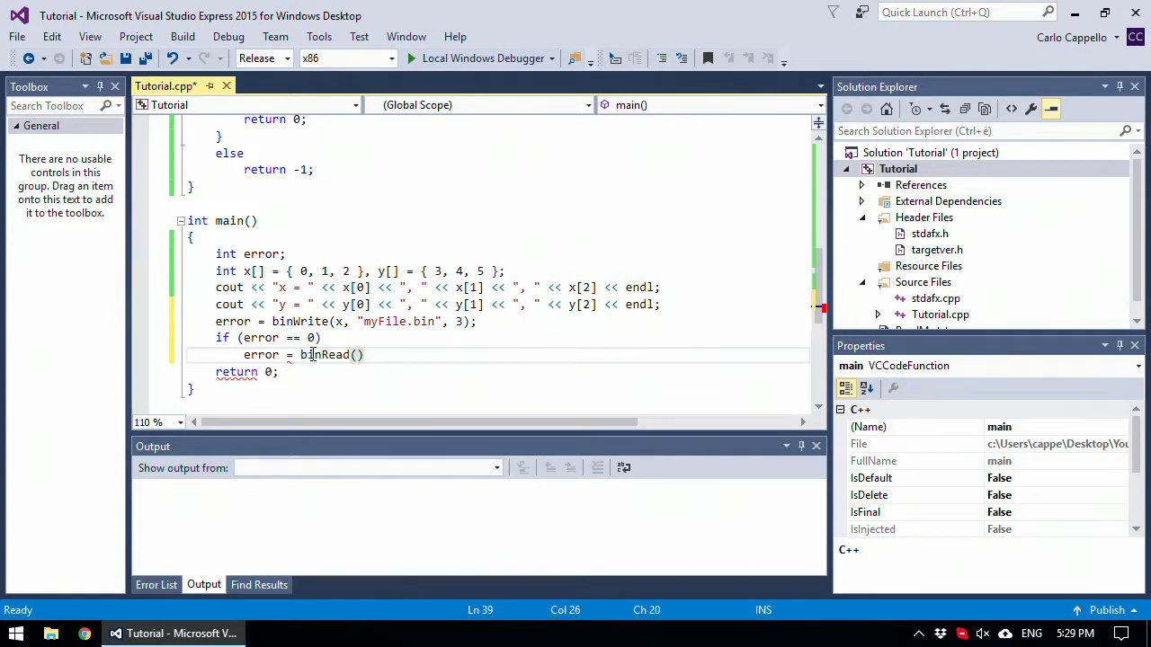
{"action": "type", "text": ";"}
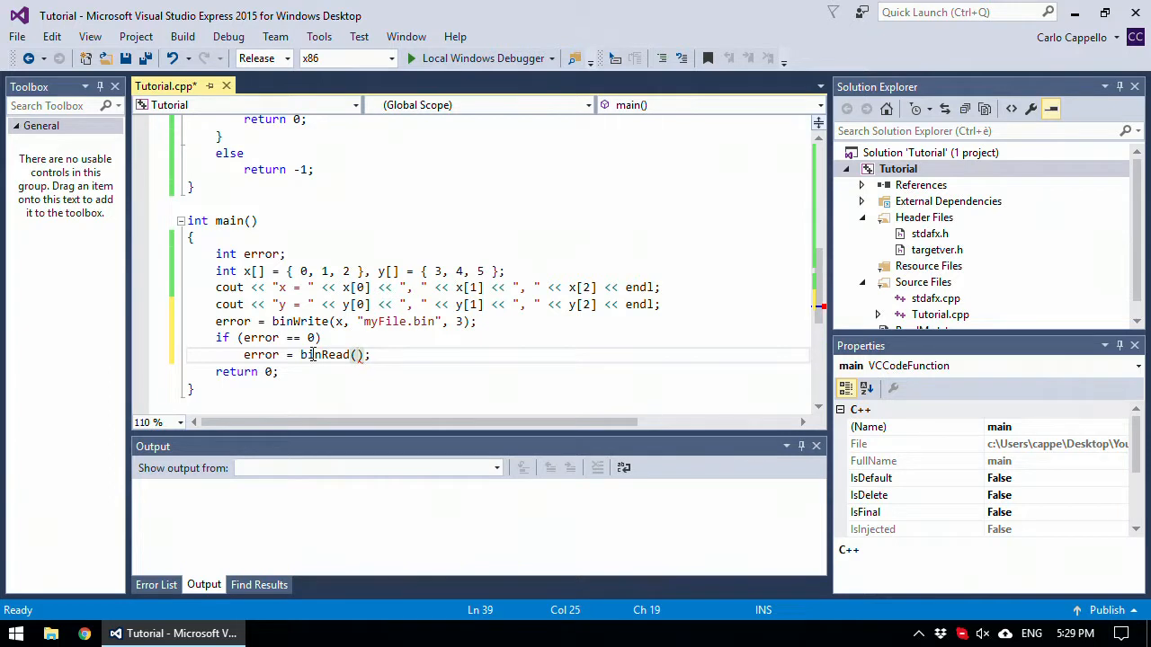
{"action": "type", "text": "\"myF\""}
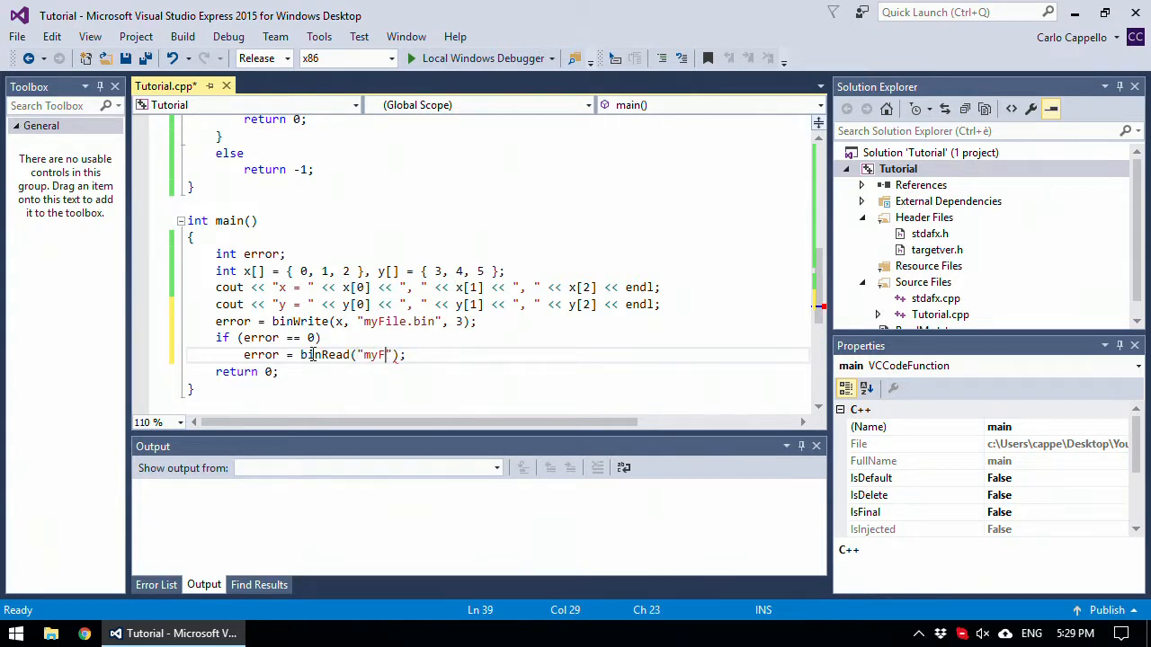
{"action": "type", "text": "ile.bin"}
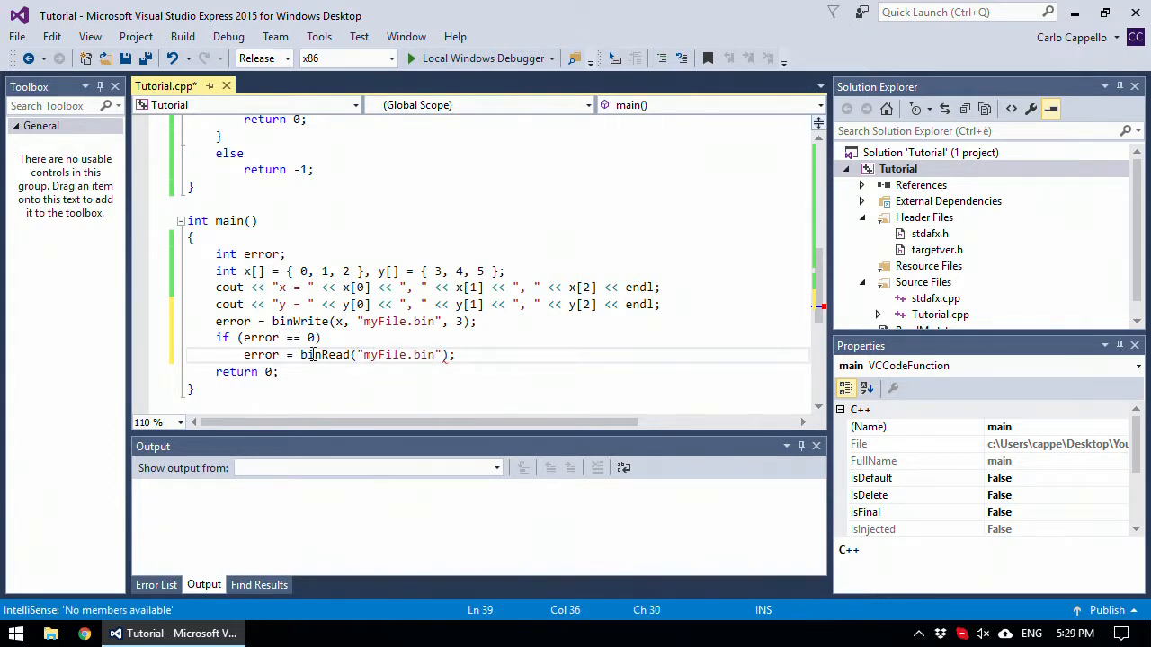
{"action": "type", "text": ", 3"}
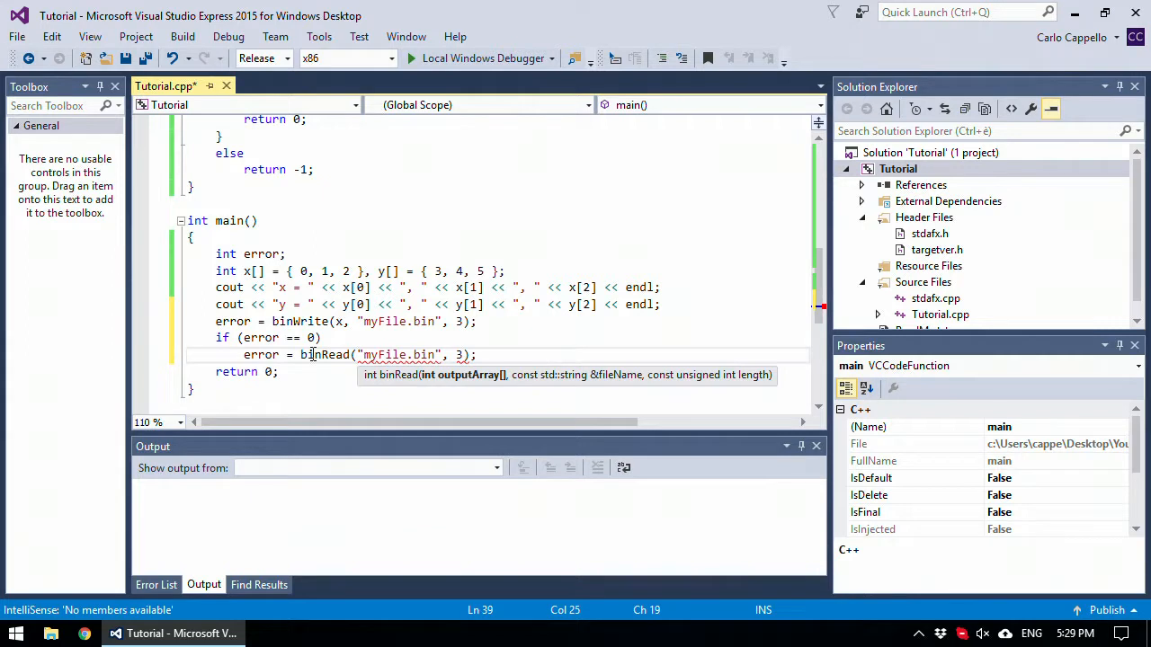
{"action": "type", "text": "y,"}
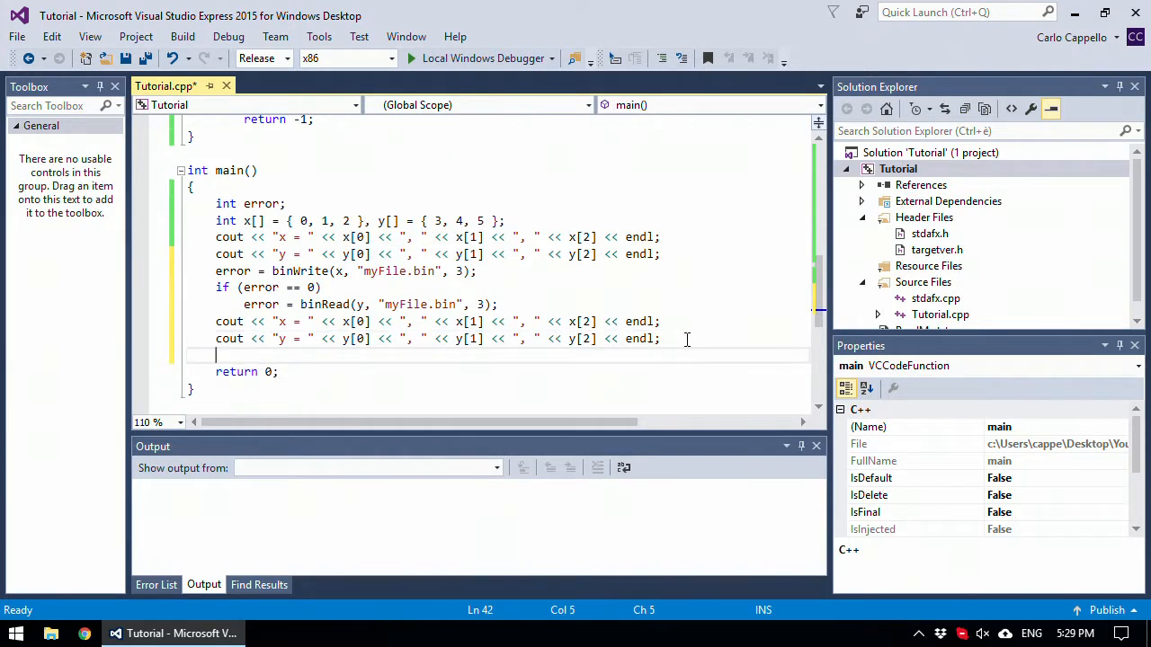
- Add getchar(); before main's return
{"action": "type", "text": "getchar()"}
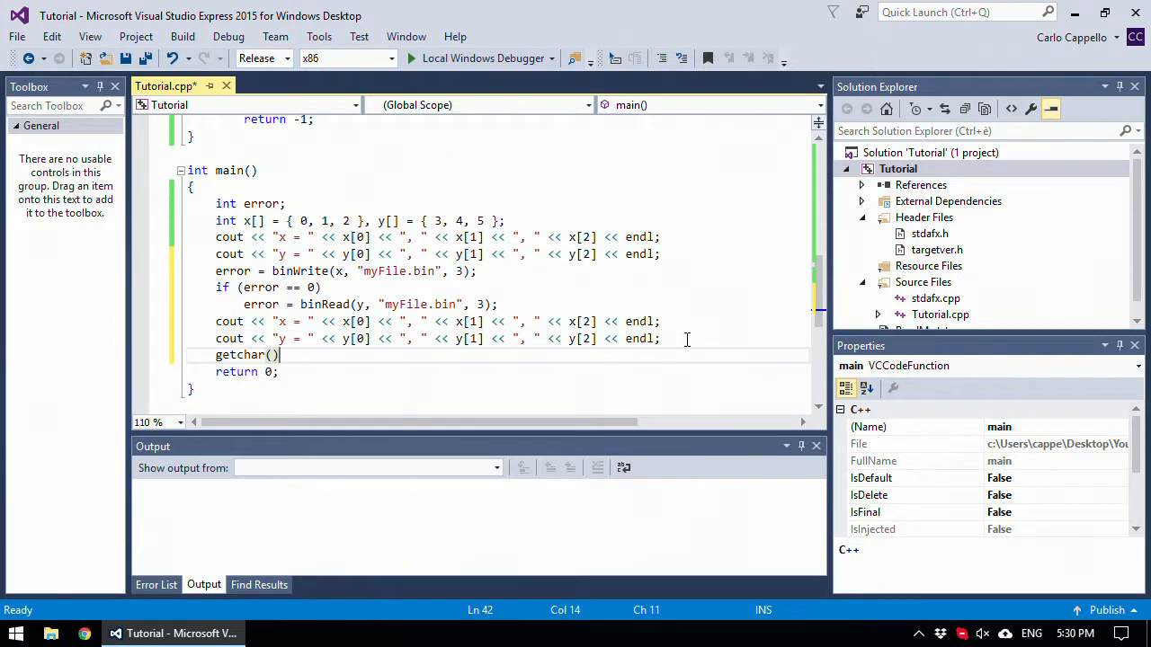
{"action": "type", "text": ";"}
{"action": "left_click", "coordinate": [498, 371]}
{"action": "type", "text": "error"}
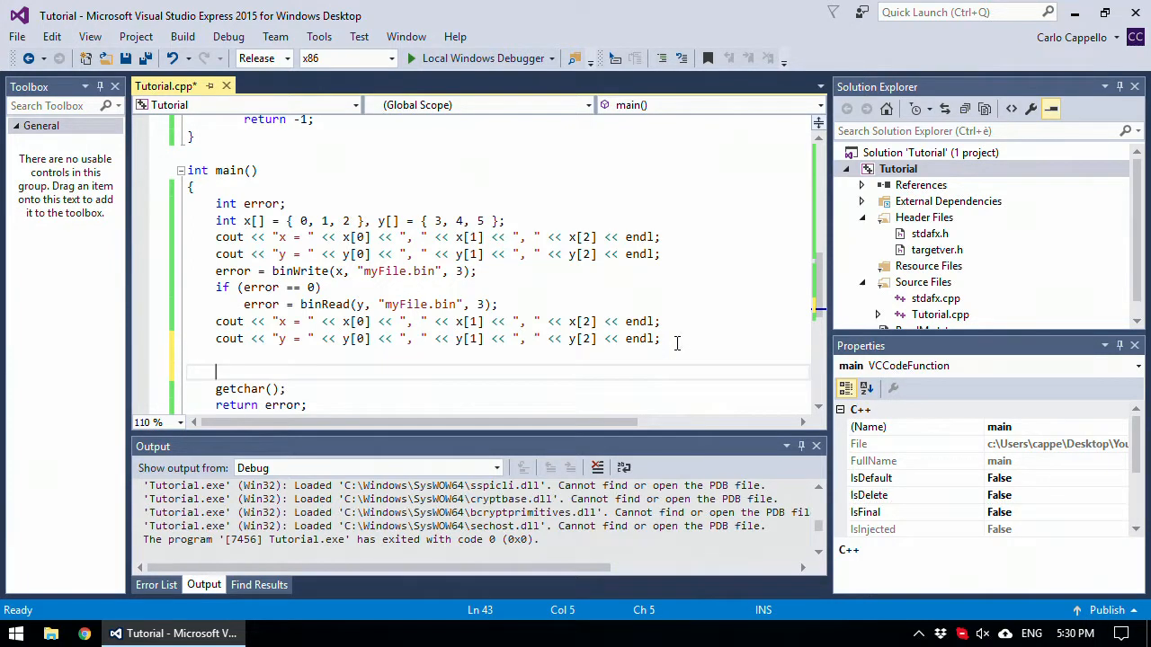
- Declare int z[2000000]; in main
{"action": "type", "text": "int"}
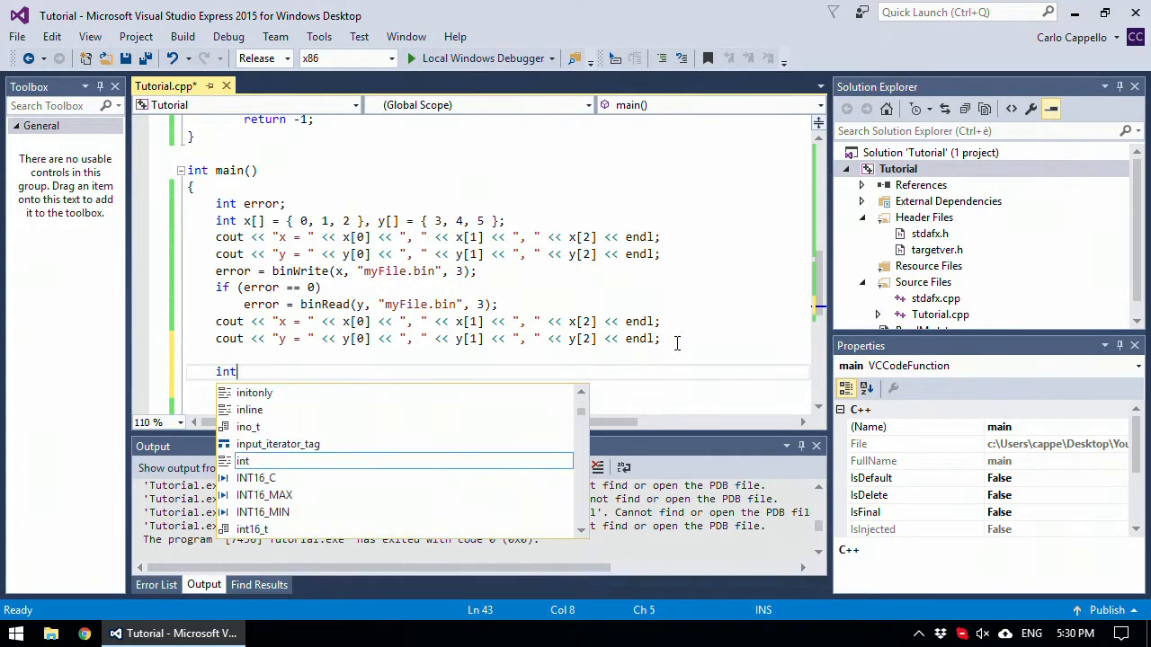
{"action": "type", "text": "z"}
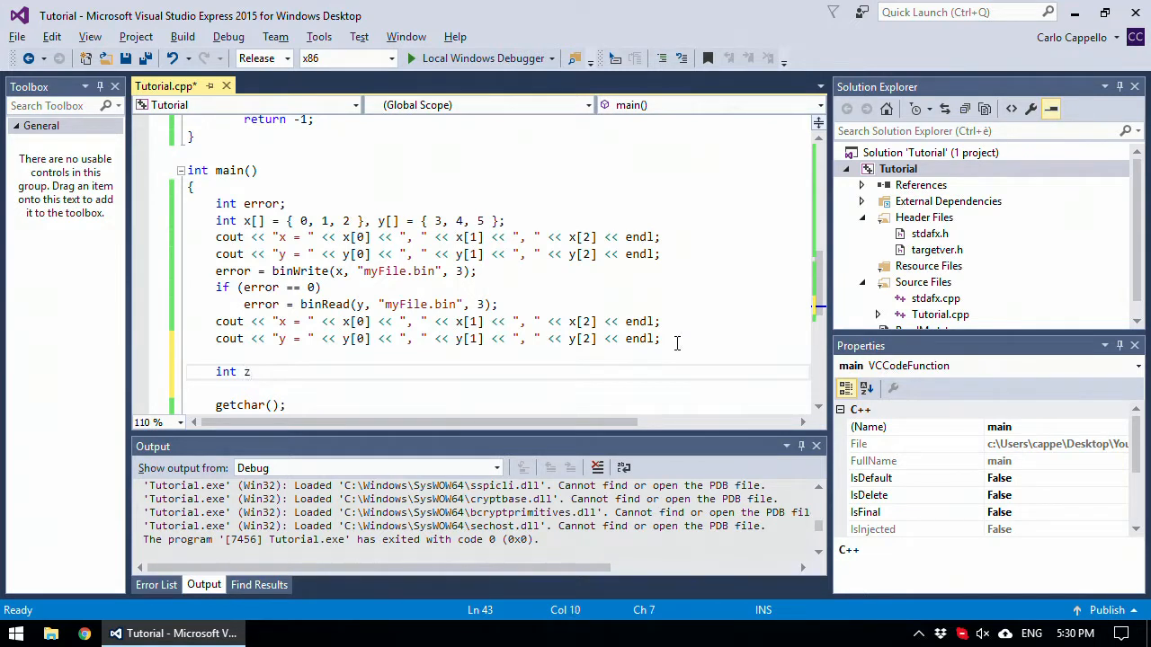
{"action": "type", "text": "[]"}
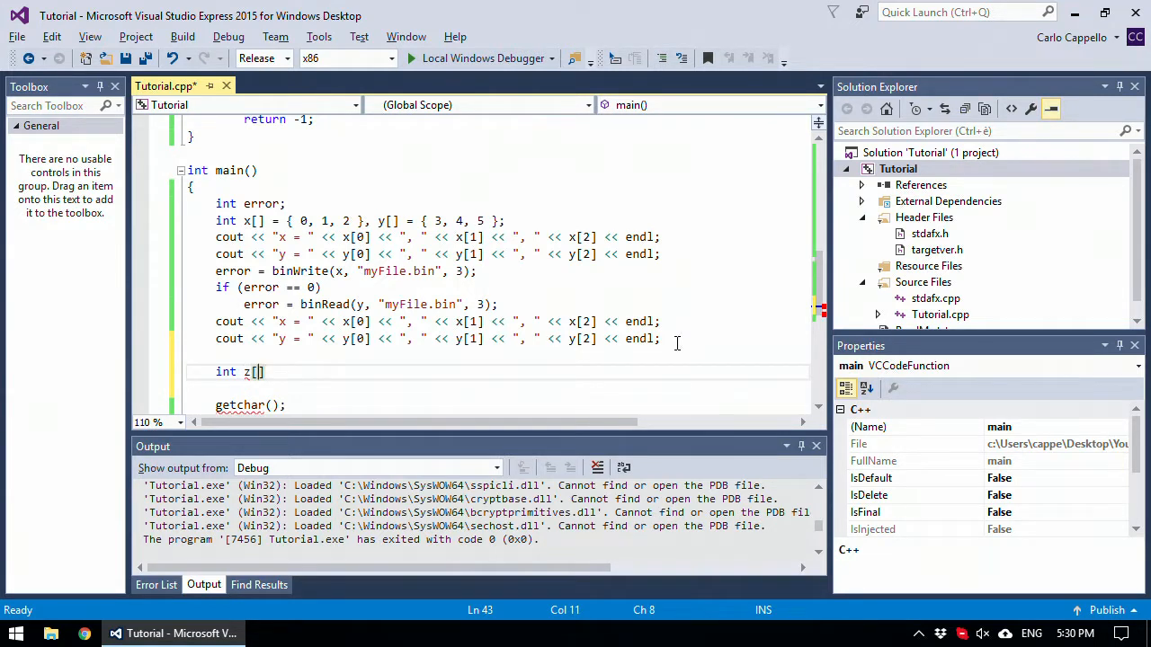
{"action": "type", "text": "2000000"}
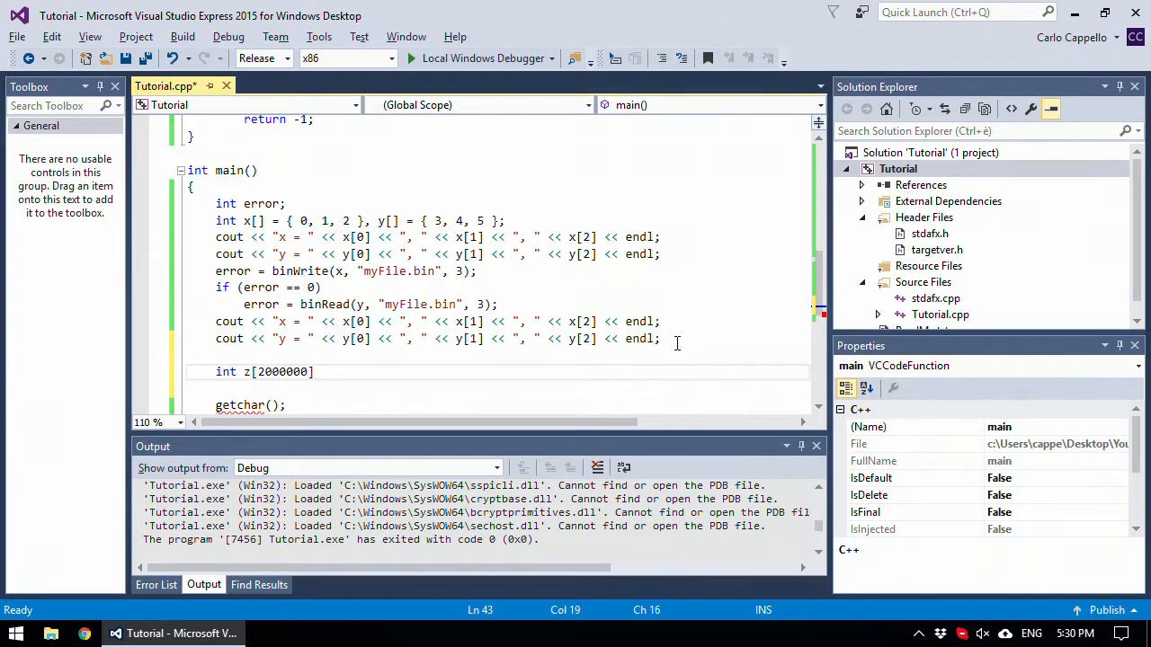
{"action": "type", "text": ";"}
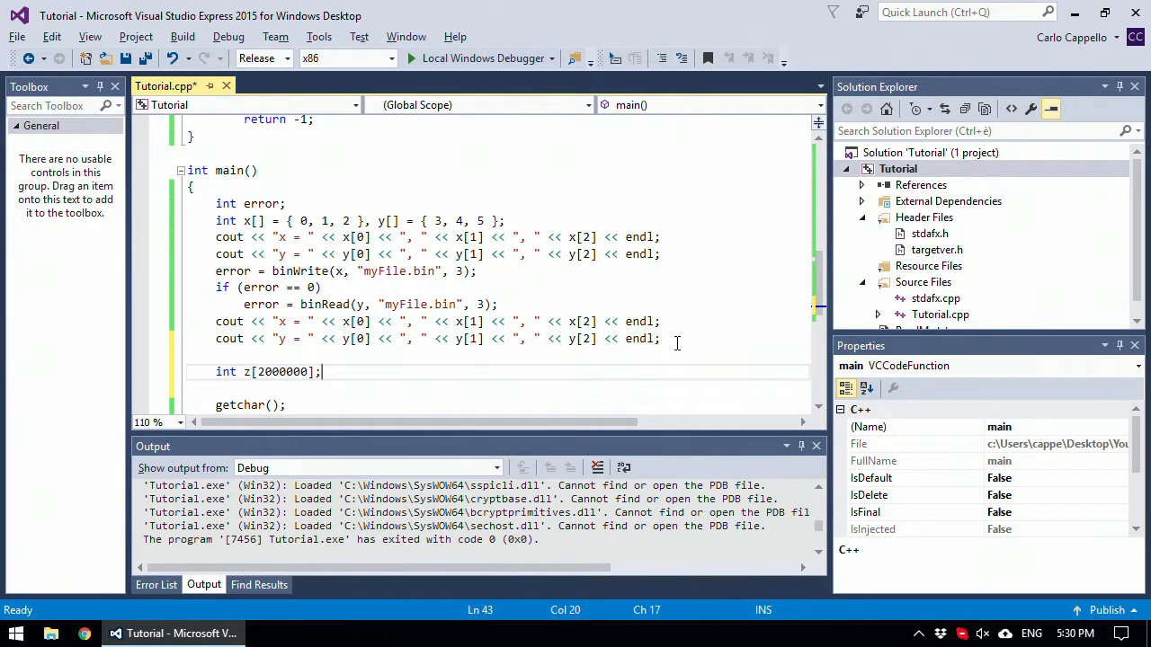
- Call error = binWrite(z, "largeFile.bin", 2000000); and start a build and run
{"action": "type", "text": "error"}
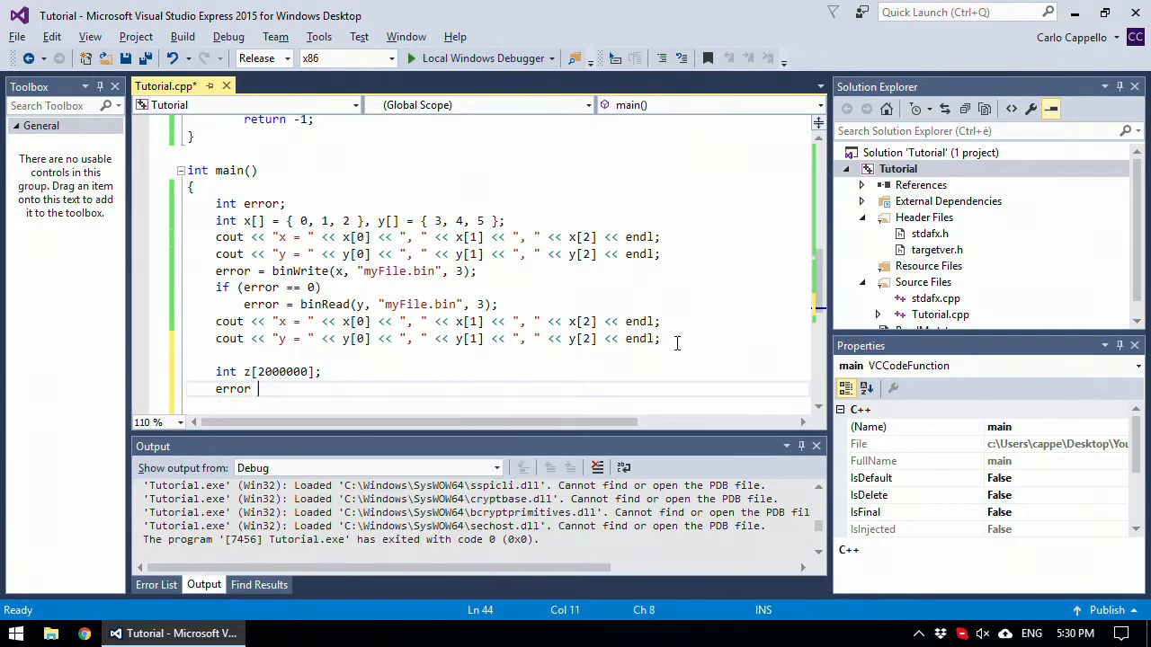
{"action": "type", "text": "= b"}
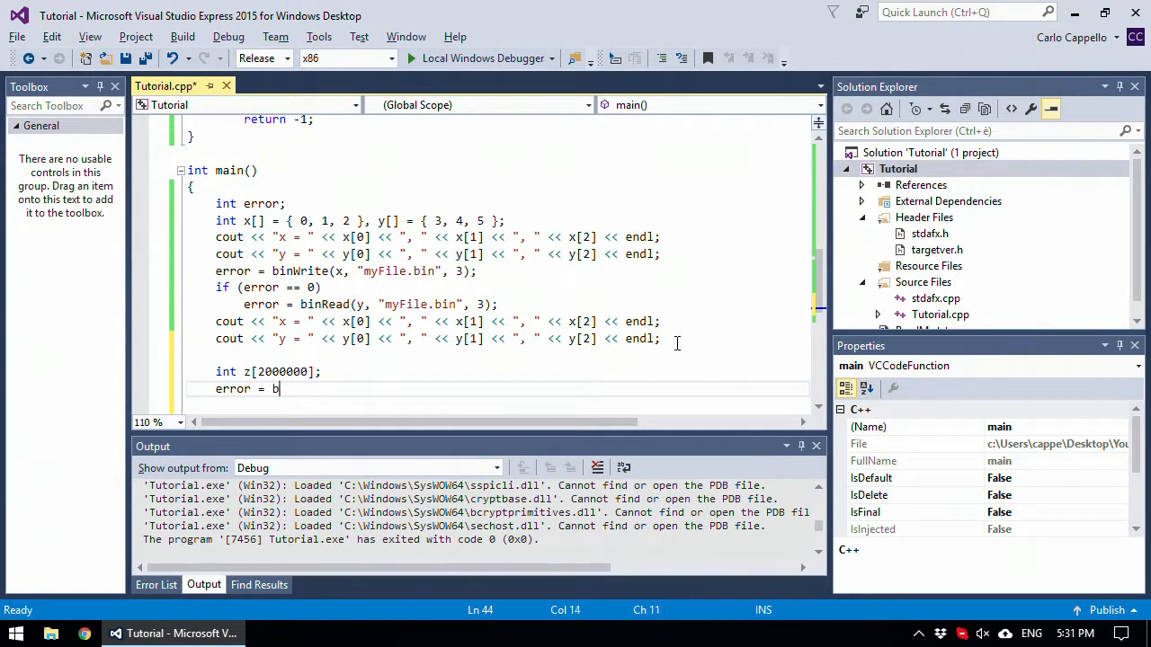
{"action": "type", "text": "inWrite"}
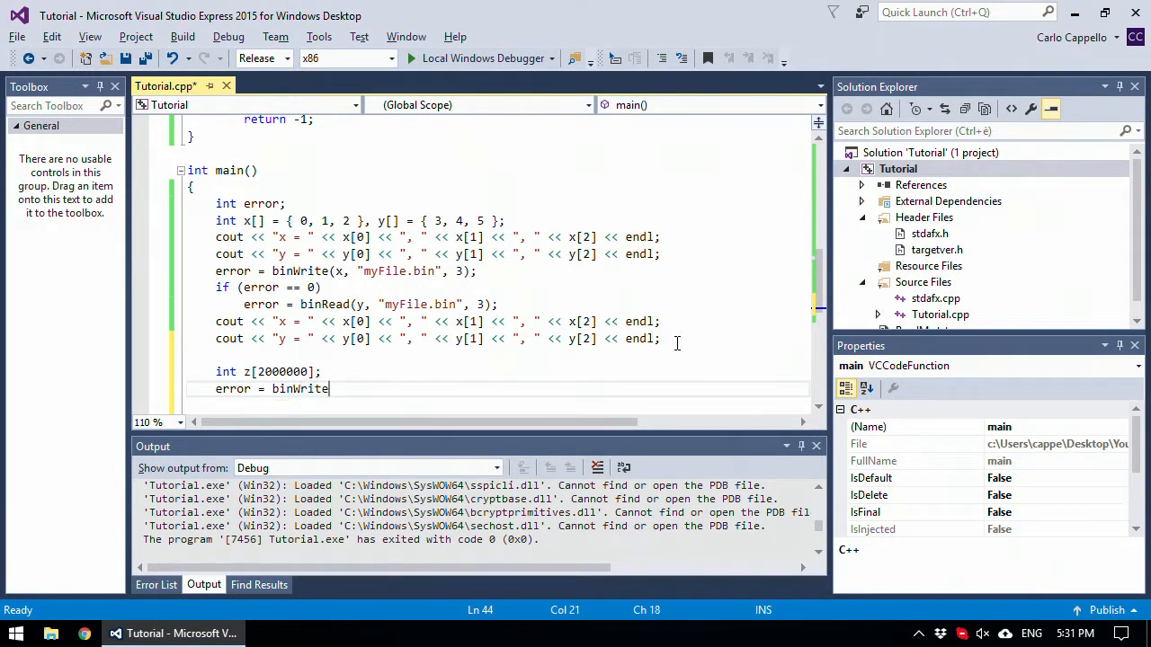
{"action": "type", "text": "()"}
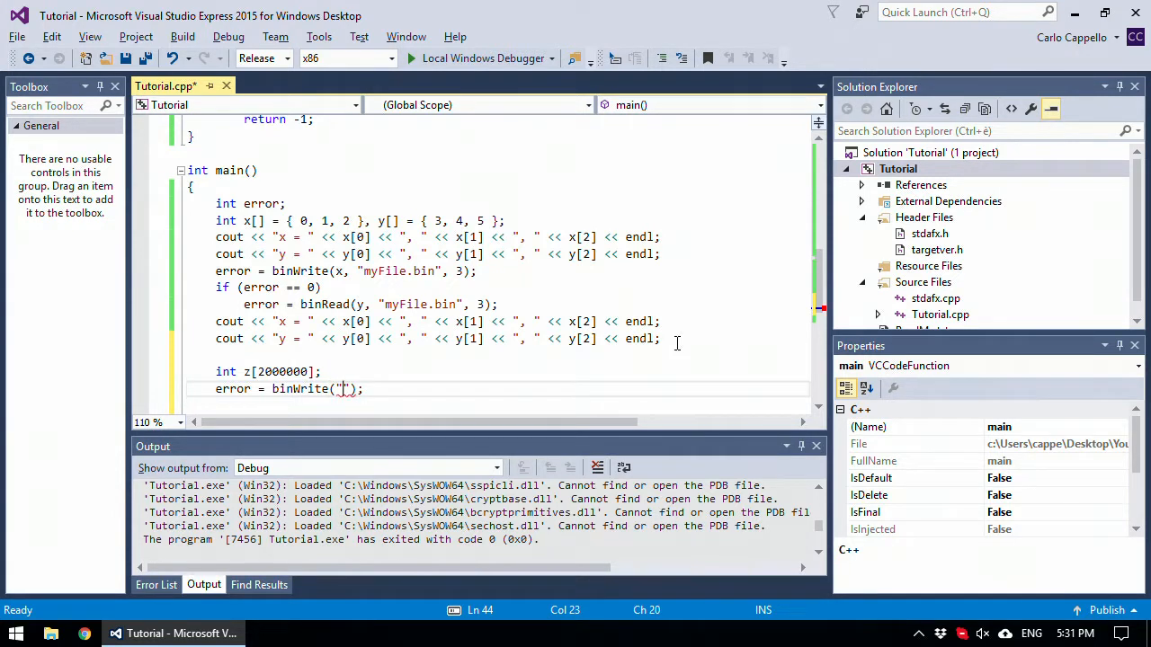
{"action": "type", "text": "largeFIle."}
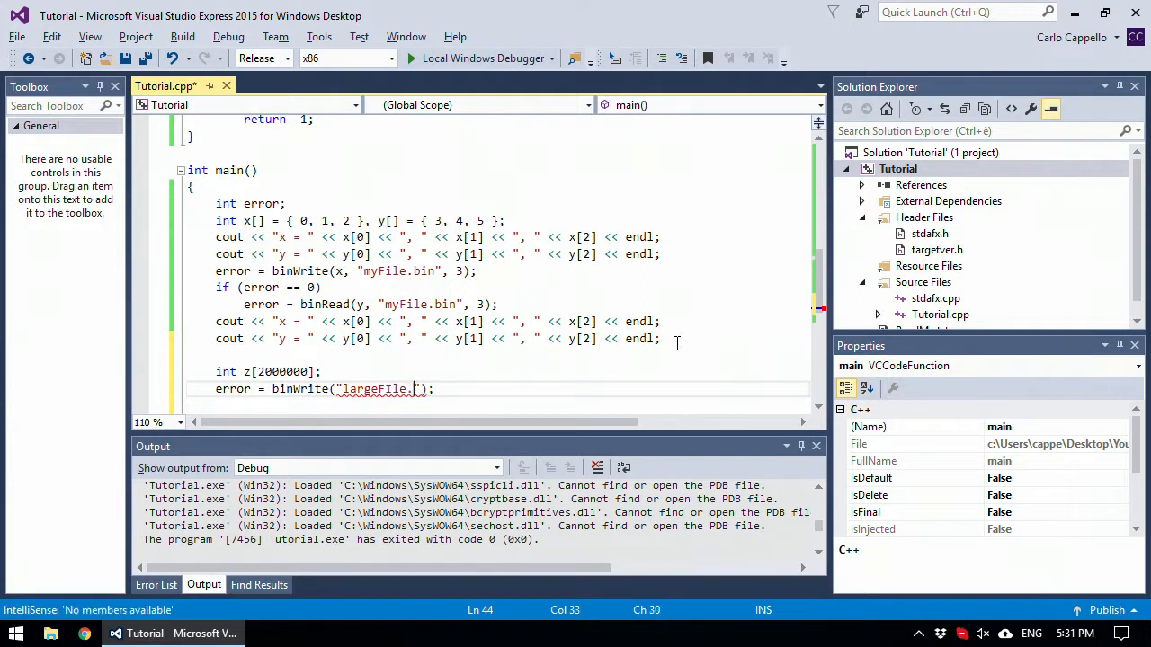
{"action": "key", "text": "BackSpace"}
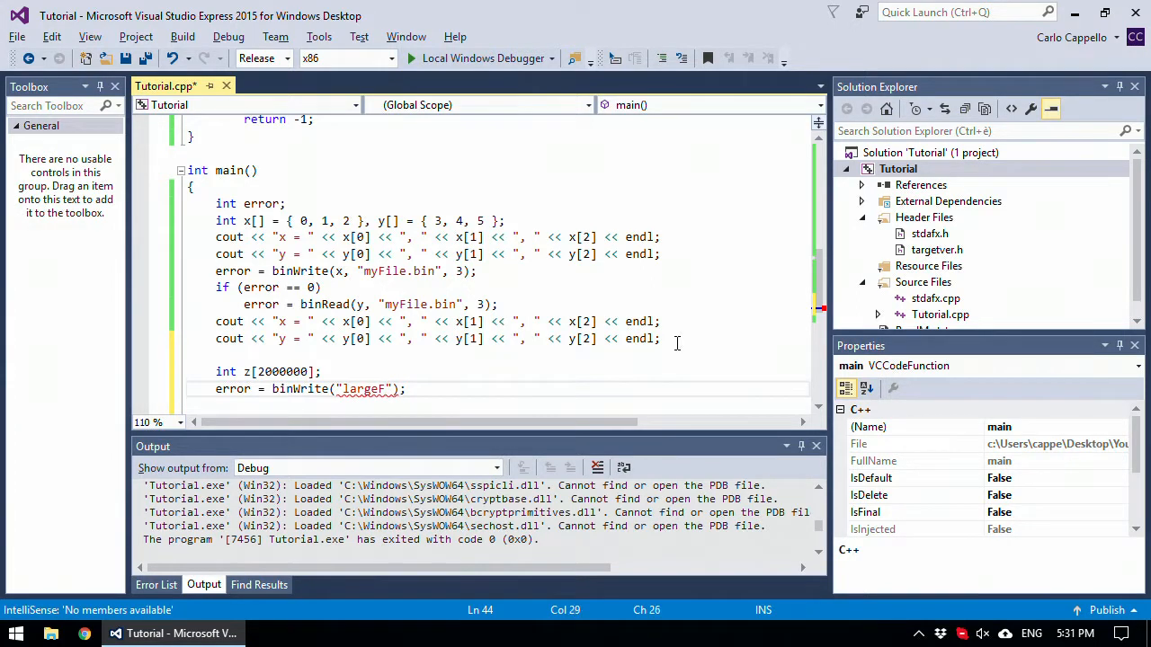
{"action": "type", "text": "ile.bin"}
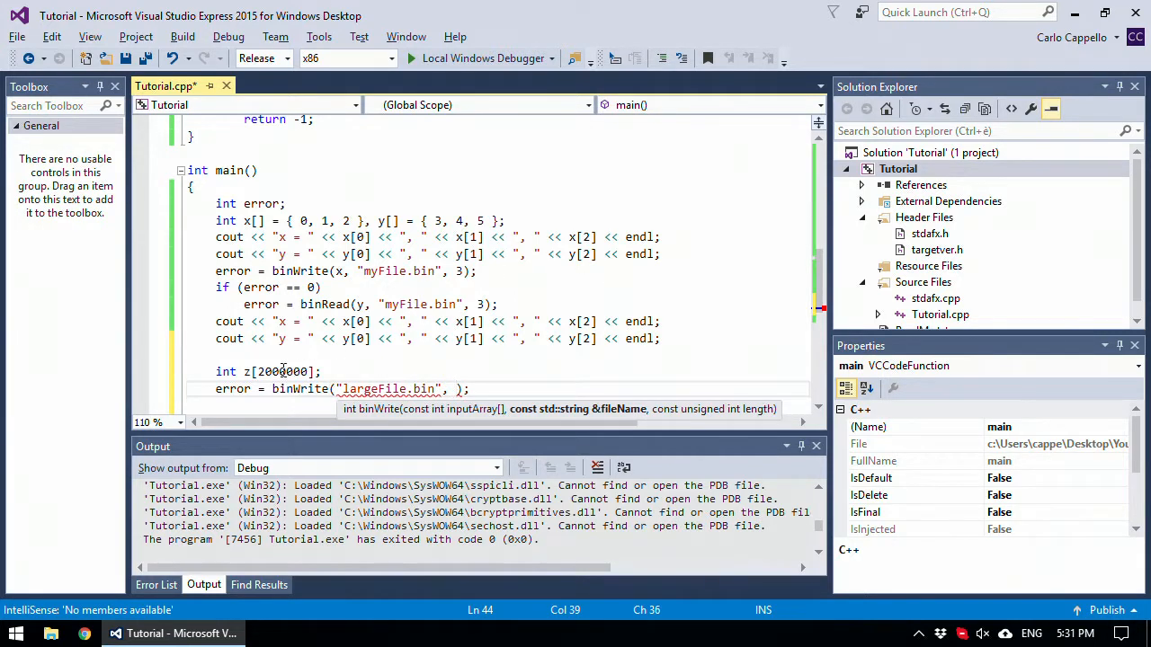
{"action": "type", "text": "2000000"}
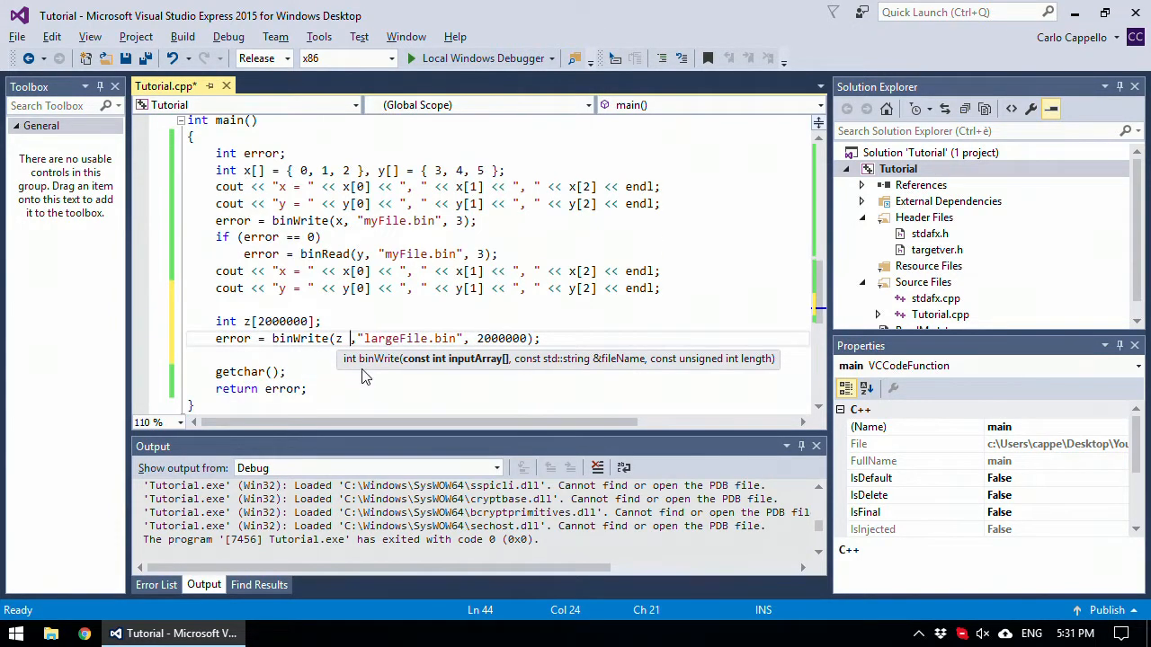
{"action": "left_click", "coordinate": [554, 338]}
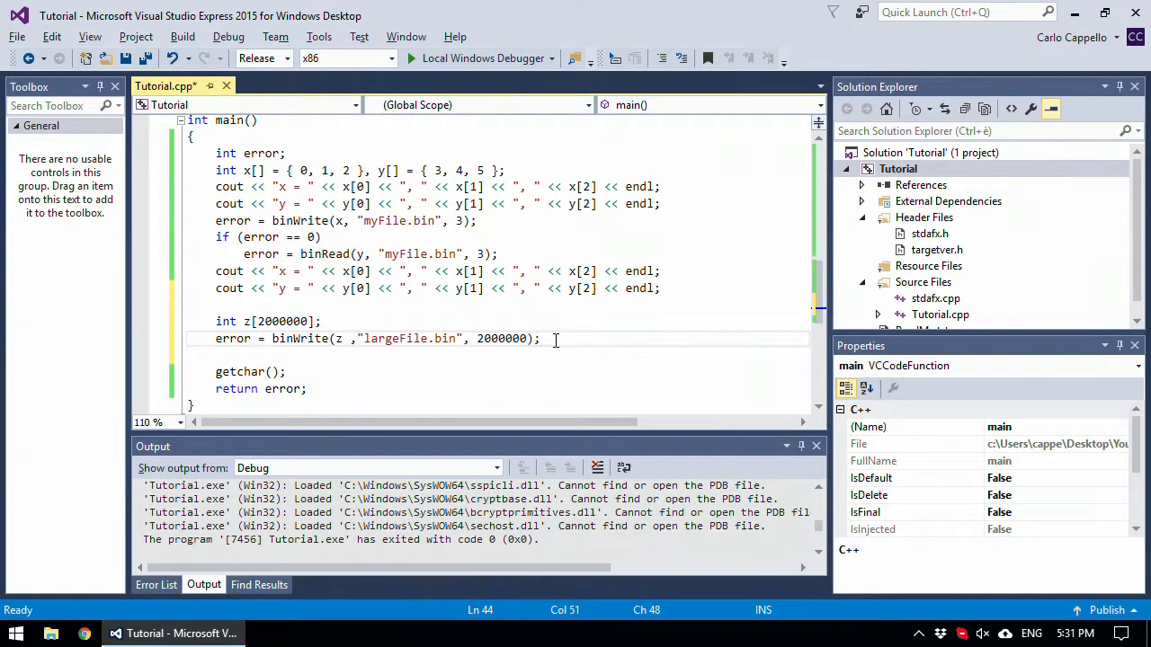
{"action": "left_click", "coordinate": [147, 58]}
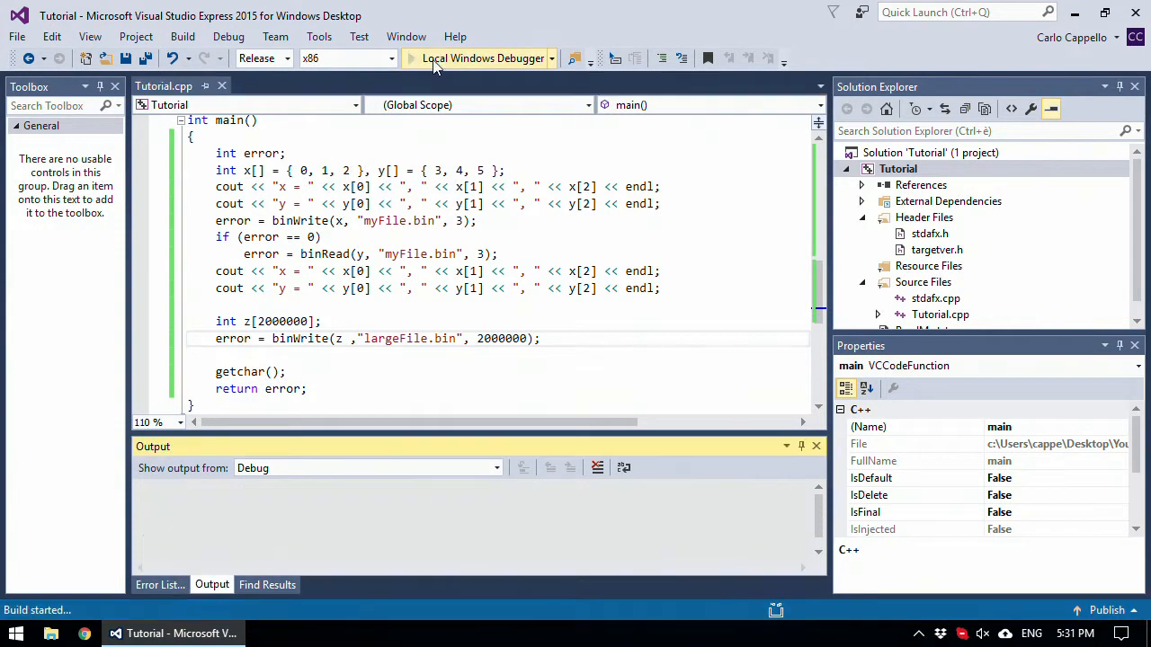
- Dismiss the stack overflow exception dialog and stop debugging
{"action": "left_click", "coordinate": [484, 58]}
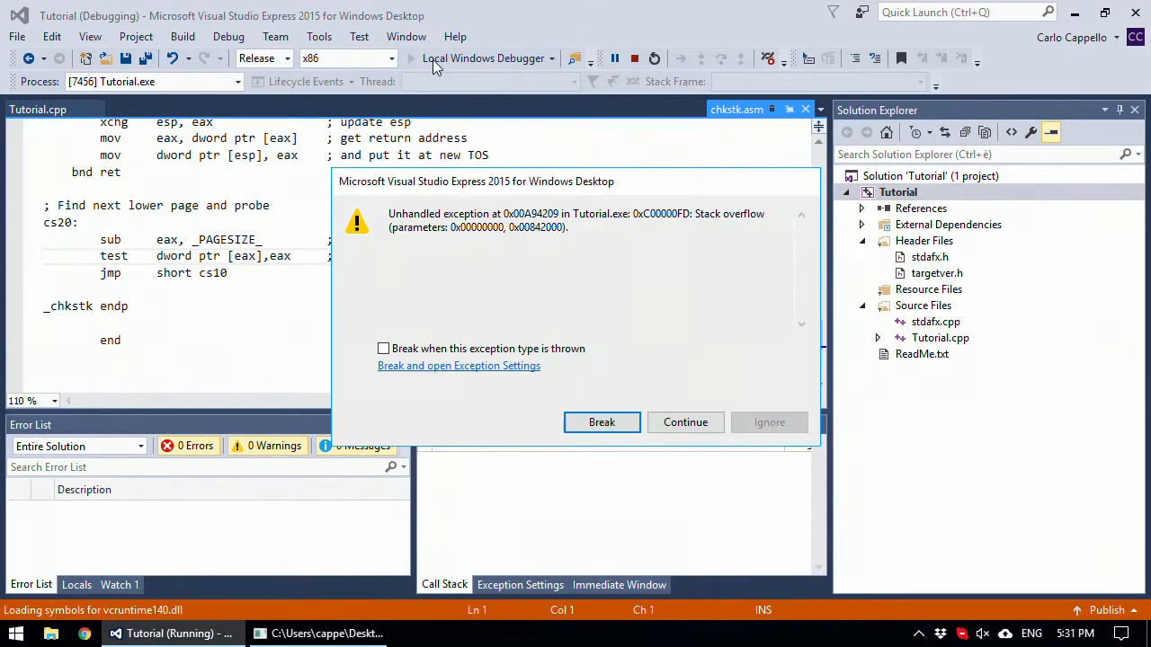
{"action": "left_click", "coordinate": [600, 423]}
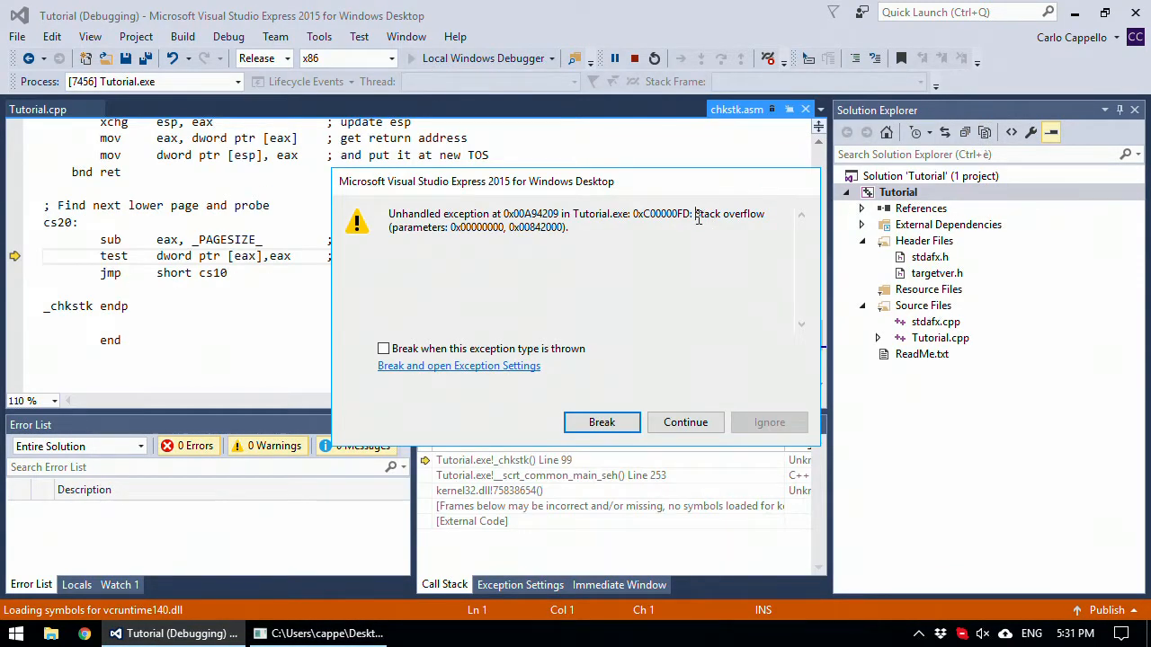
{"action": "double_click", "coordinate": [729, 213]}
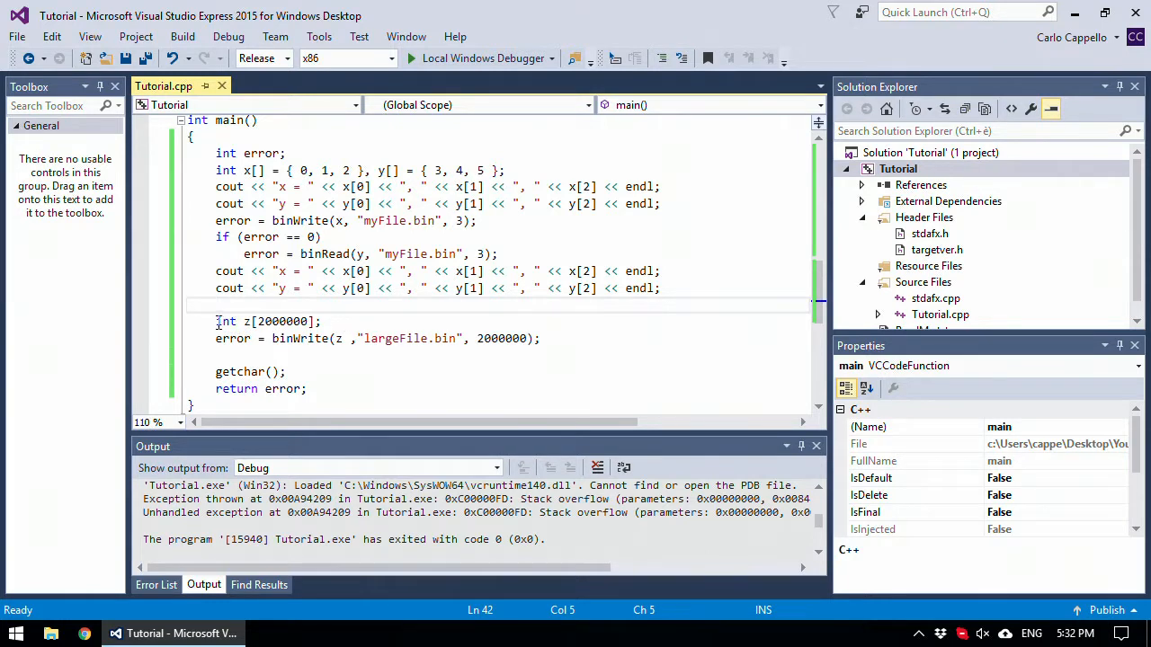
{"action": "mouse_move", "coordinate": [226, 320]}
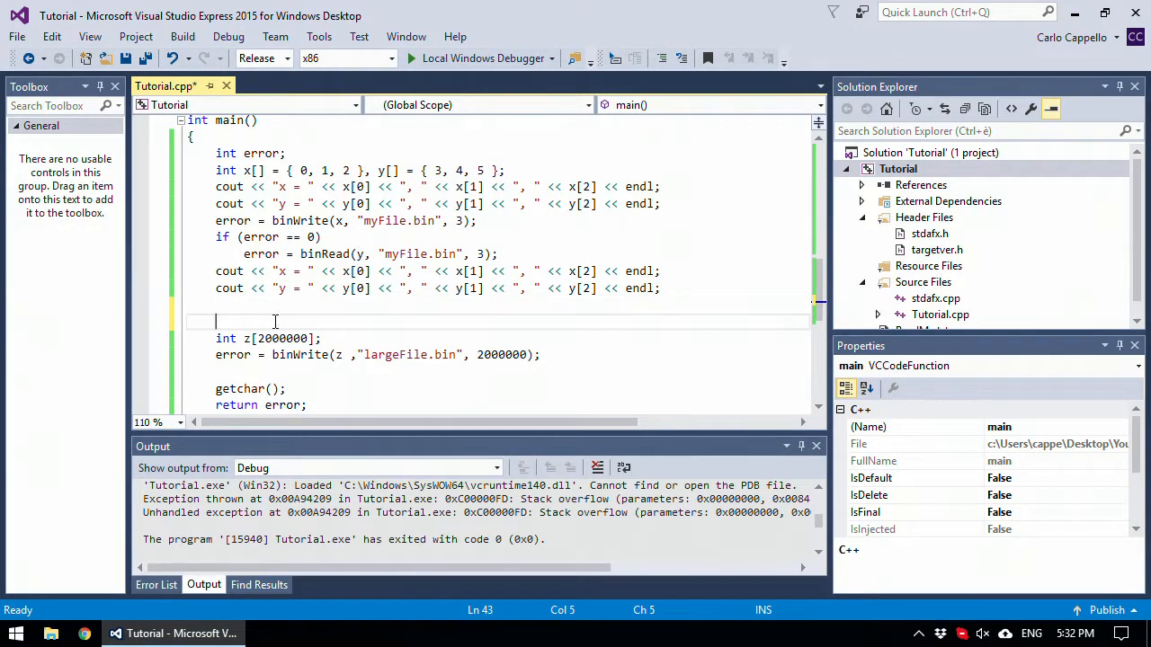
- Comment the line above, change z's size and count to 1024, save and rerun to exit code 0
{"action": "type", "text": "//"}
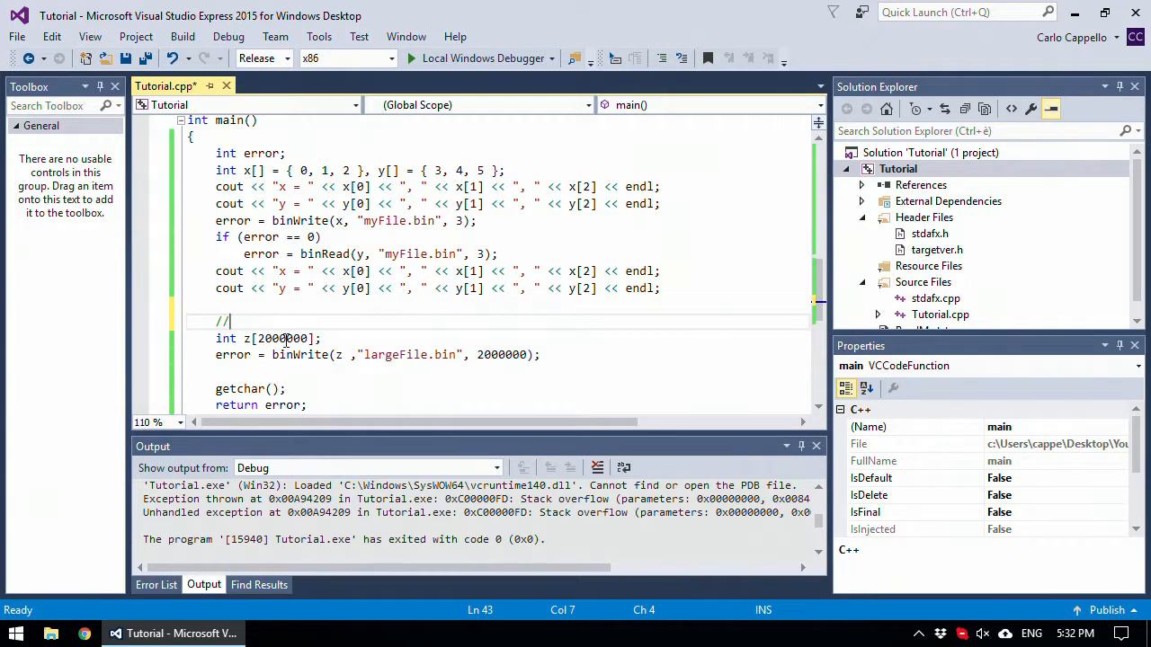
{"action": "double_click", "coordinate": [281, 338]}
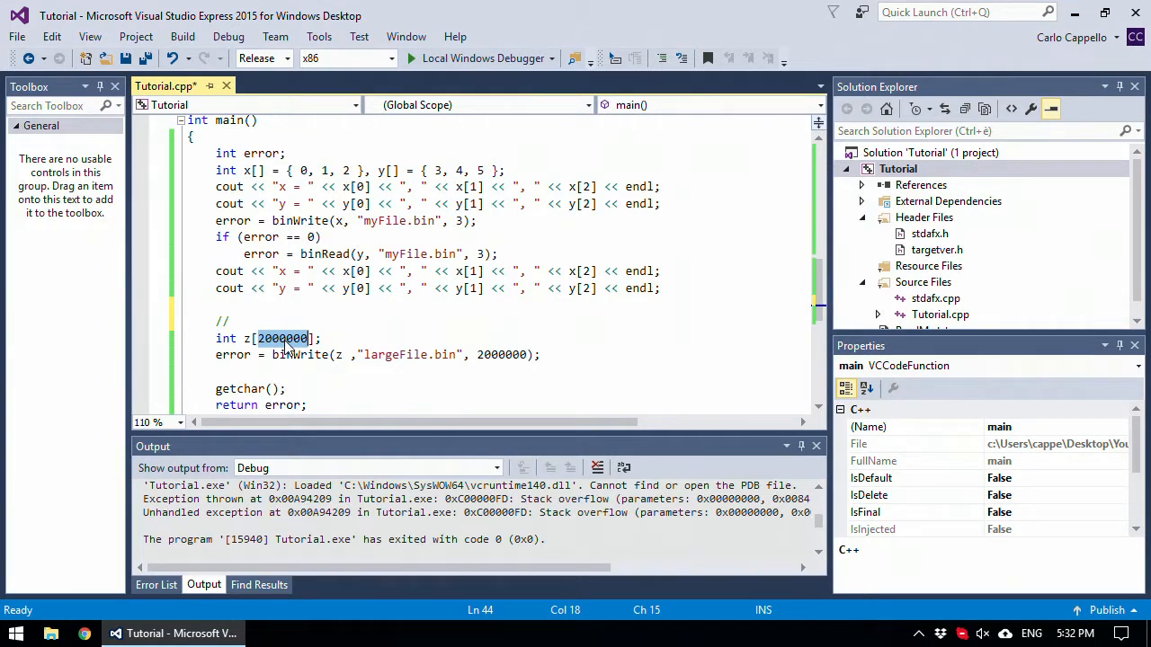
{"action": "type", "text": "1024"}
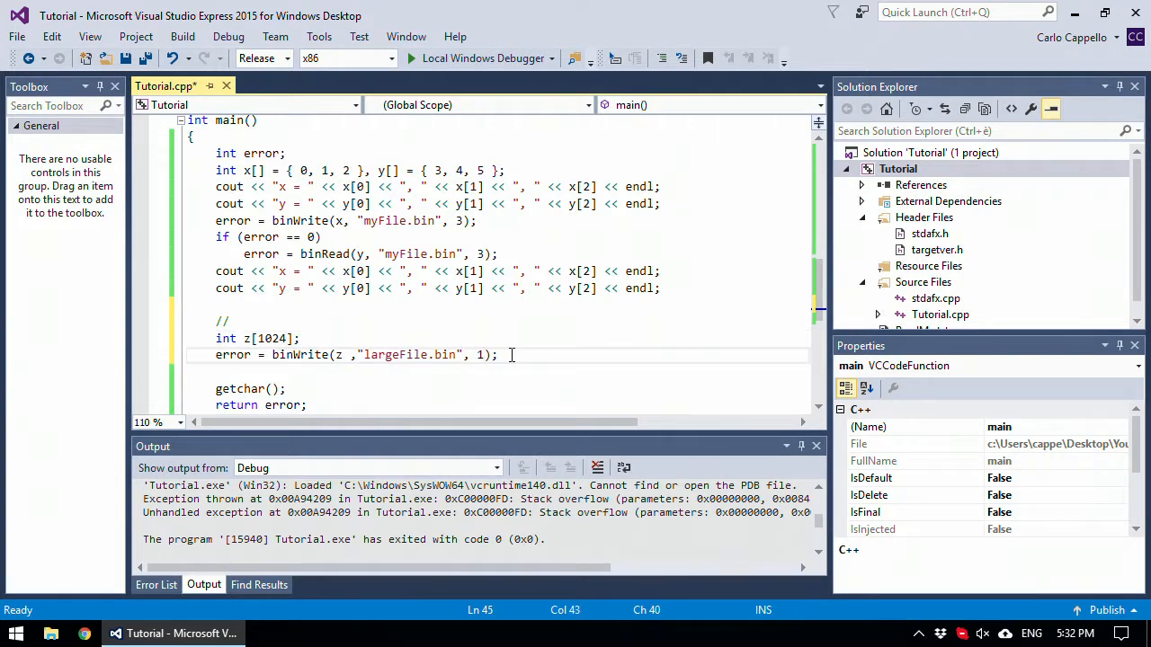
{"action": "type", "text": "024"}
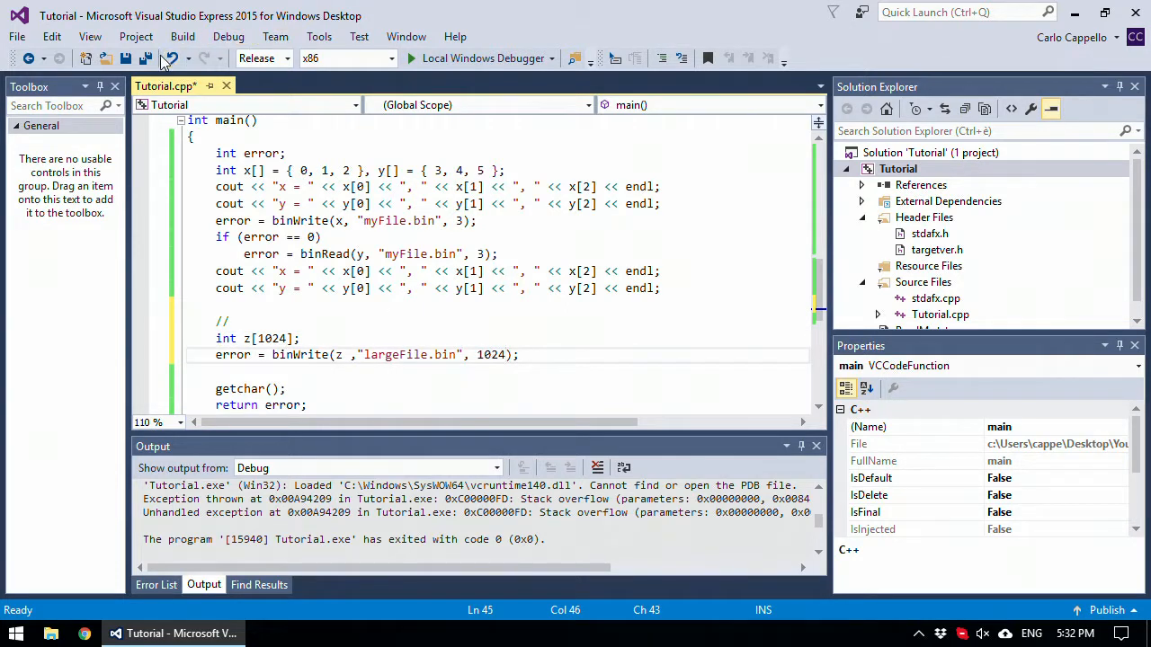
{"action": "key", "text": "ctrl+s"}
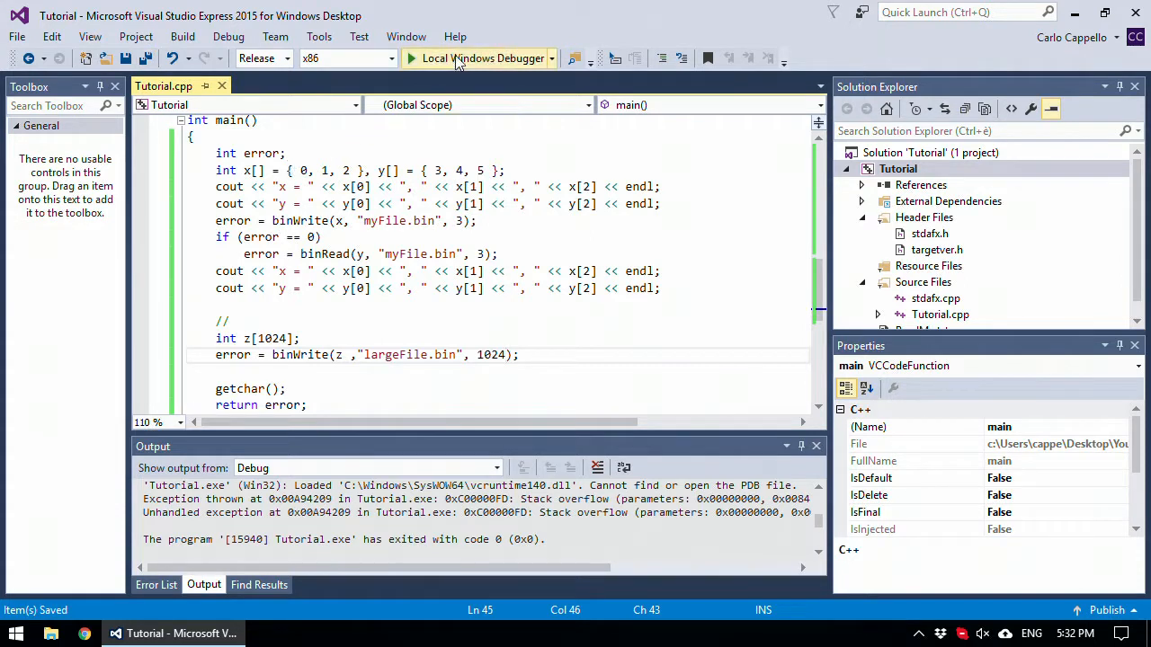
{"action": "left_click", "coordinate": [478, 57]}
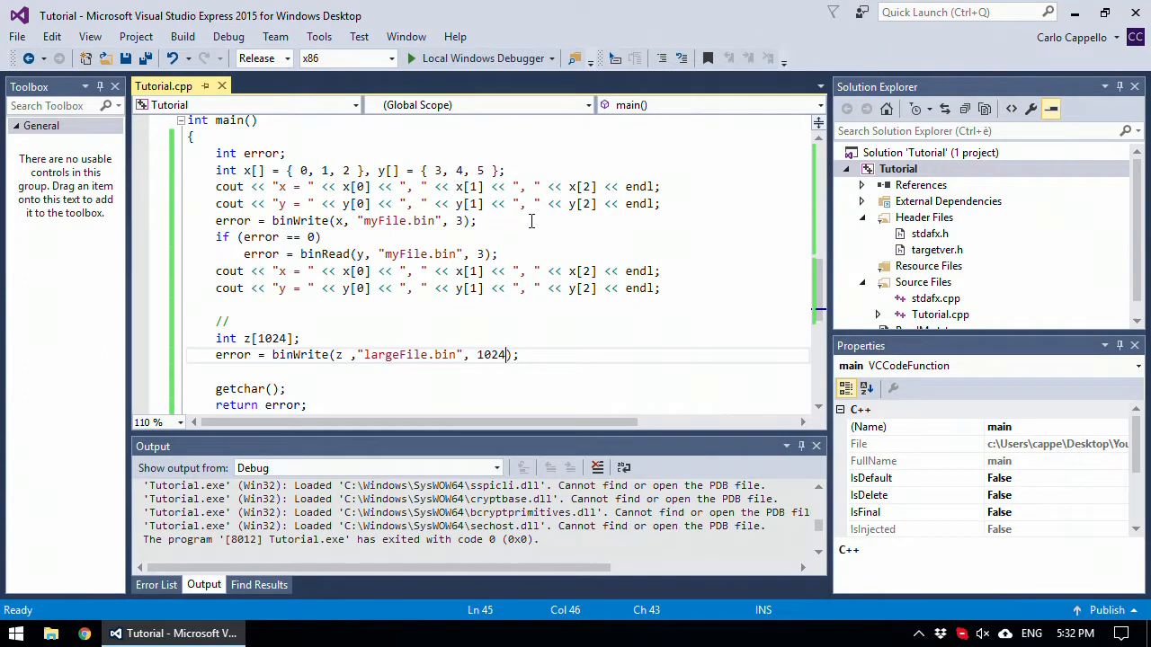
{"action": "double_click", "coordinate": [395, 355]}
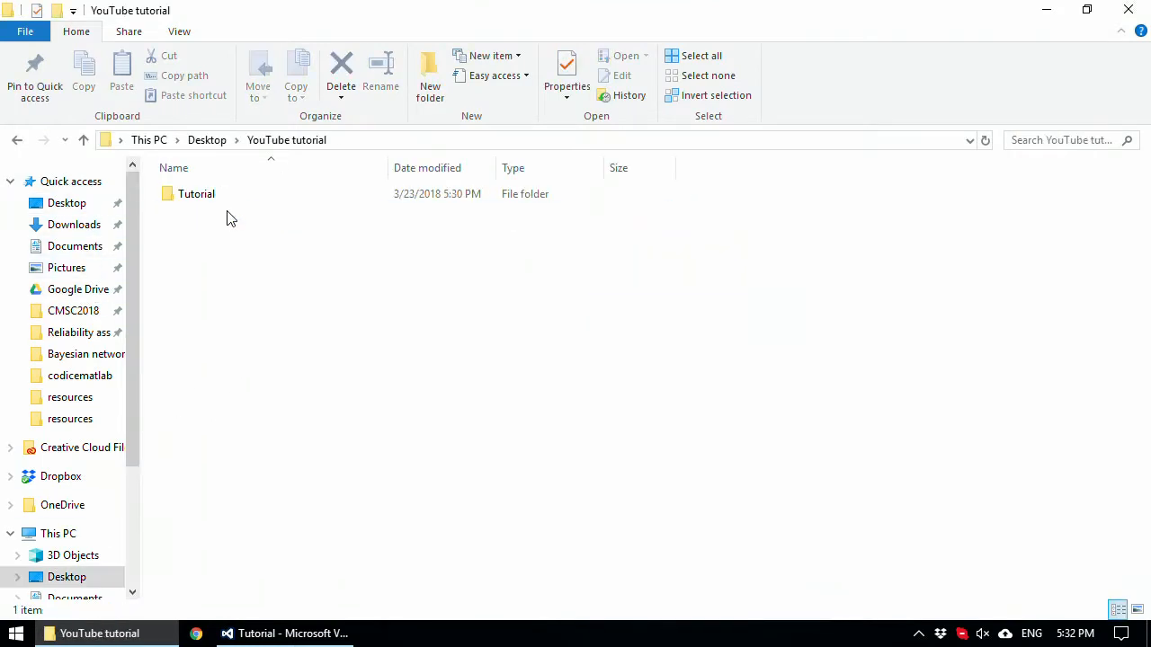
- Navigate into the inner Tutorial project folder where largeFile.bin is listed
{"action": "double_click", "coordinate": [196, 194]}
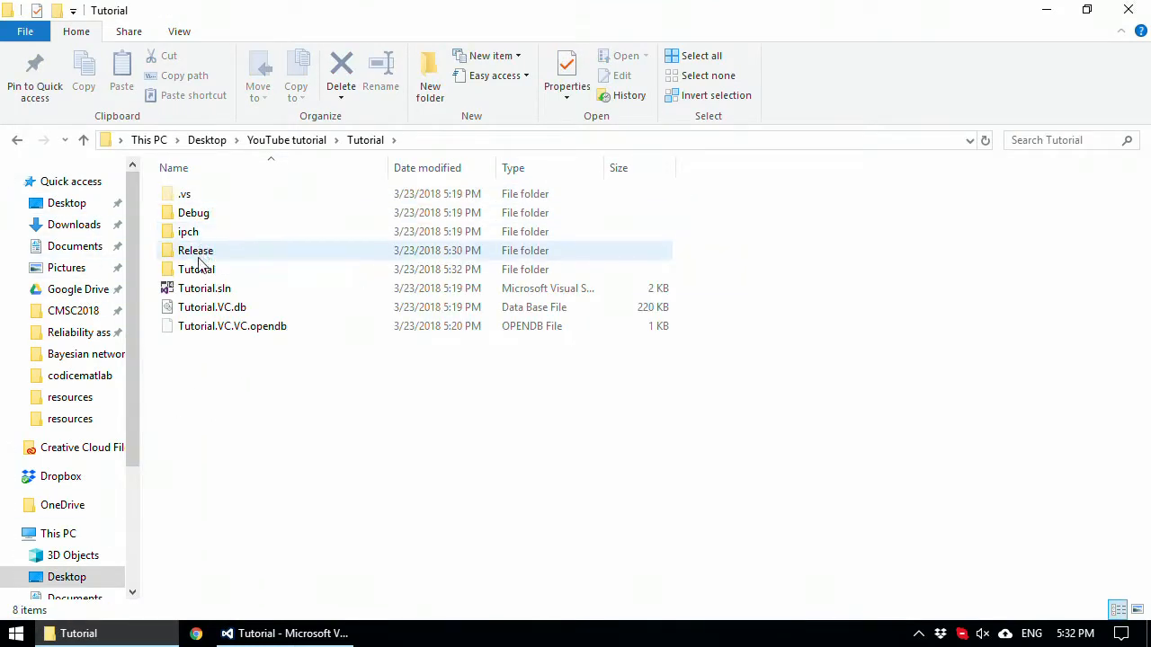
{"action": "mouse_move", "coordinate": [196, 269]}
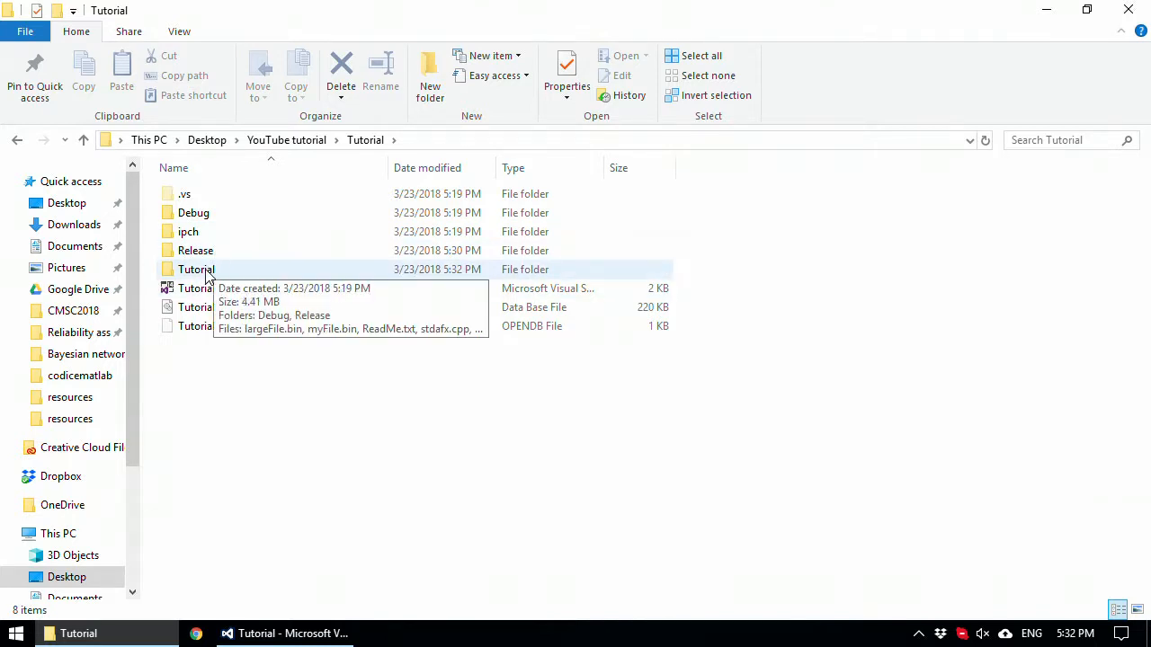
{"action": "double_click", "coordinate": [194, 270]}
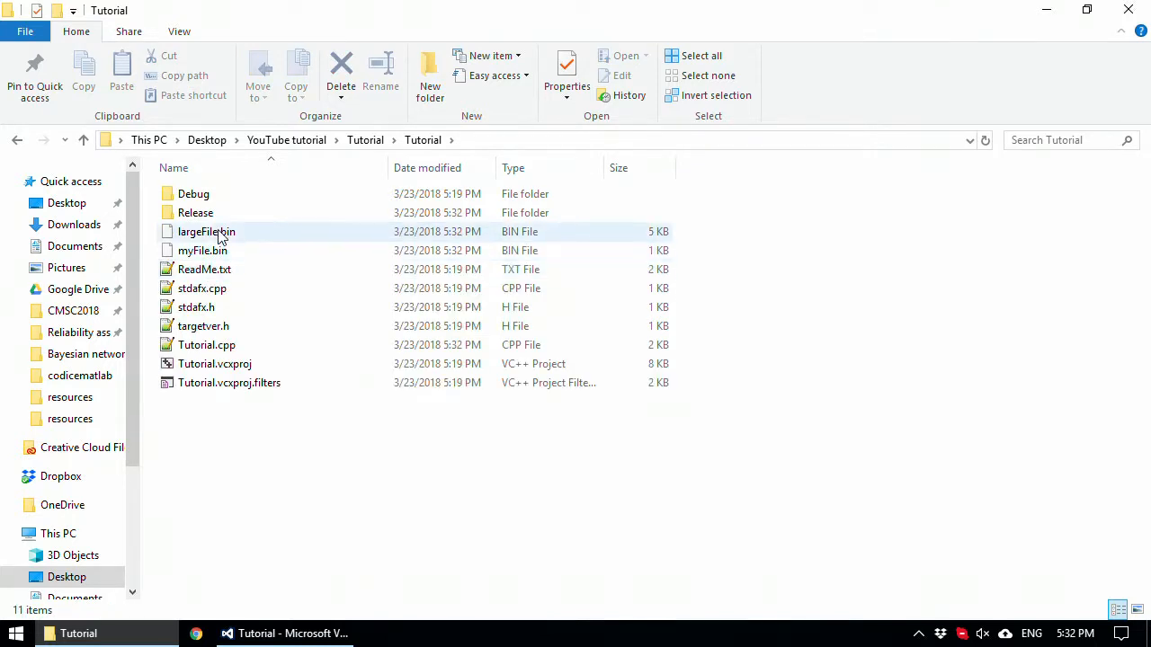
- Check largeFile.bin's properties, confirming a size of 4,096 bytes, and close them unchanged
{"action": "right_click", "coordinate": [205, 230]}
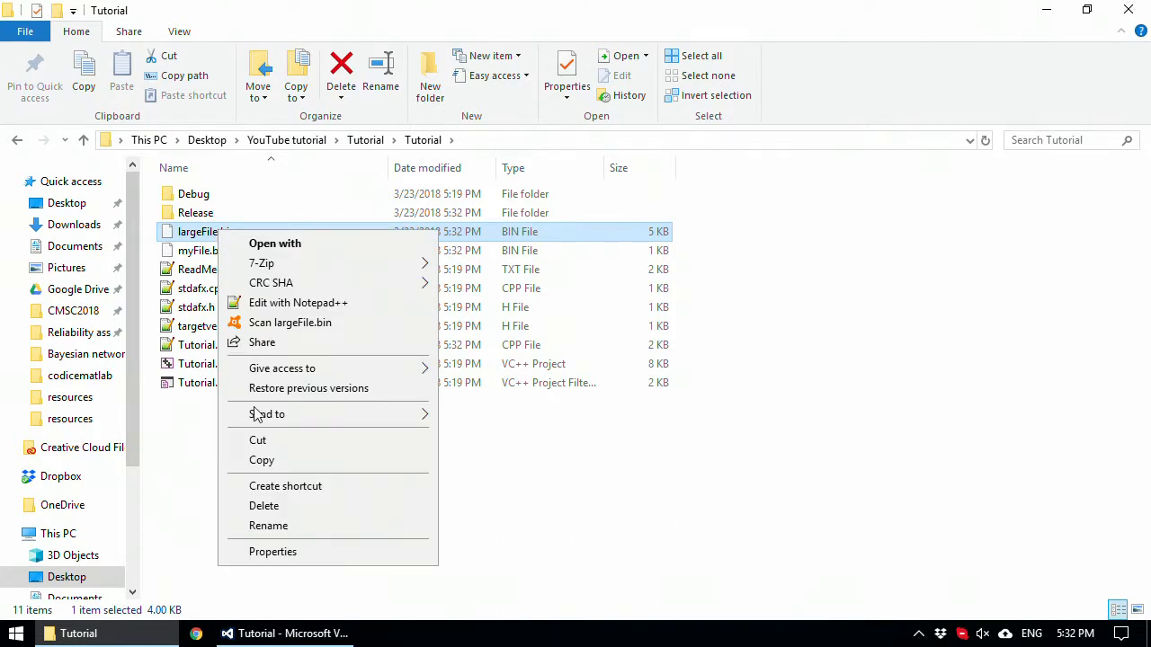
{"action": "left_click", "coordinate": [273, 551]}
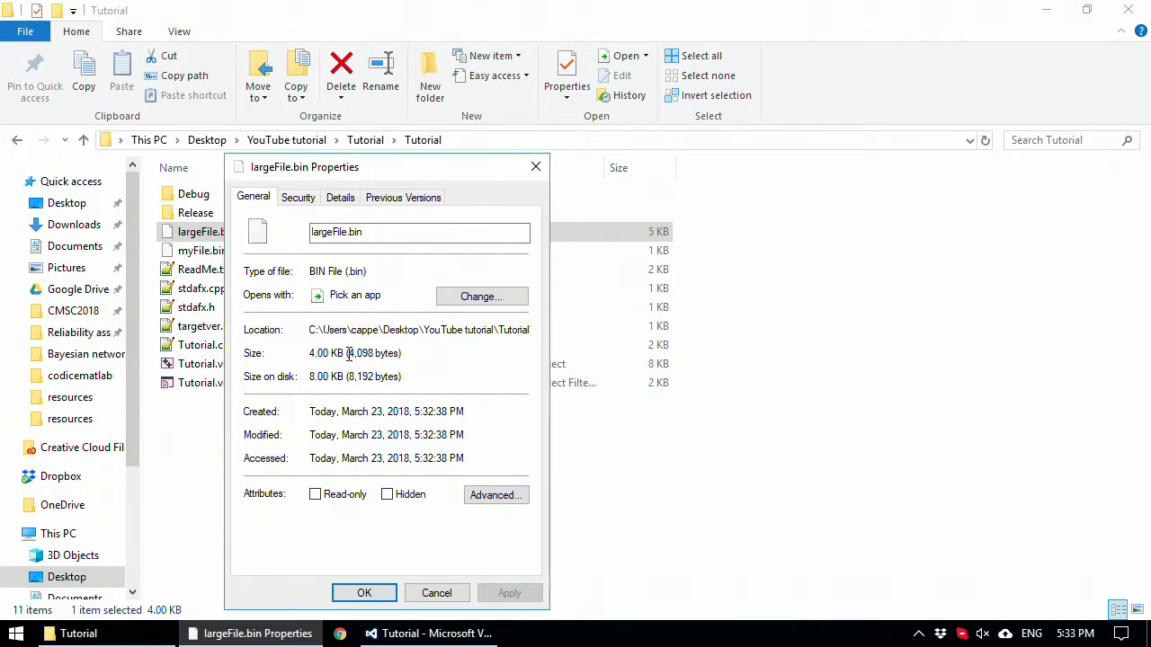
{"action": "double_click", "coordinate": [360, 352]}
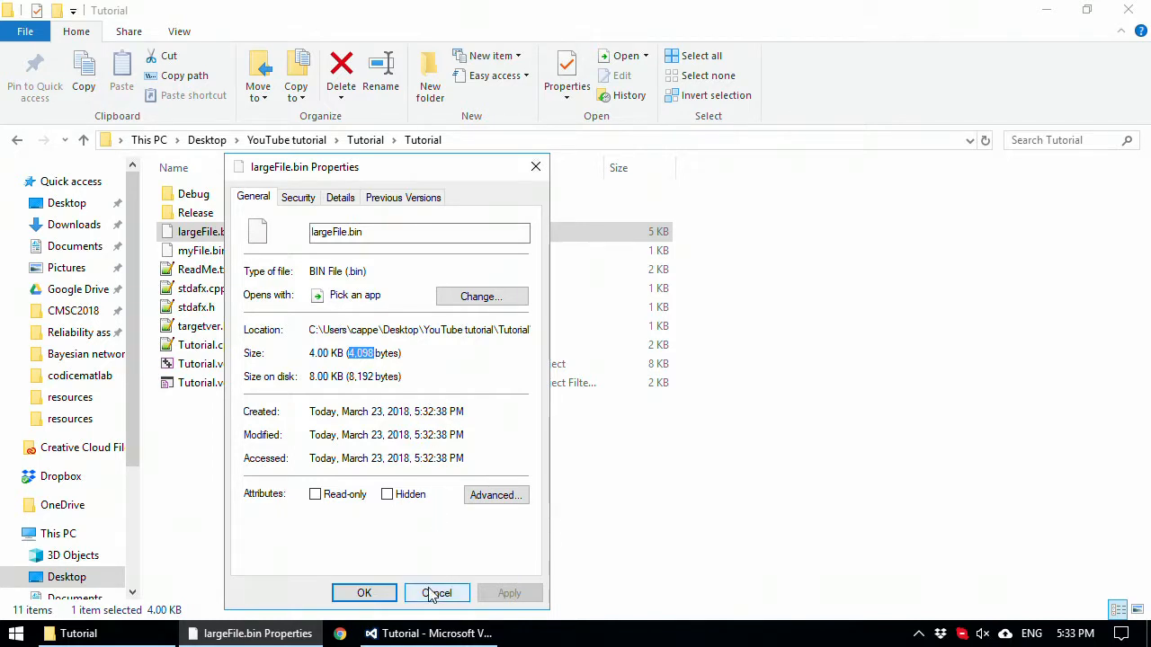
{"action": "left_click", "coordinate": [437, 593]}
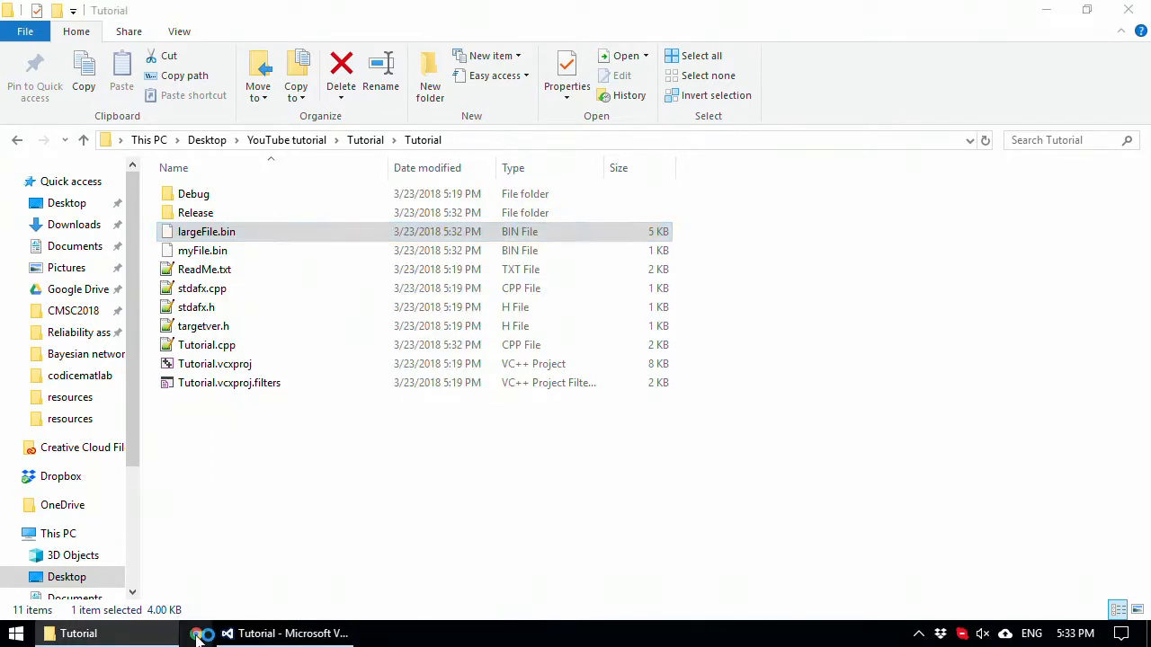
- Switch to the browser and look up the size of an int
{"action": "left_click", "coordinate": [202, 633]}
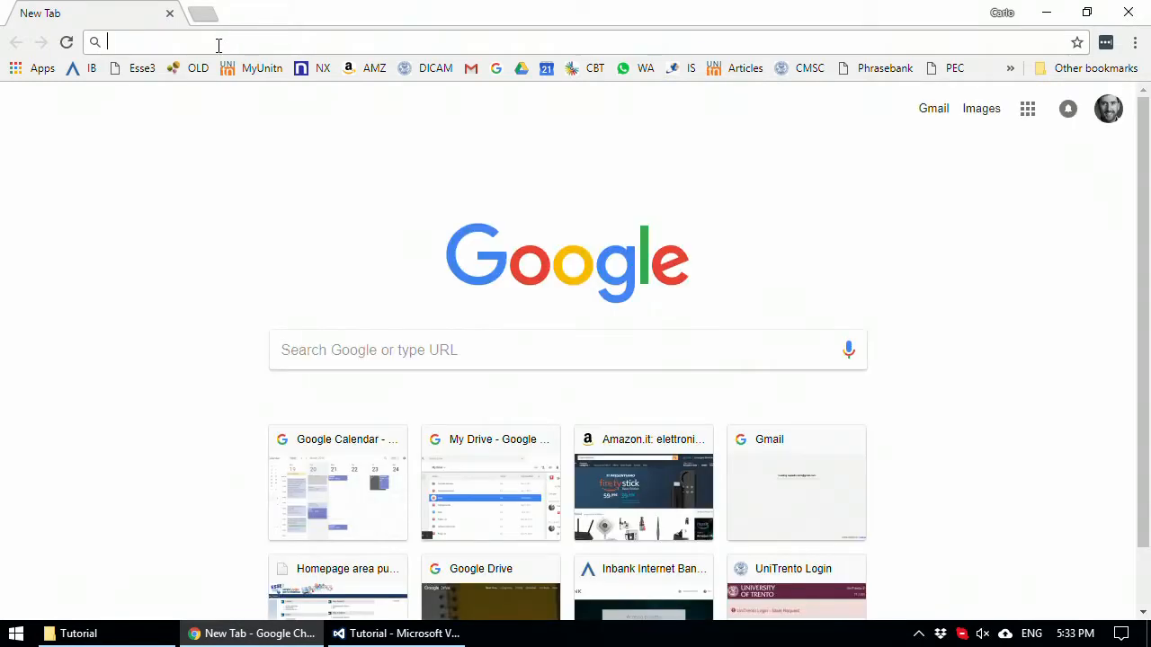
{"action": "type", "text": "ikea.it"}
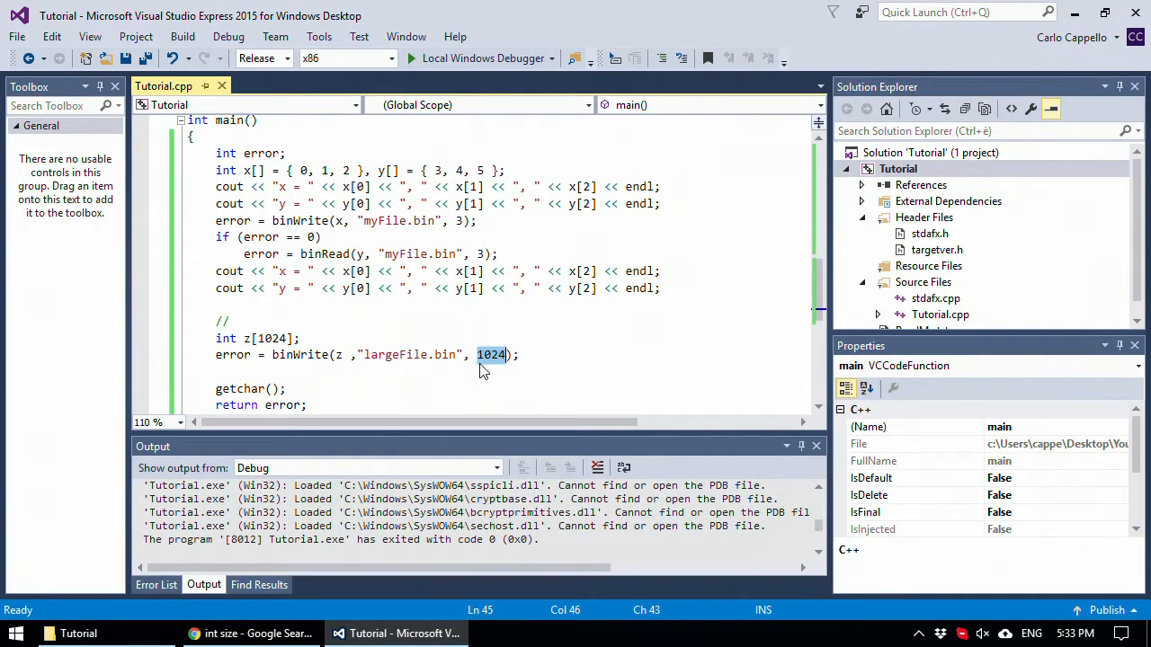
{"action": "mouse_move", "coordinate": [493, 364]}
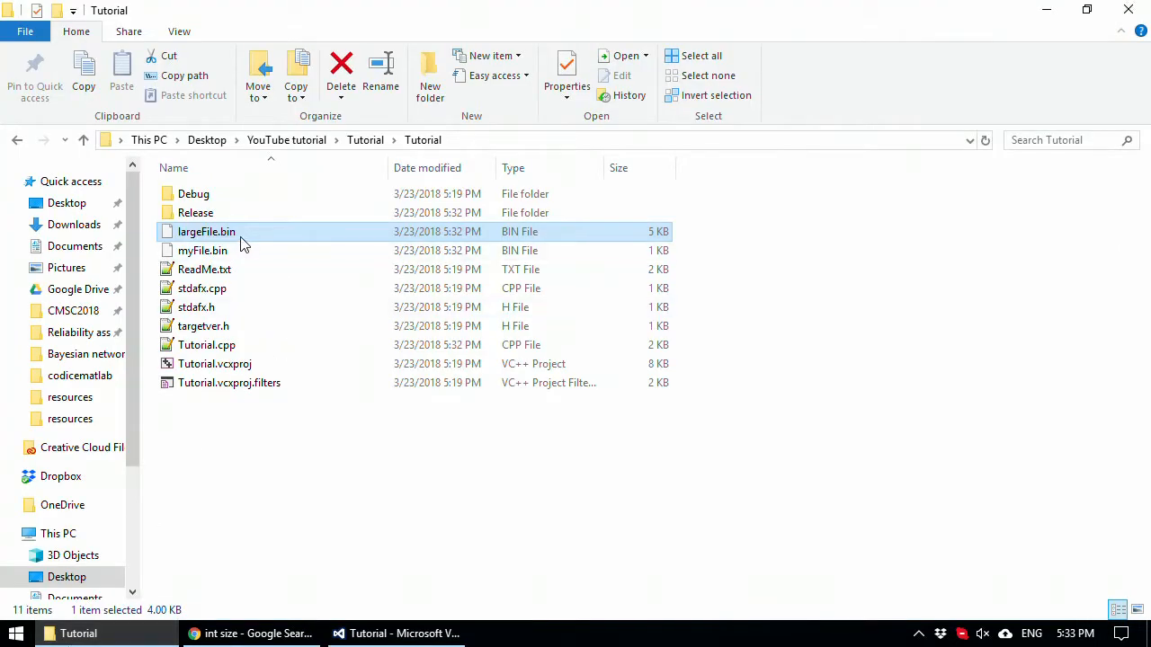
- Recheck largeFile.bin's properties showing 4,096 bytes, then return to the code
{"action": "left_click", "coordinate": [566, 75]}
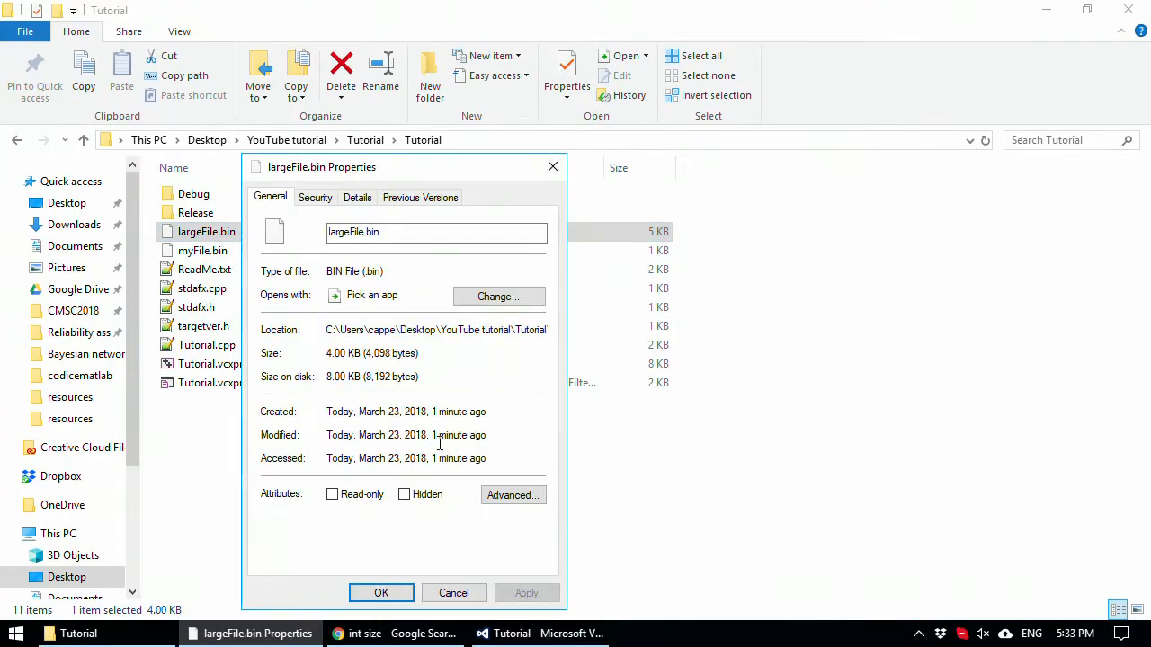
{"action": "double_click", "coordinate": [374, 353]}
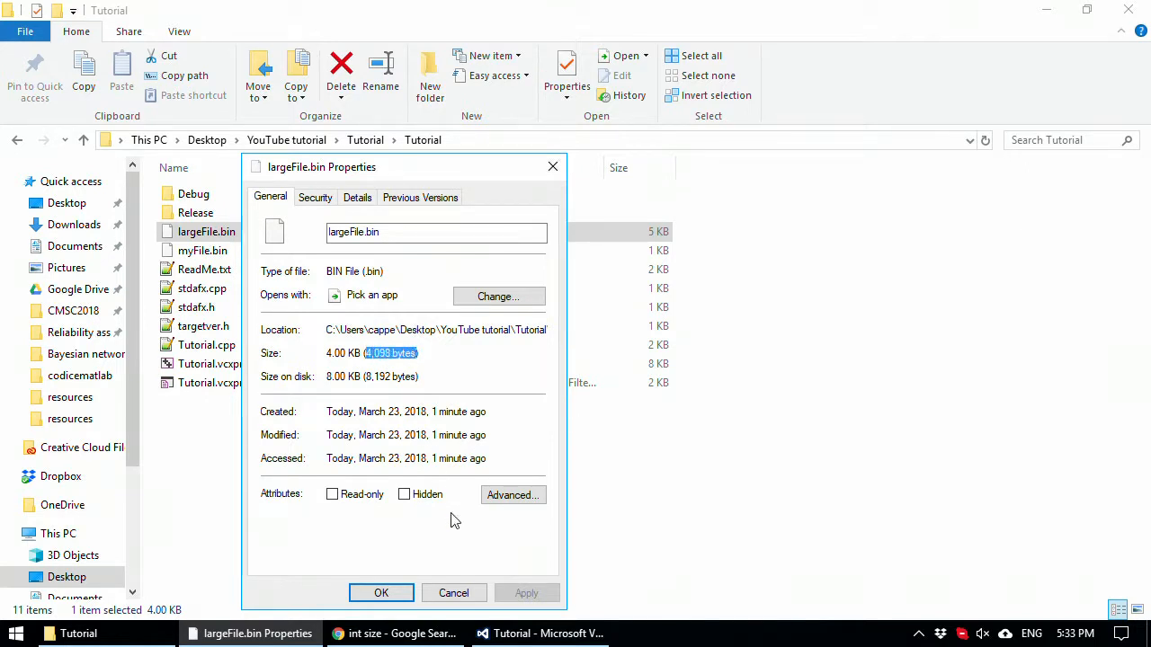
{"action": "left_click", "coordinate": [396, 633]}
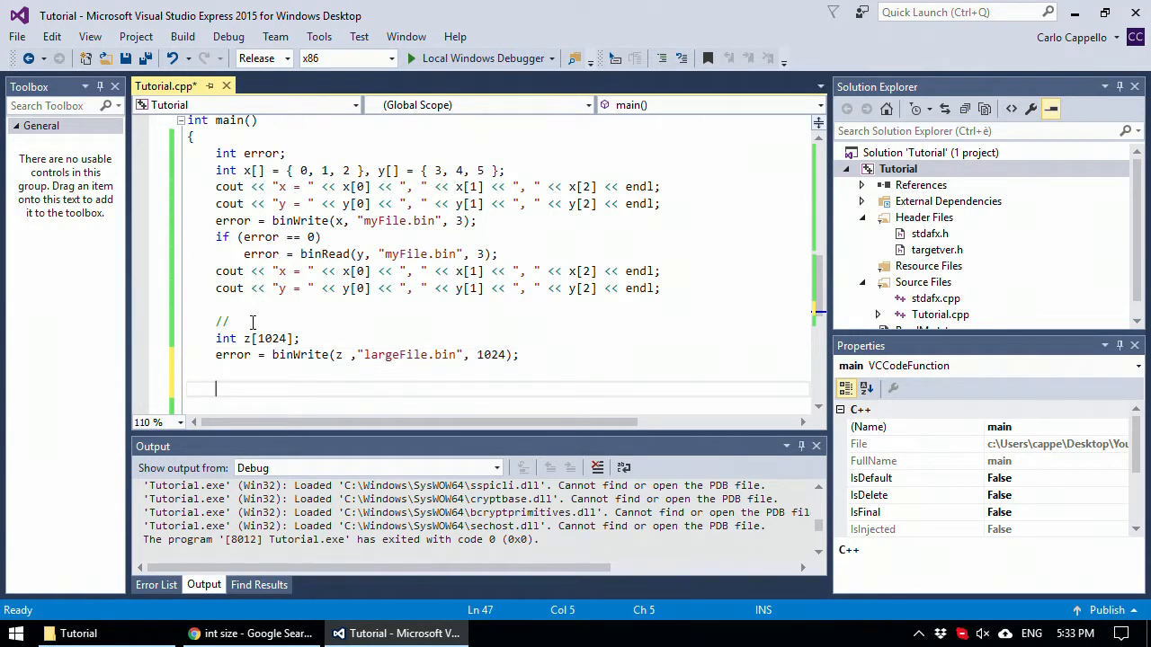
- Add //Stack and //Heap comments marking the two allocation sections in main
{"action": "type", "text": "/Stack"}
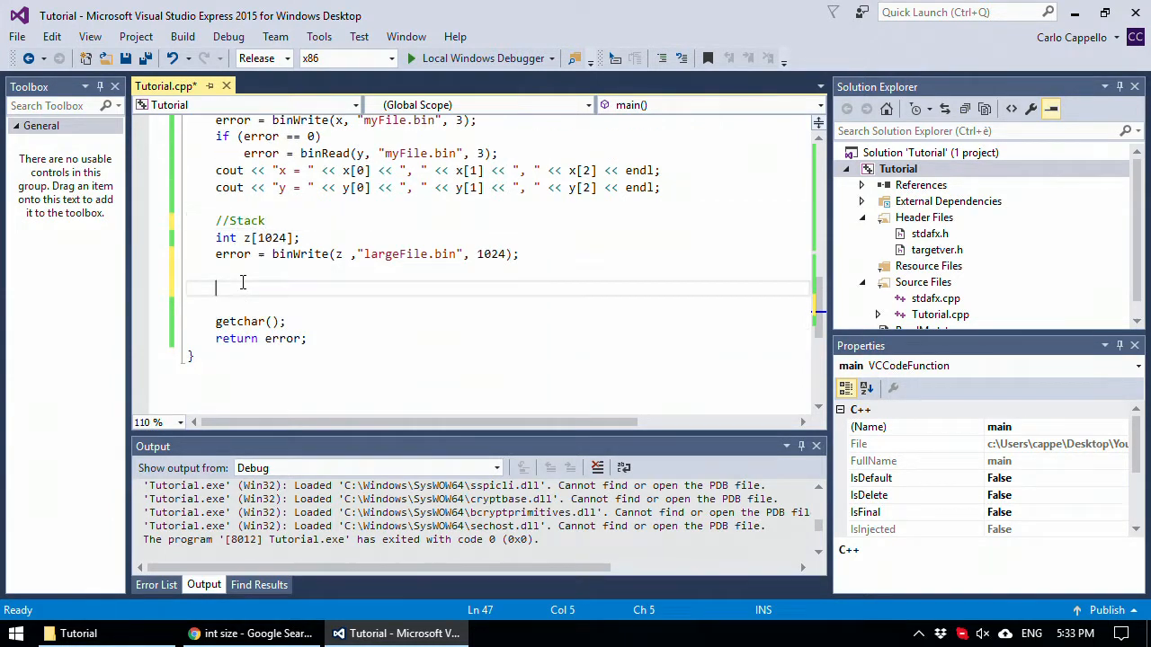
{"action": "type", "text": "//"}
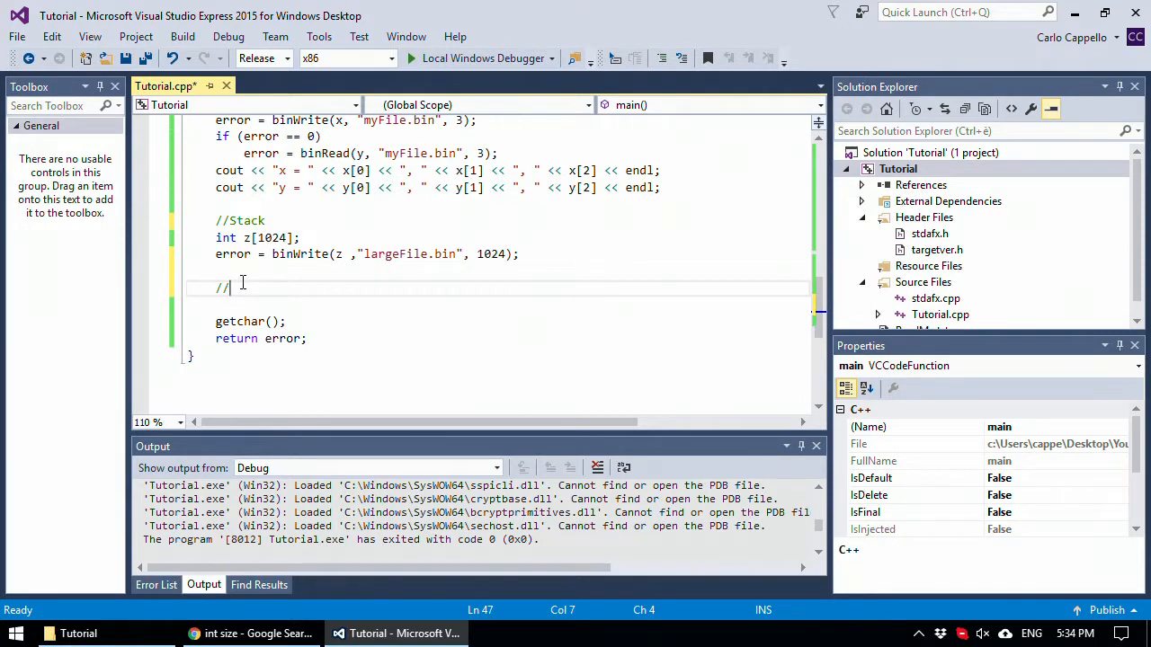
{"action": "type", "text": "Heap"}
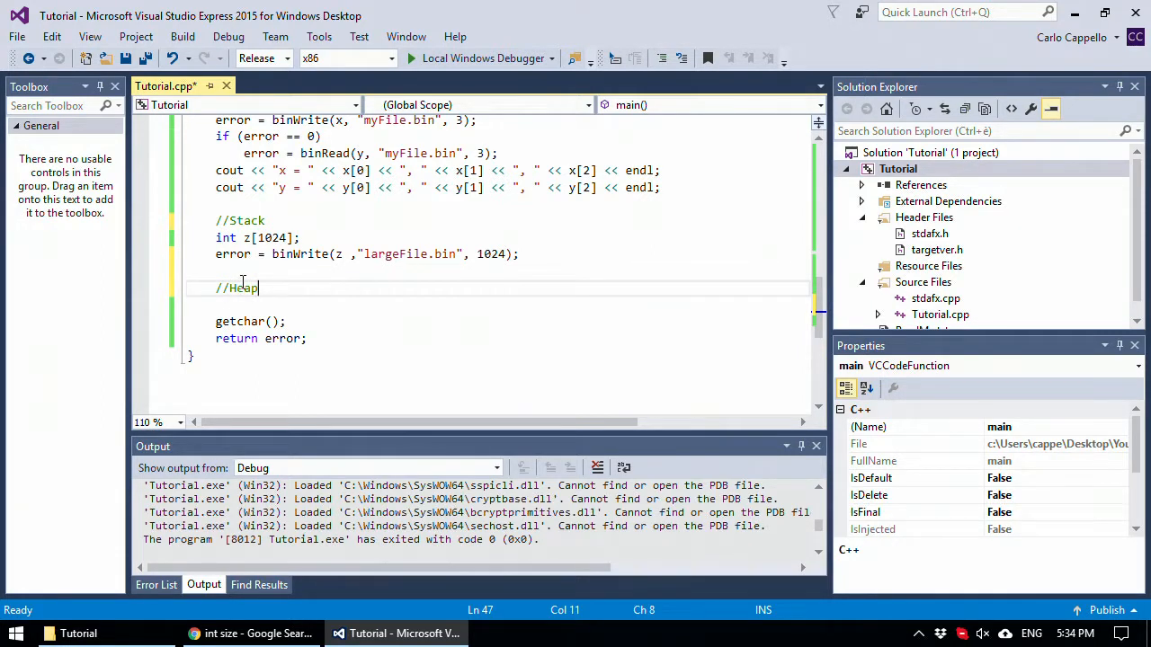
{"action": "key", "text": "enter"}
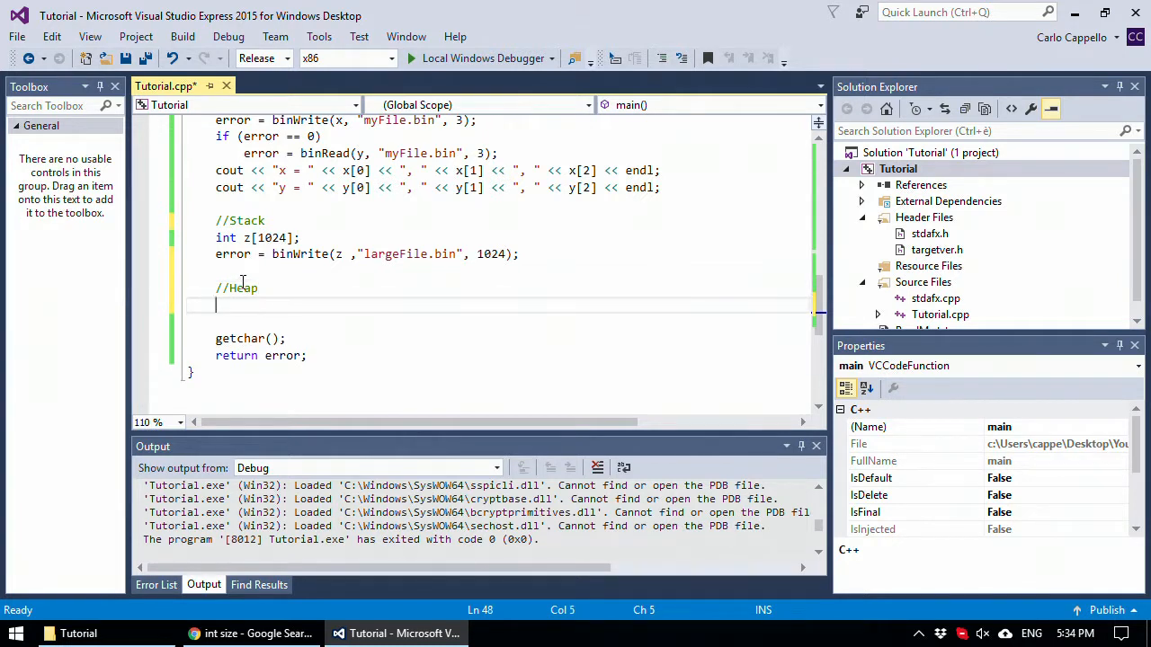
- Heap-allocate the array with int *k = new int[2000000];
{"action": "type", "text": "in"}
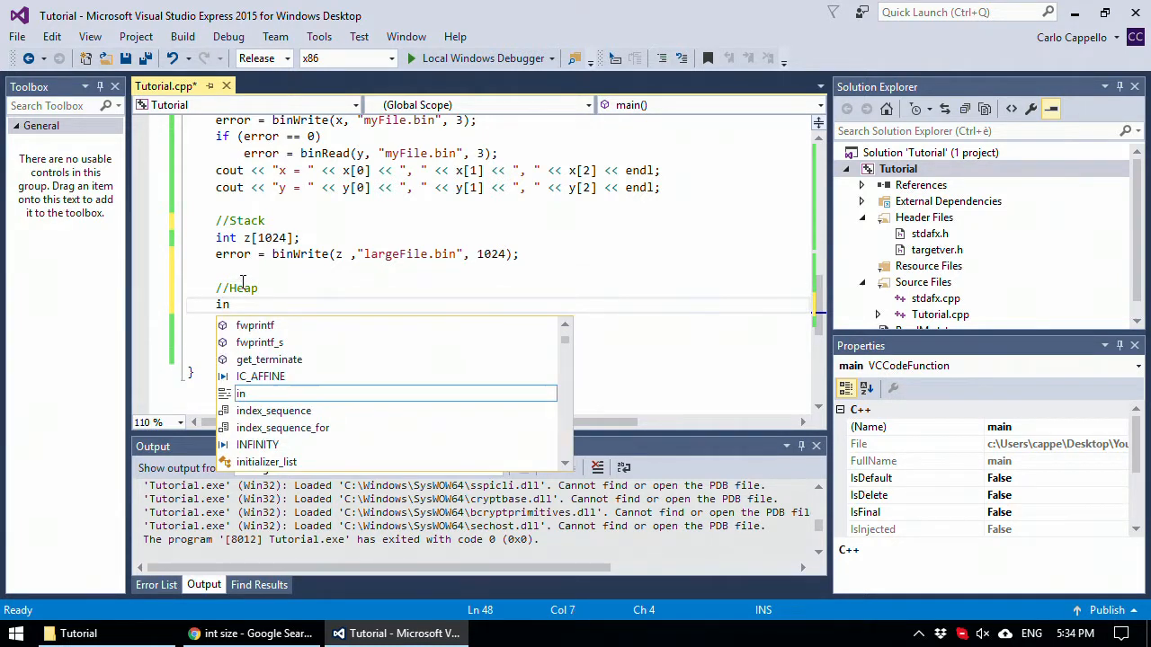
{"action": "type", "text": "t *k"}
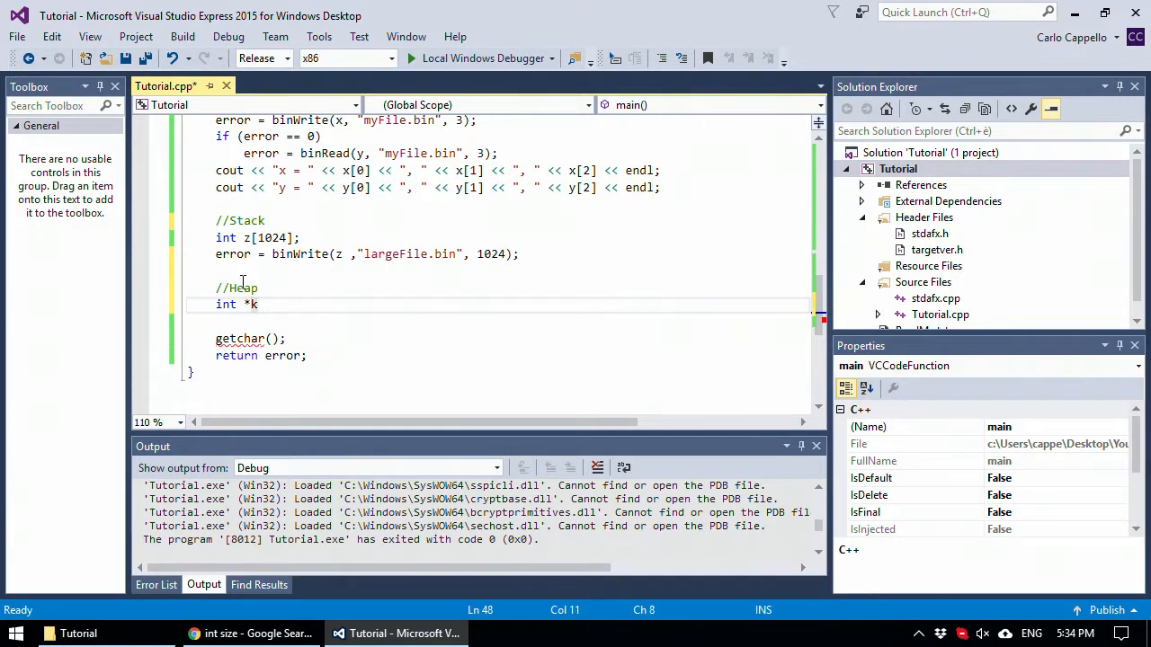
{"action": "type", "text": "= new"}
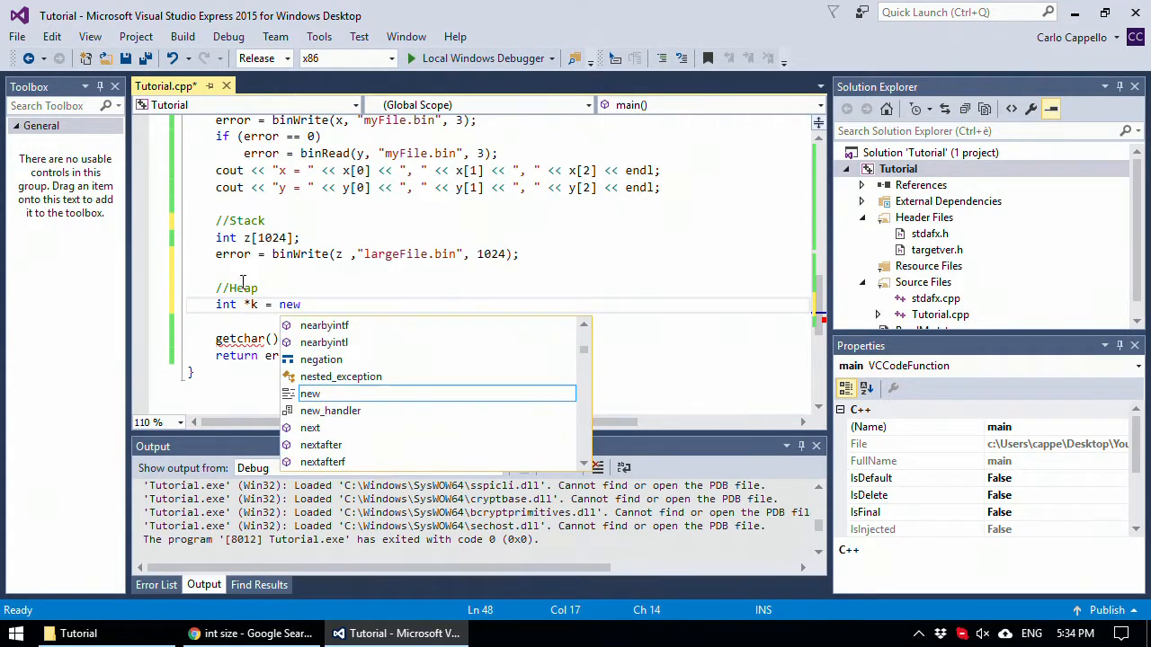
{"action": "type", "text": "int"}
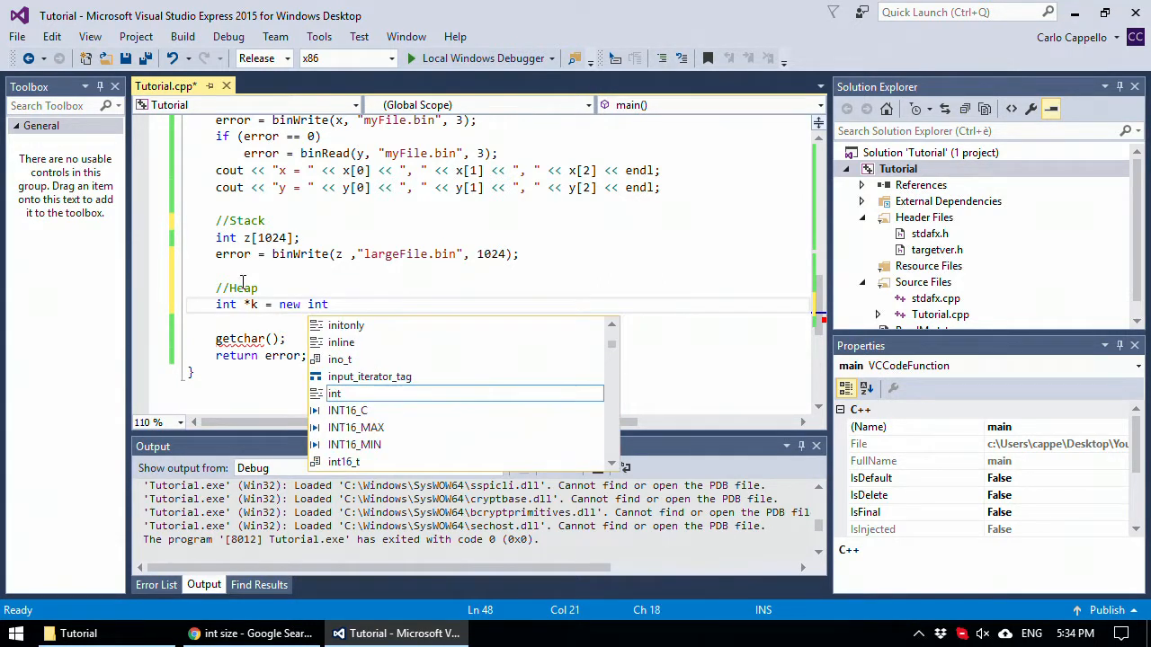
{"action": "type", "text": "[]"}
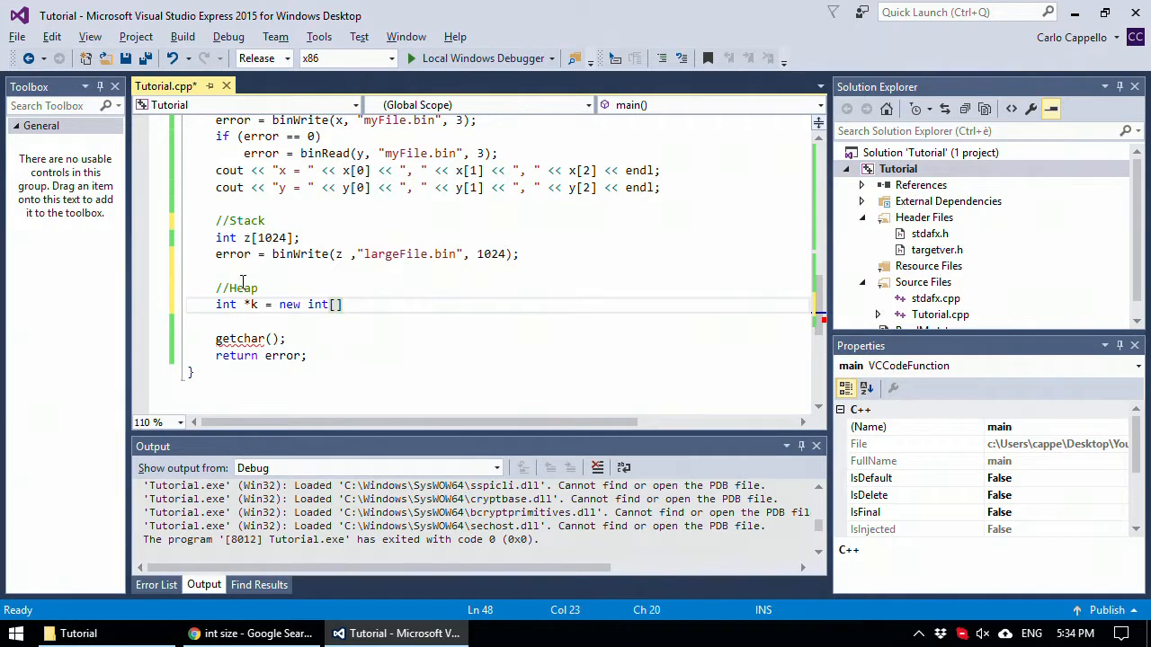
{"action": "type", "text": "2"}
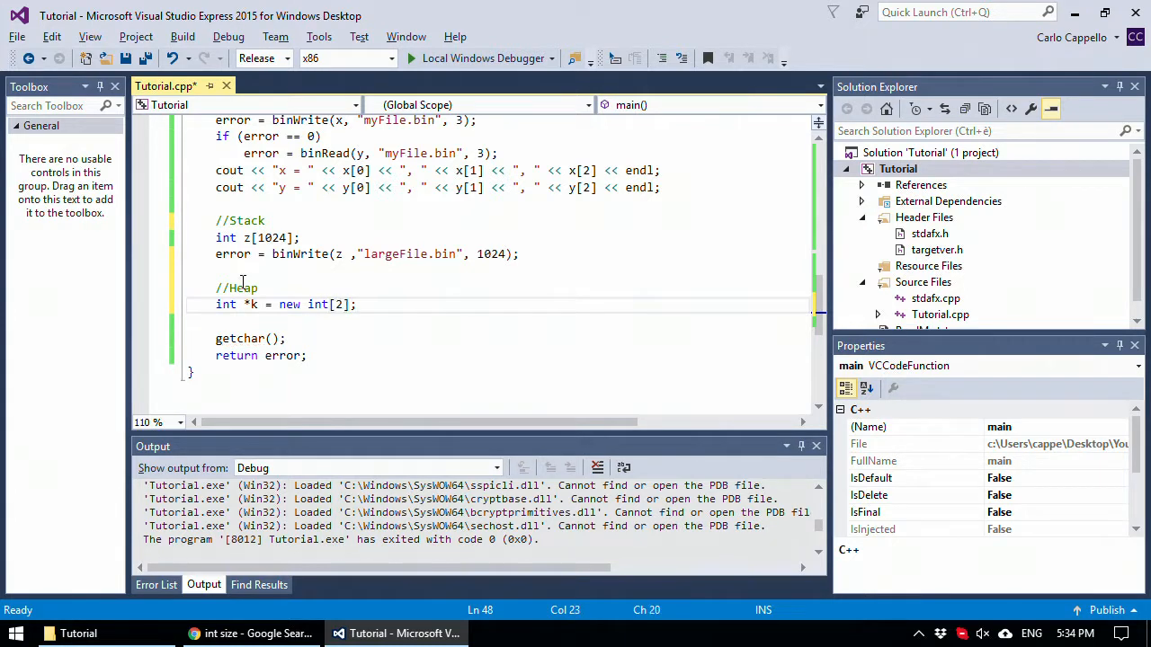
{"action": "type", "text": "000"}
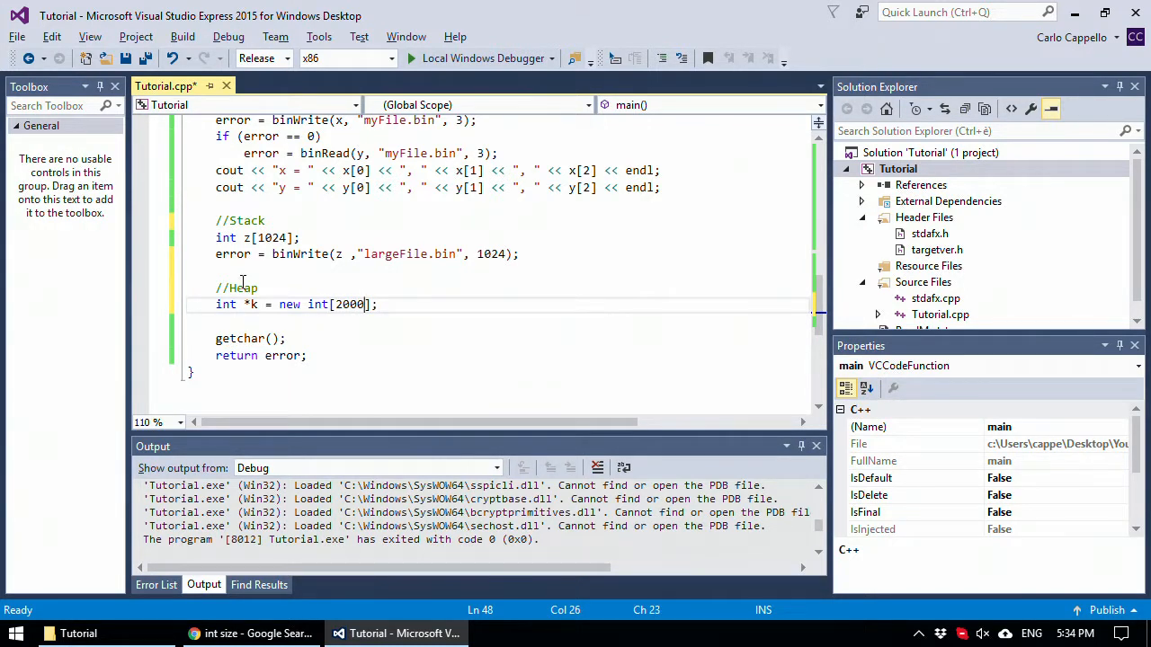
{"action": "type", "text": "000"}
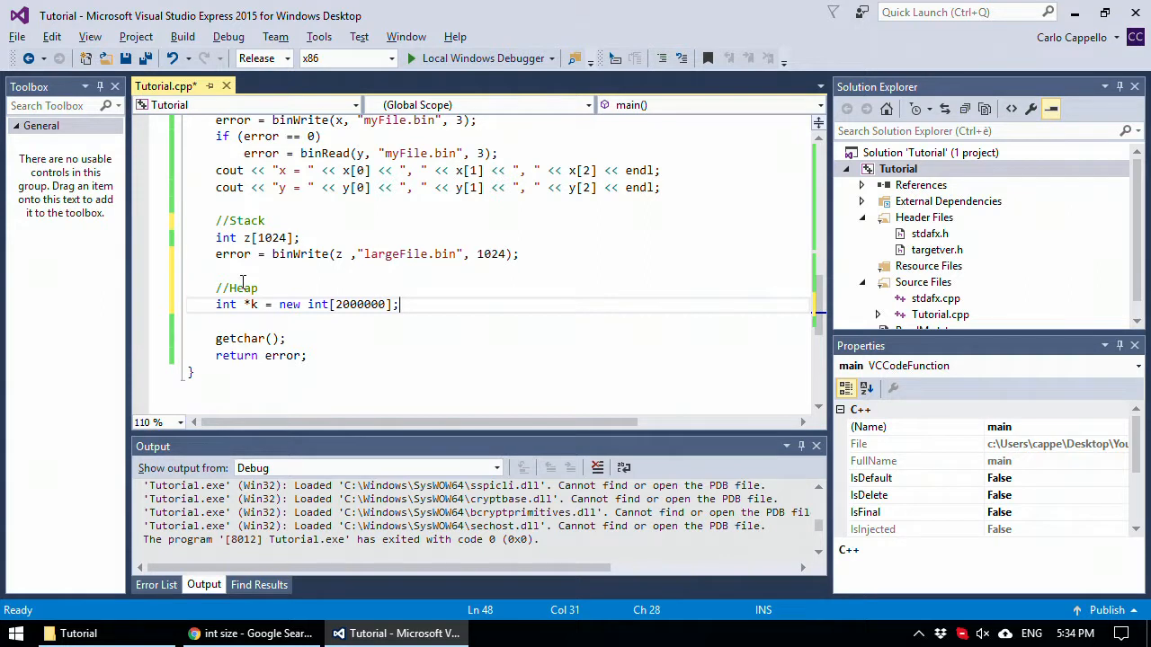
- Write it out with error = binWrite(k, "verylargeFile.bin", 2000000);
{"action": "type", "text": "error ="}
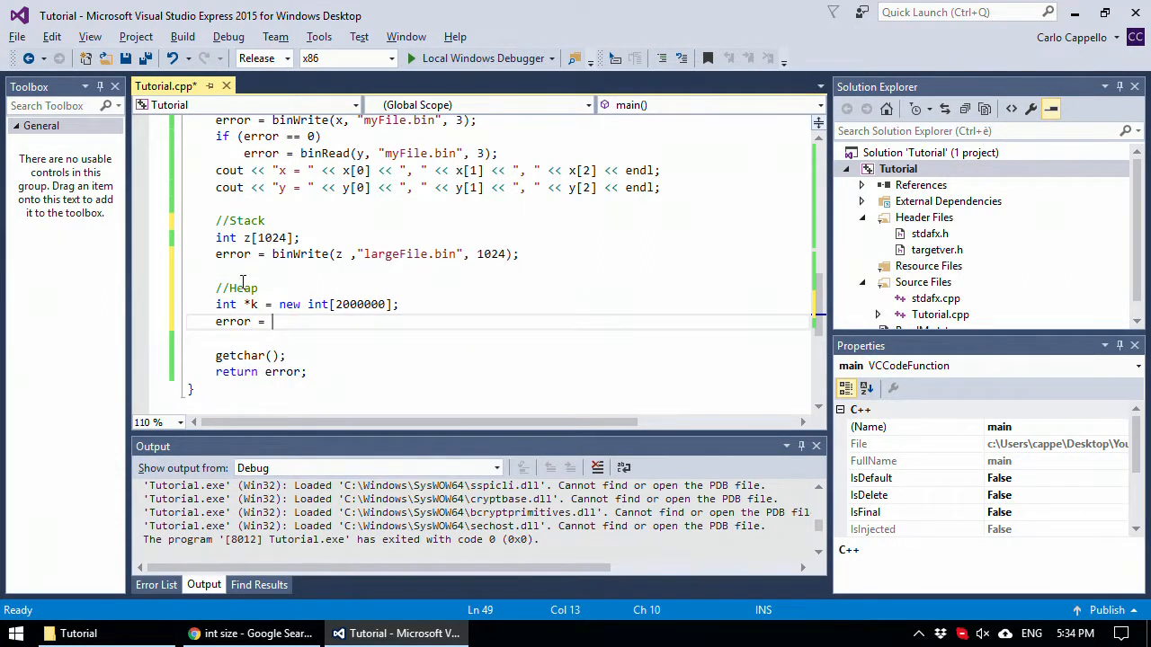
{"action": "type", "text": "binWrite"}
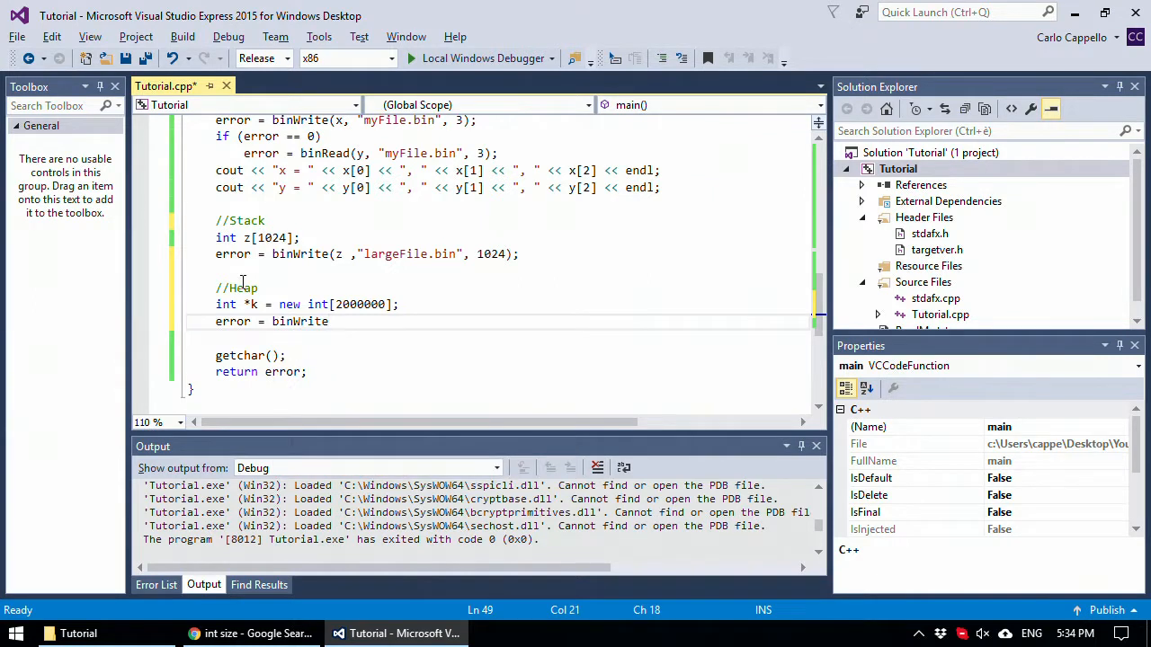
{"action": "type", "text": "();"}
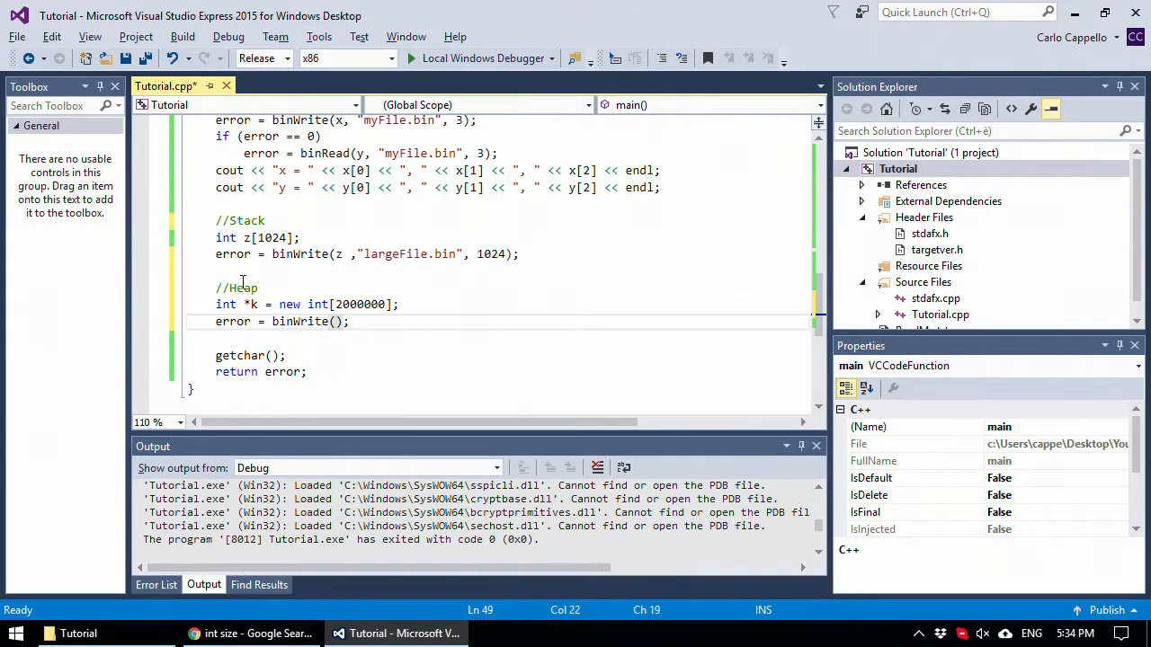
{"action": "type", "text": "k, \""}
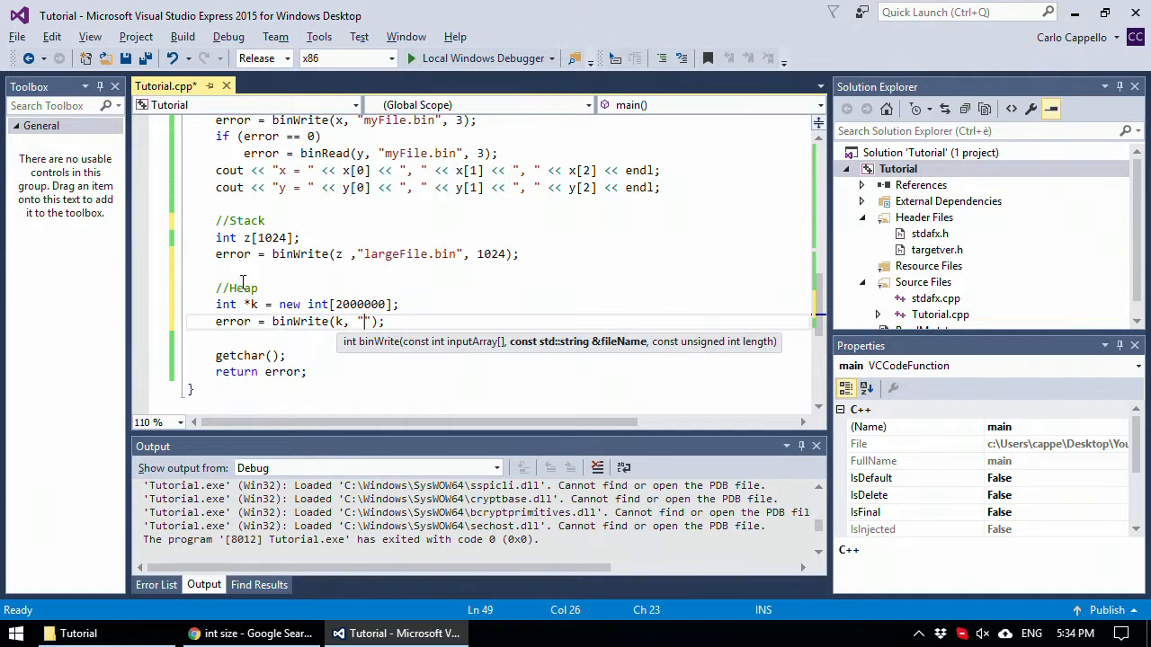
{"action": "type", "text": "very"}
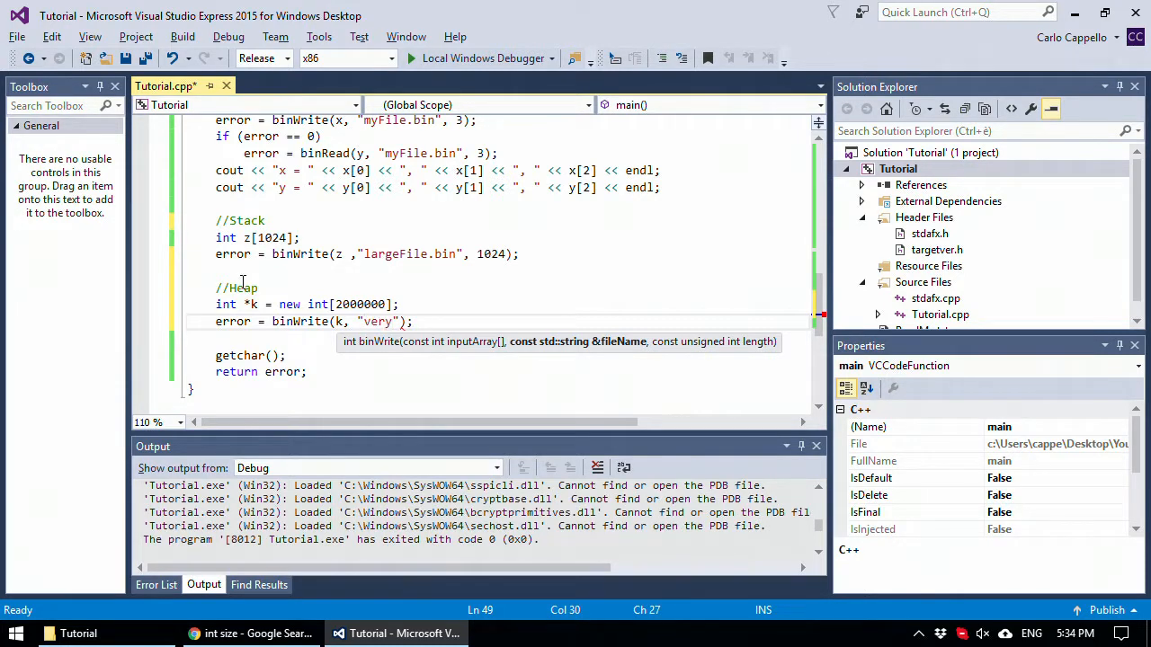
{"action": "type", "text": "largeFile.bin"}
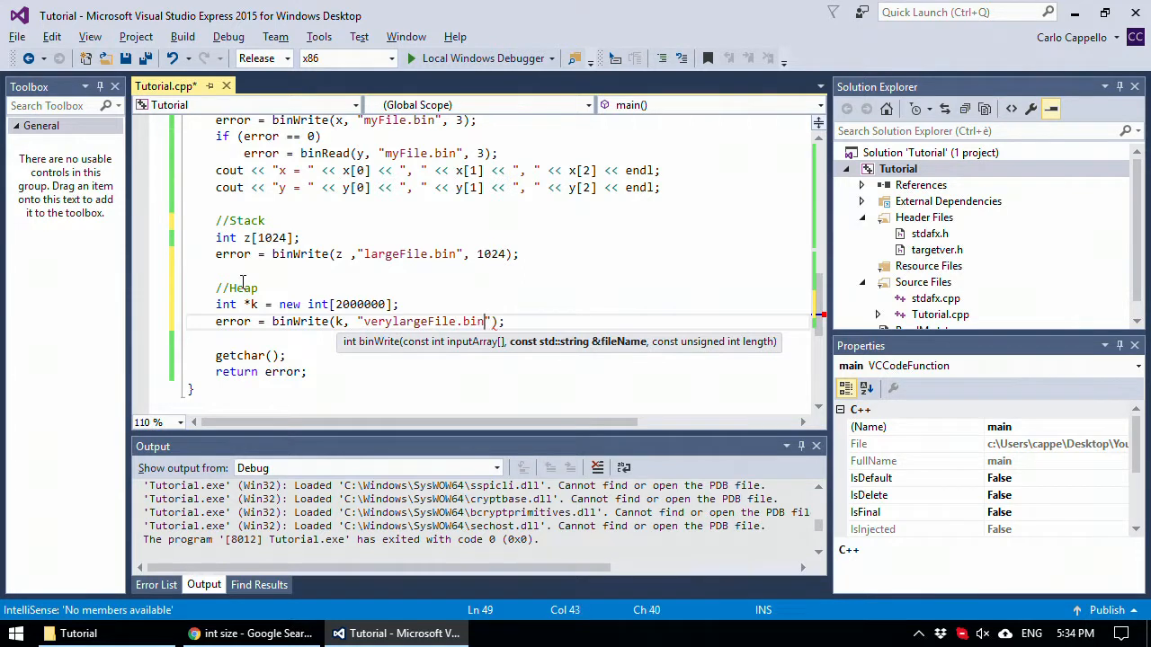
{"action": "type", "text": ","}
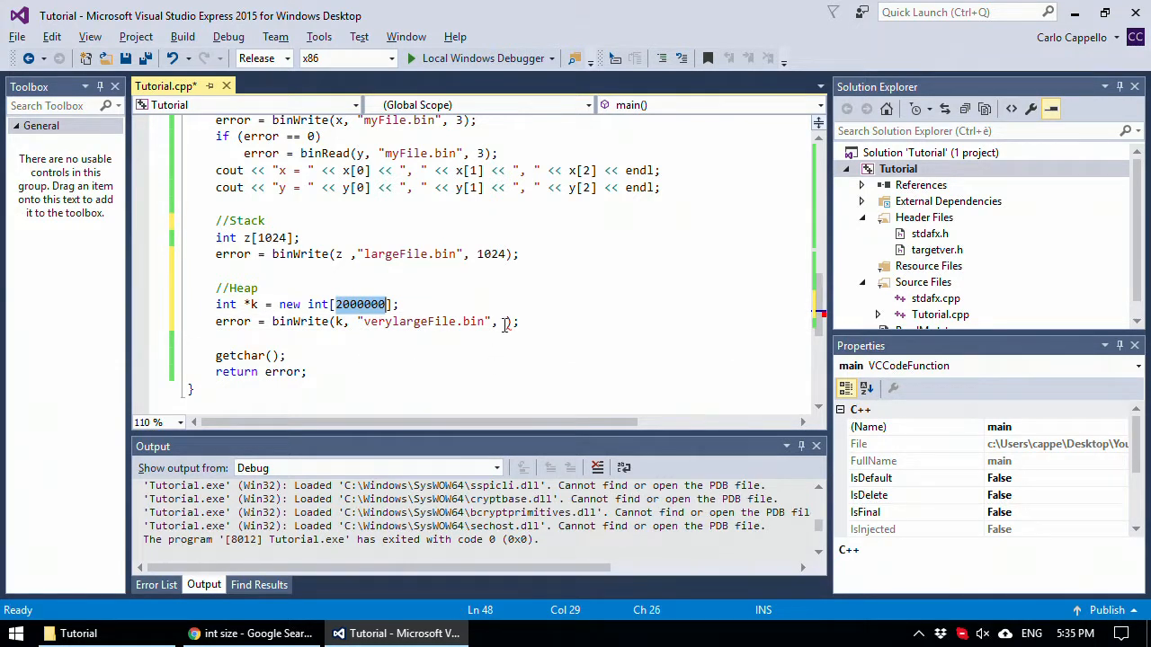
{"action": "type", "text": "2000000"}
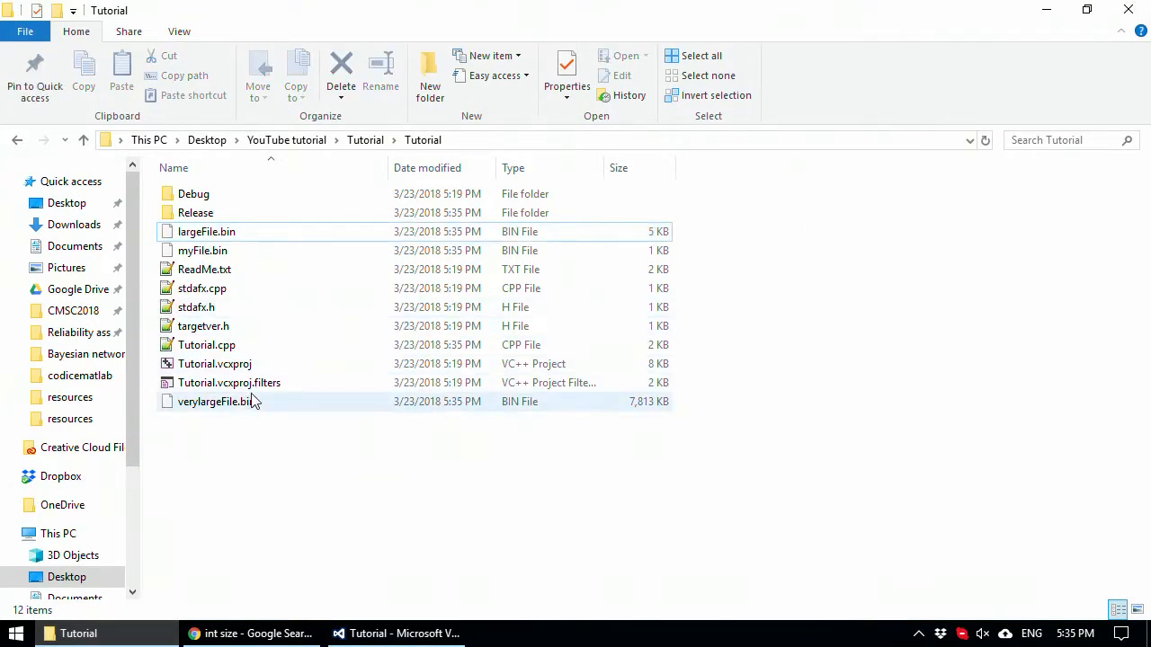
- Check verylargeFile.bin's properties showing 8,000,000 bytes, then return to the code
{"action": "left_click", "coordinate": [216, 401]}
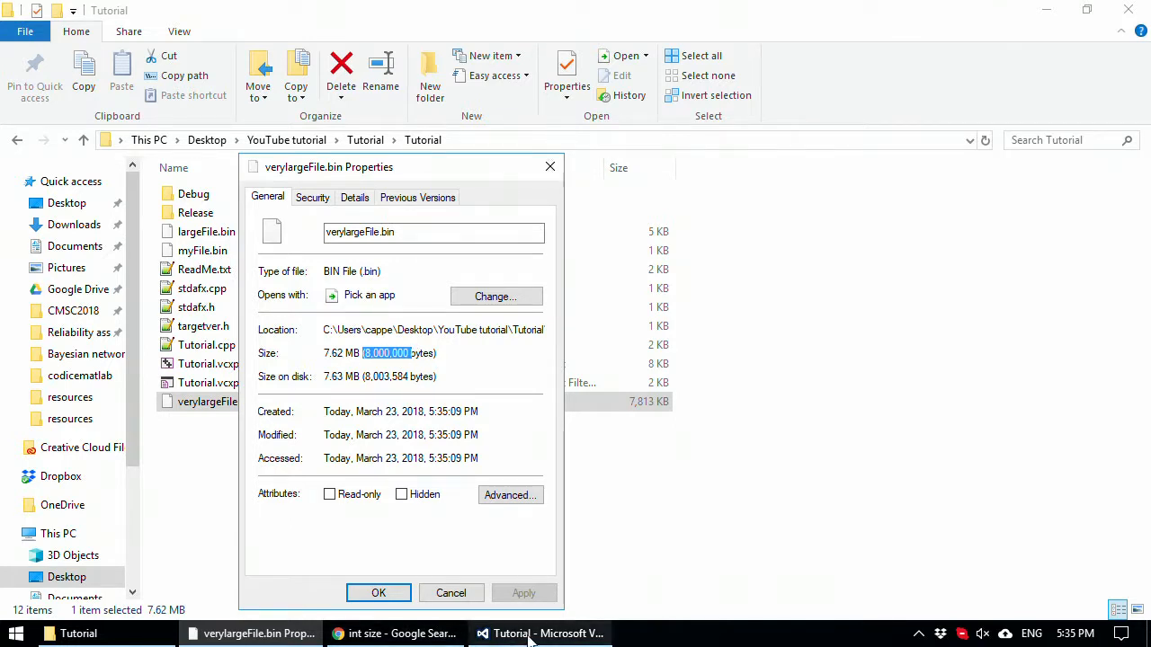
{"action": "left_click", "coordinate": [540, 633]}
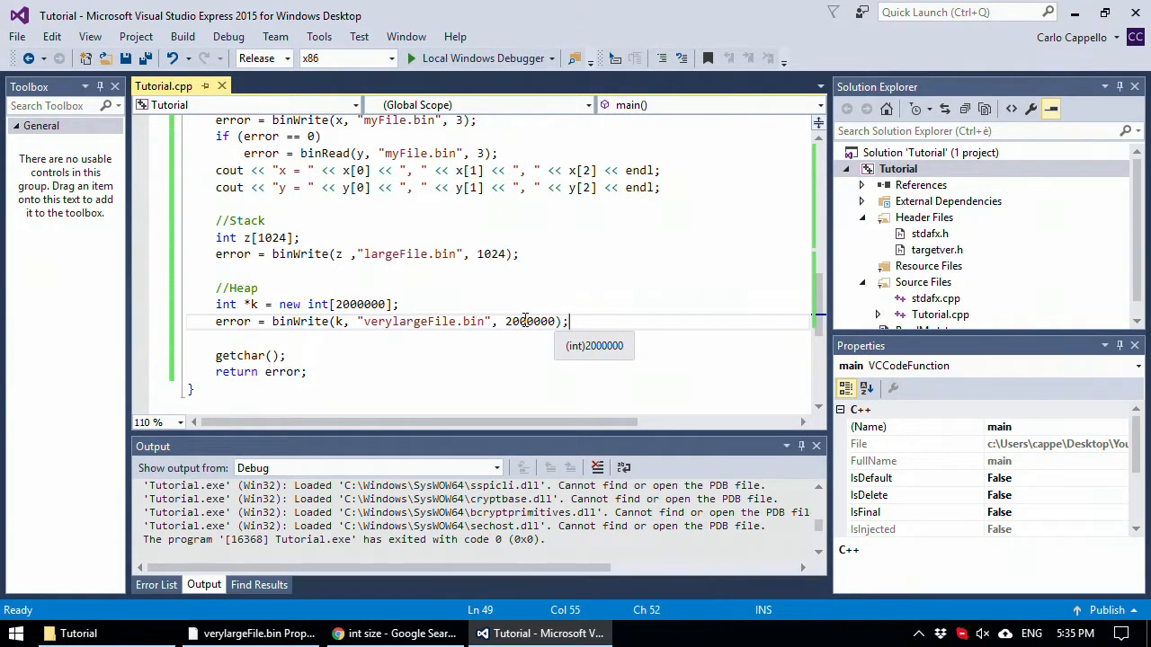
{"action": "mouse_move", "coordinate": [308, 304]}
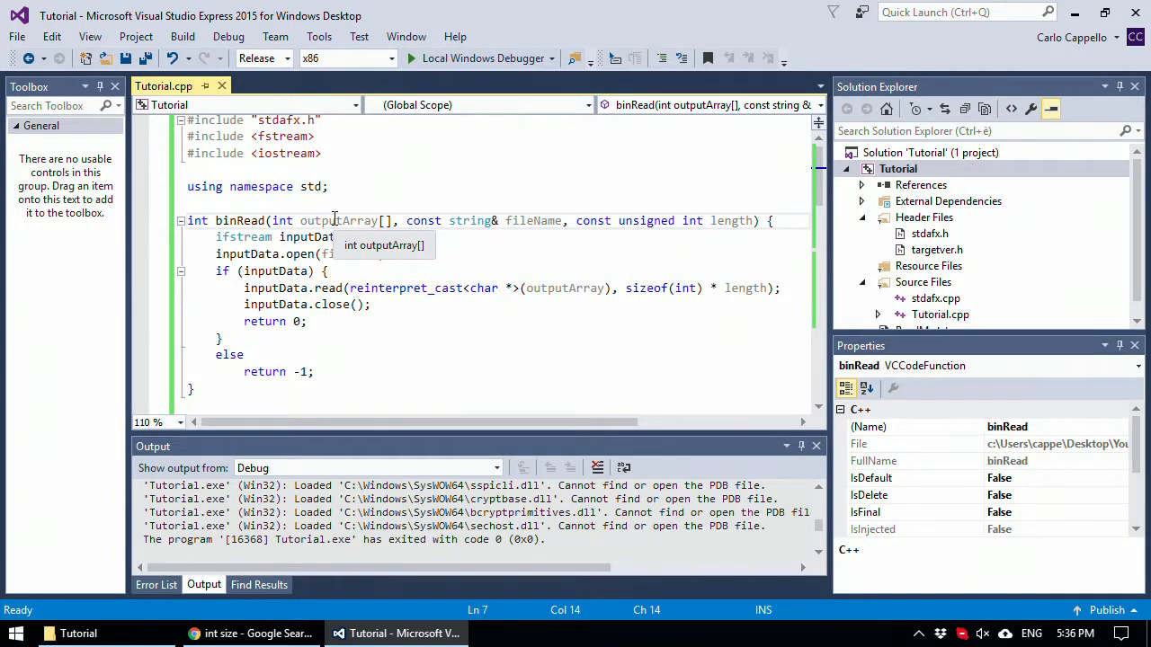
{"action": "scroll", "scroll_direction": "down", "scroll_amount": 3}
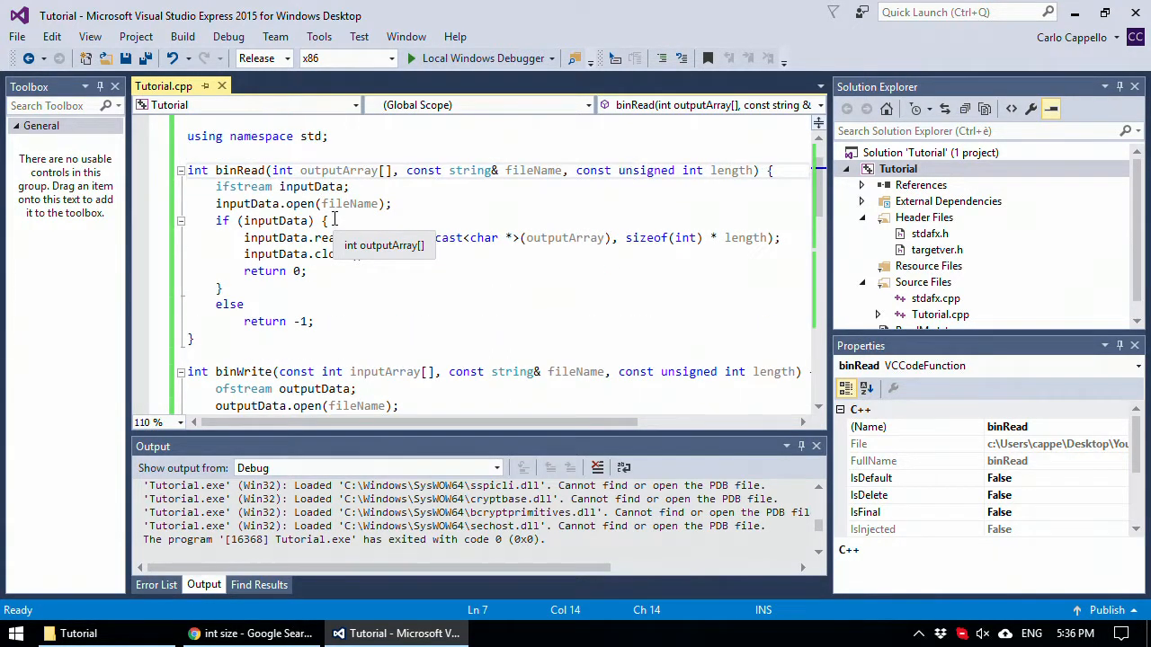
{"action": "scroll", "scroll_direction": "down", "scroll_amount": 3}
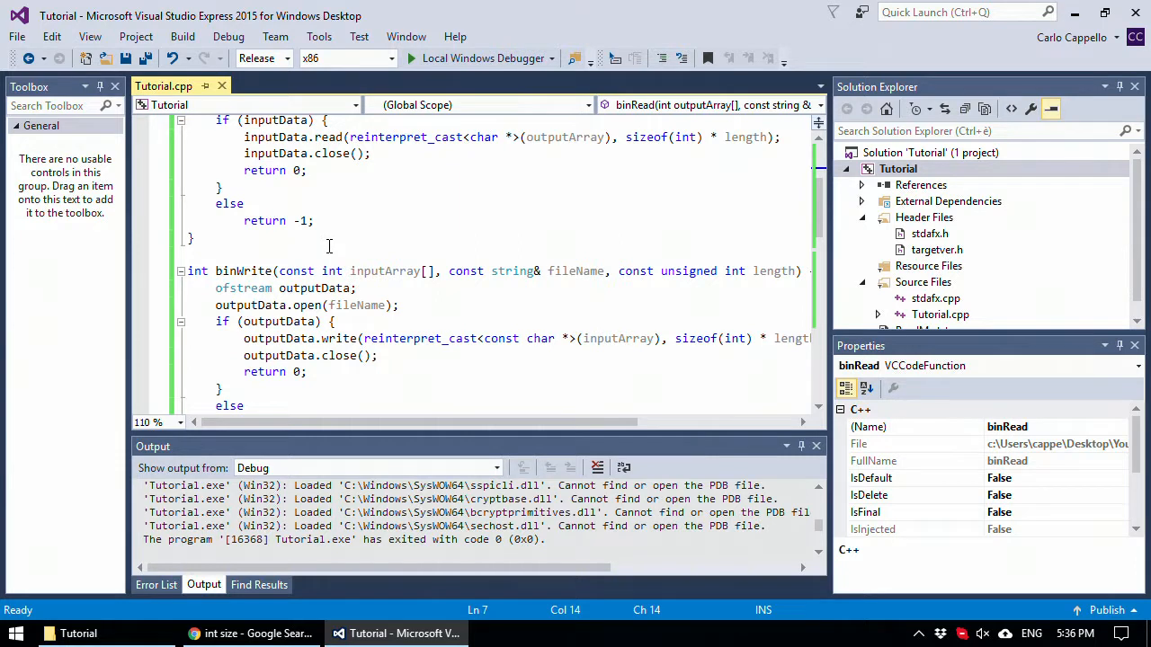
{"action": "scroll", "scroll_direction": "down", "scroll_amount": 3}
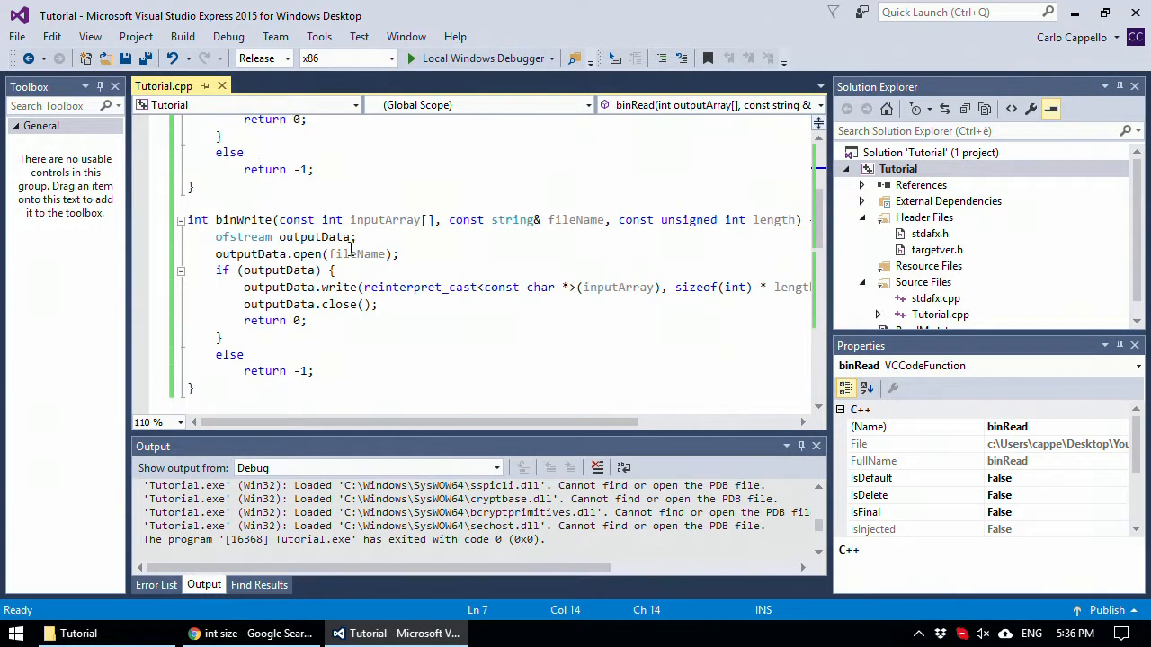
{"action": "scroll", "scroll_direction": "down", "scroll_amount": 3}
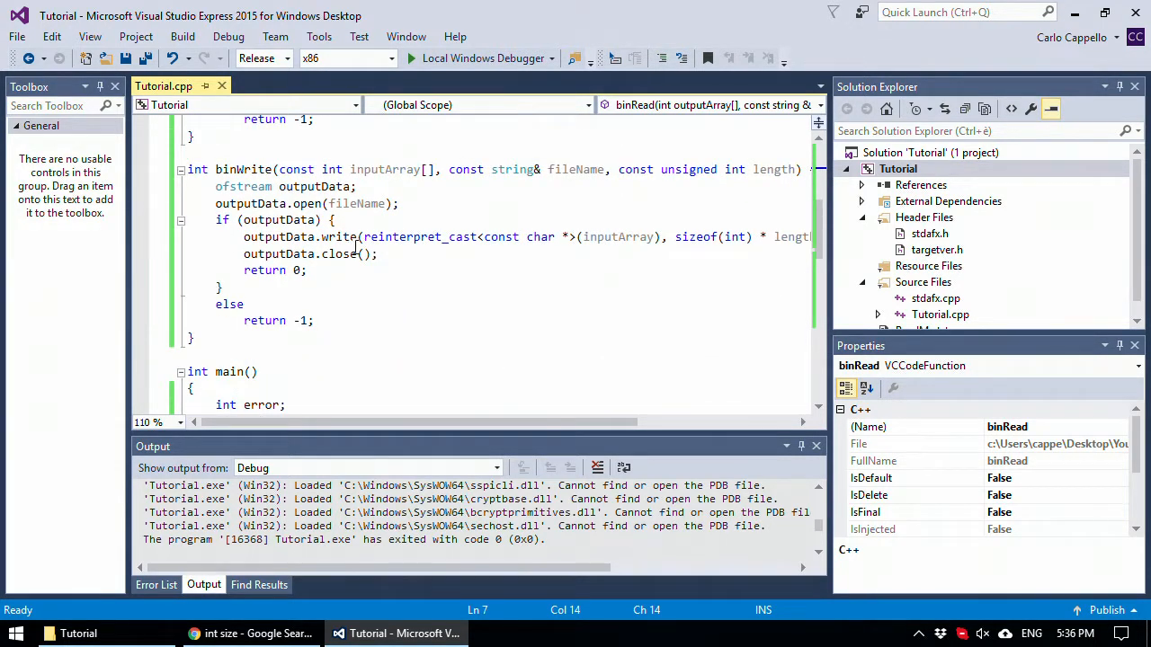
{"action": "scroll", "scroll_direction": "down", "scroll_amount": 3}
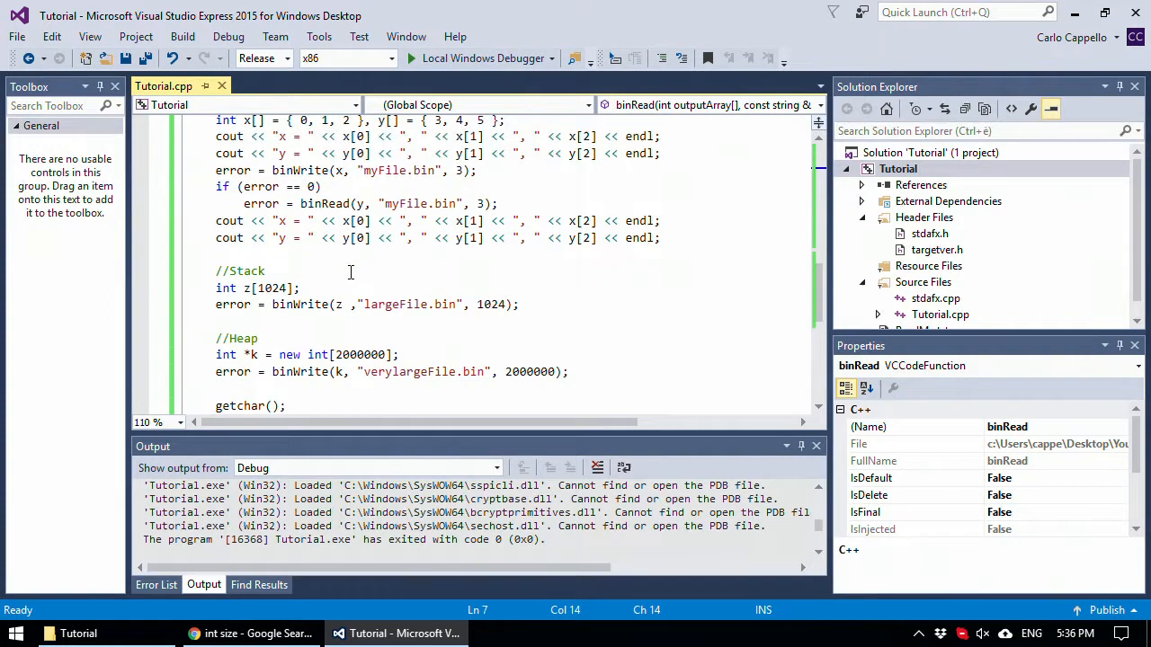
{"action": "scroll", "scroll_direction": "down", "scroll_amount": 3}
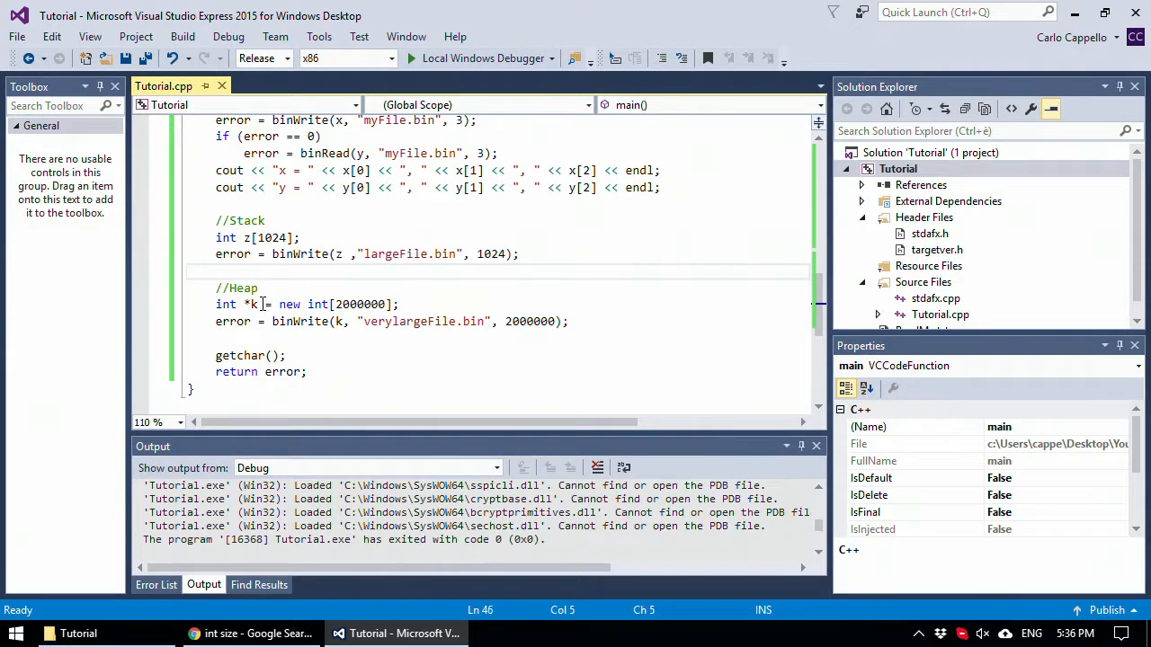
{"action": "mouse_move", "coordinate": [191, 306]}
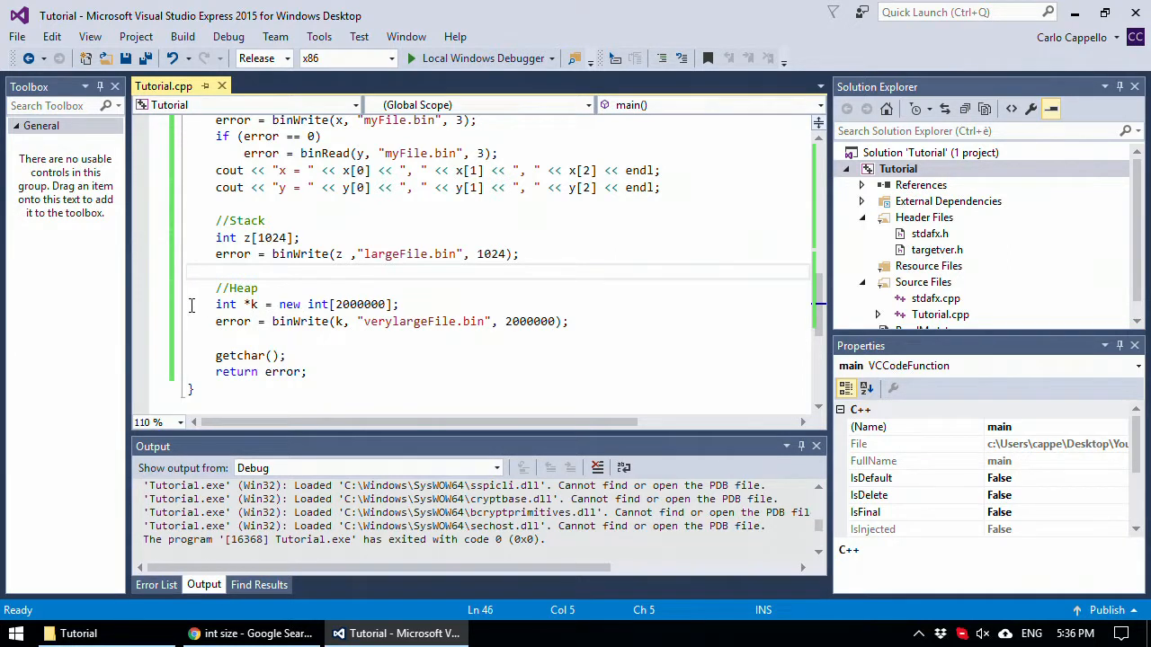
{"action": "left_click", "coordinate": [216, 304]}
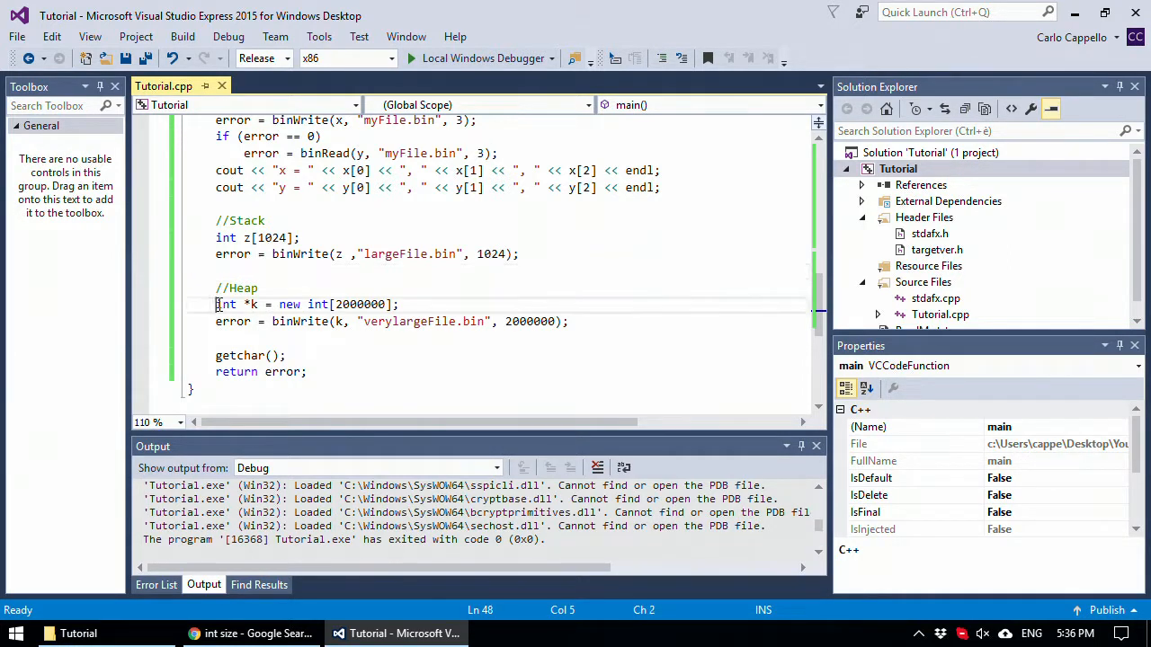